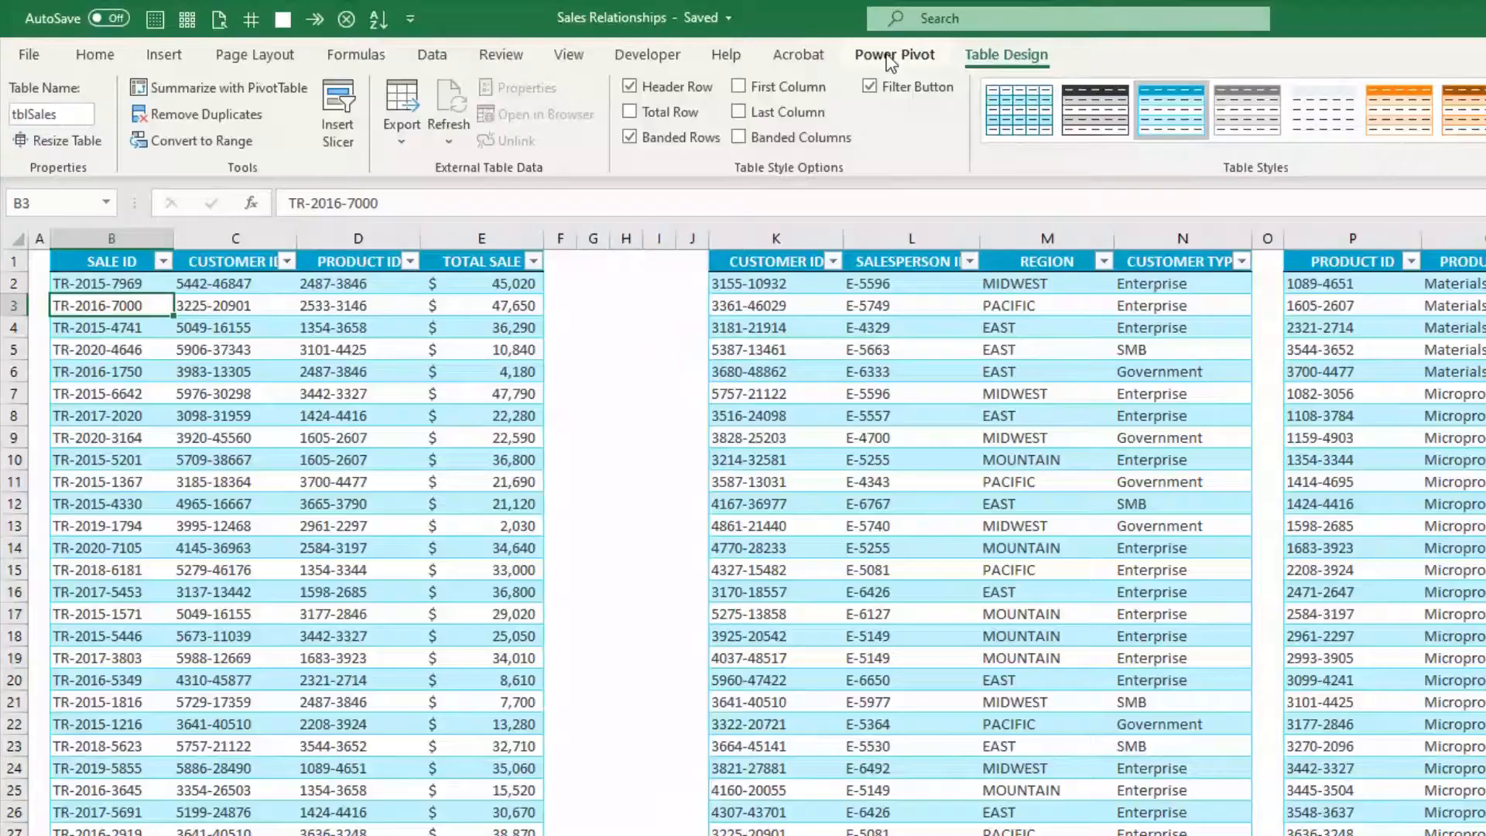
Show the Power Pivot ribbon with the data model and relationship commands
left_click(892, 54)
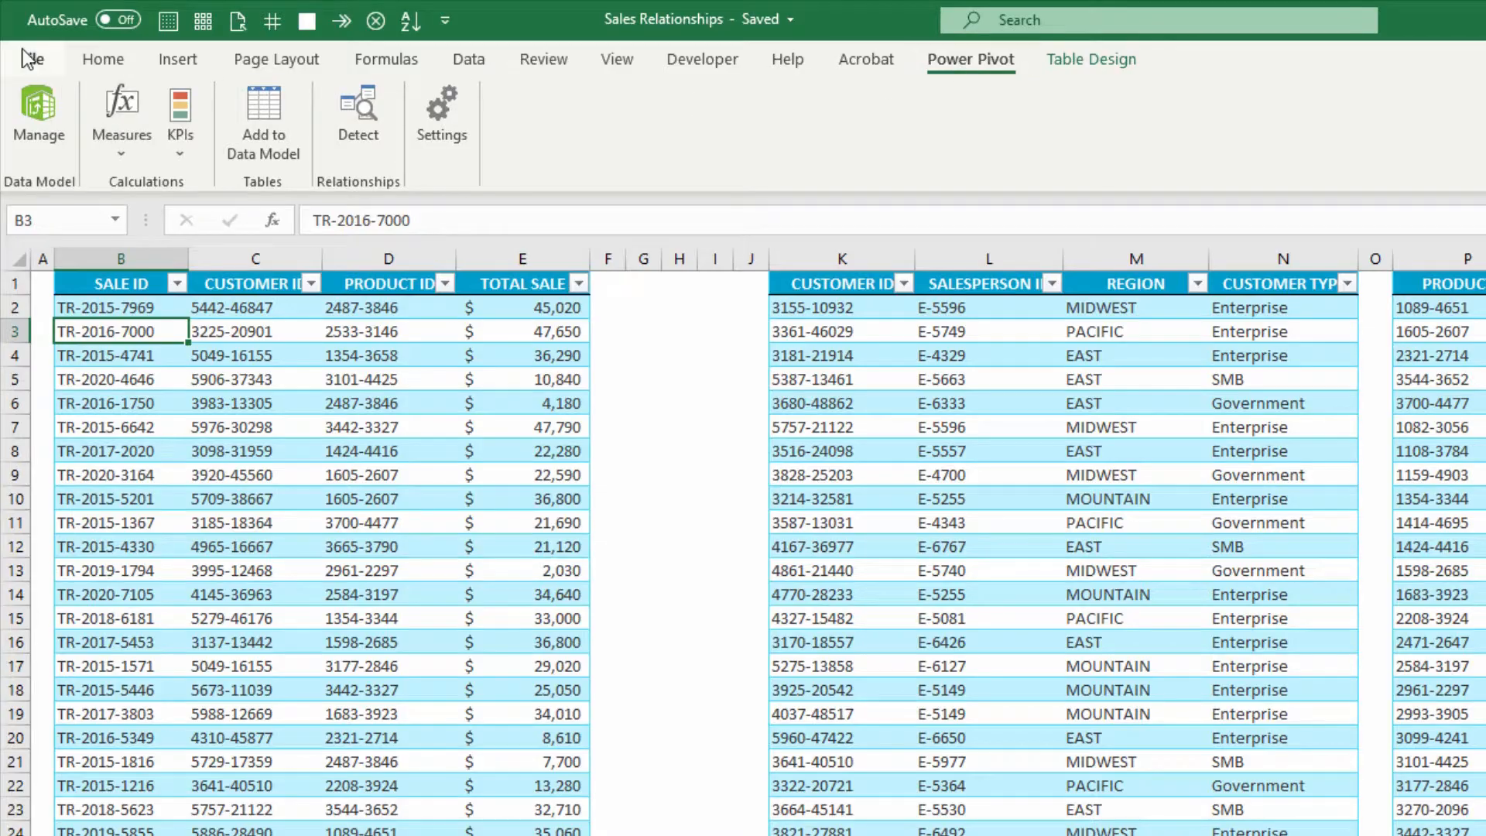
Go to File > Options > Add-ins, manage COM Add-ins and list them to check Power Pivot
left_click(31, 58)
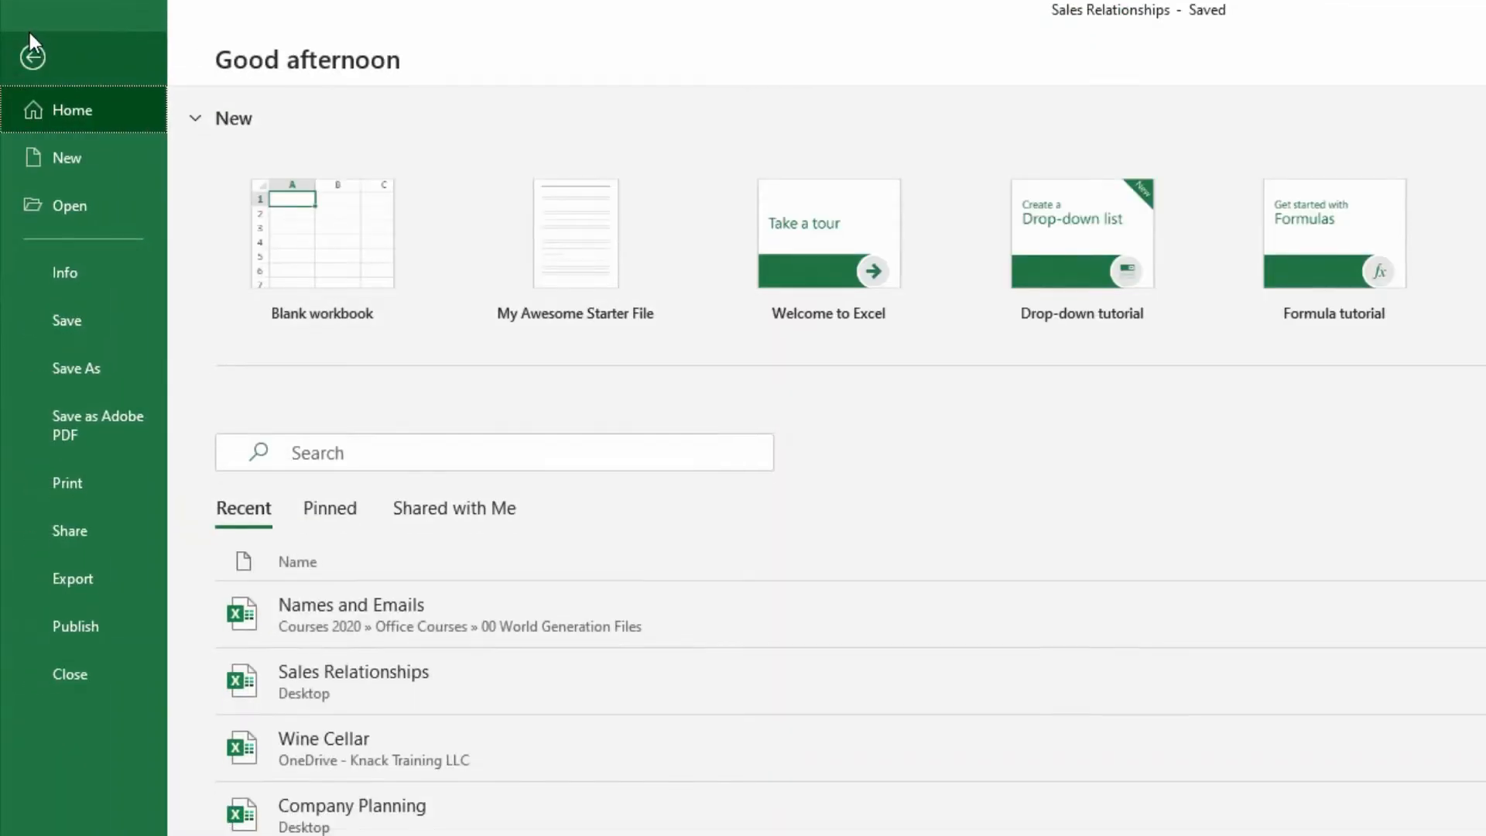
scroll("down", 3)
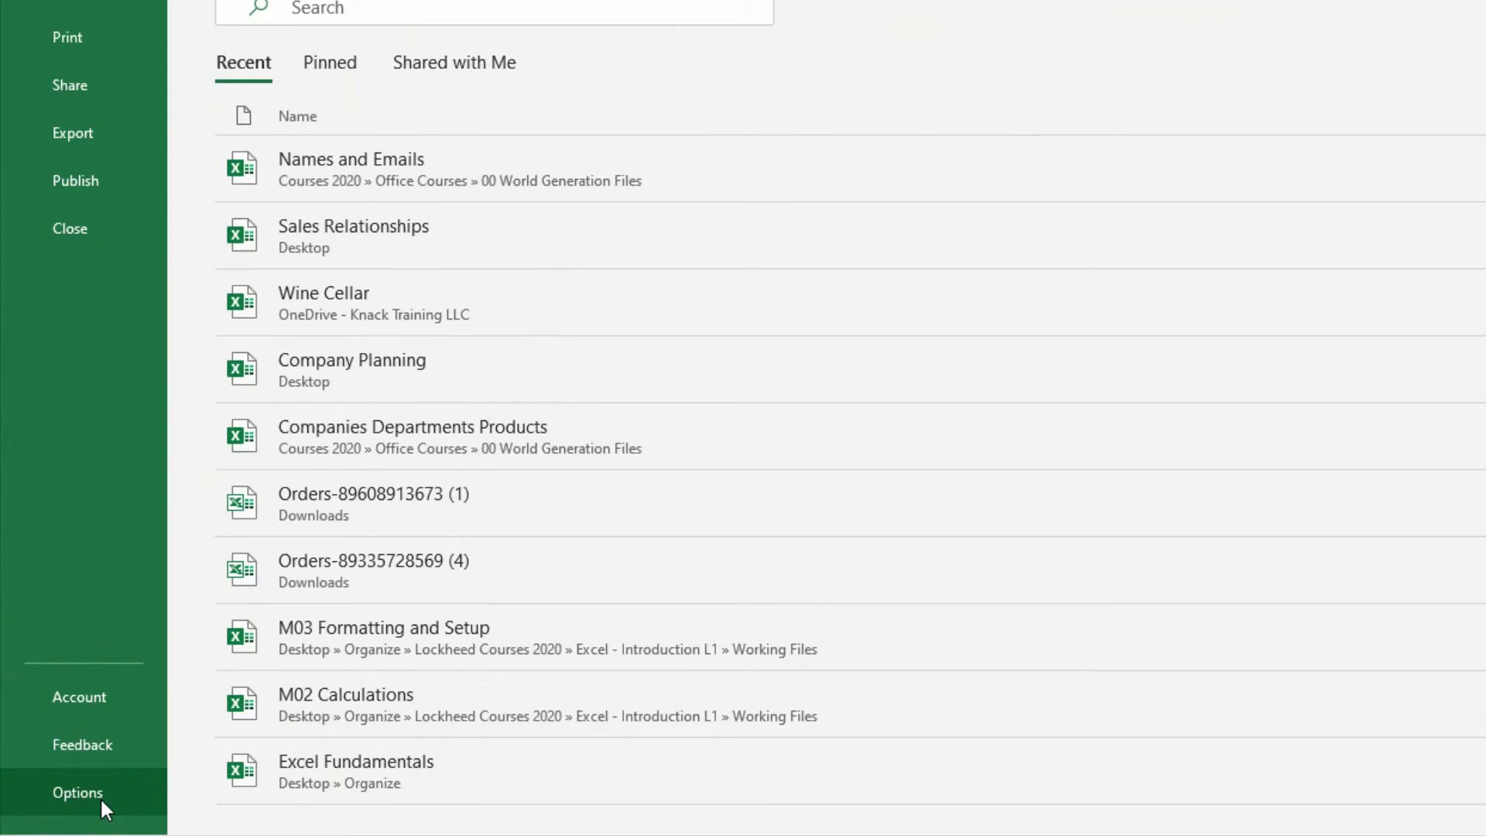
left_click(77, 792)
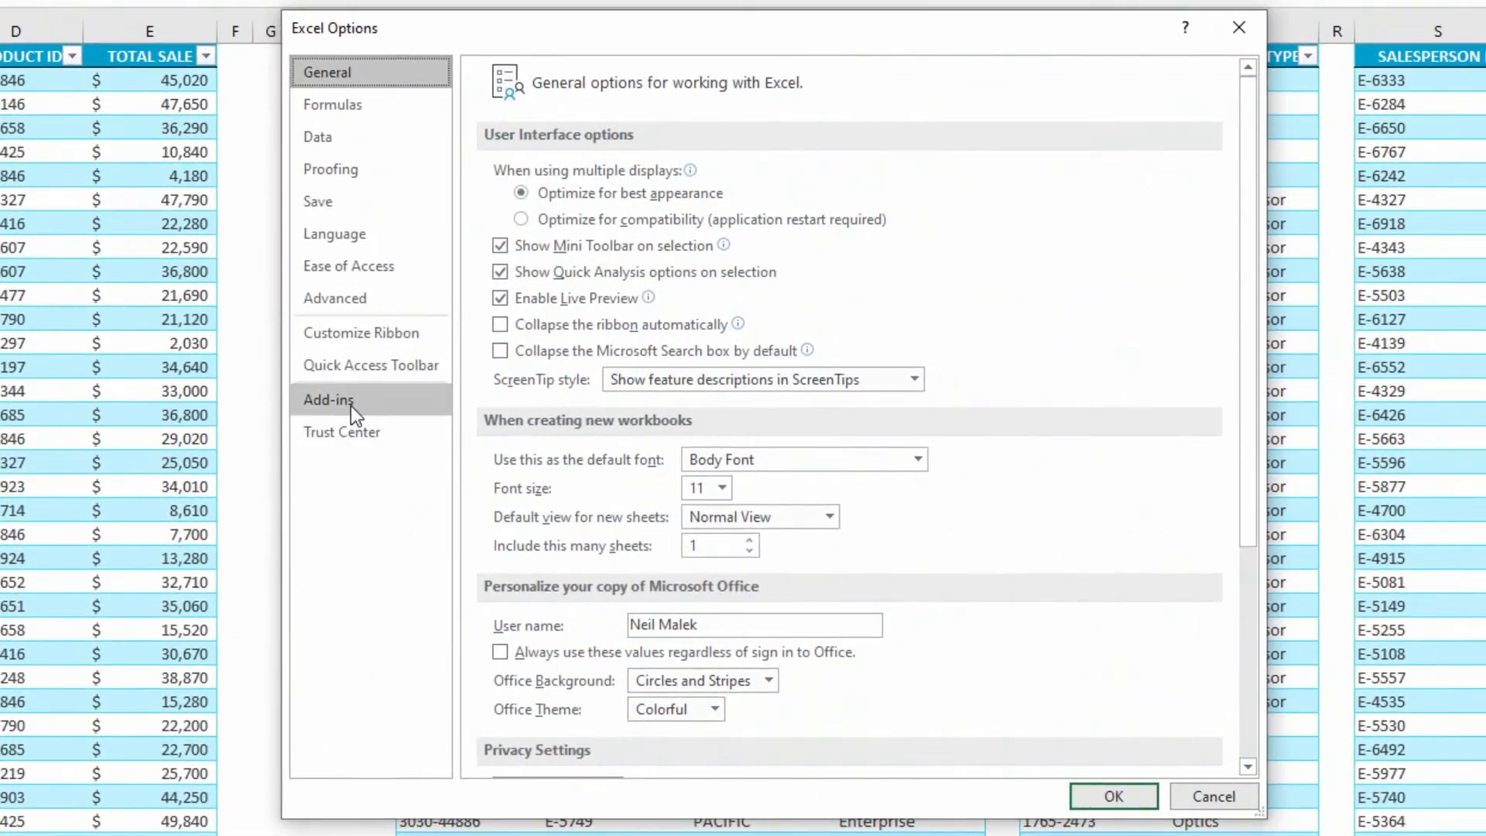
left_click(328, 399)
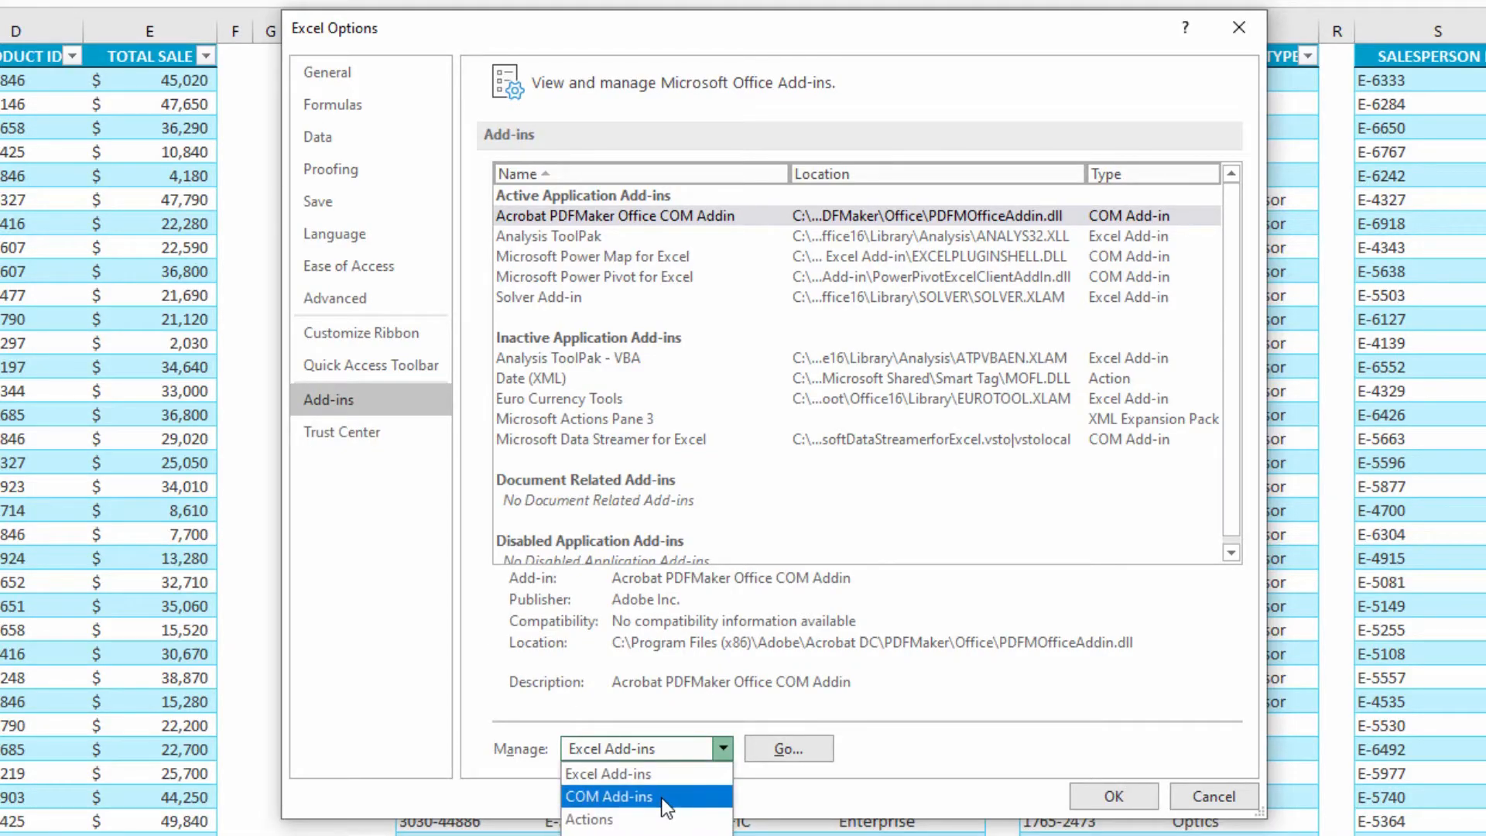
left_click(609, 795)
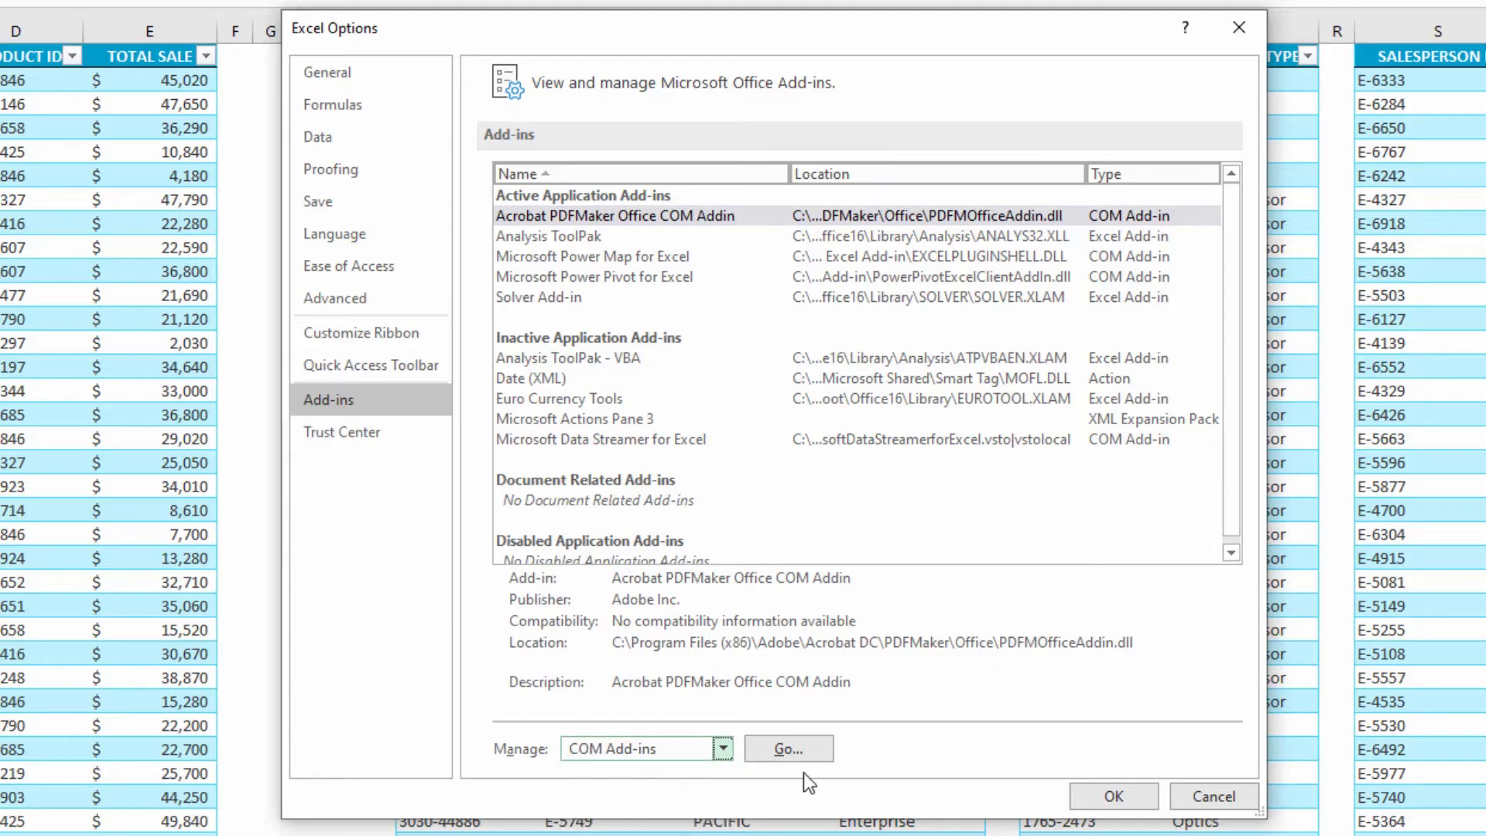
left_click(787, 749)
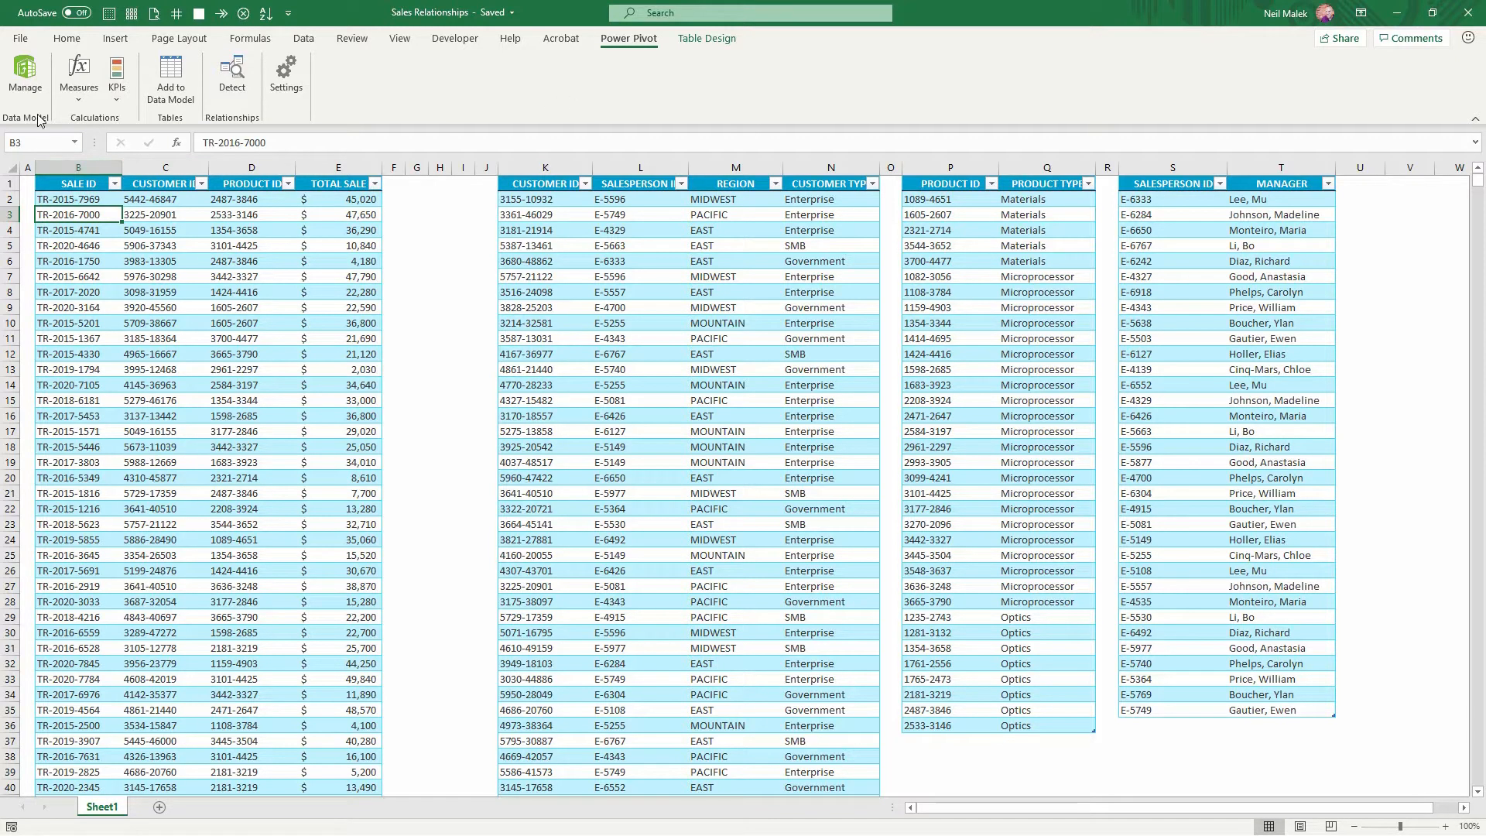
mouse_move(241, 123)
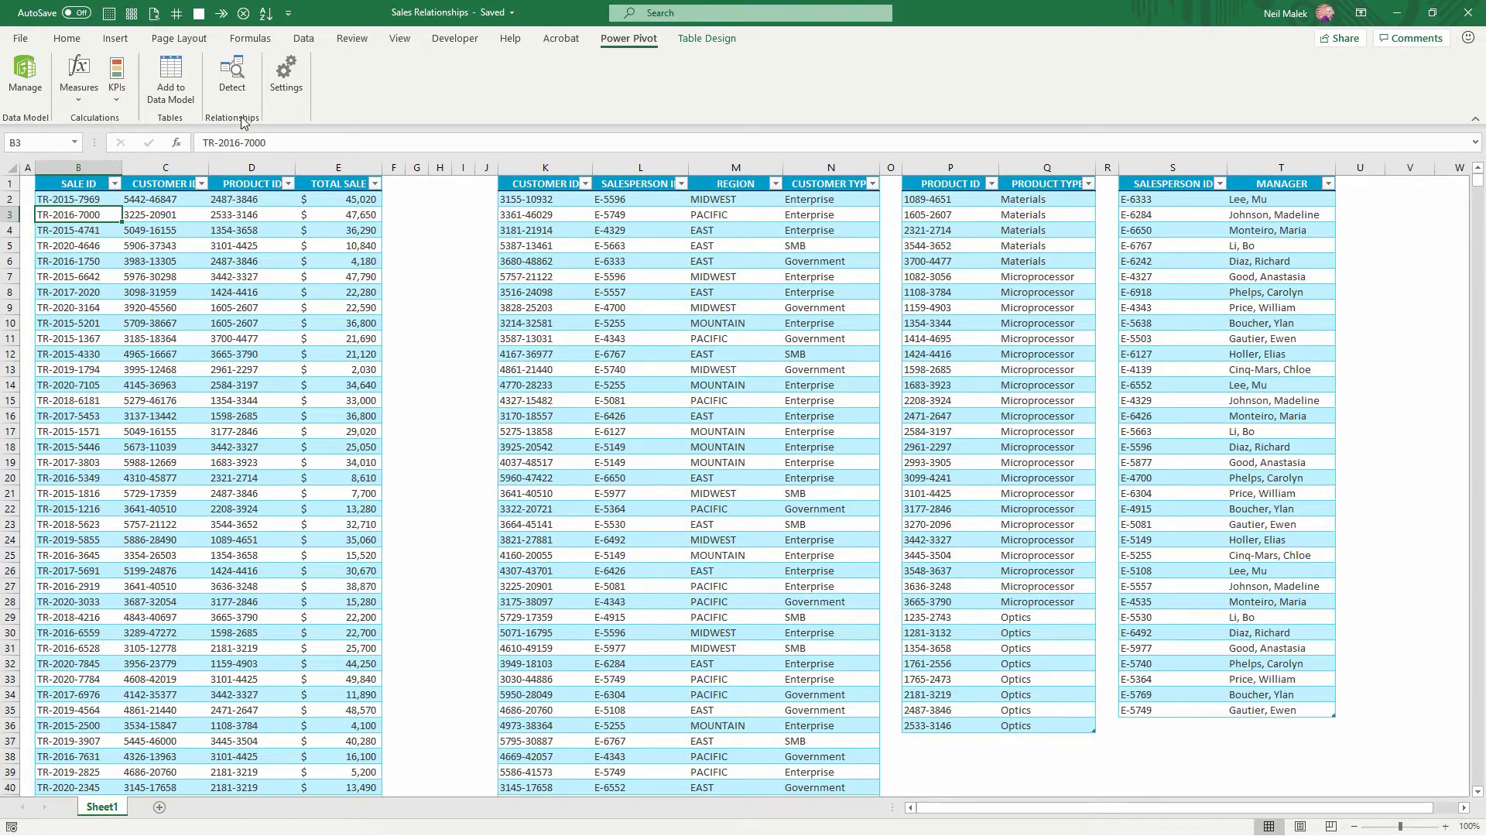
mouse_move(124, 113)
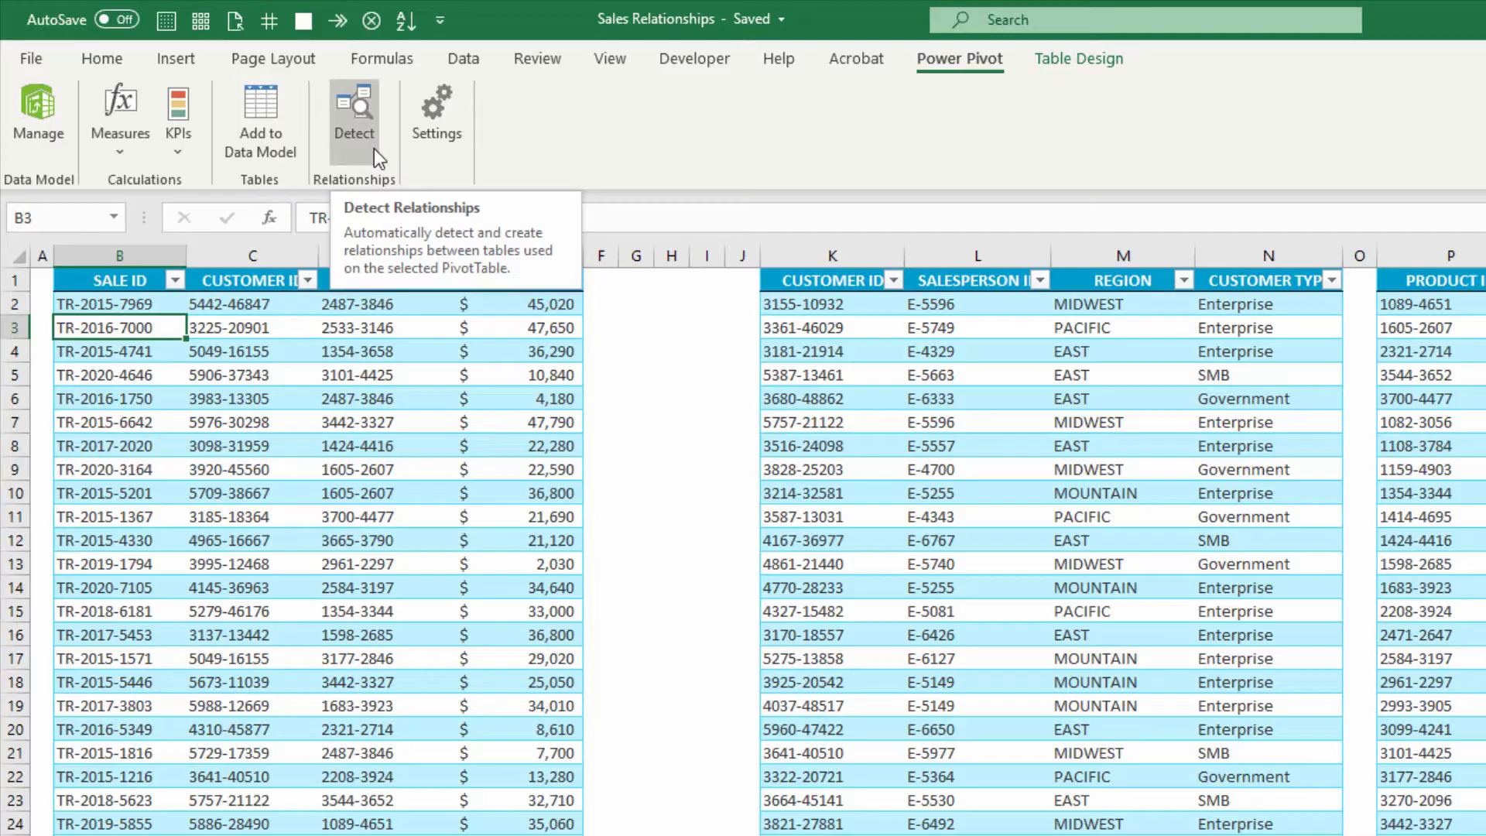
mouse_move(286, 404)
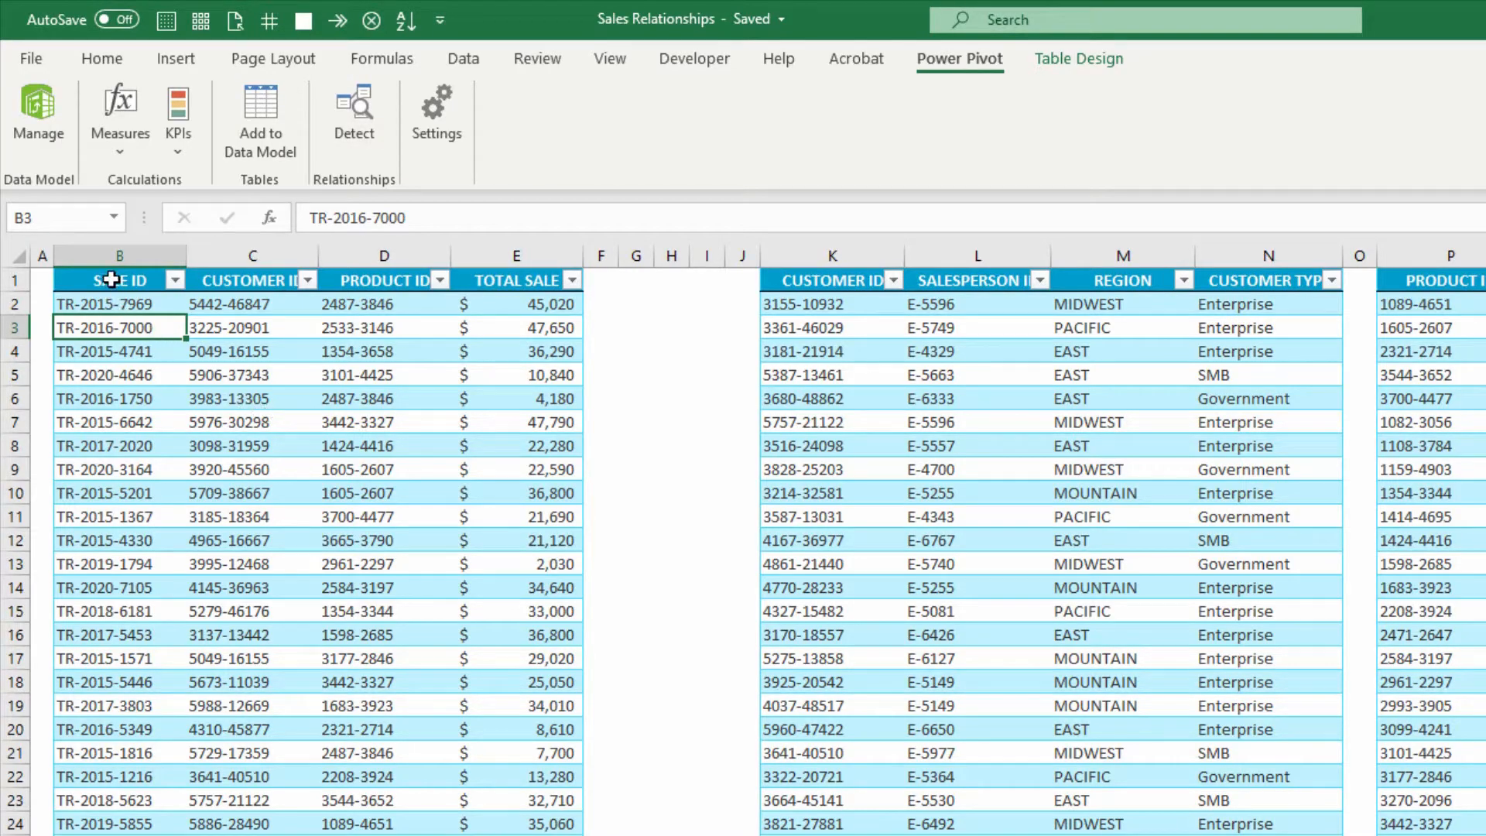
left_click(117, 280)
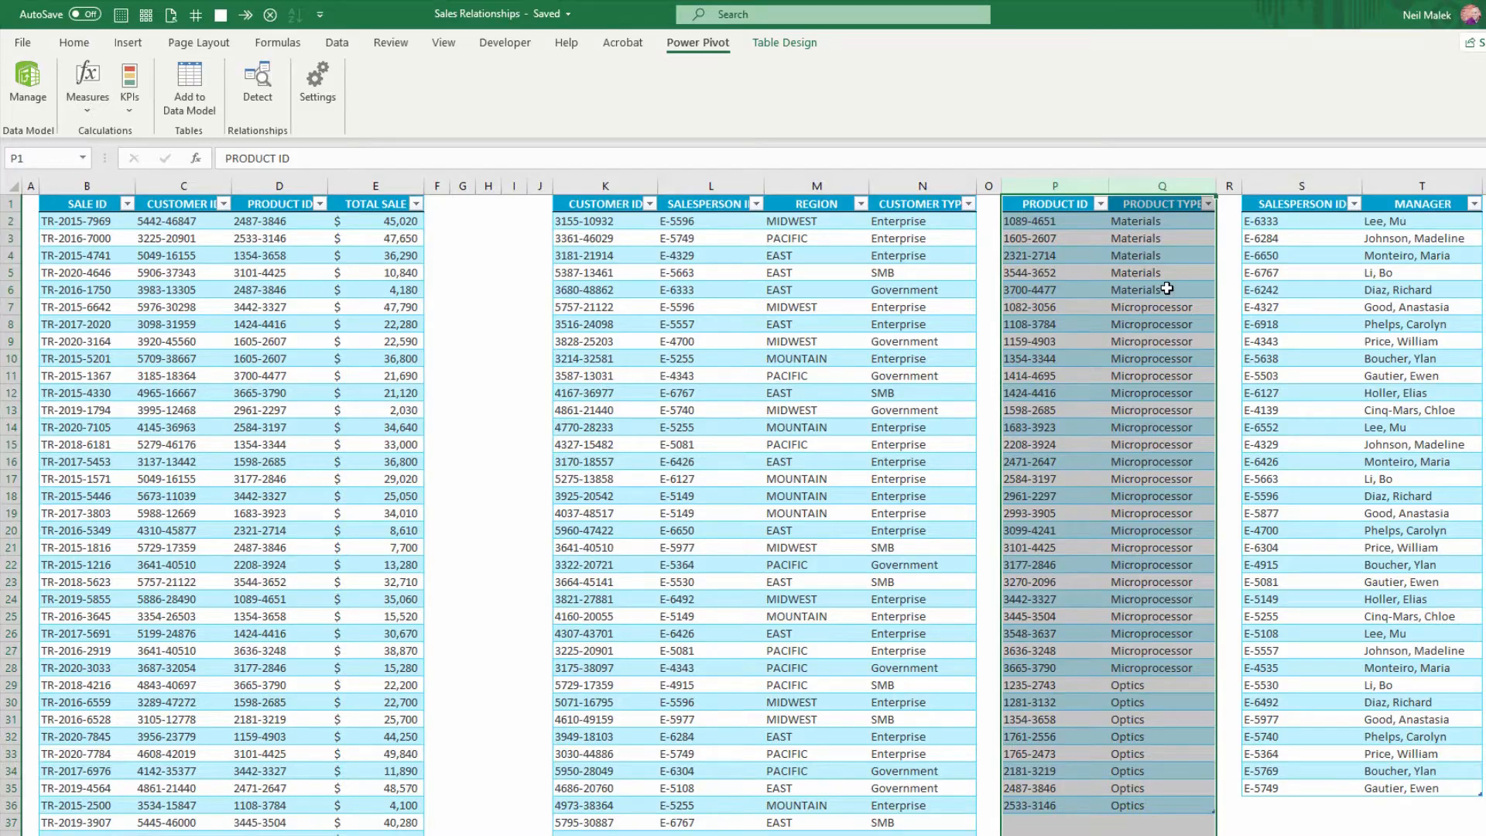
left_click(921, 203)
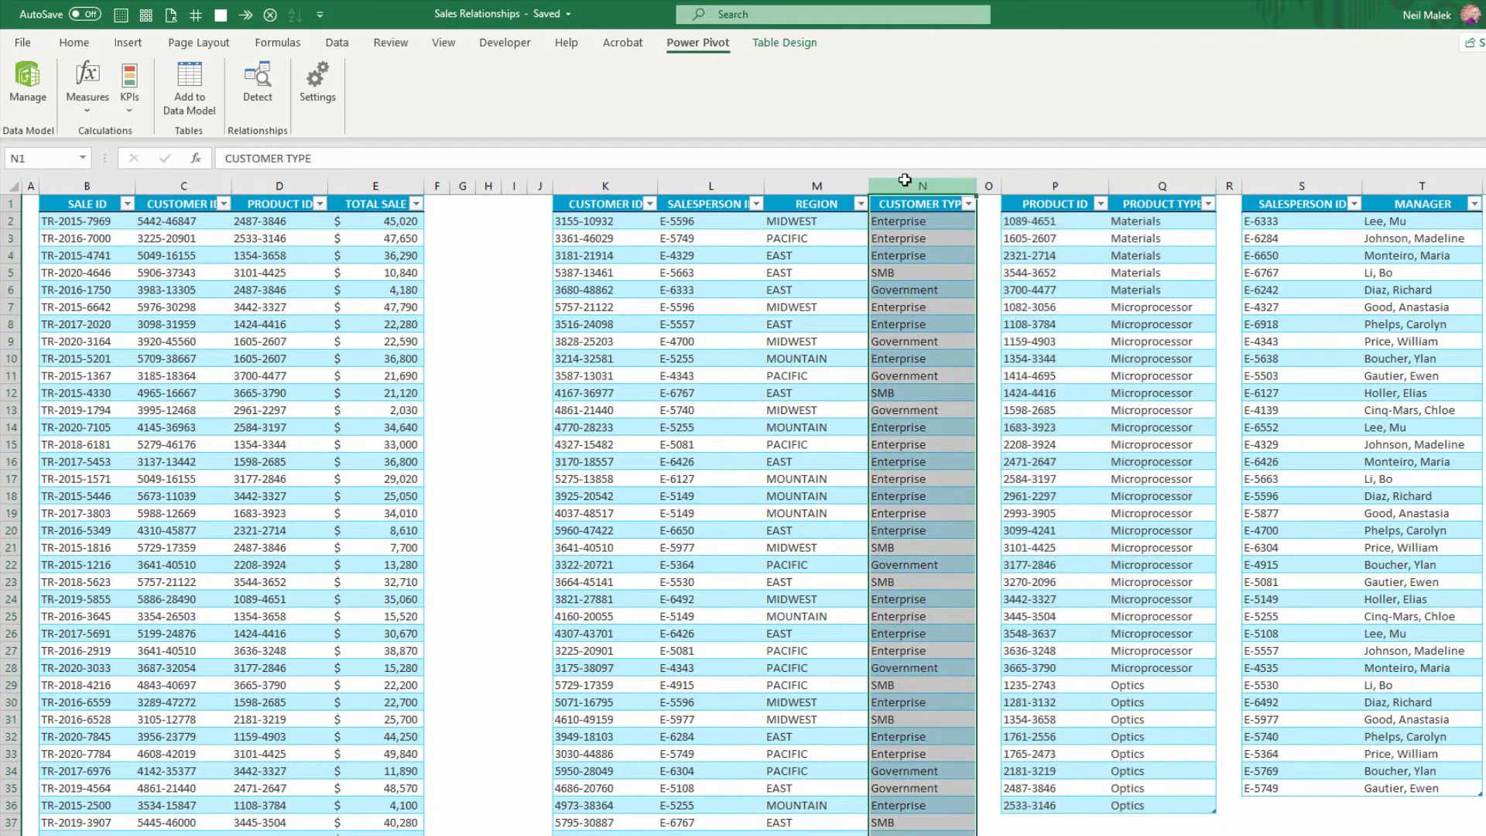
left_click(815, 203)
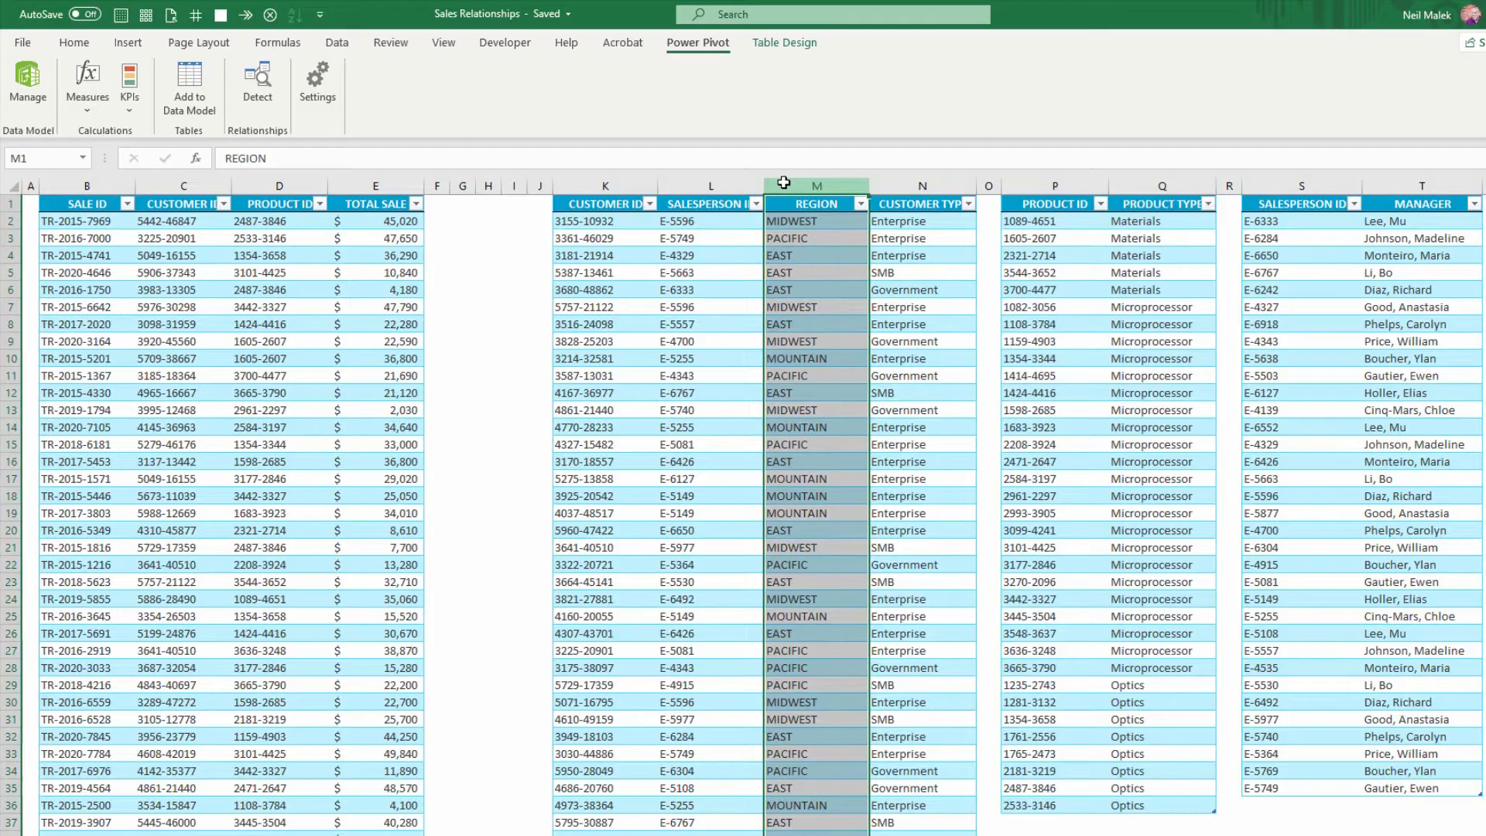
mouse_move(184, 184)
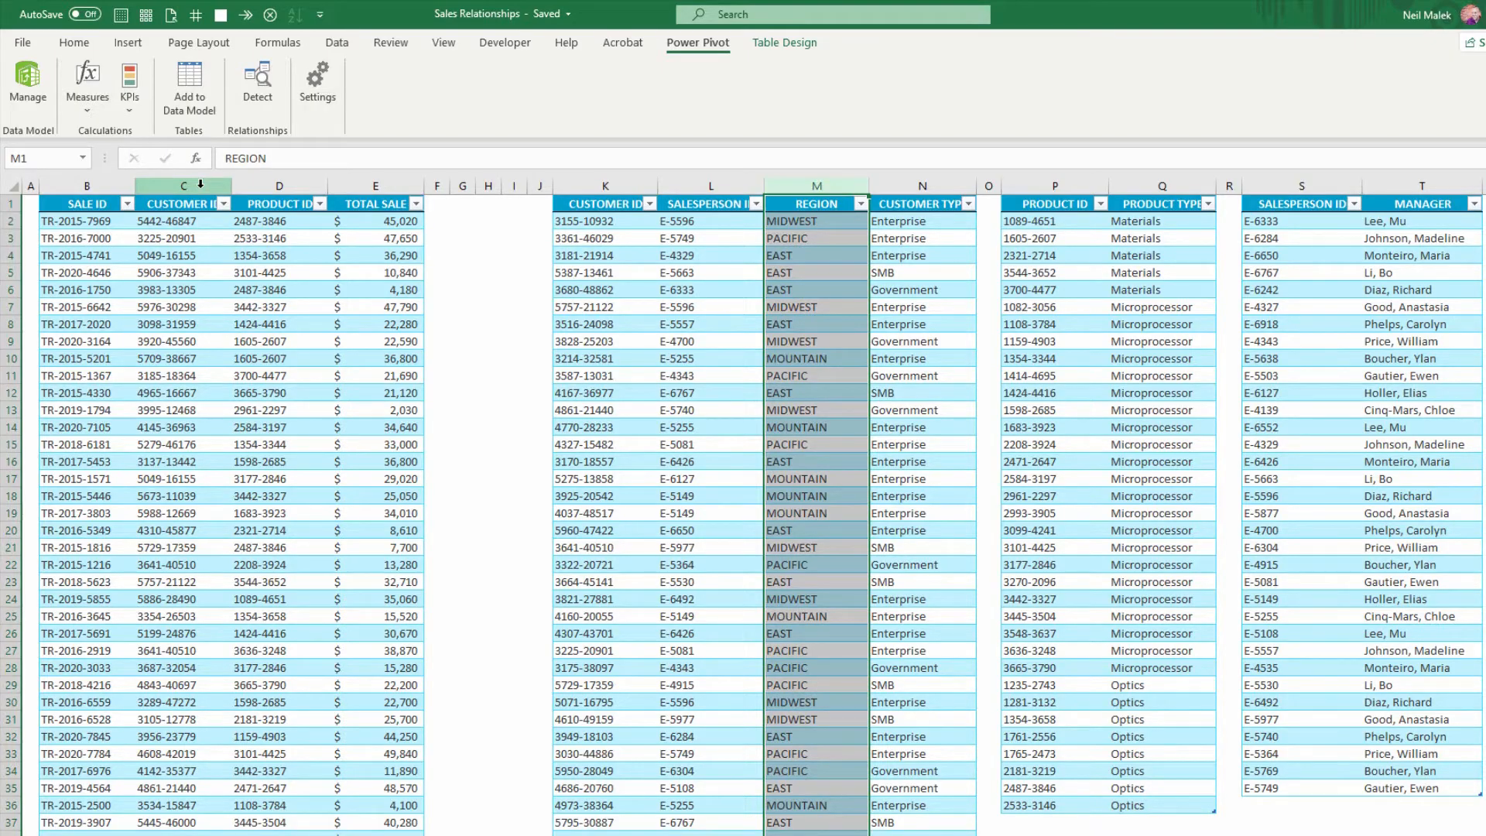
mouse_move(664, 97)
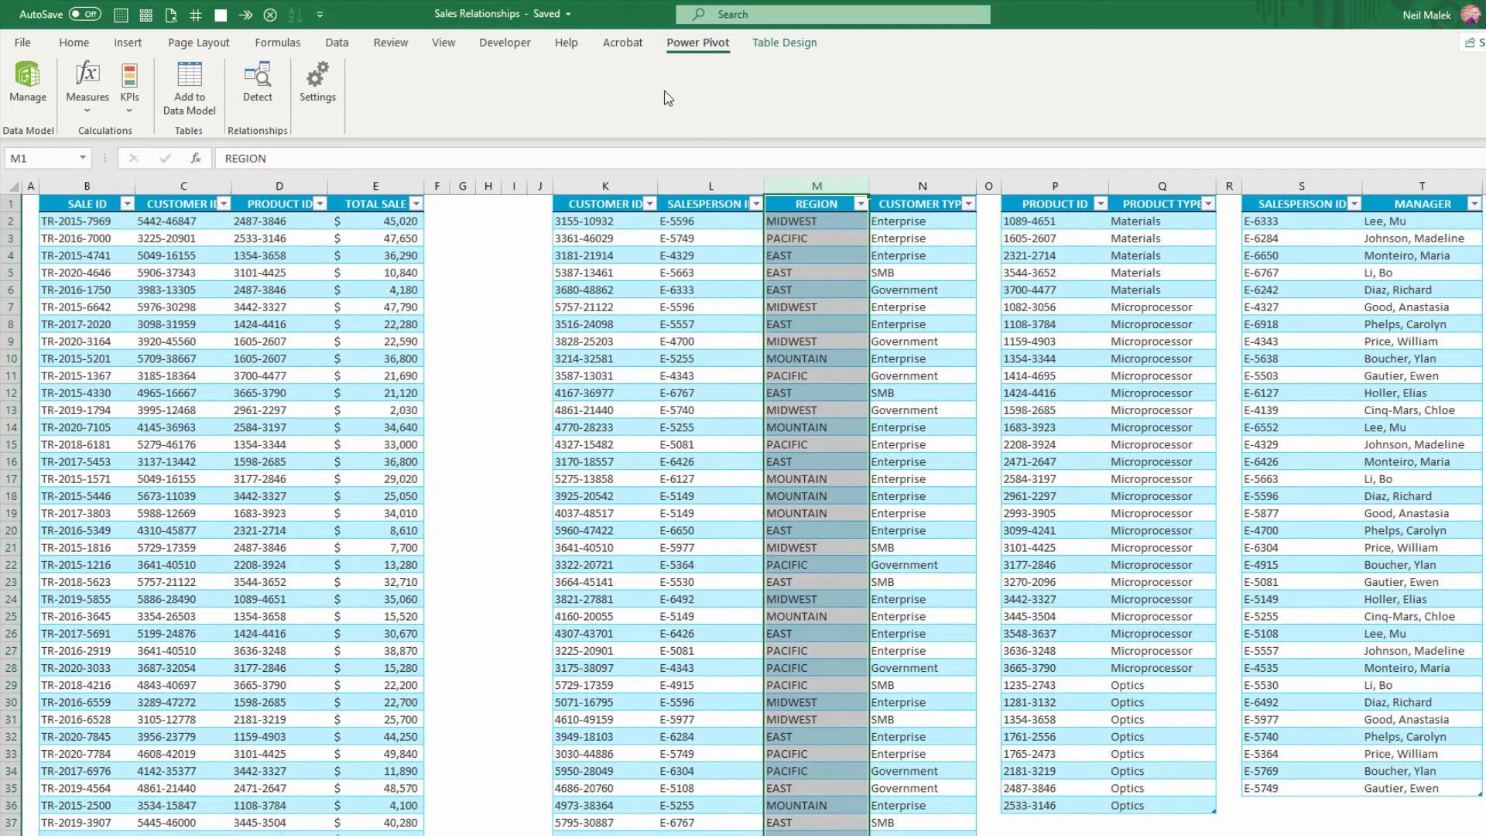
left_click(710, 203)
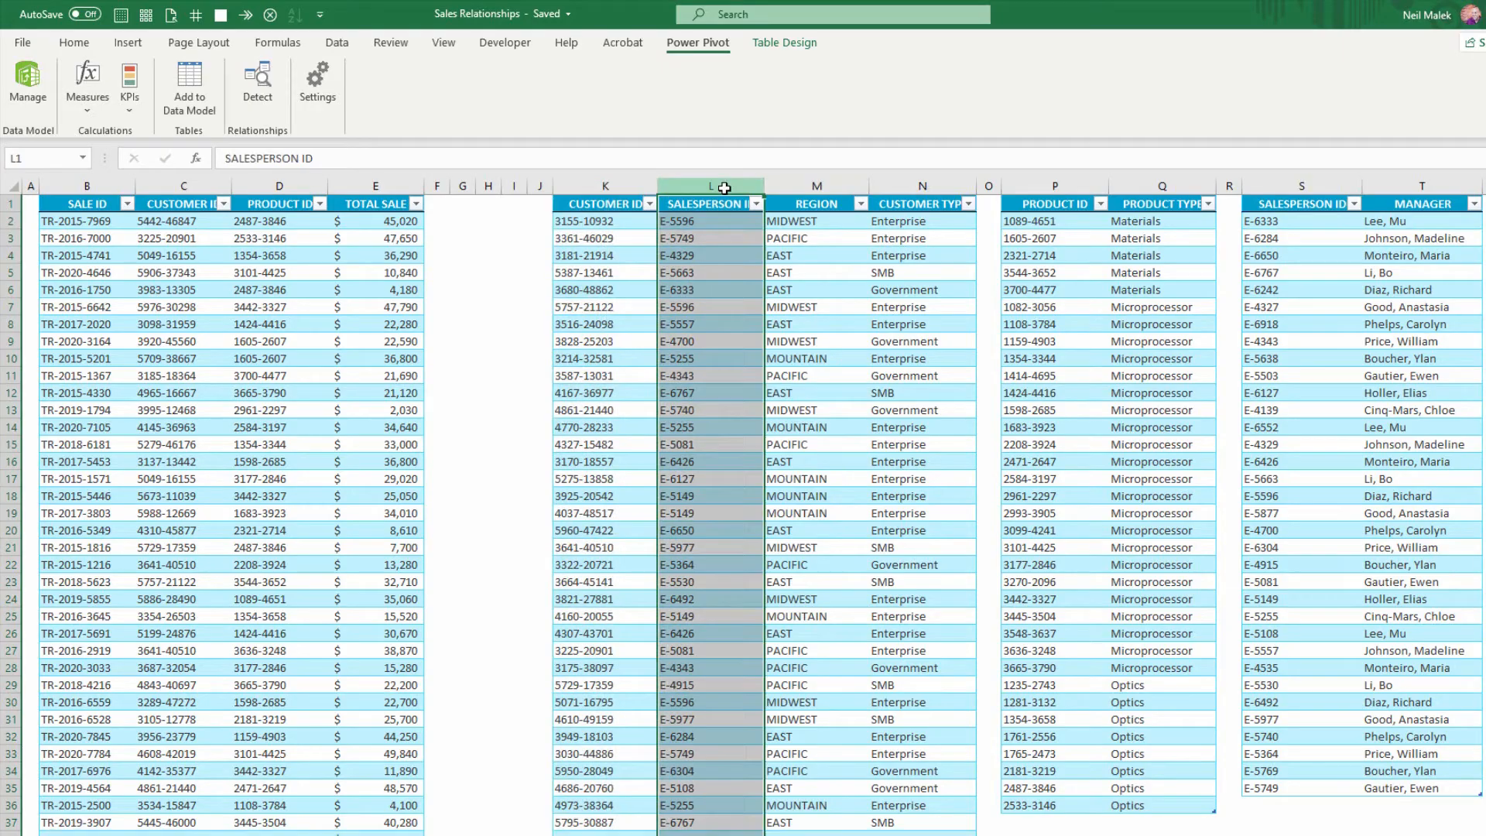
mouse_move(205, 317)
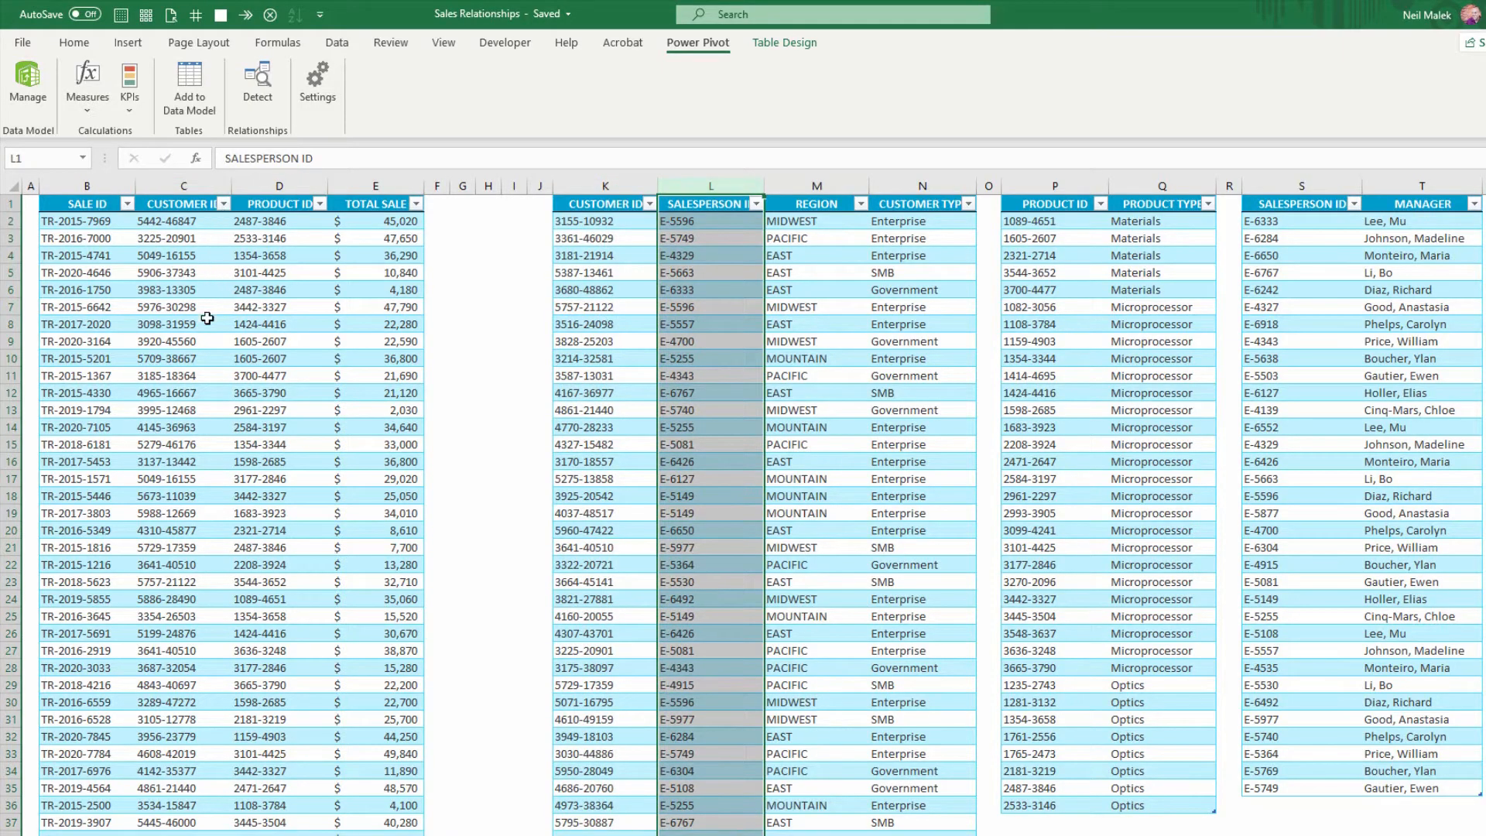
mouse_move(212, 586)
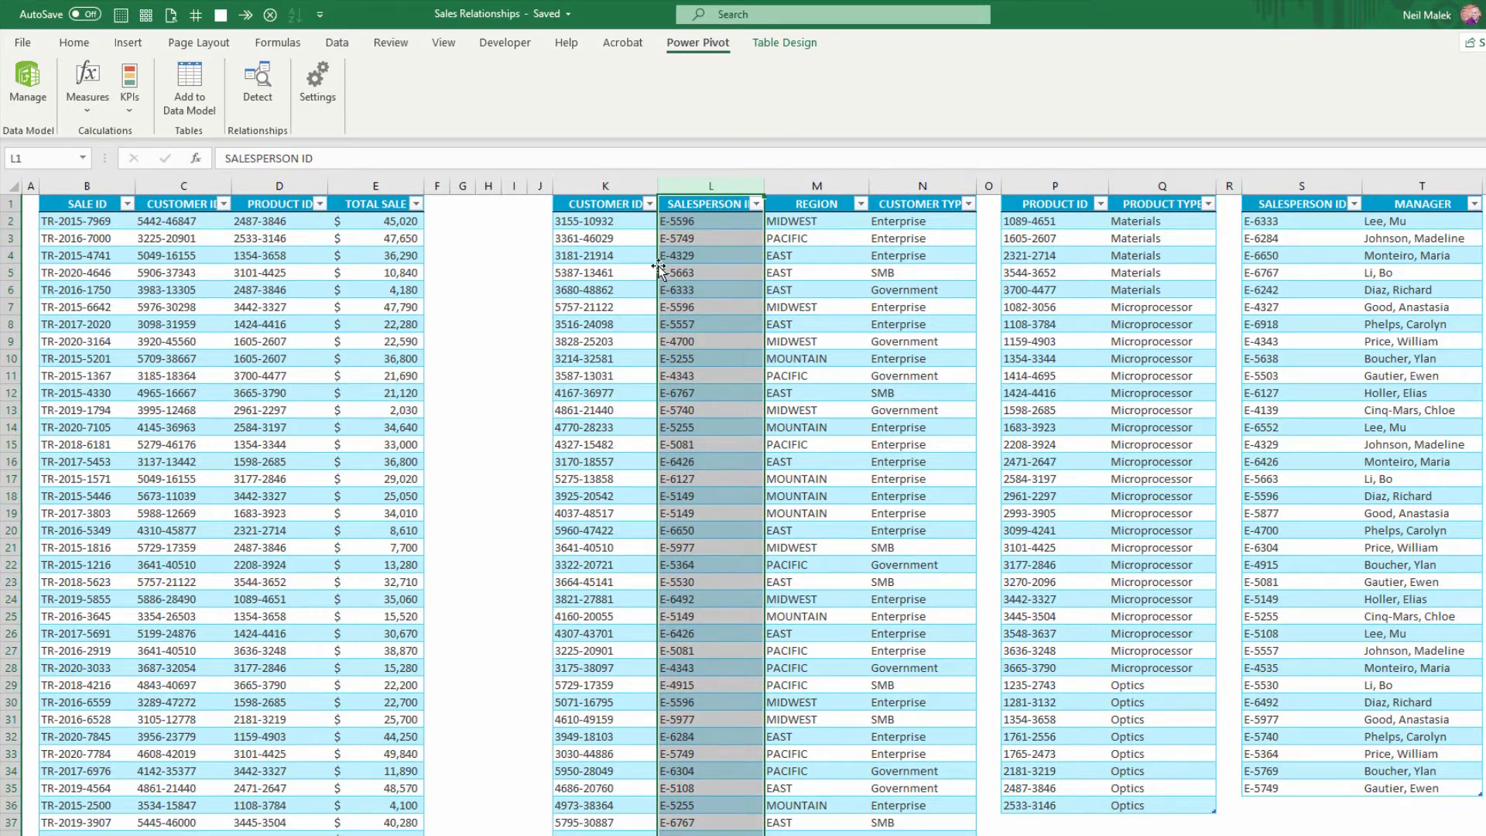
left_click(605, 184)
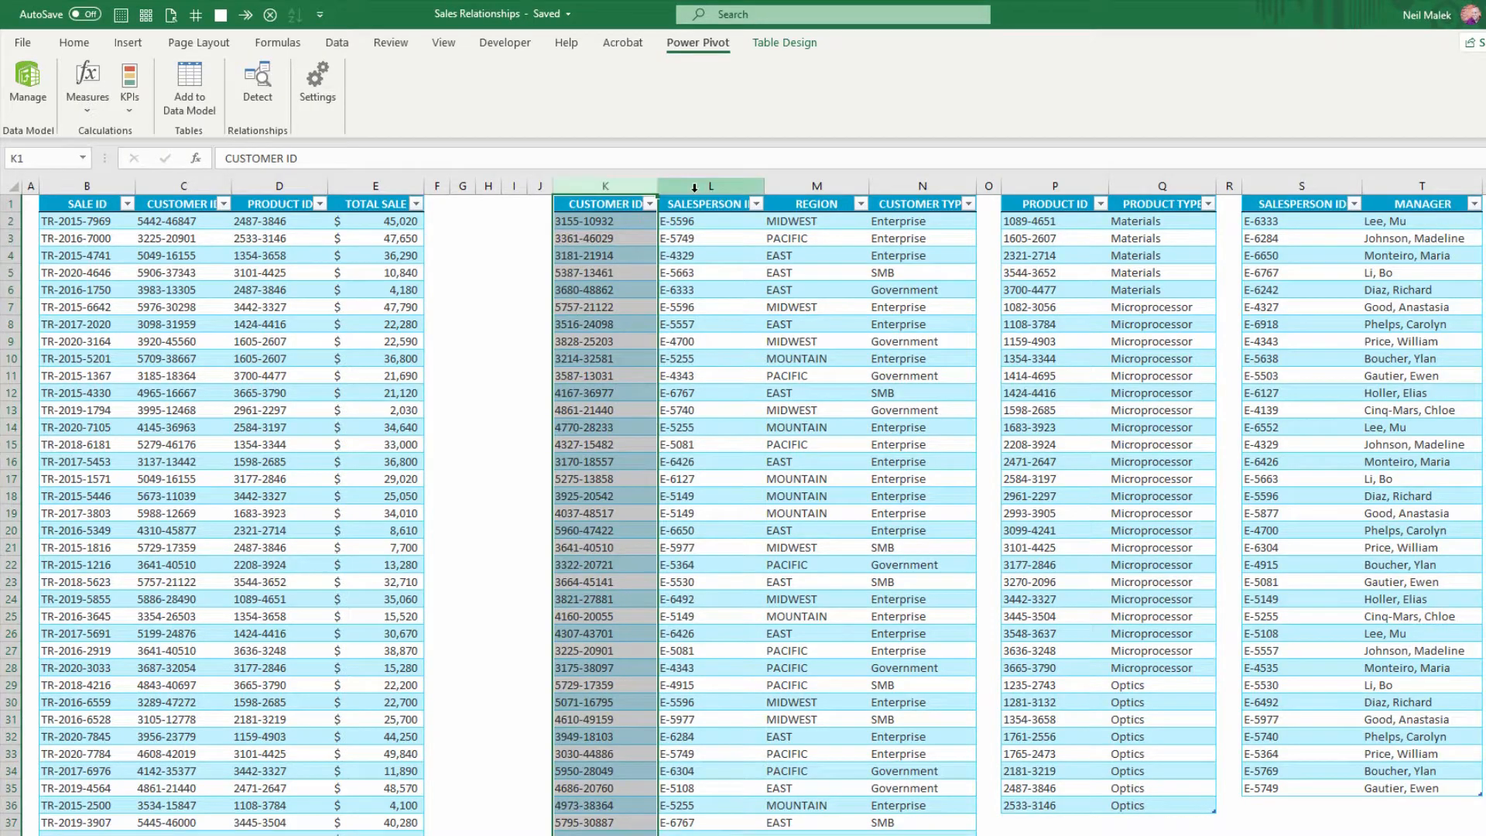
left_click(710, 186)
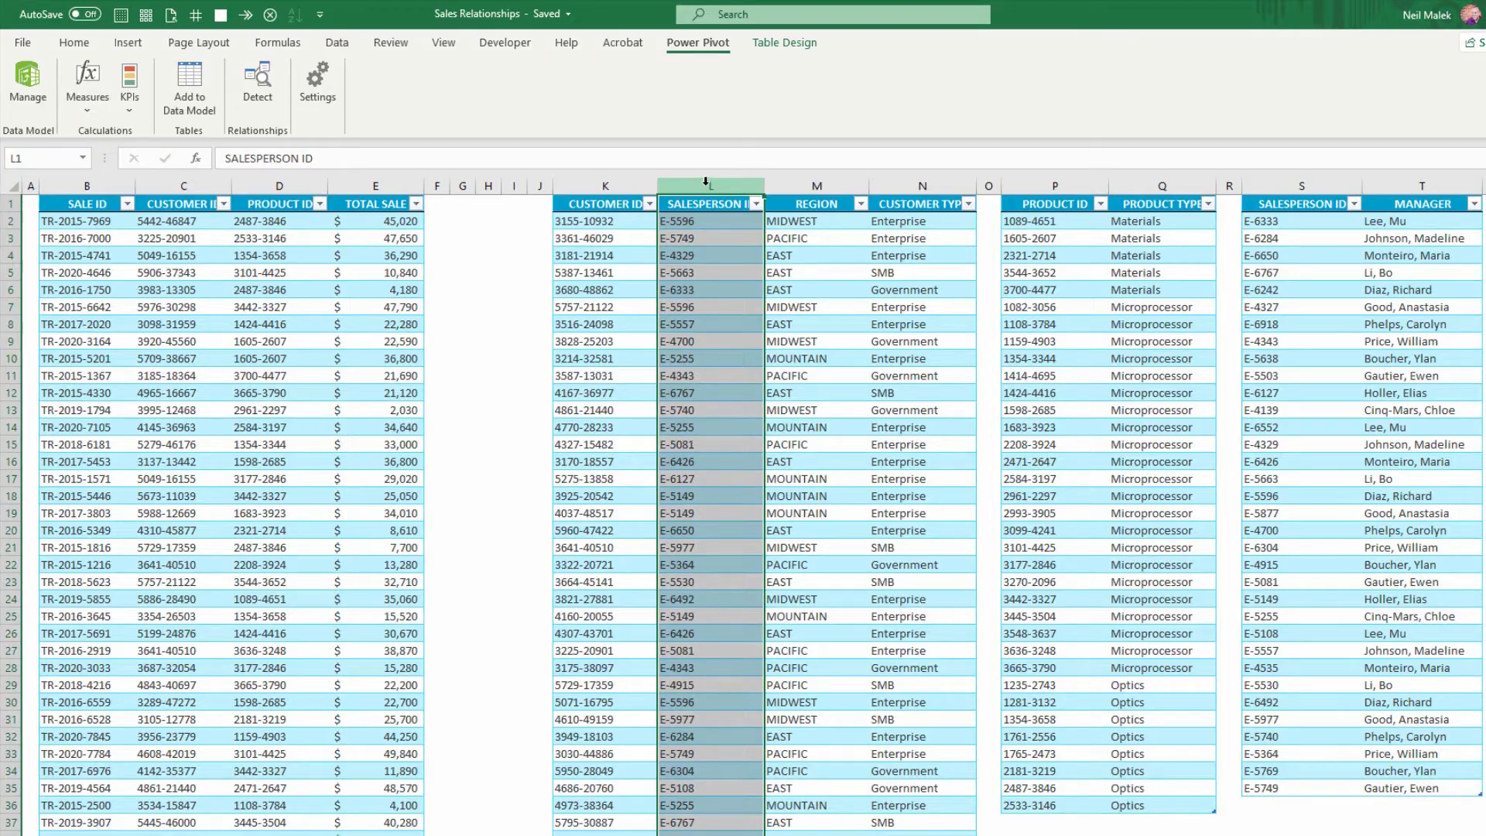
left_click(1420, 203)
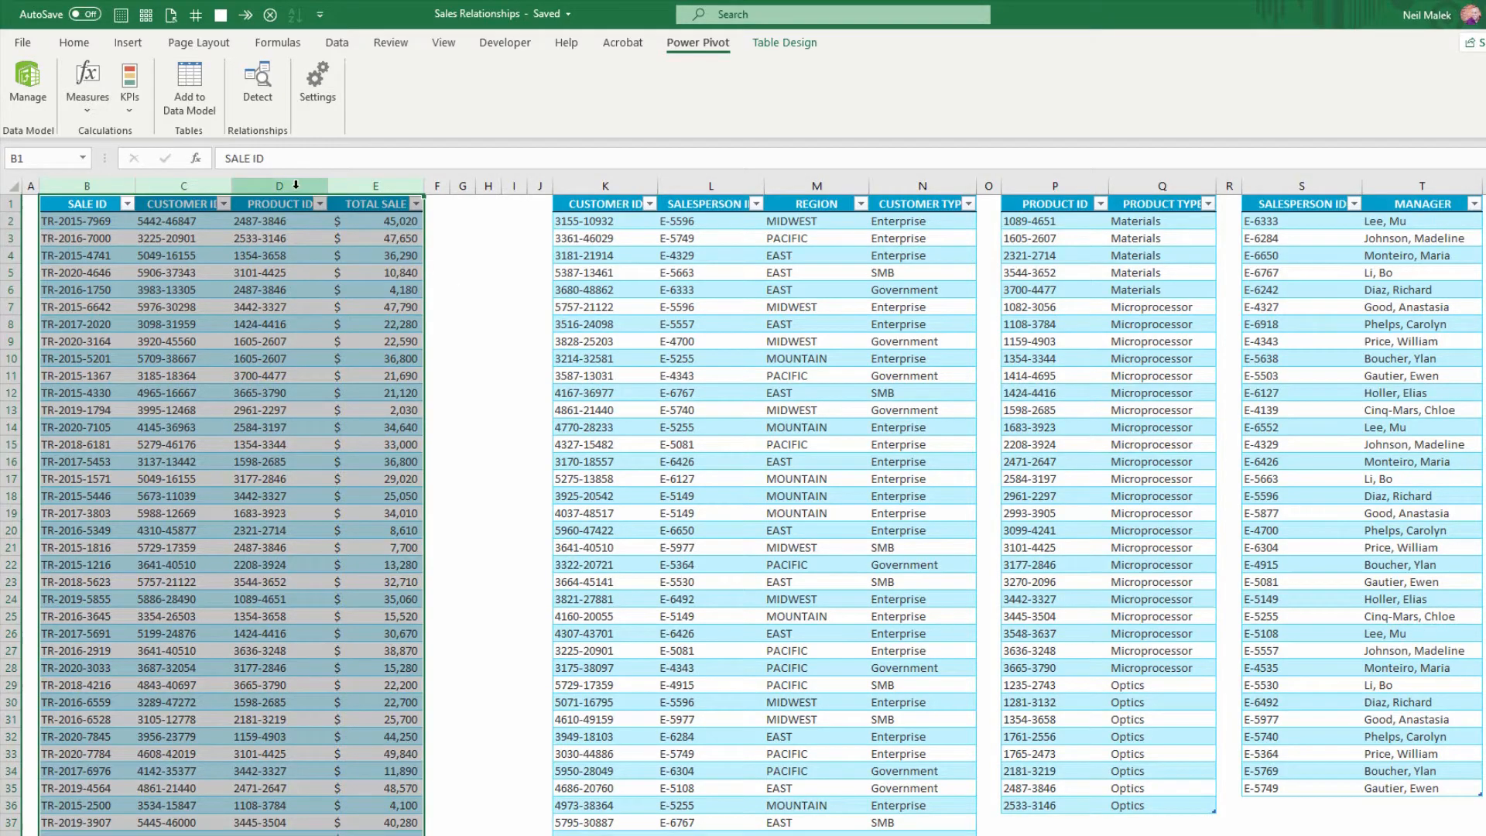
left_click(278, 202)
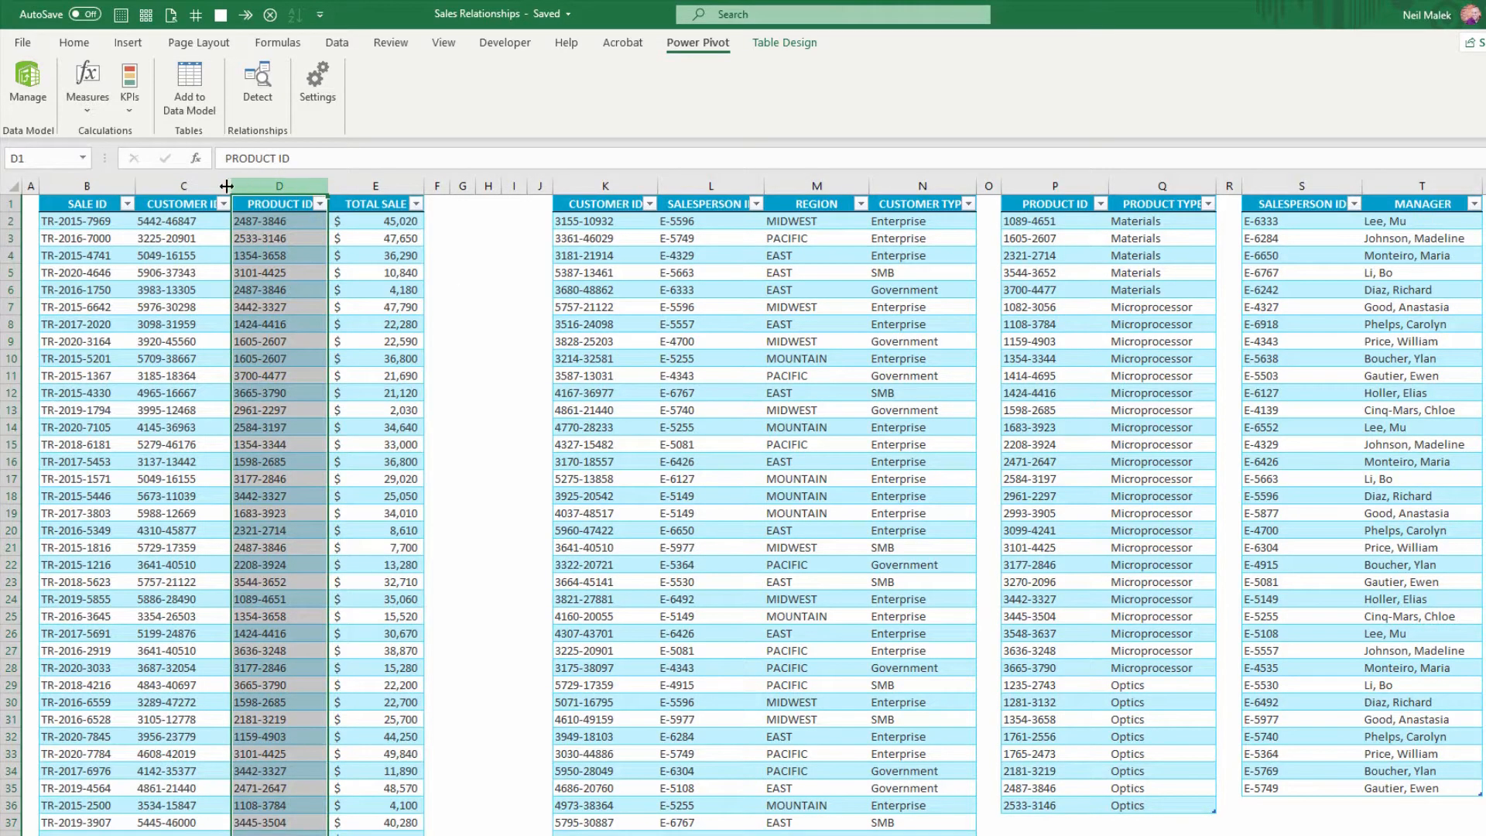
left_click(183, 185)
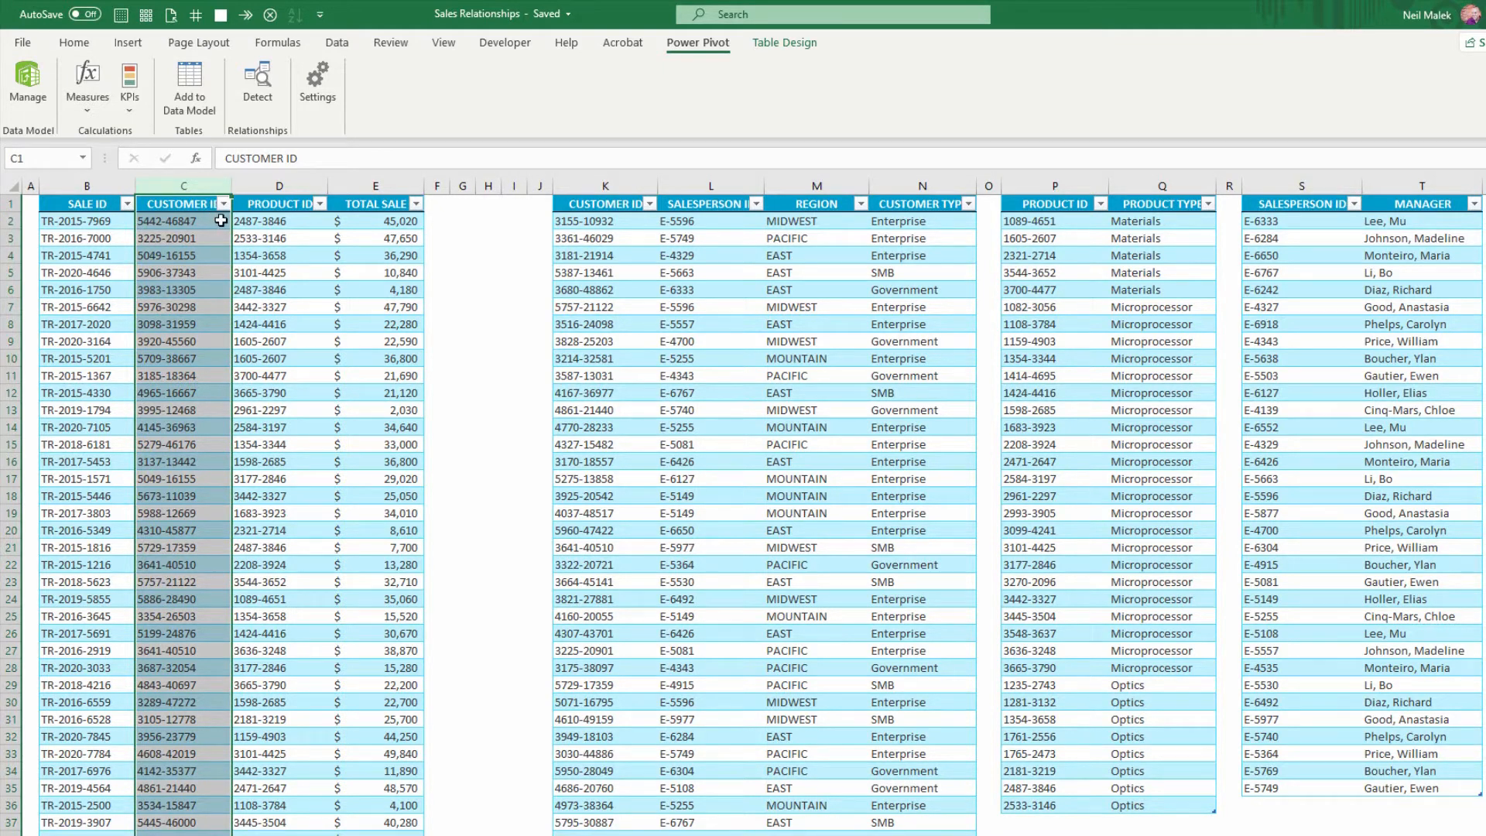
Select a cell inside the sales table to see its Table Design name tblSales
left_click(277, 238)
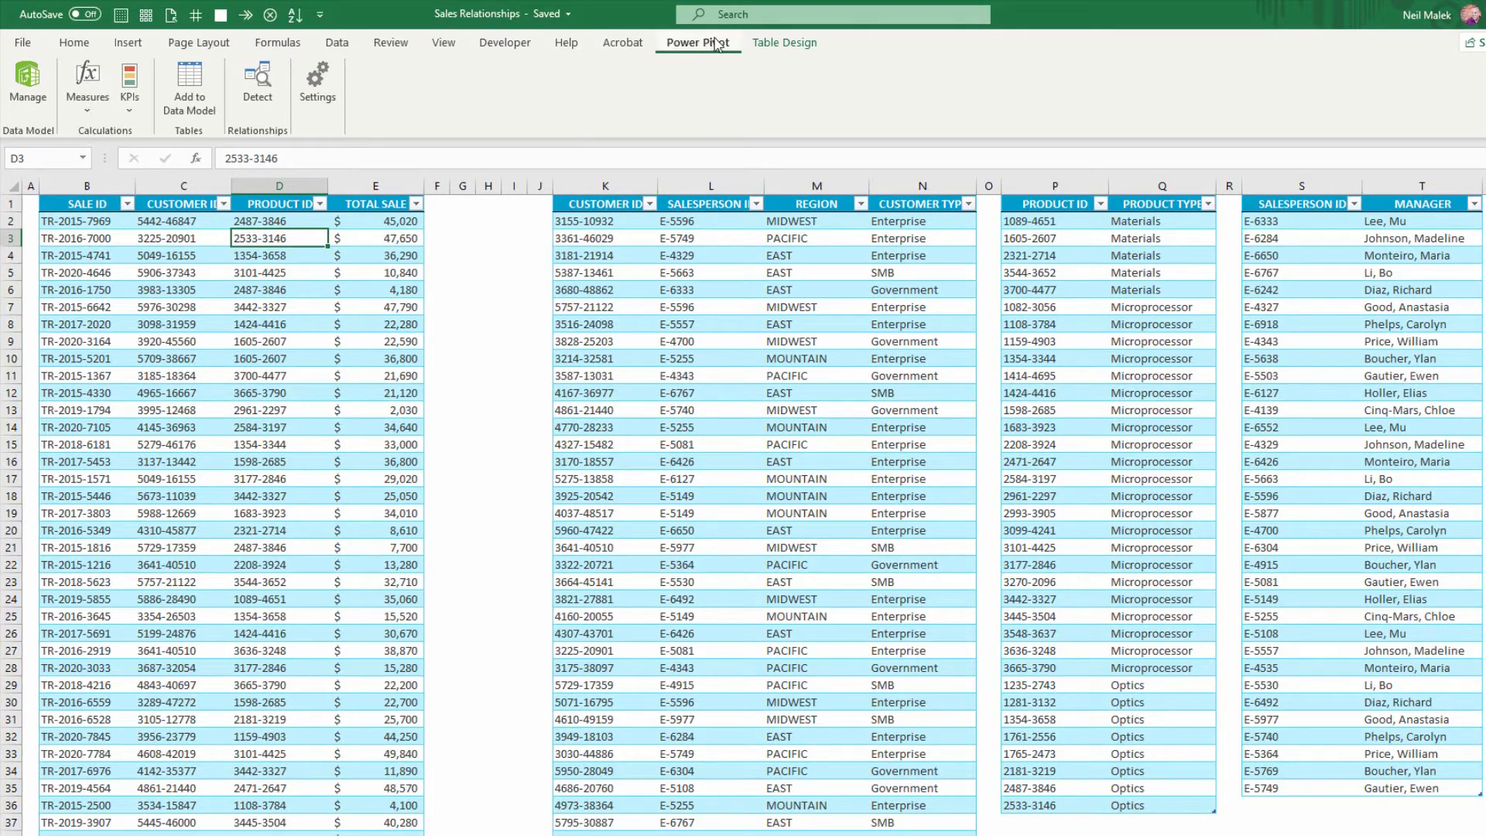
mouse_move(316, 216)
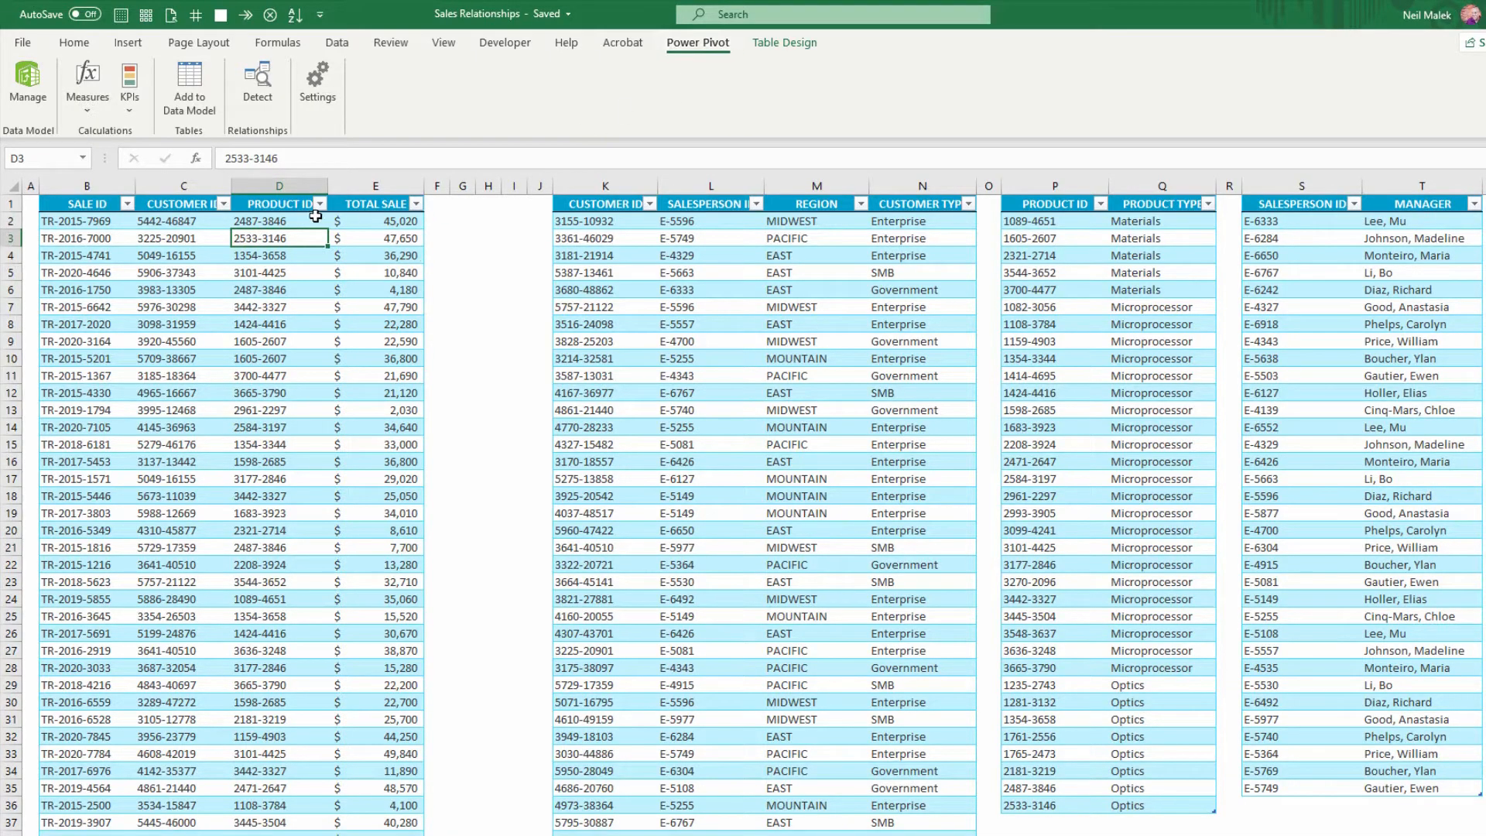
mouse_move(1042, 235)
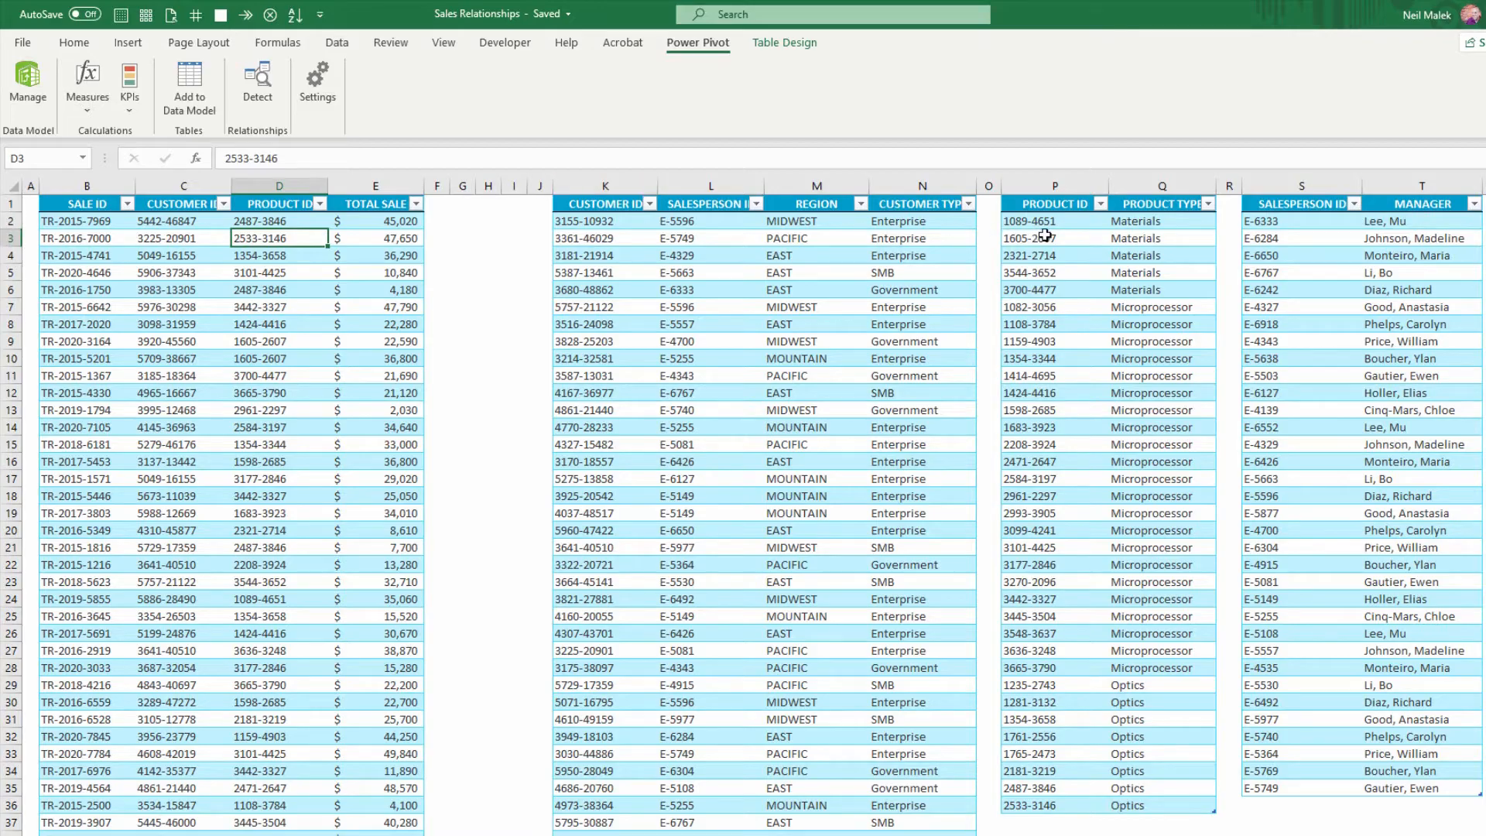
mouse_move(200, 130)
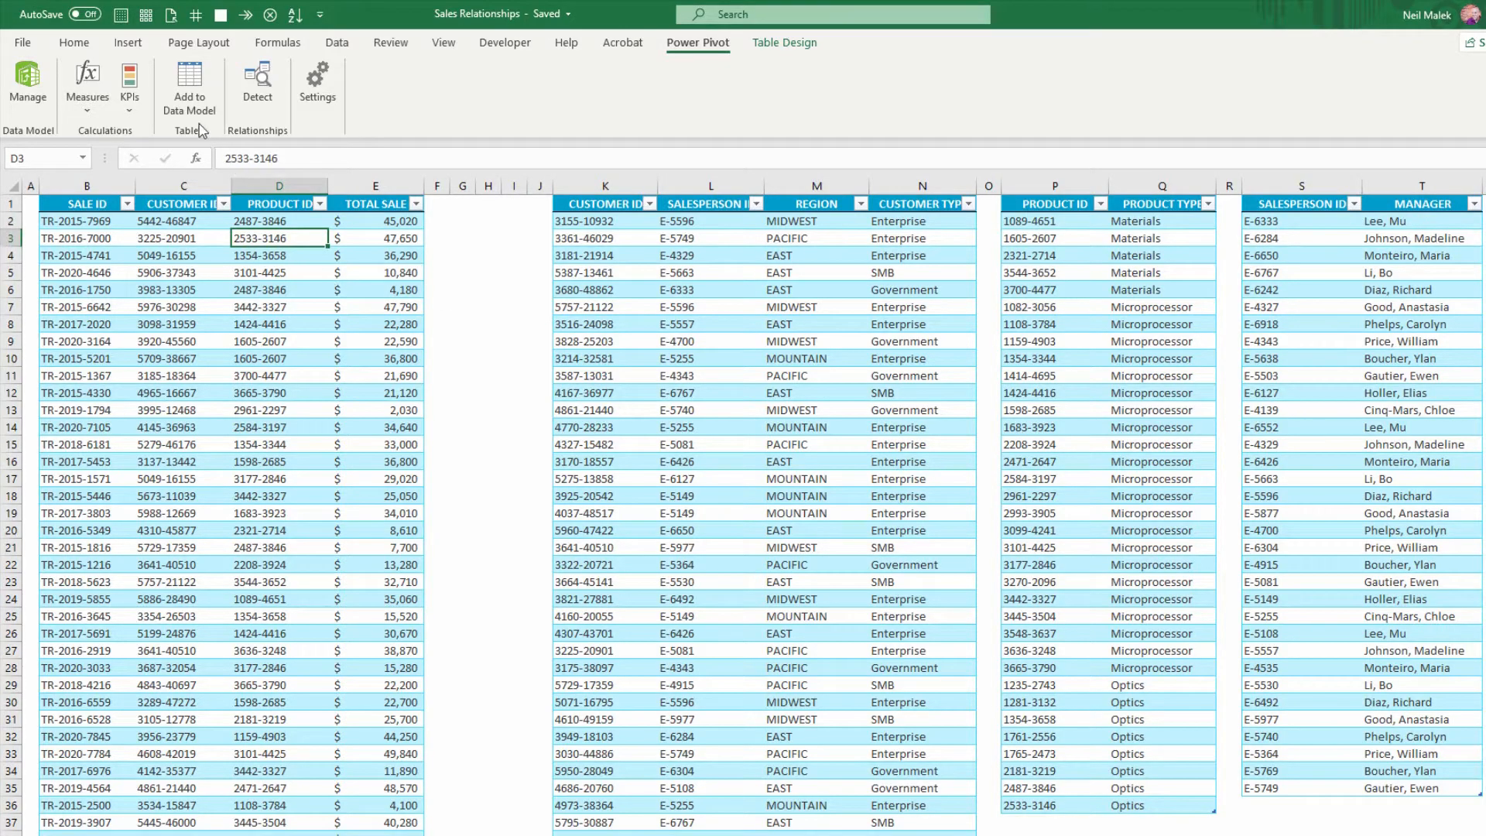
mouse_move(189, 90)
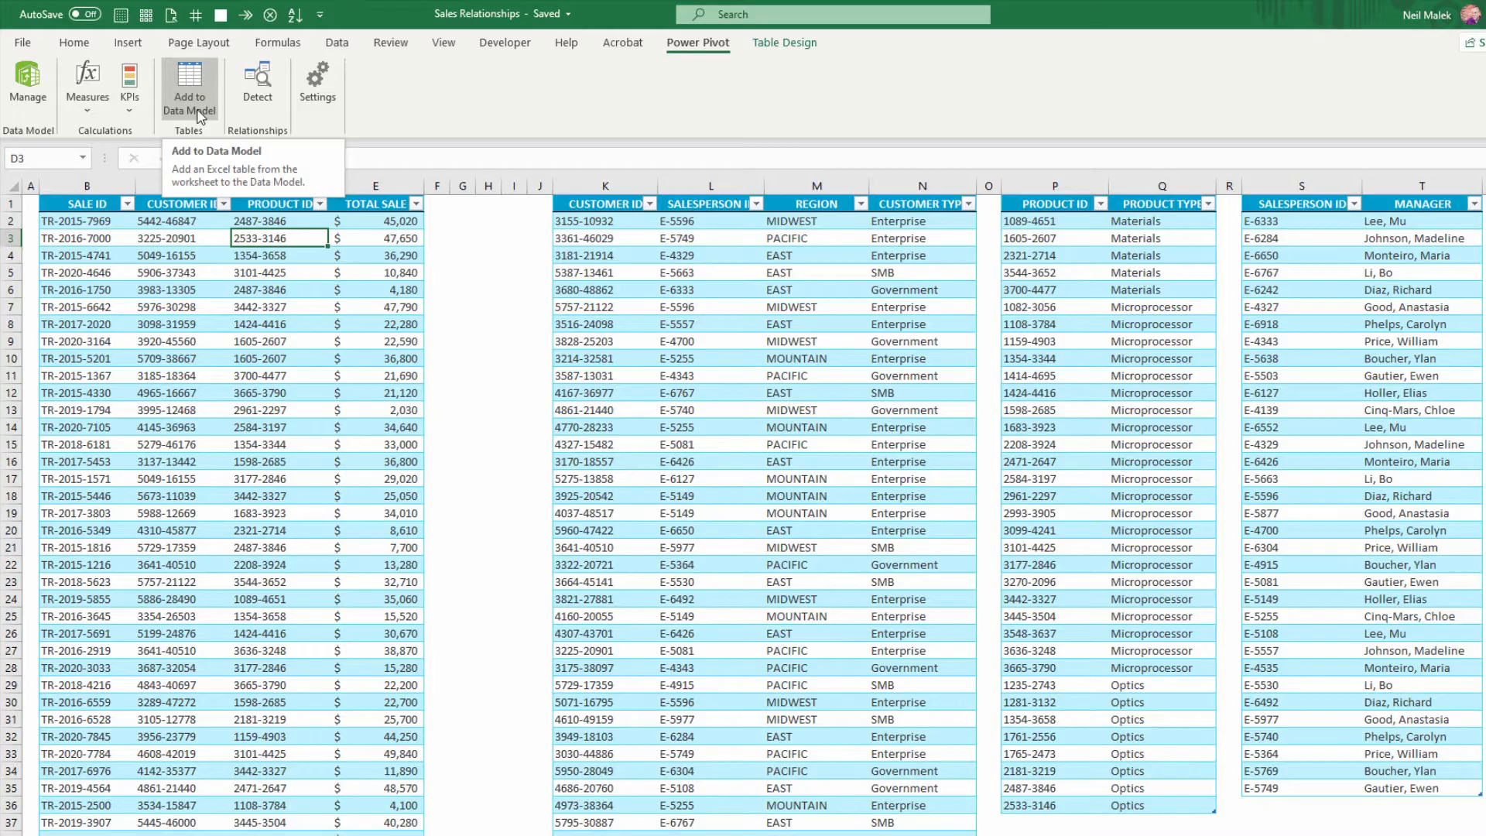
mouse_move(218, 142)
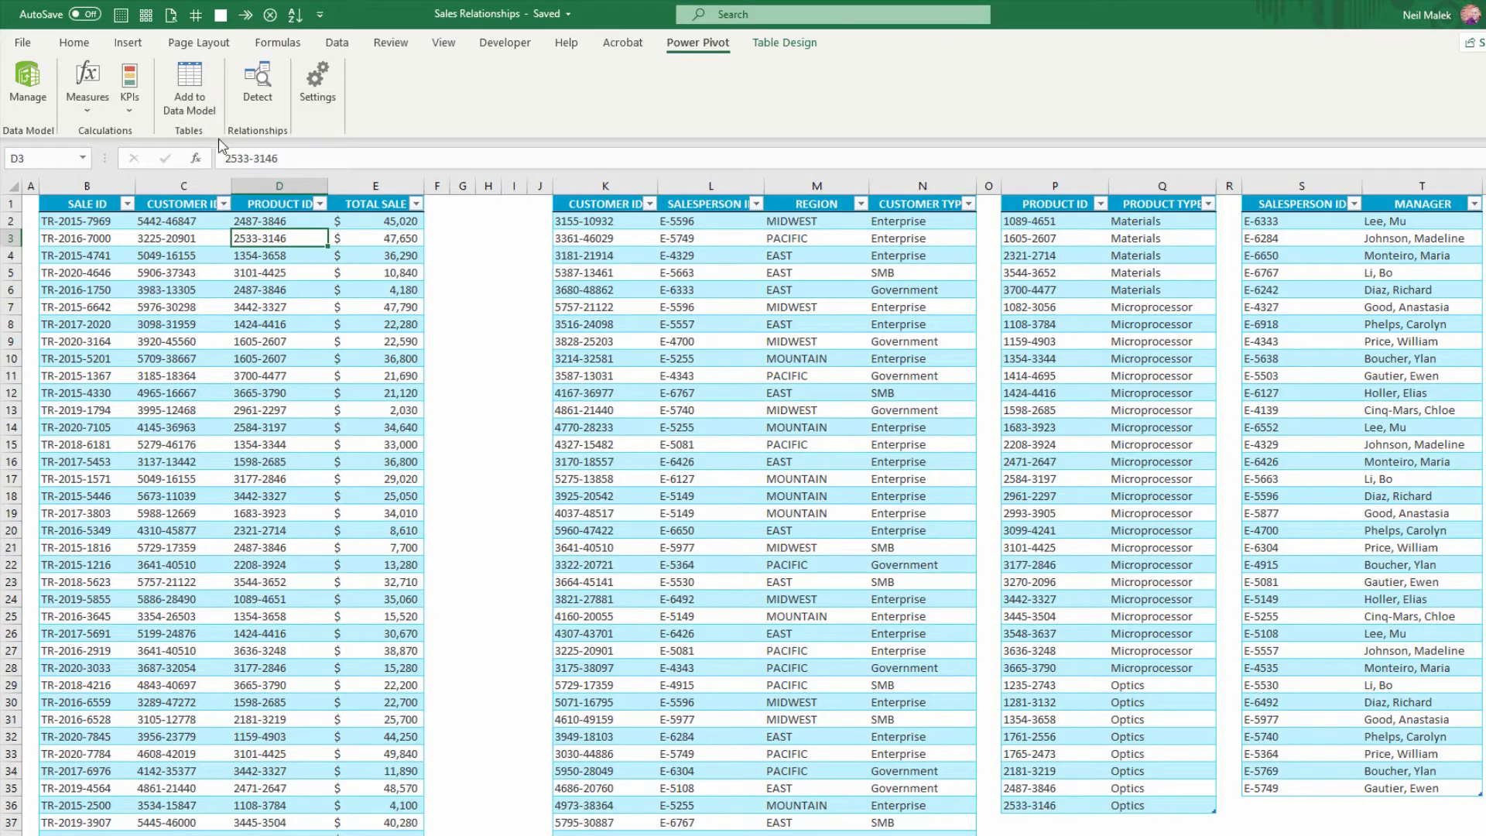
mouse_move(189, 85)
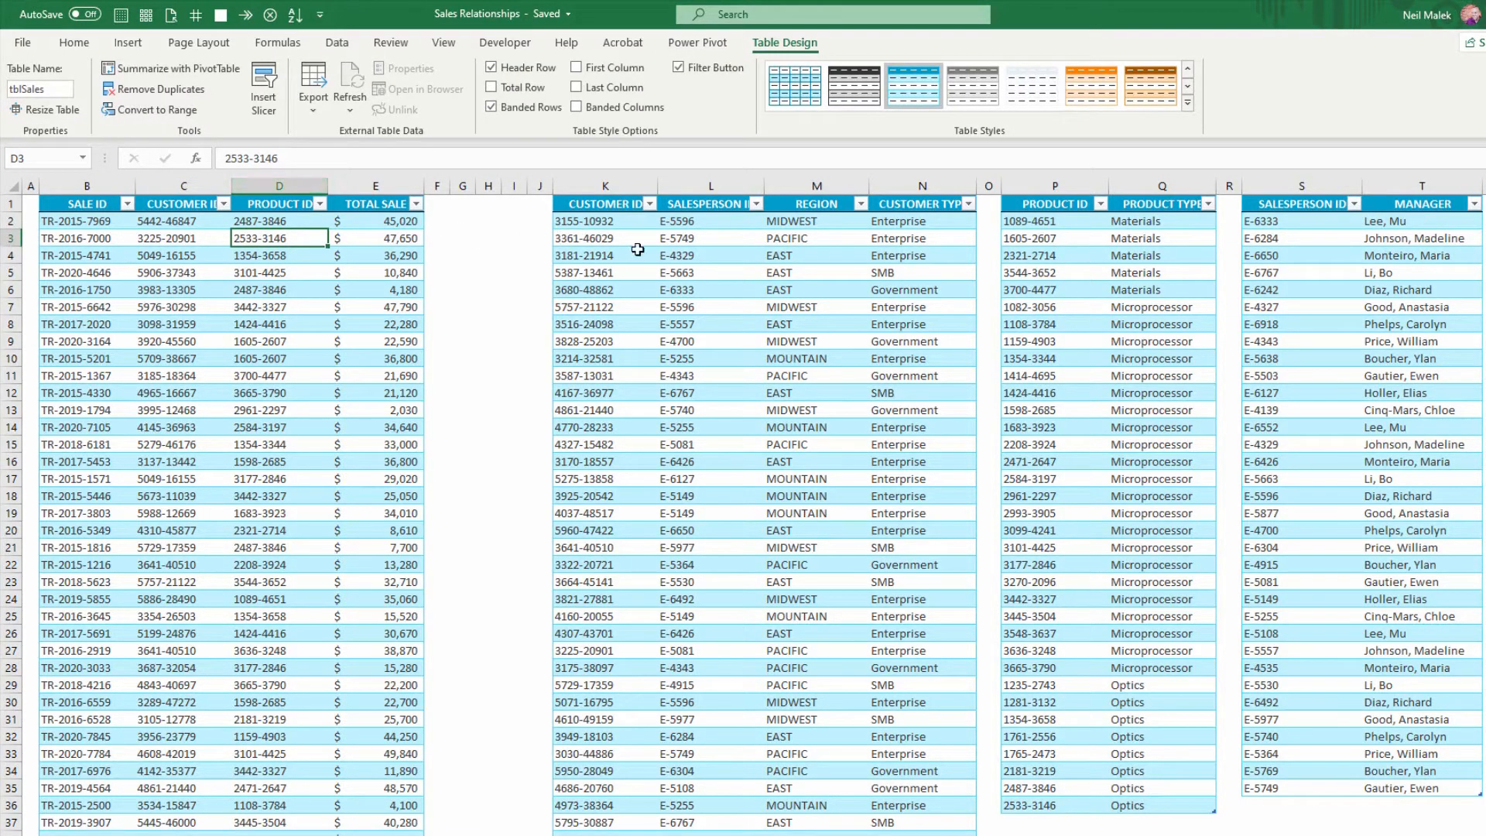
Read the names tblCustomers, tblProducts, tblSalespeople and tblSales, then return to Power Pivot
left_click(605, 255)
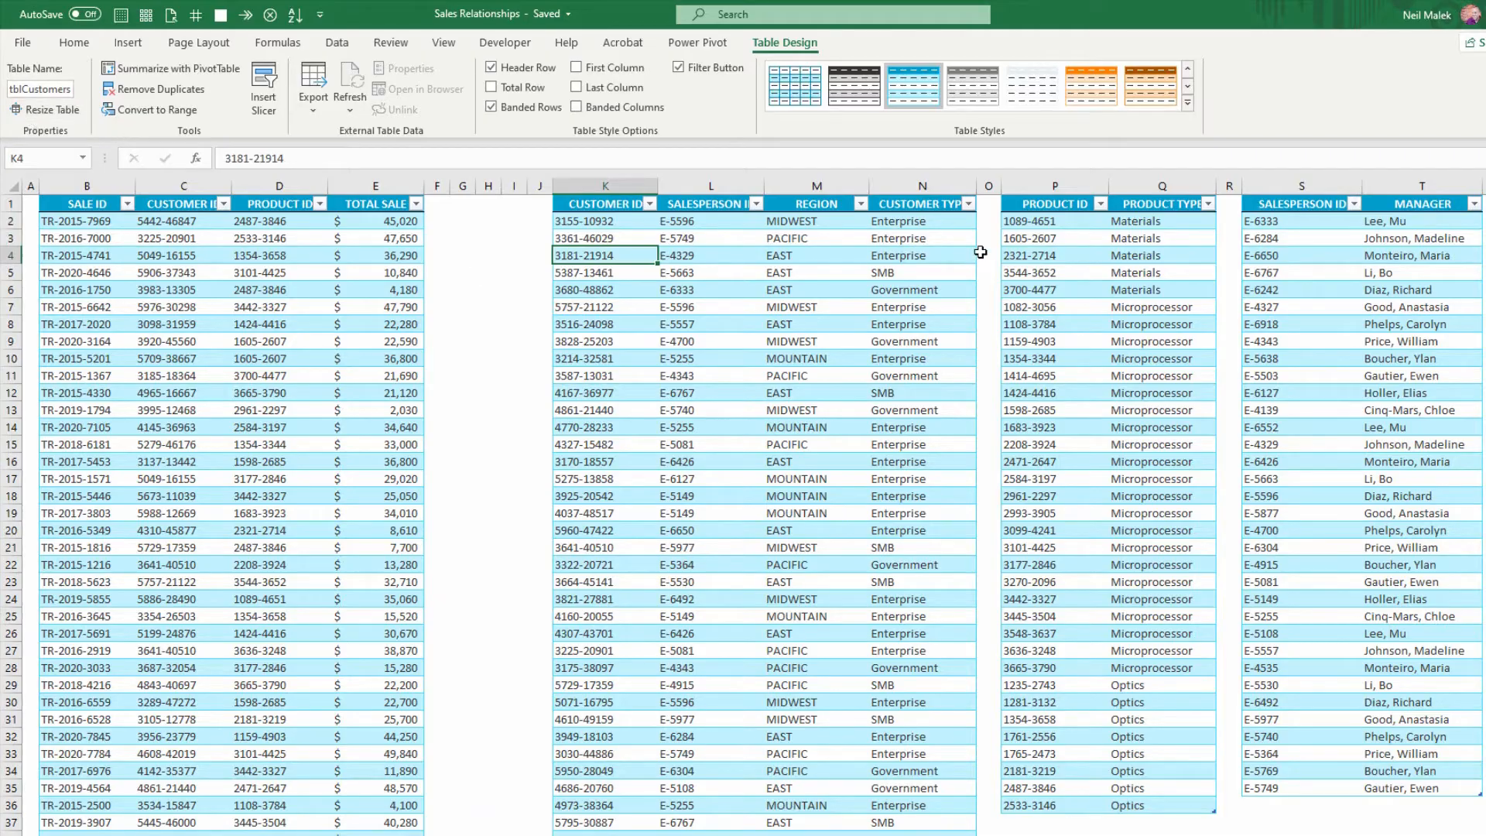
left_click(1053, 256)
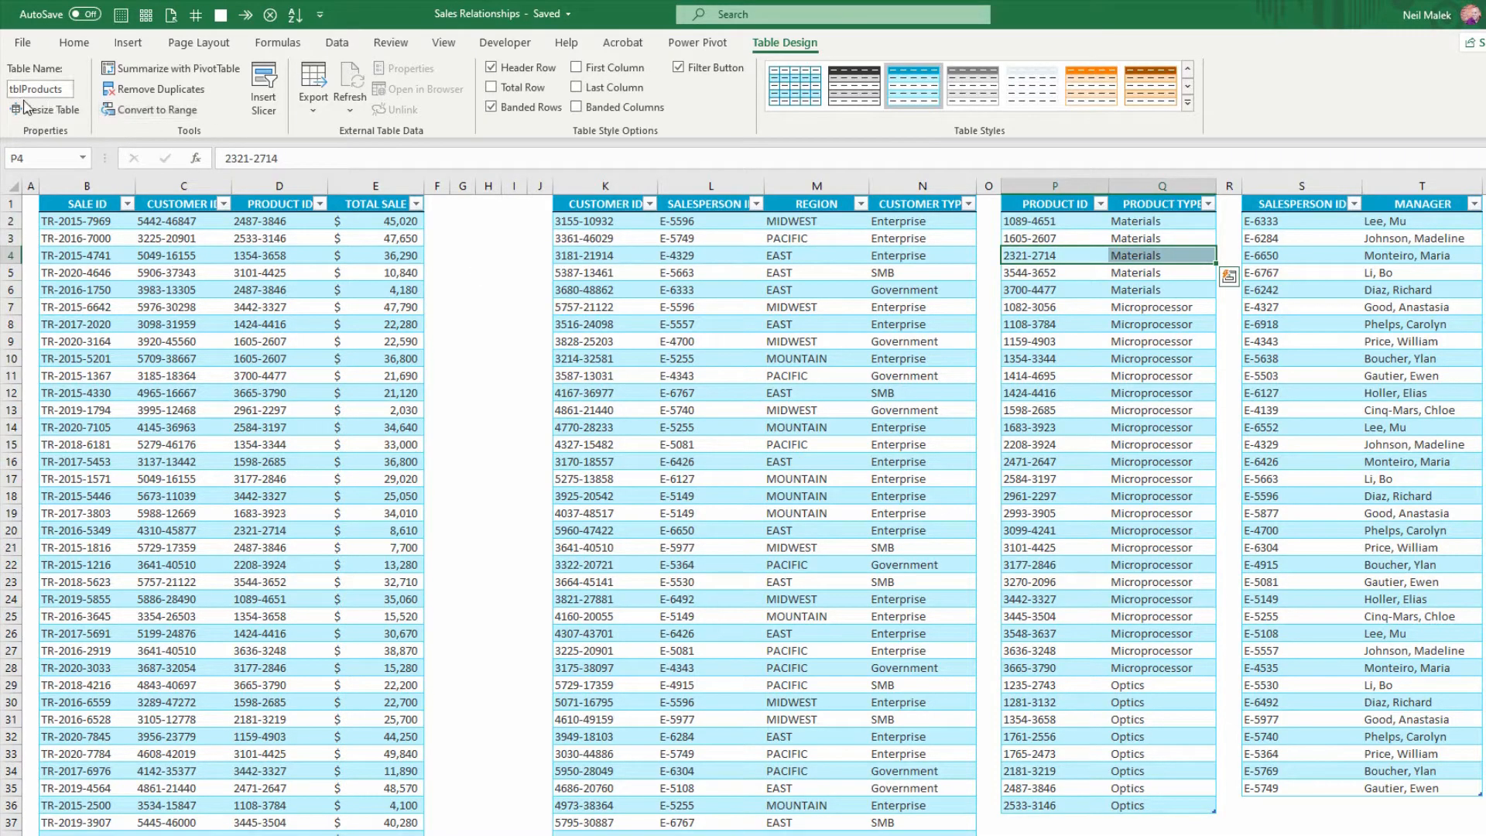
left_click(1301, 256)
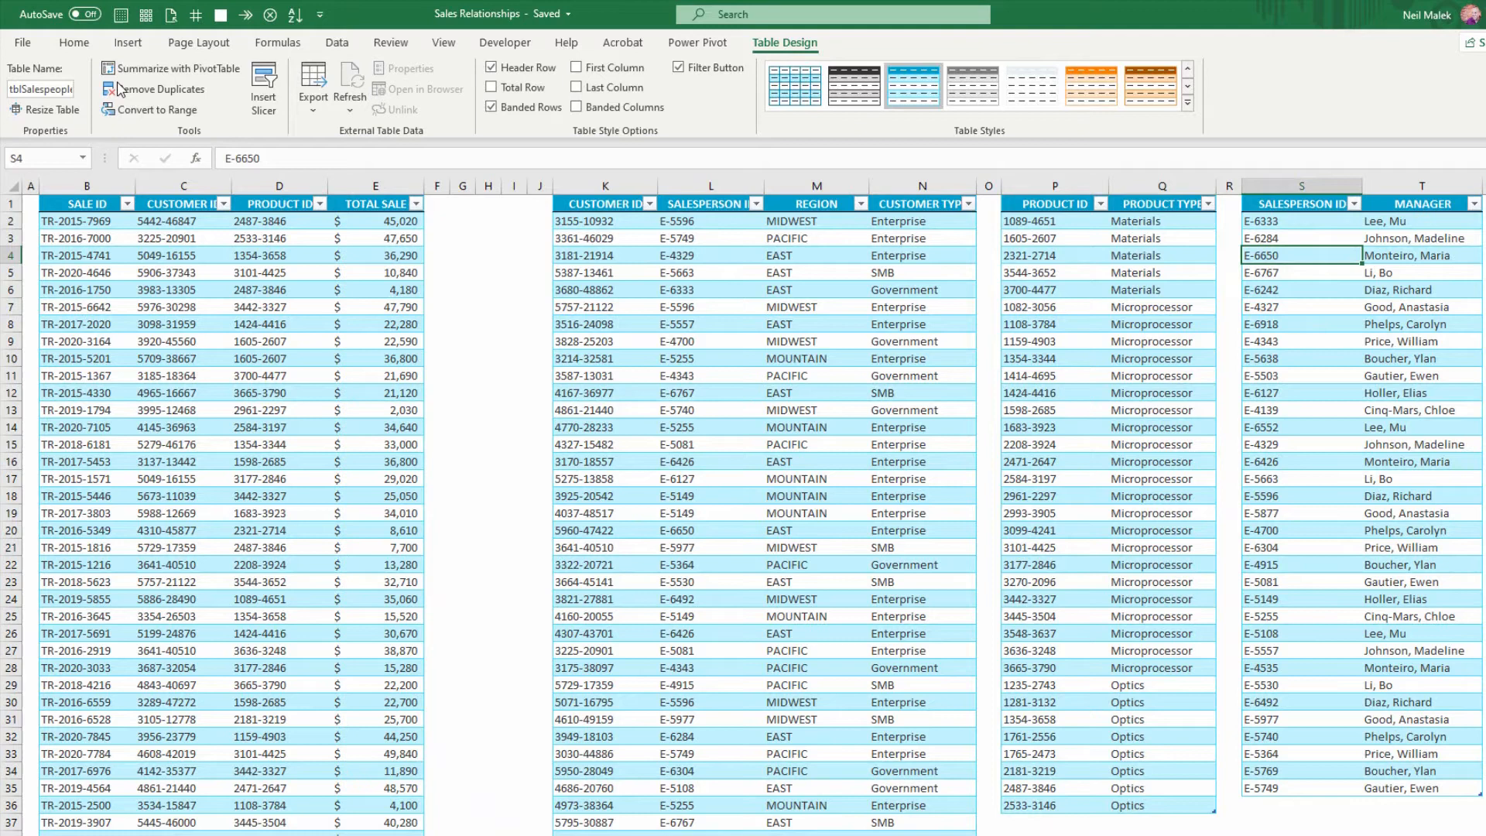
left_click(87, 238)
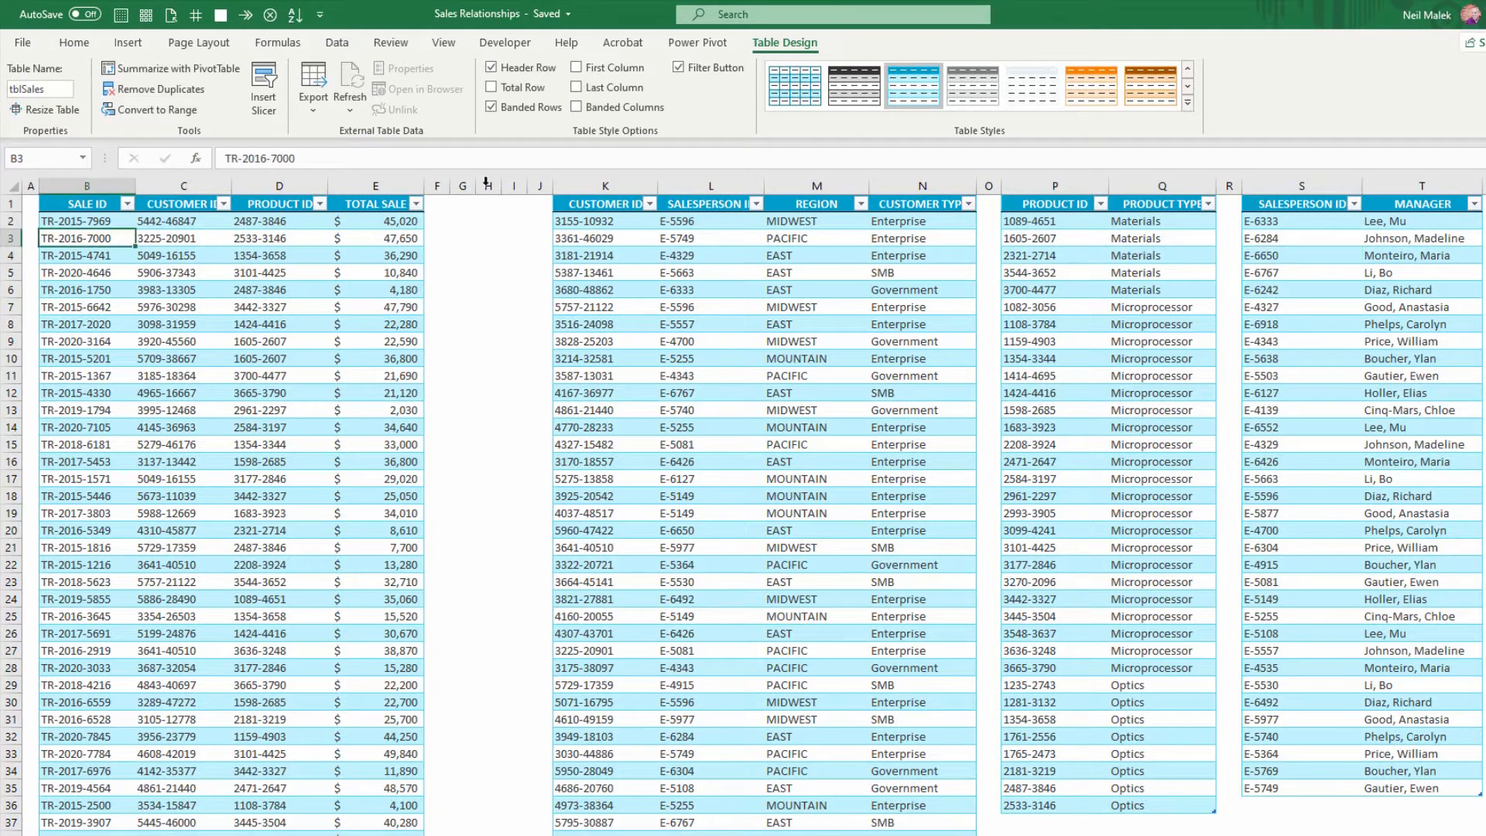
left_click(698, 43)
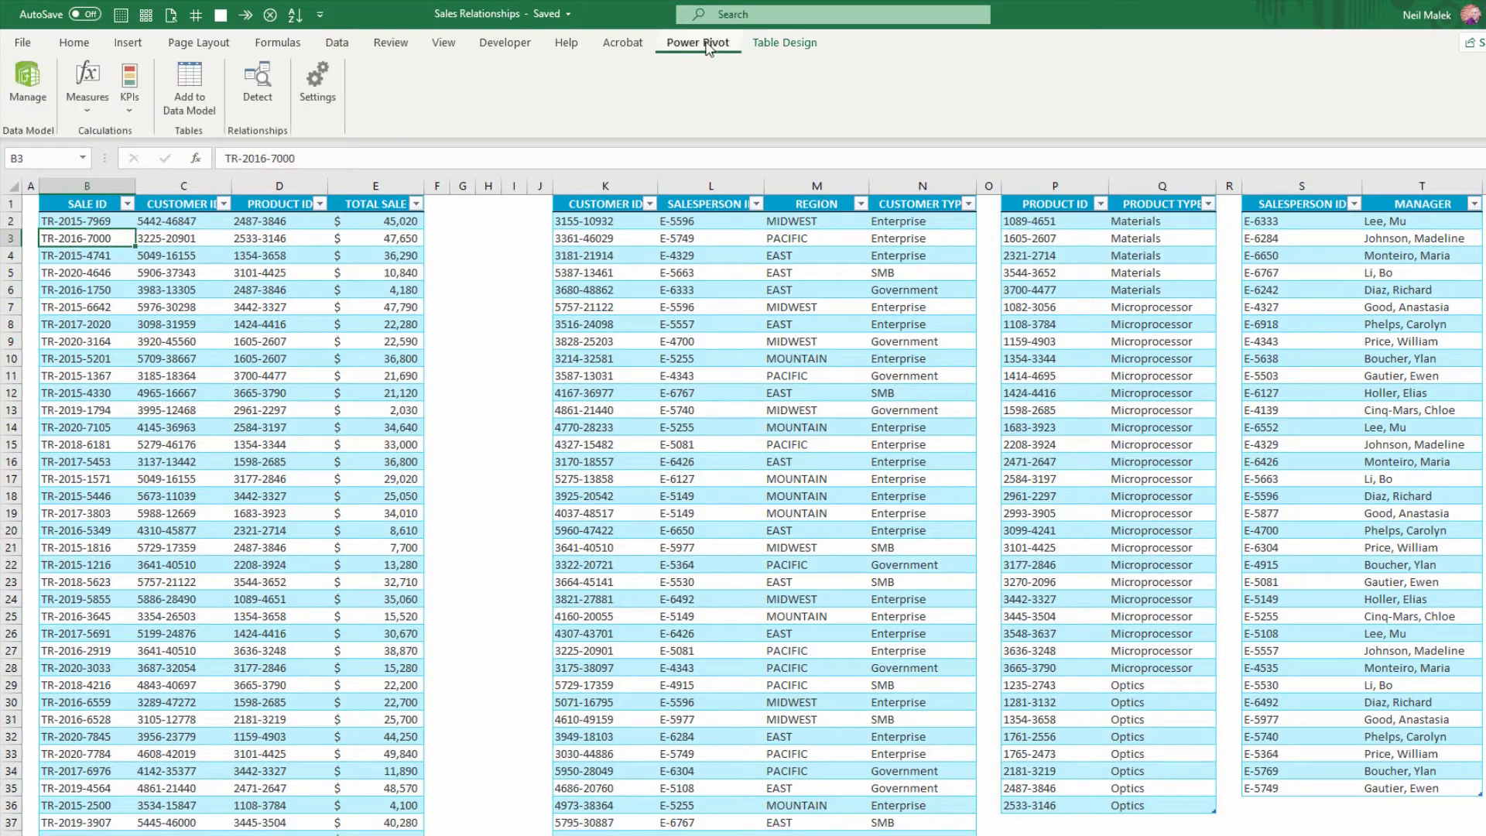
mouse_move(547, 146)
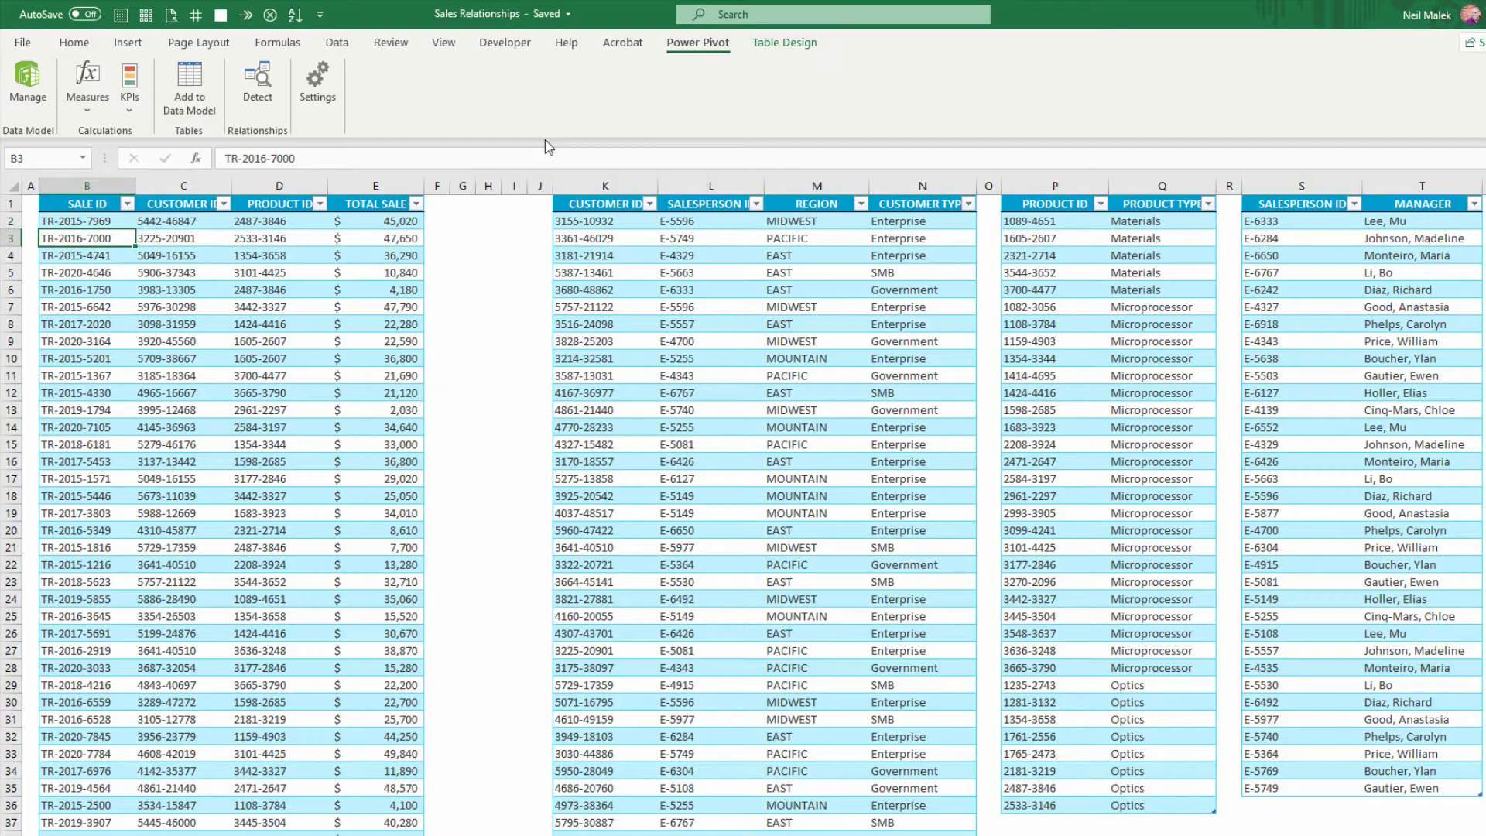
mouse_move(189, 90)
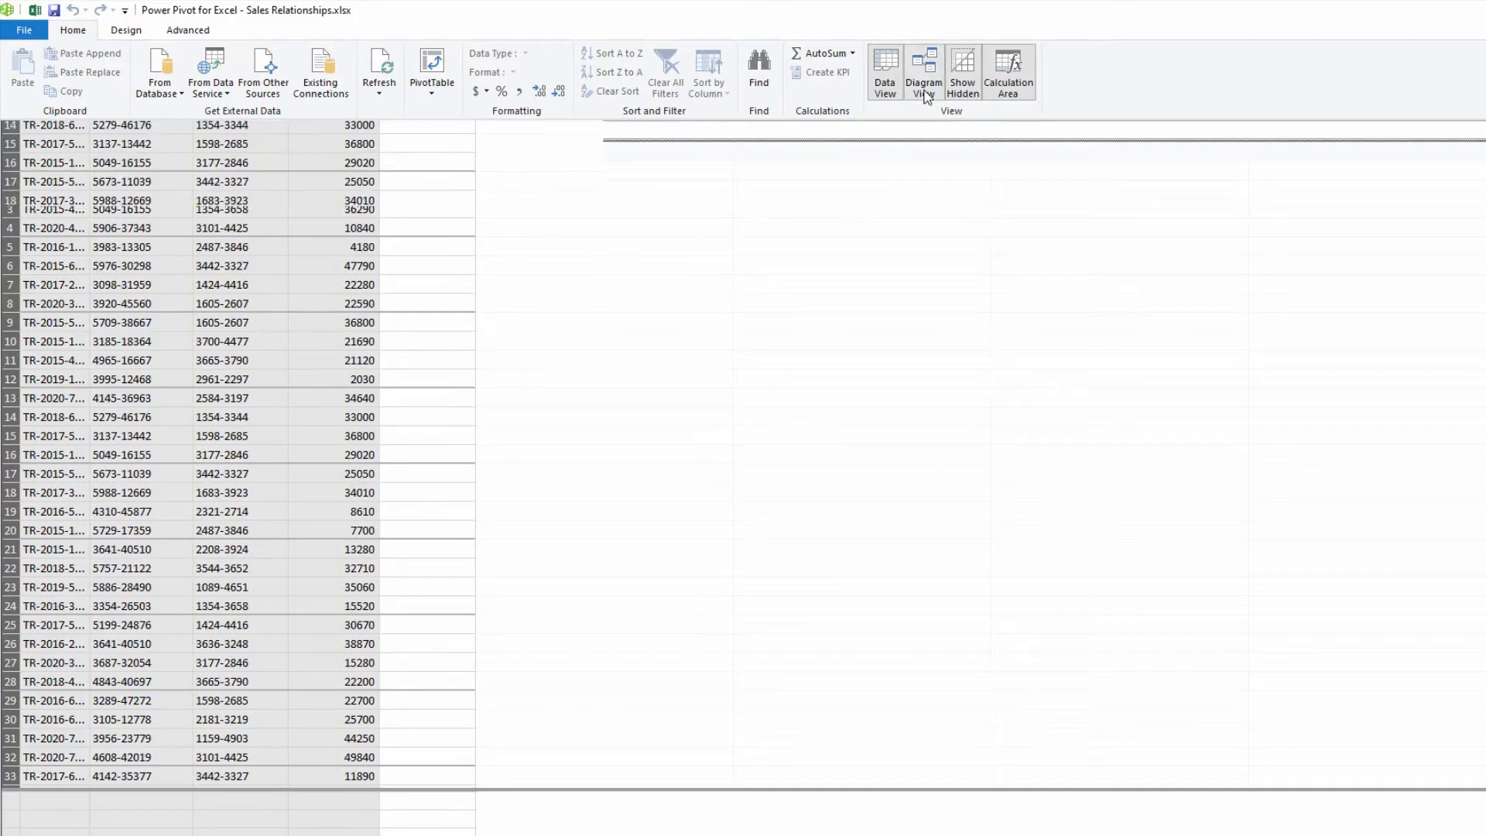
Switch Power Pivot to Diagram View showing tblSales, glancing at the From Database options
left_click(921, 73)
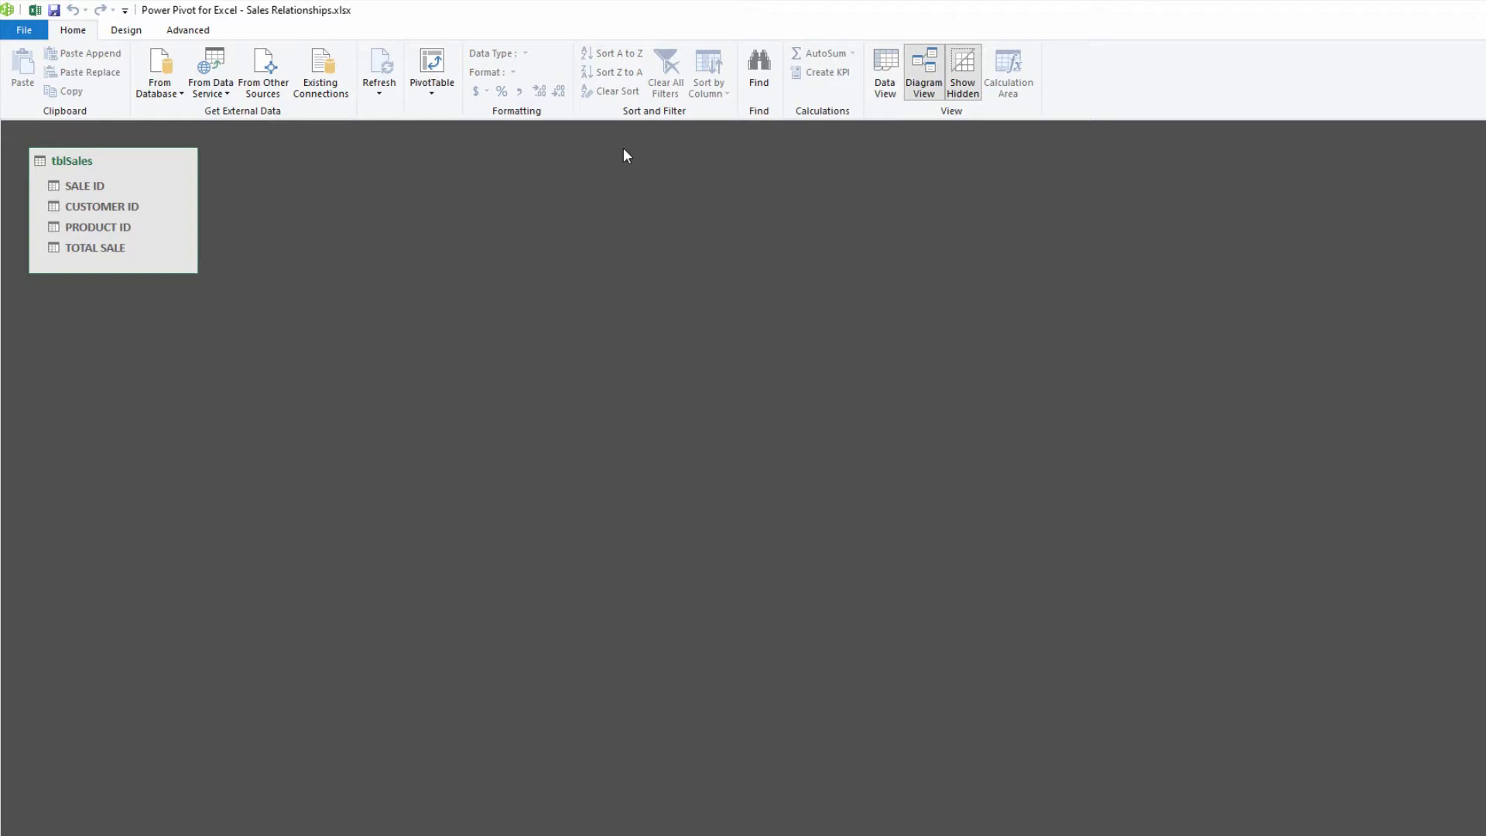
mouse_move(521, 184)
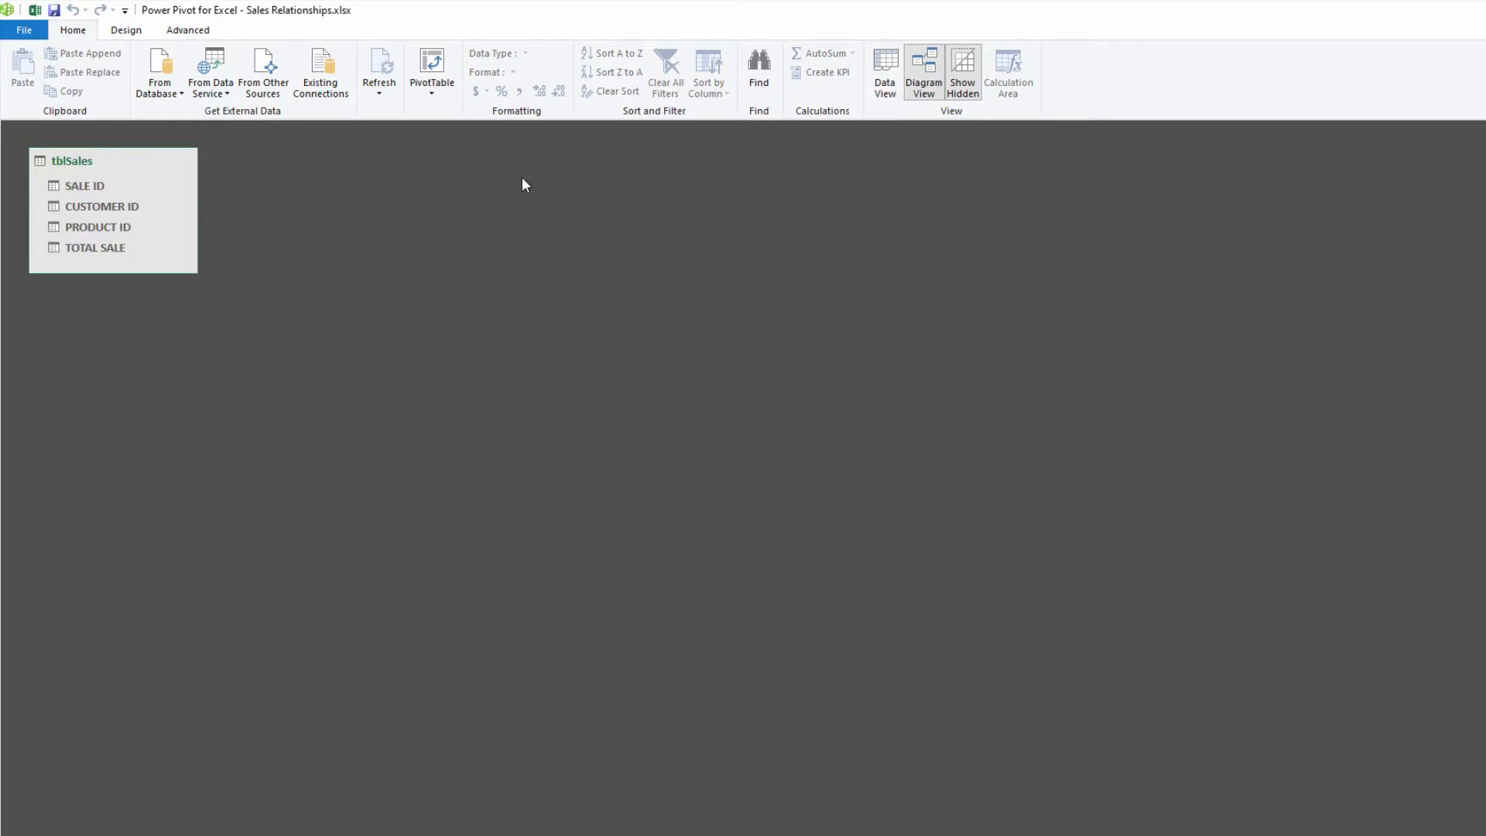
mouse_move(312, 181)
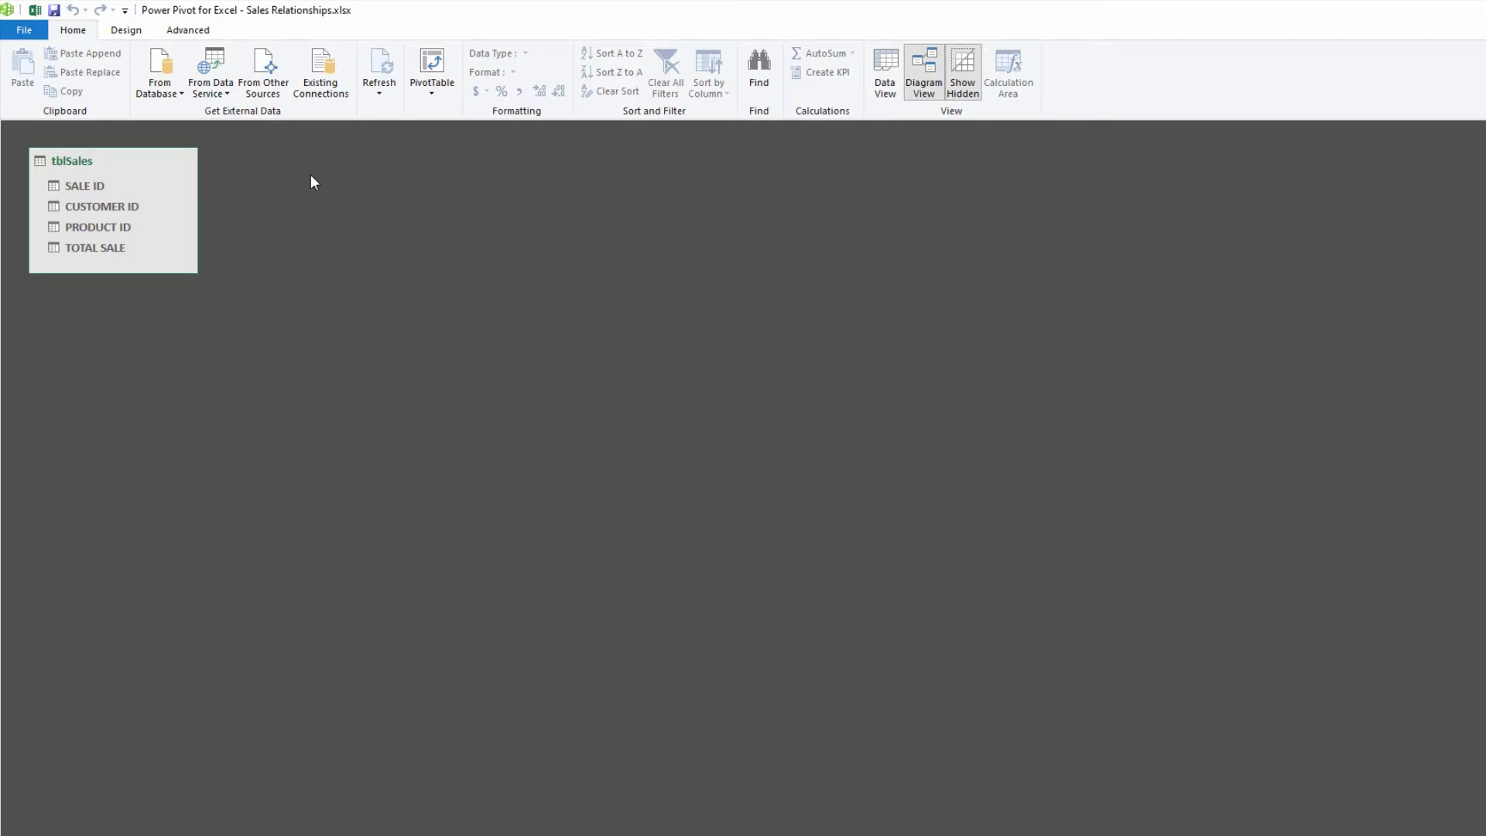
mouse_move(300, 195)
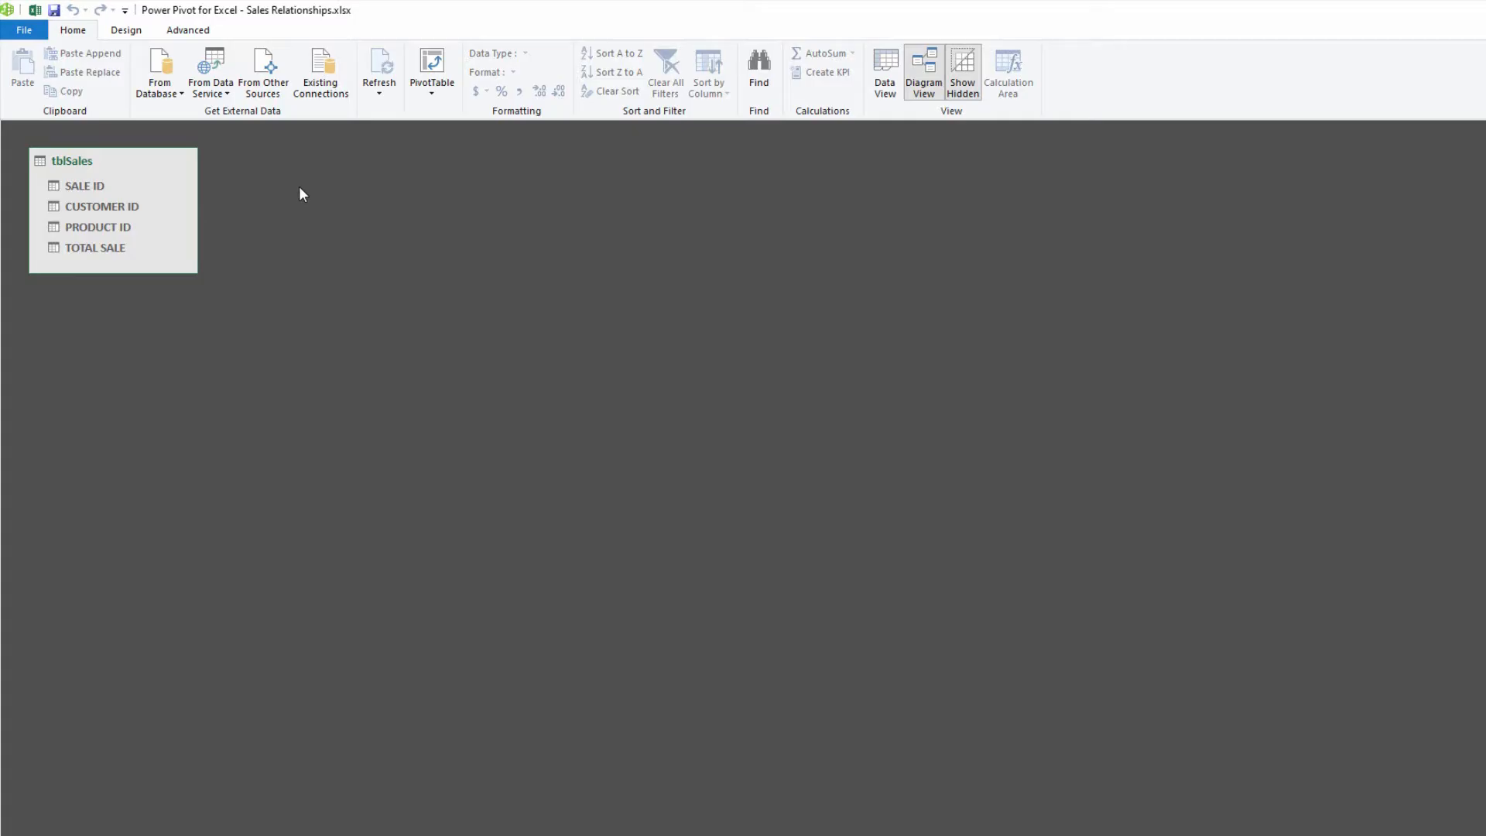
mouse_move(312, 178)
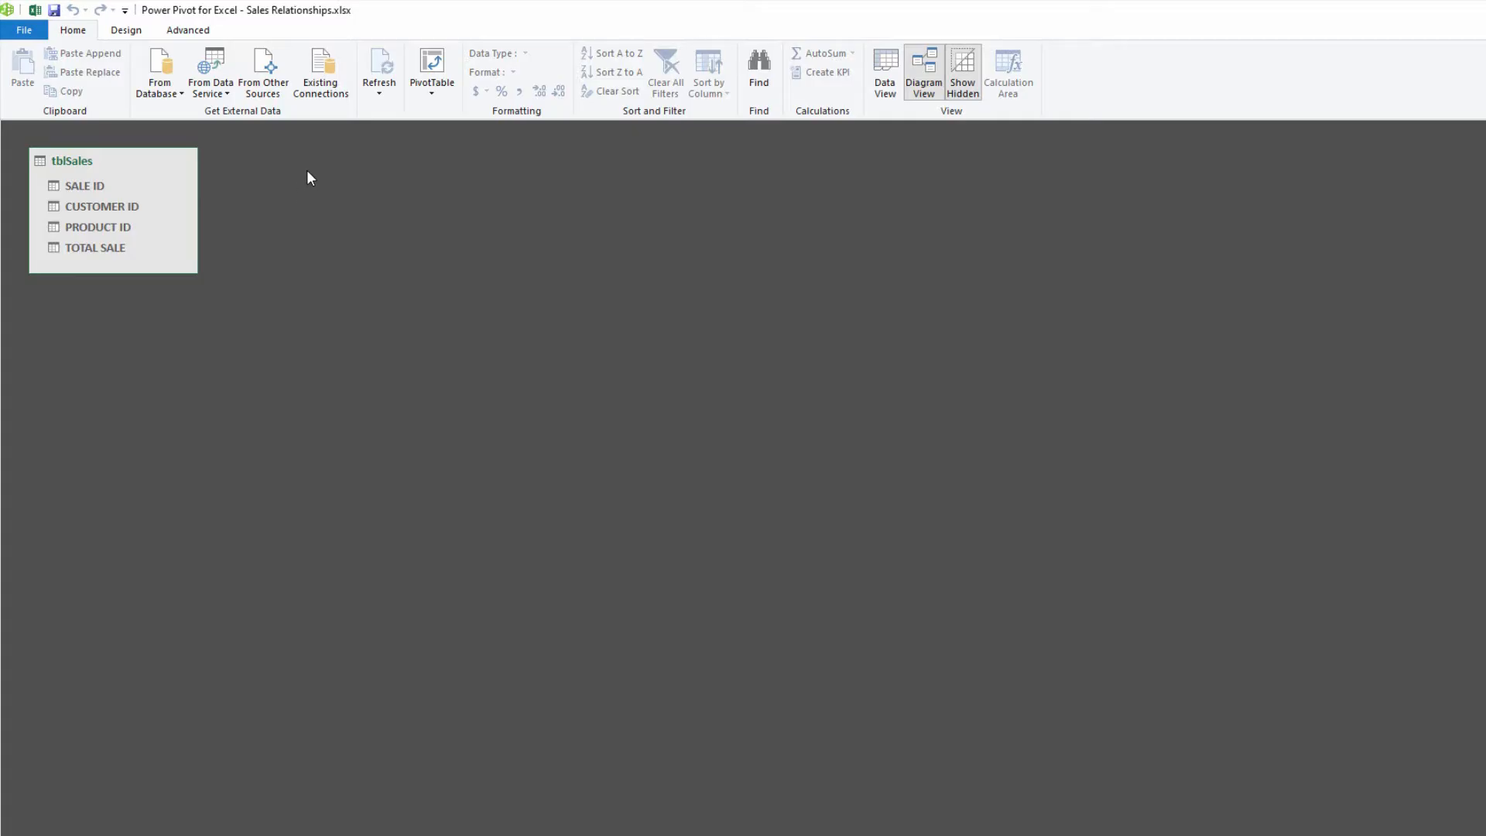
mouse_move(260, 152)
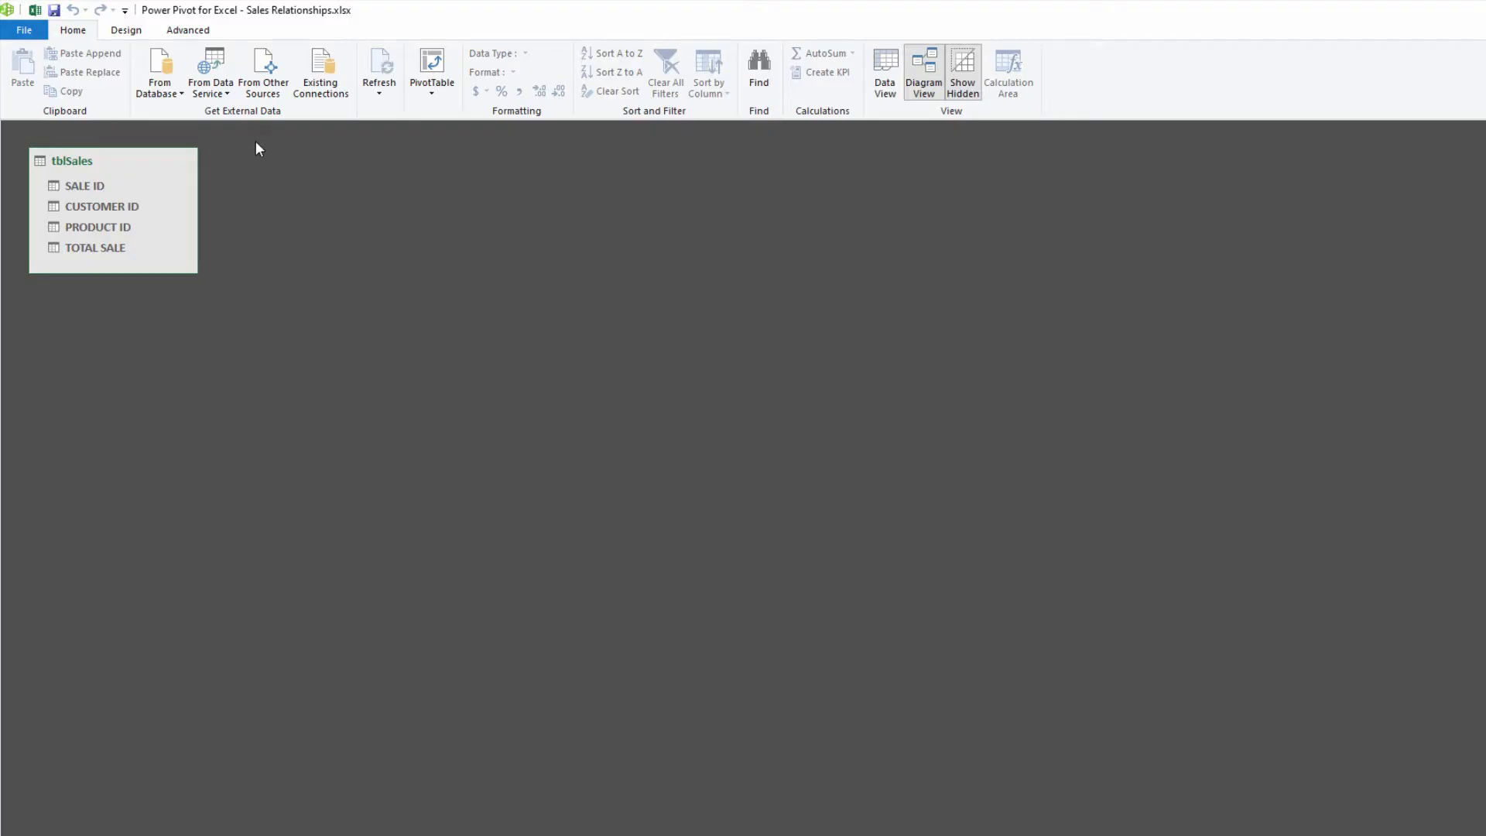
mouse_move(159, 74)
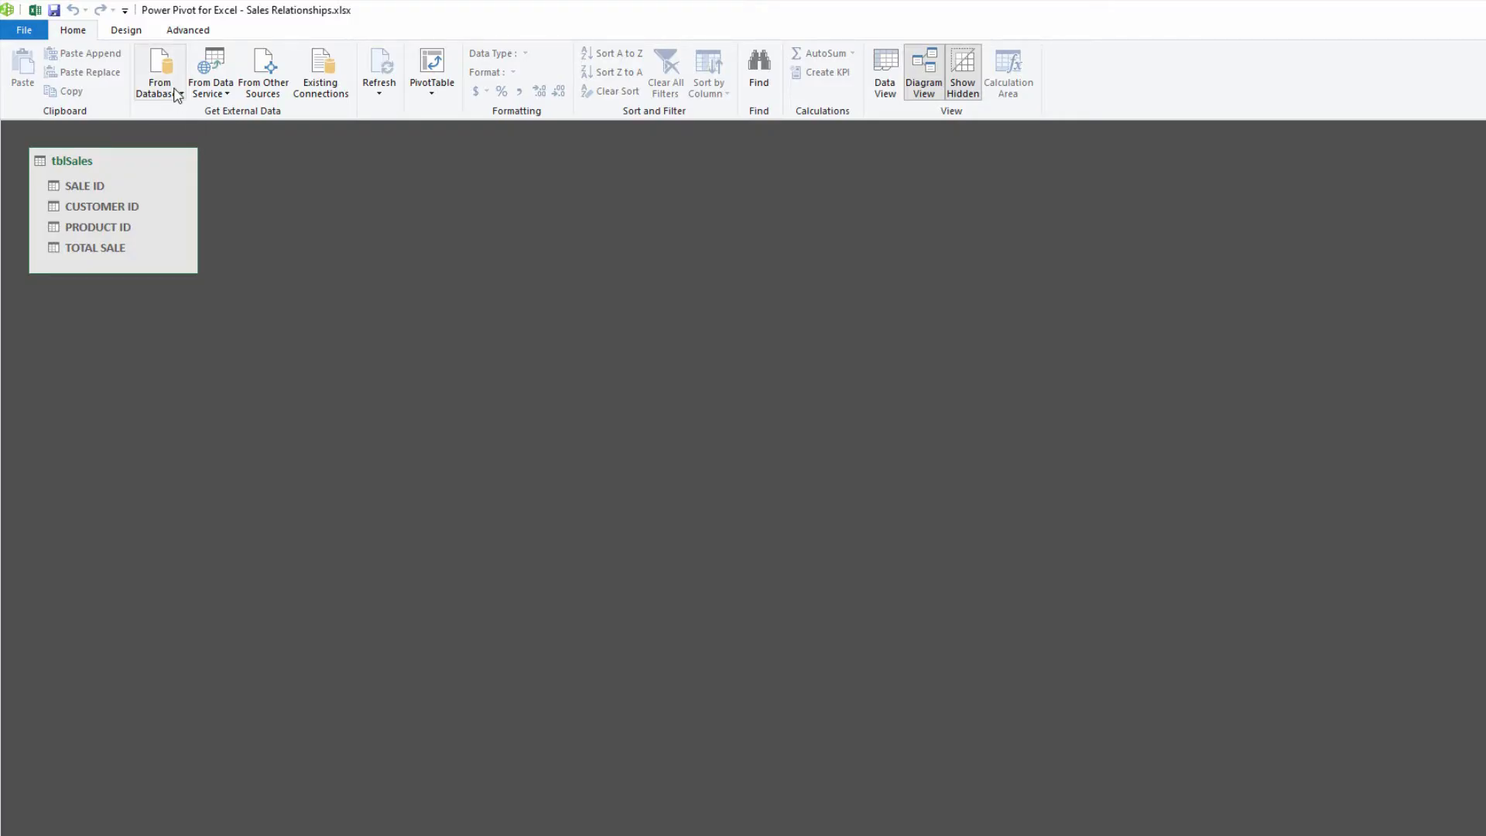
left_click(159, 74)
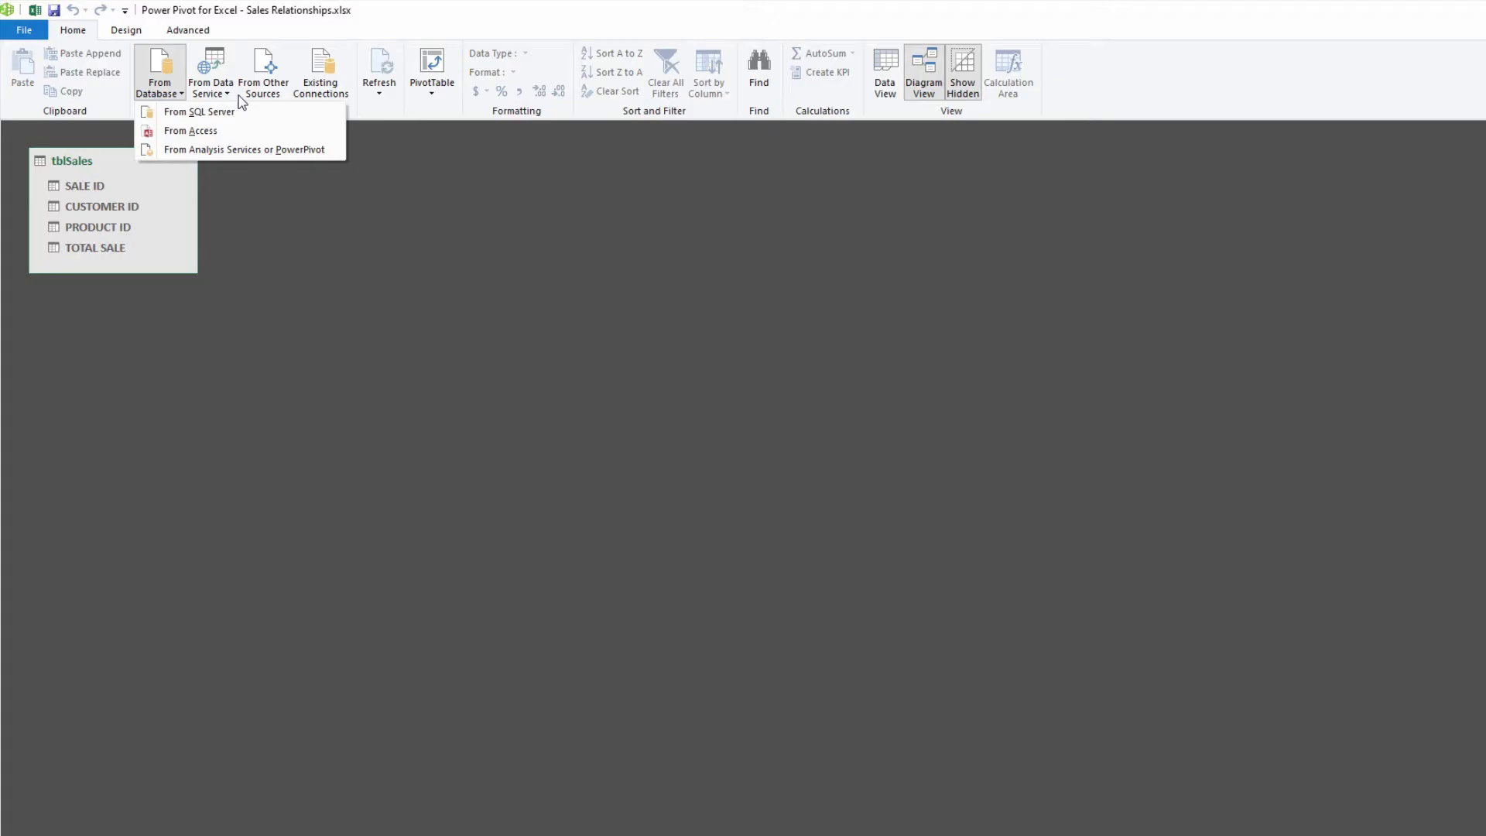
left_click(809, 94)
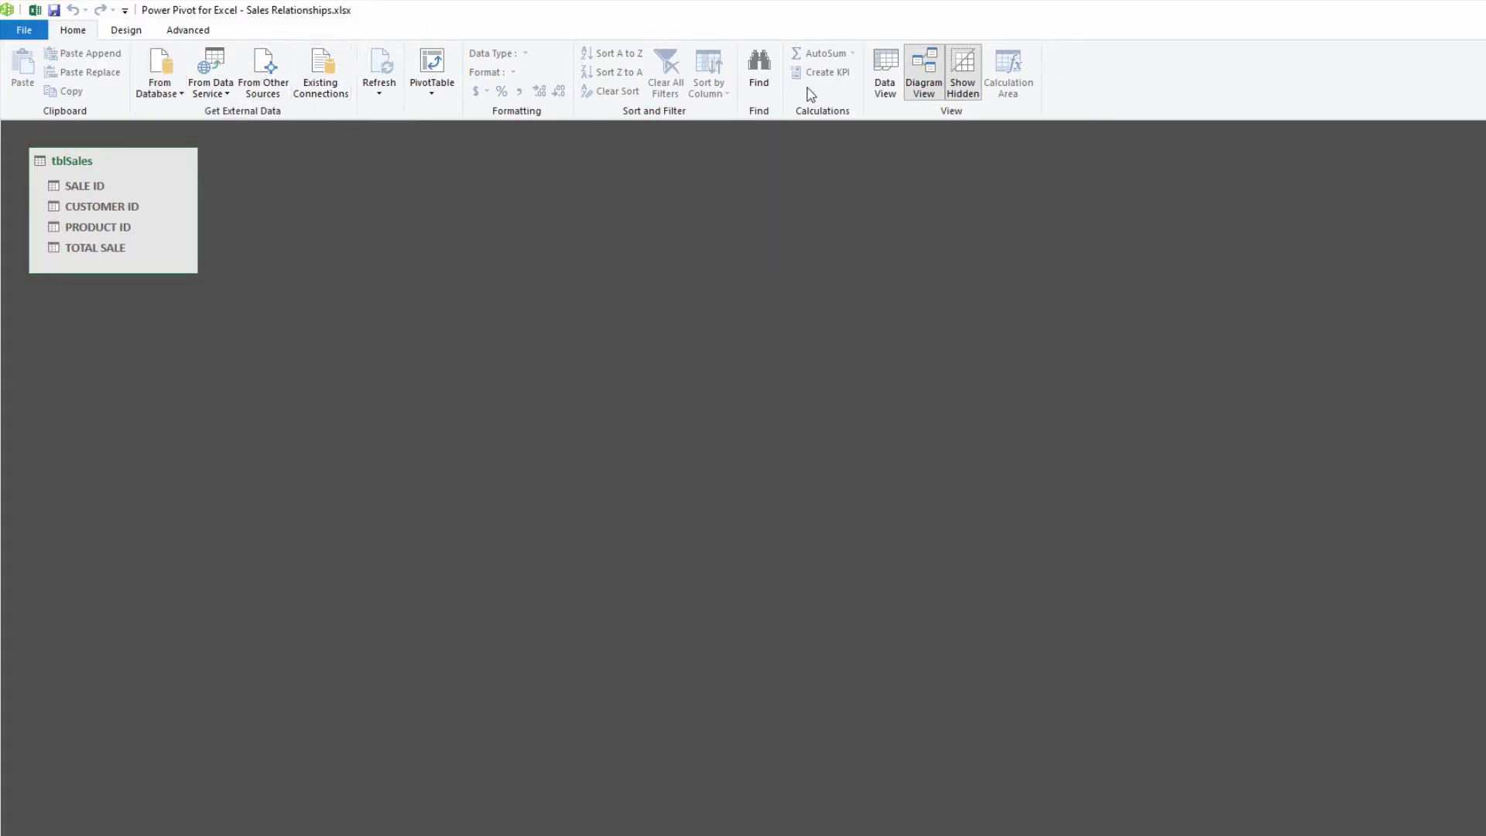
mouse_move(321, 71)
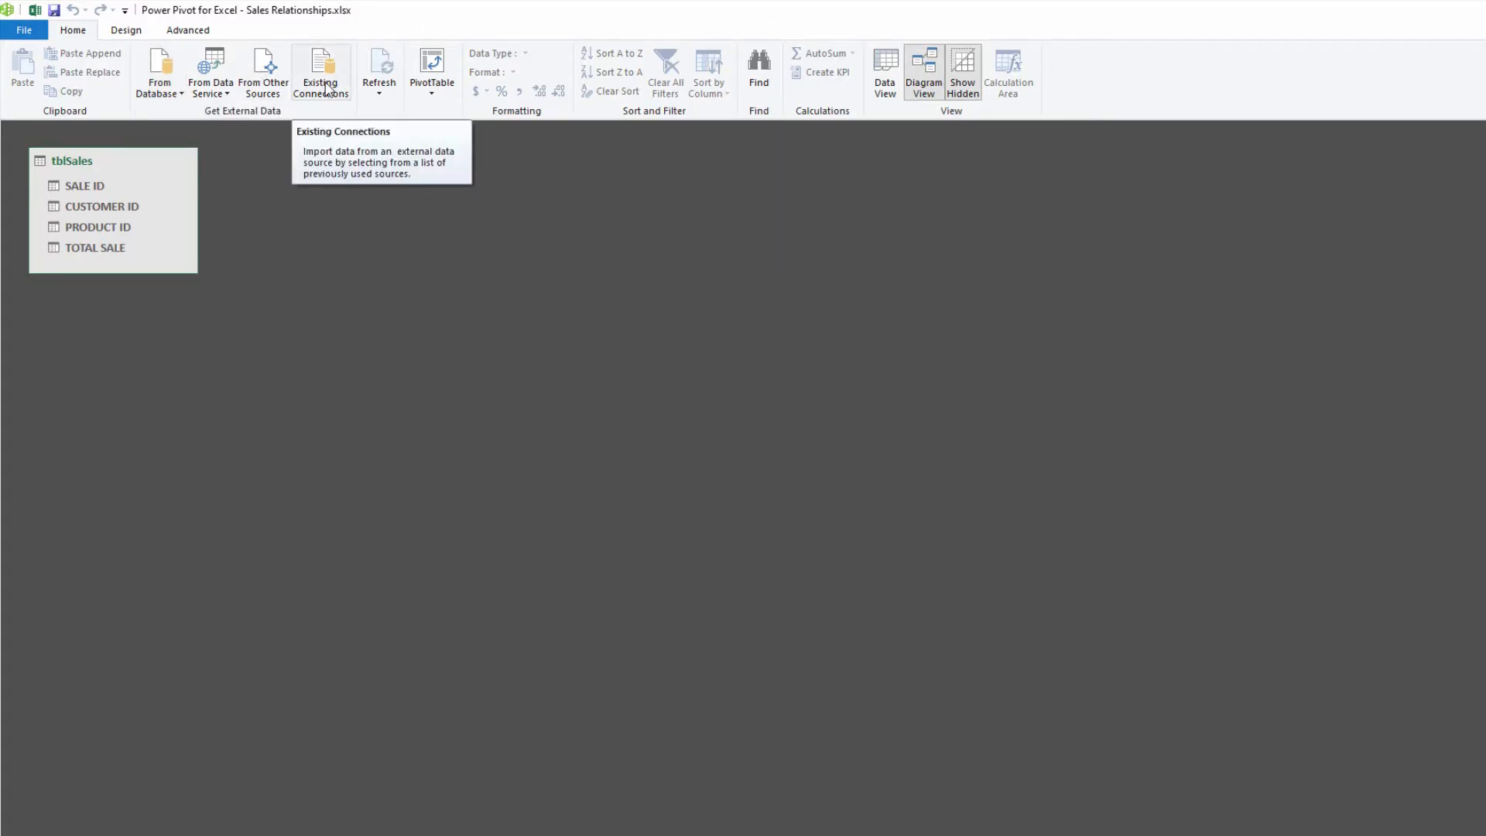
mouse_move(358, 143)
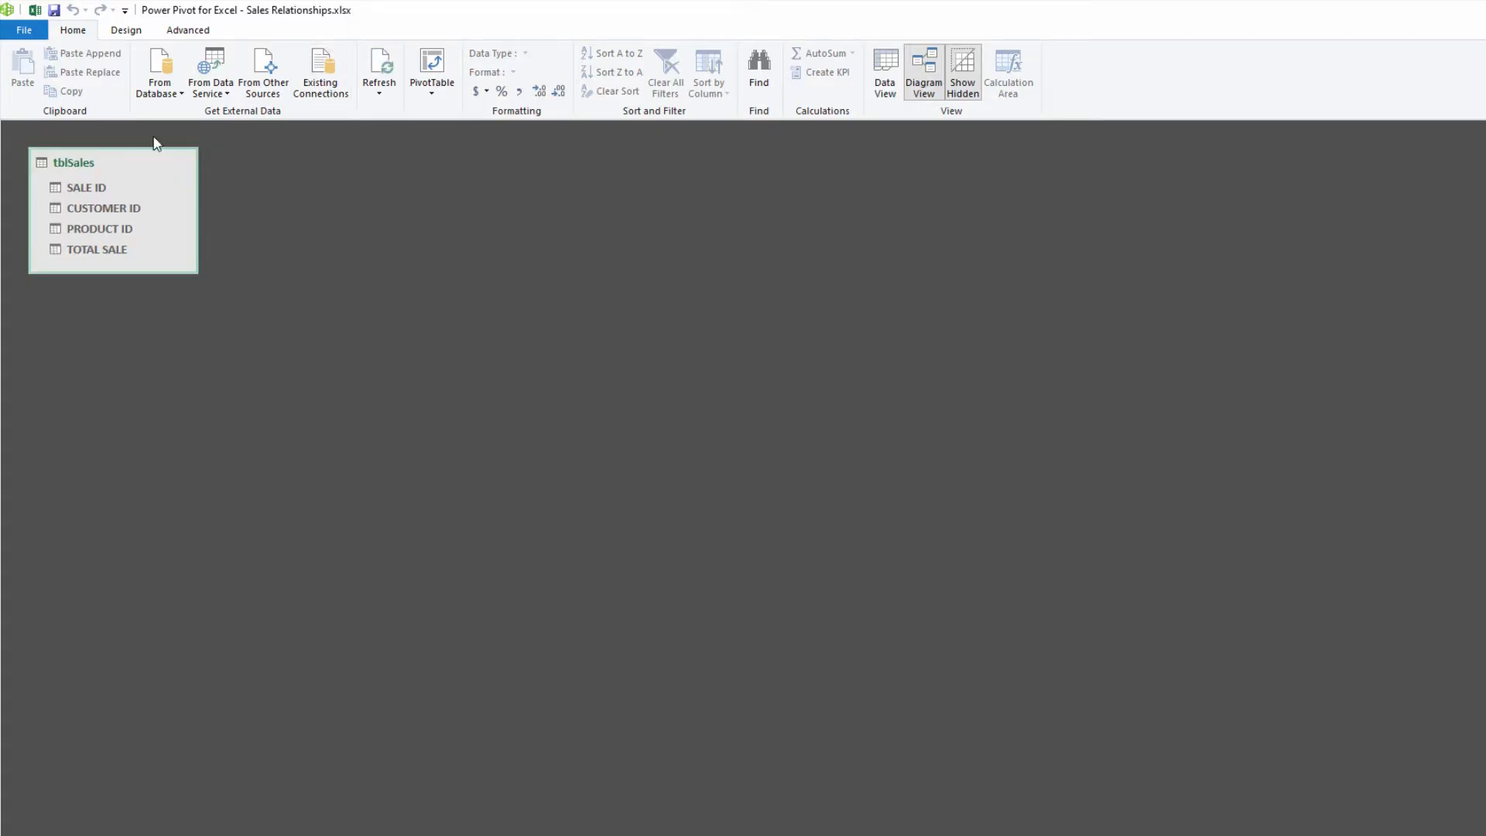
mouse_move(35, 9)
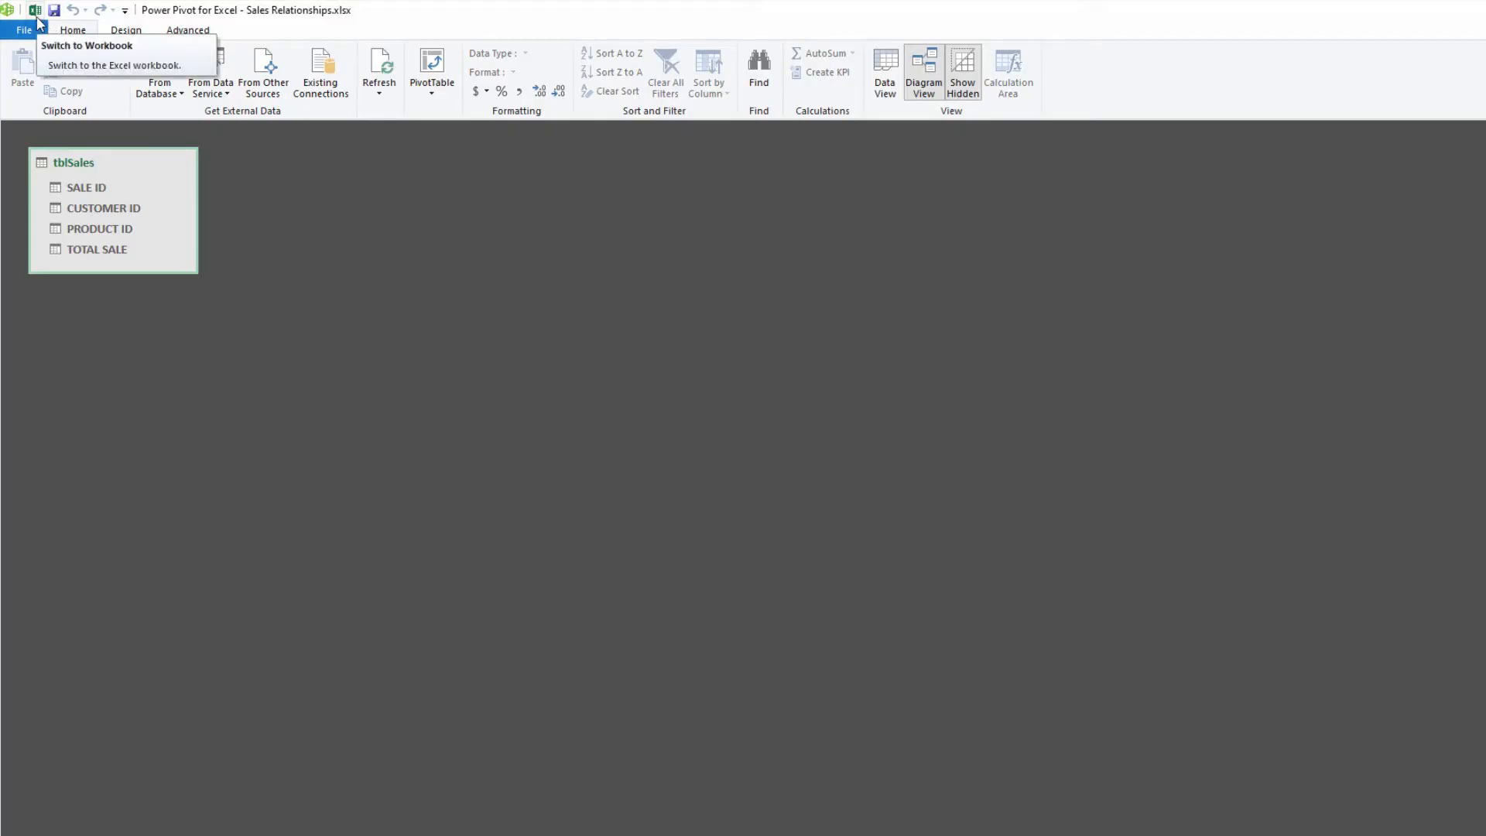
Add tblCustomers, tblProducts and tblSalespeople to the data model from the workbook
left_click(113, 65)
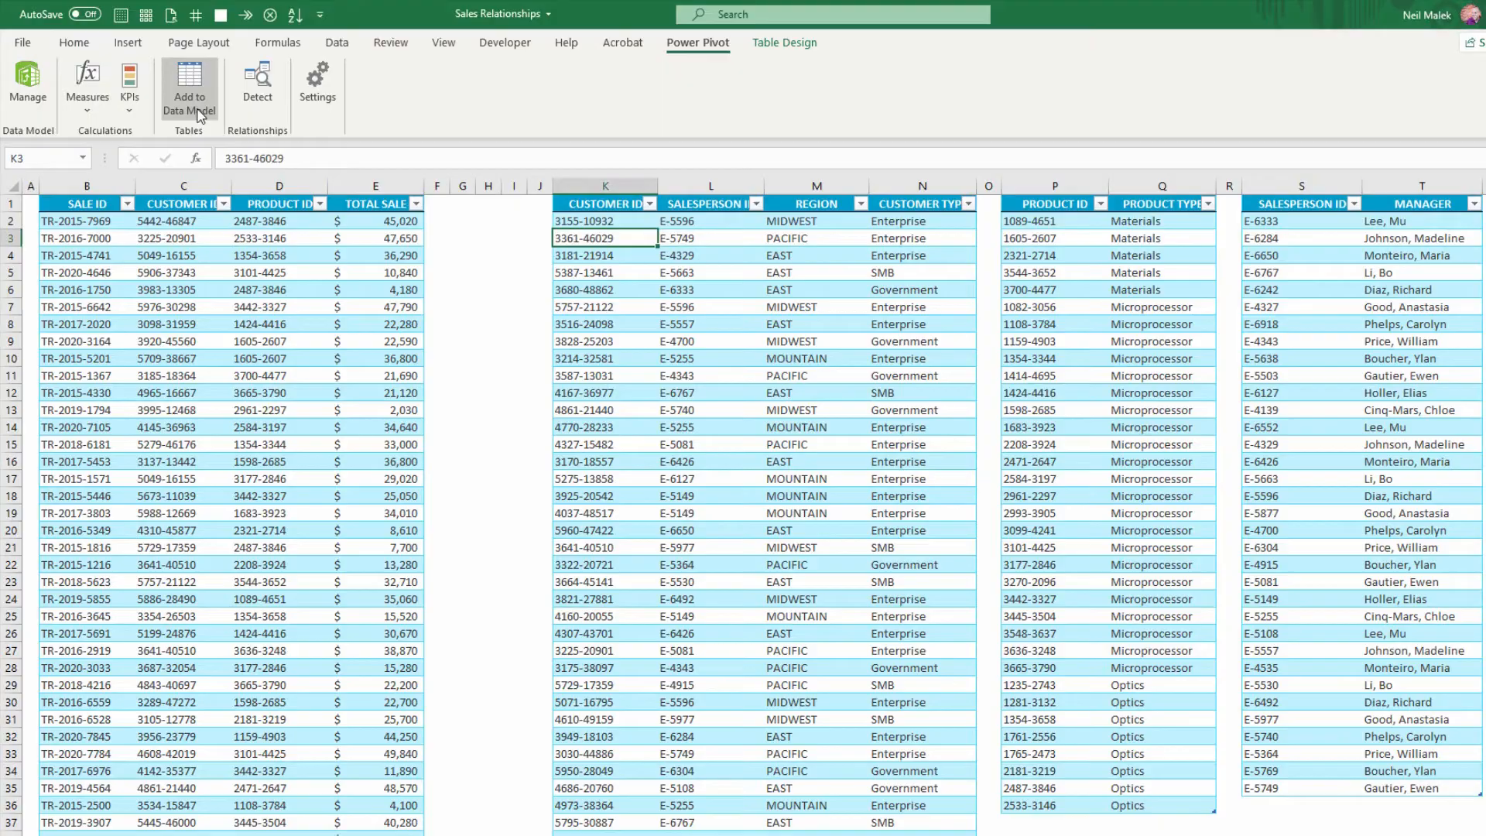
left_click(188, 94)
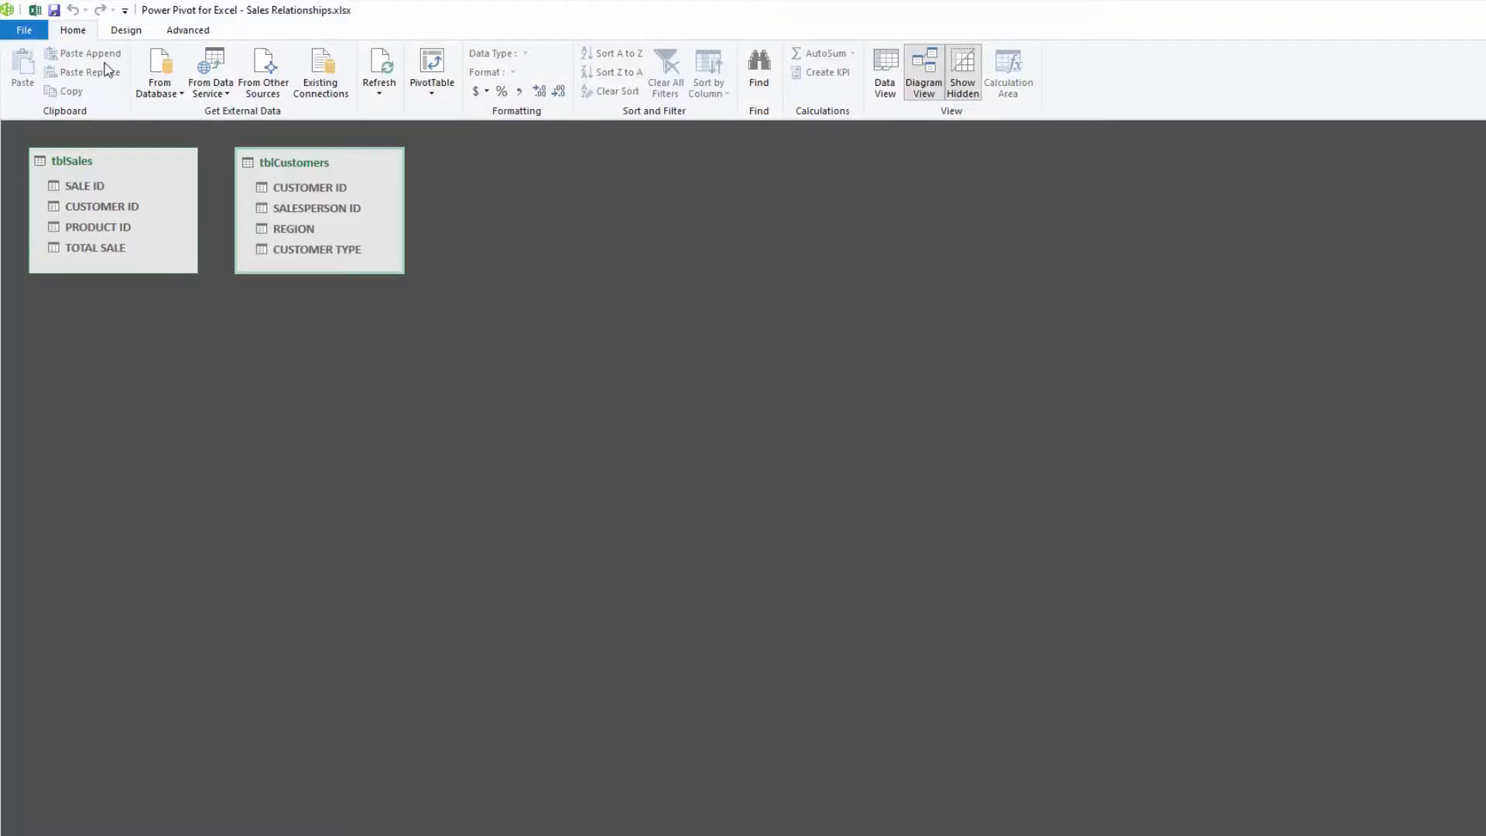
left_click(882, 72)
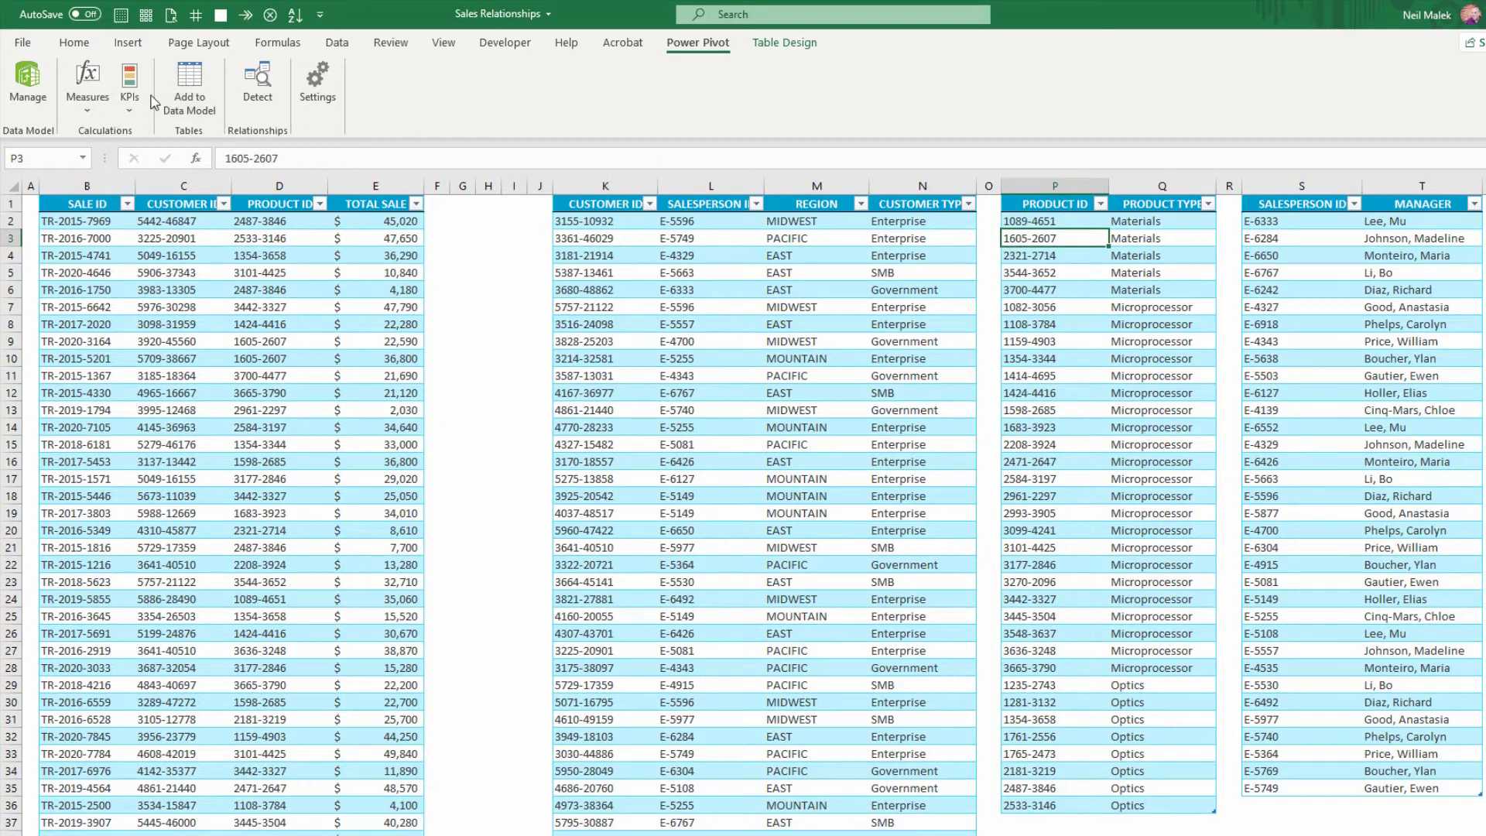
left_click(28, 84)
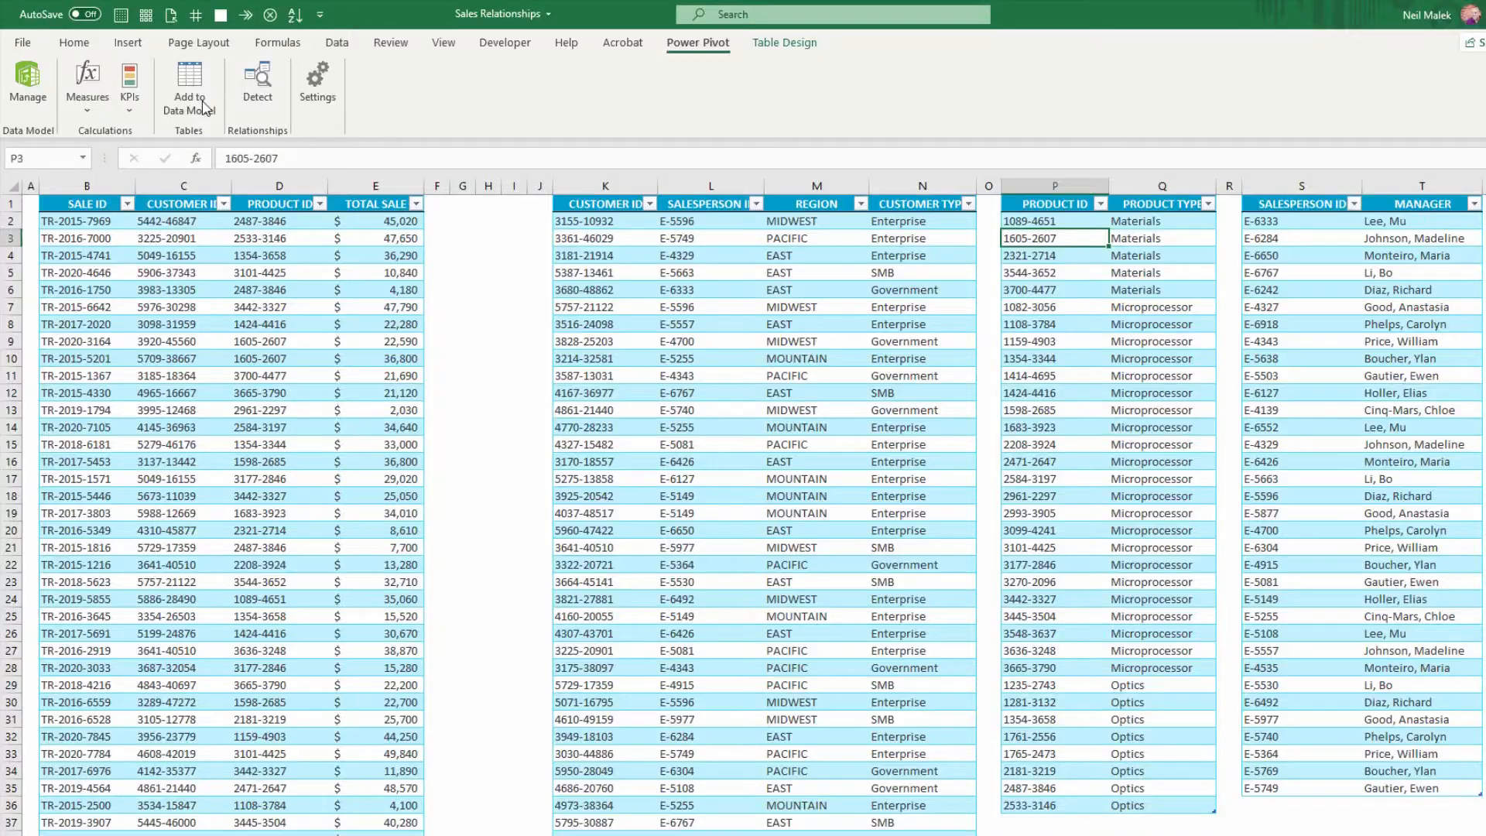
left_click(1300, 238)
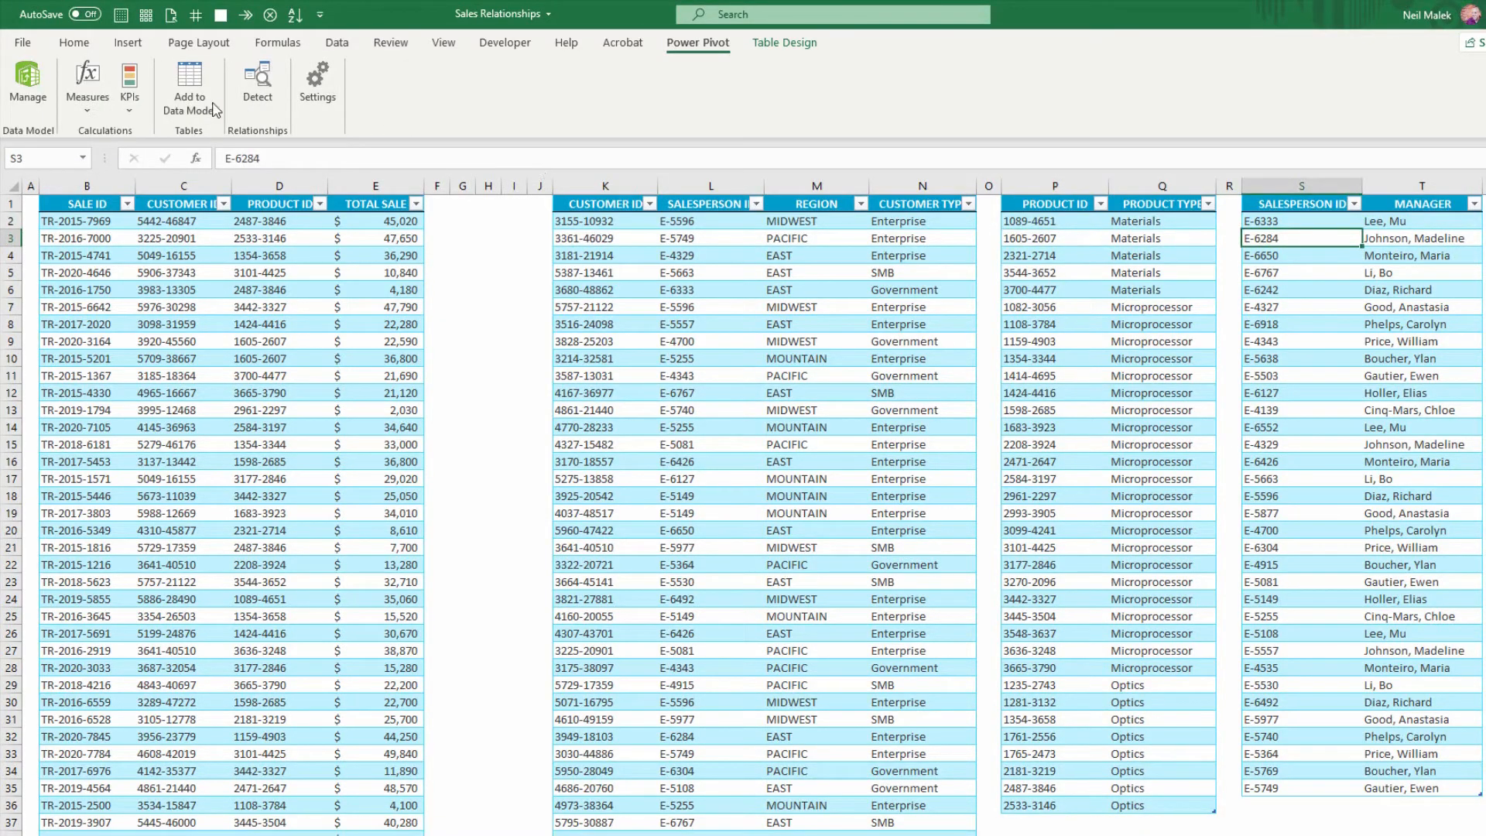
left_click(28, 90)
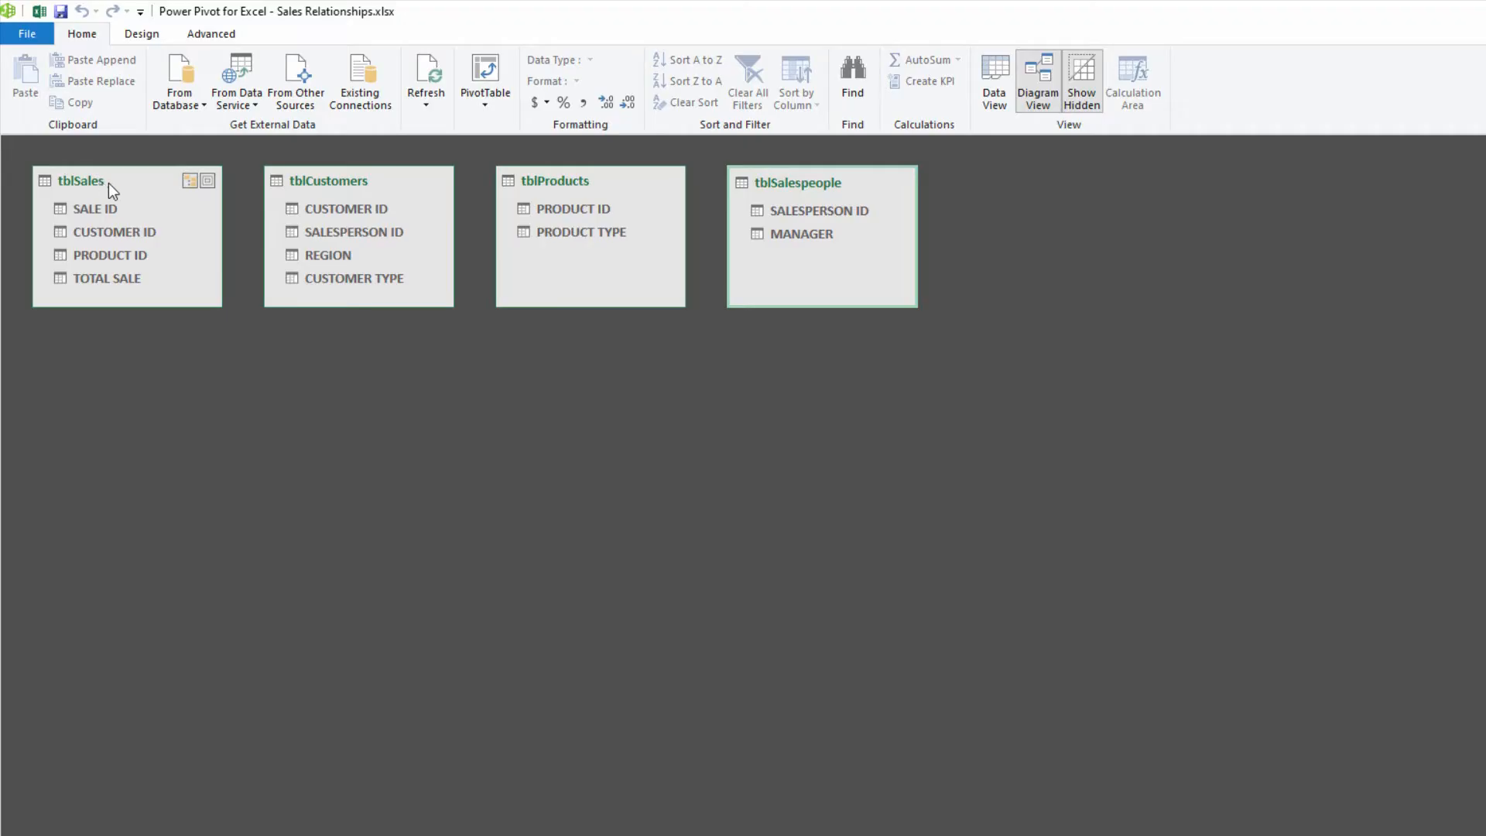
mouse_move(345, 201)
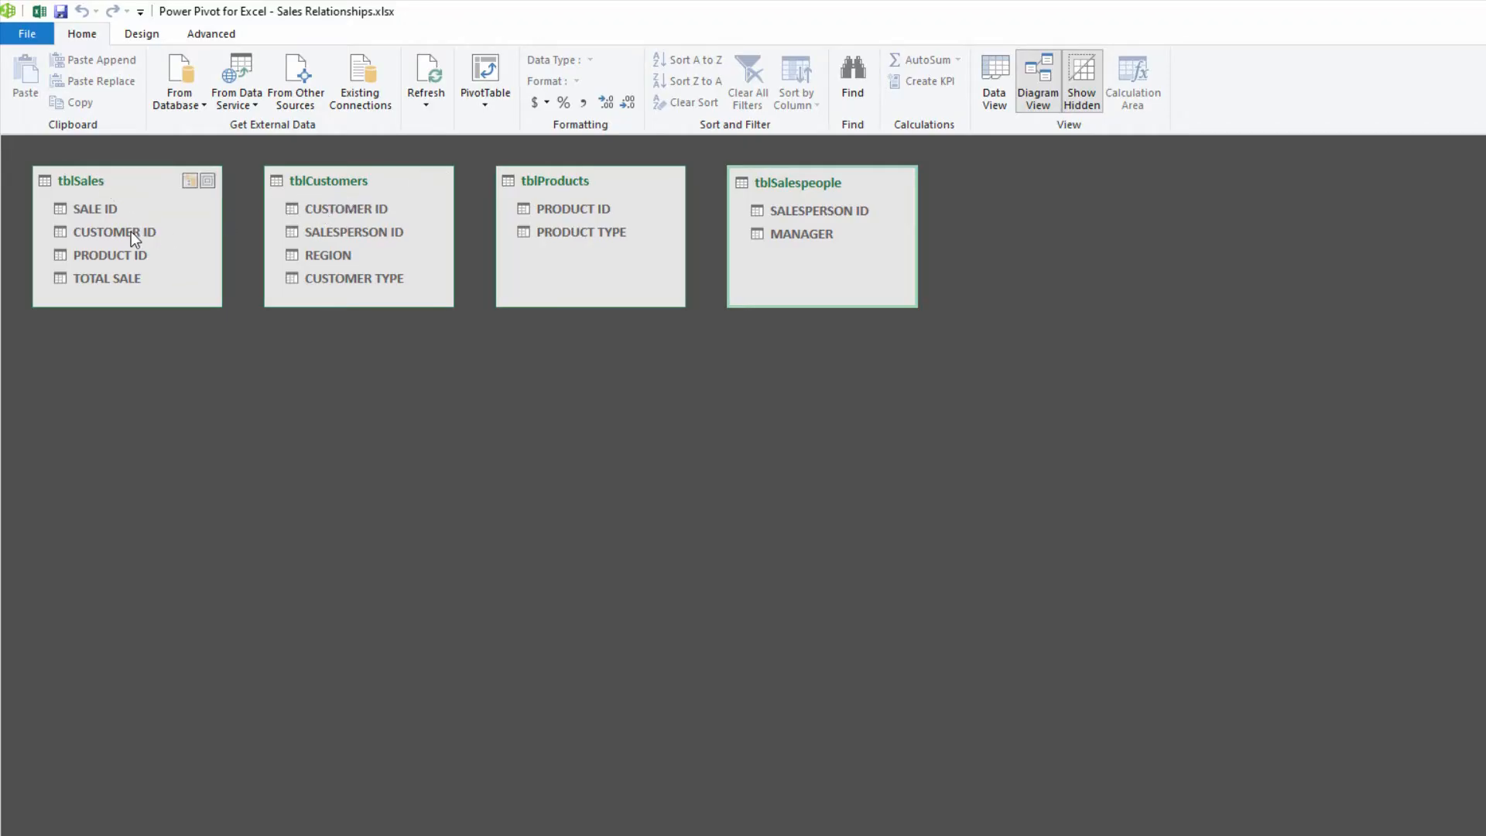
Drag CUSTOMER ID and PRODUCT ID from tblSales onto tblCustomers and tblProducts, arranging the diagram
left_click_drag(113, 231, 345, 208)
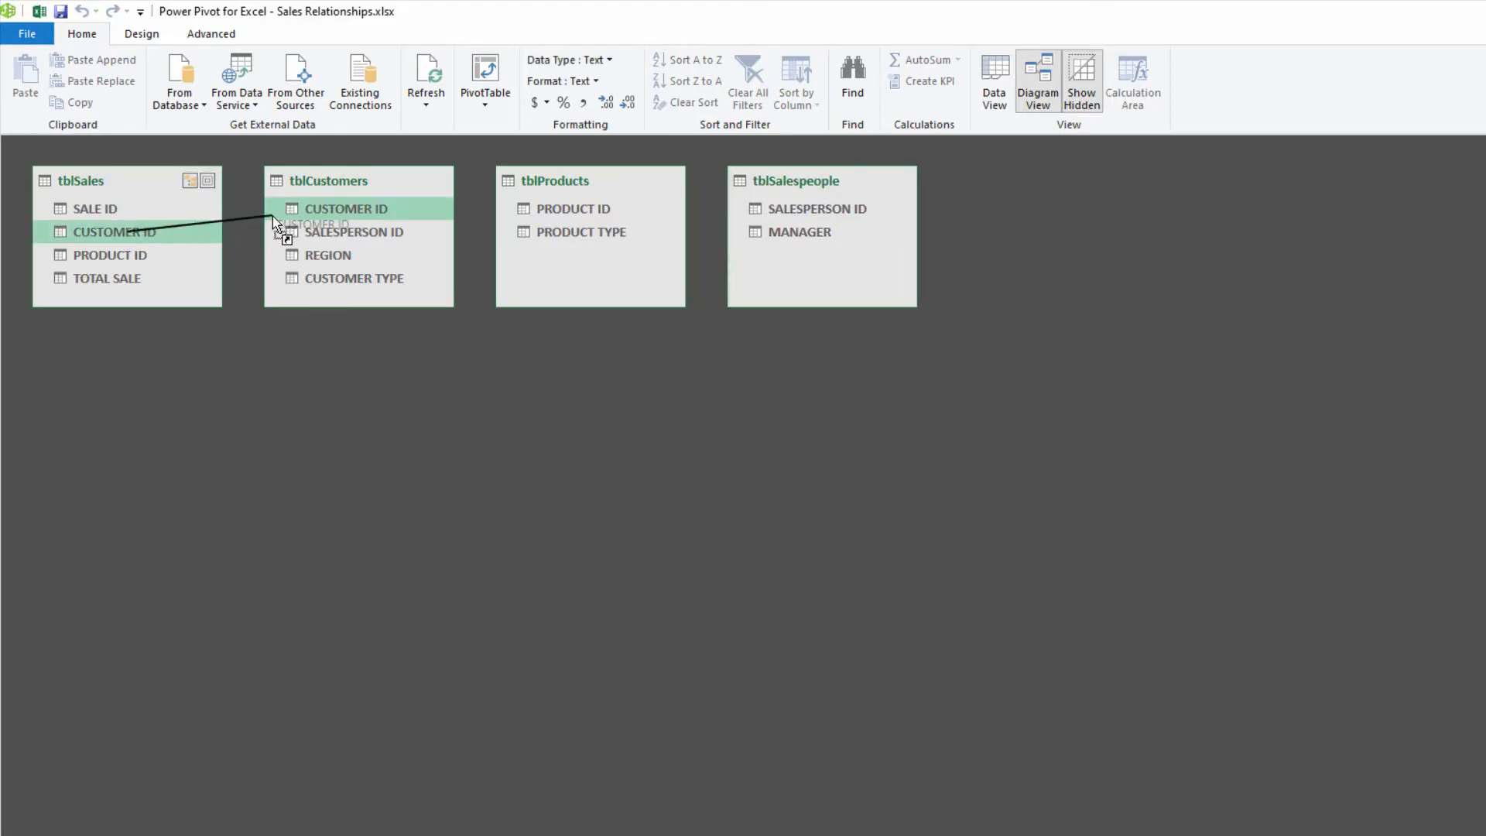
left_click_drag(113, 231, 345, 209)
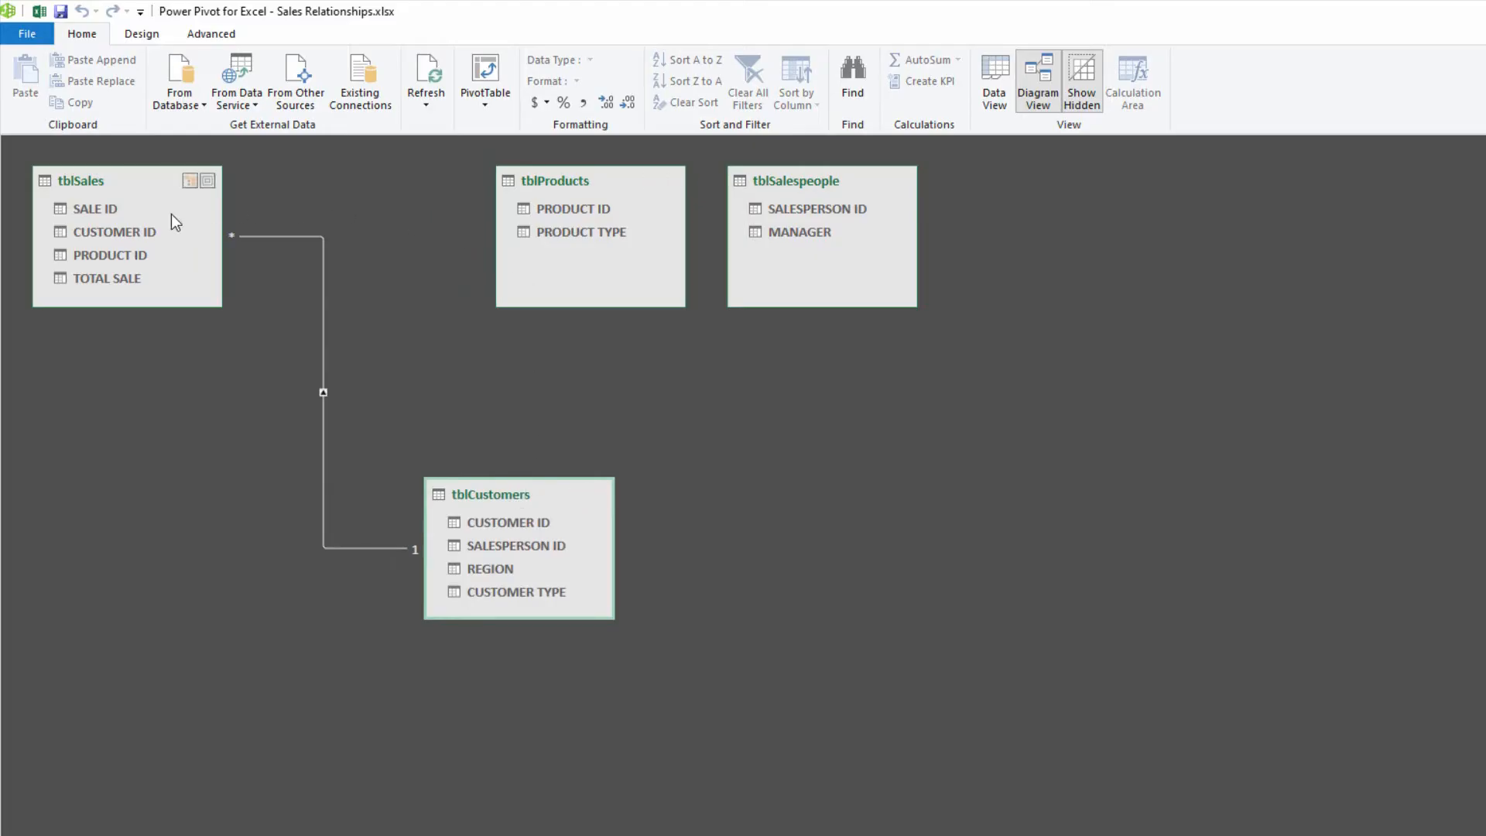
left_click_drag(109, 254, 473, 226)
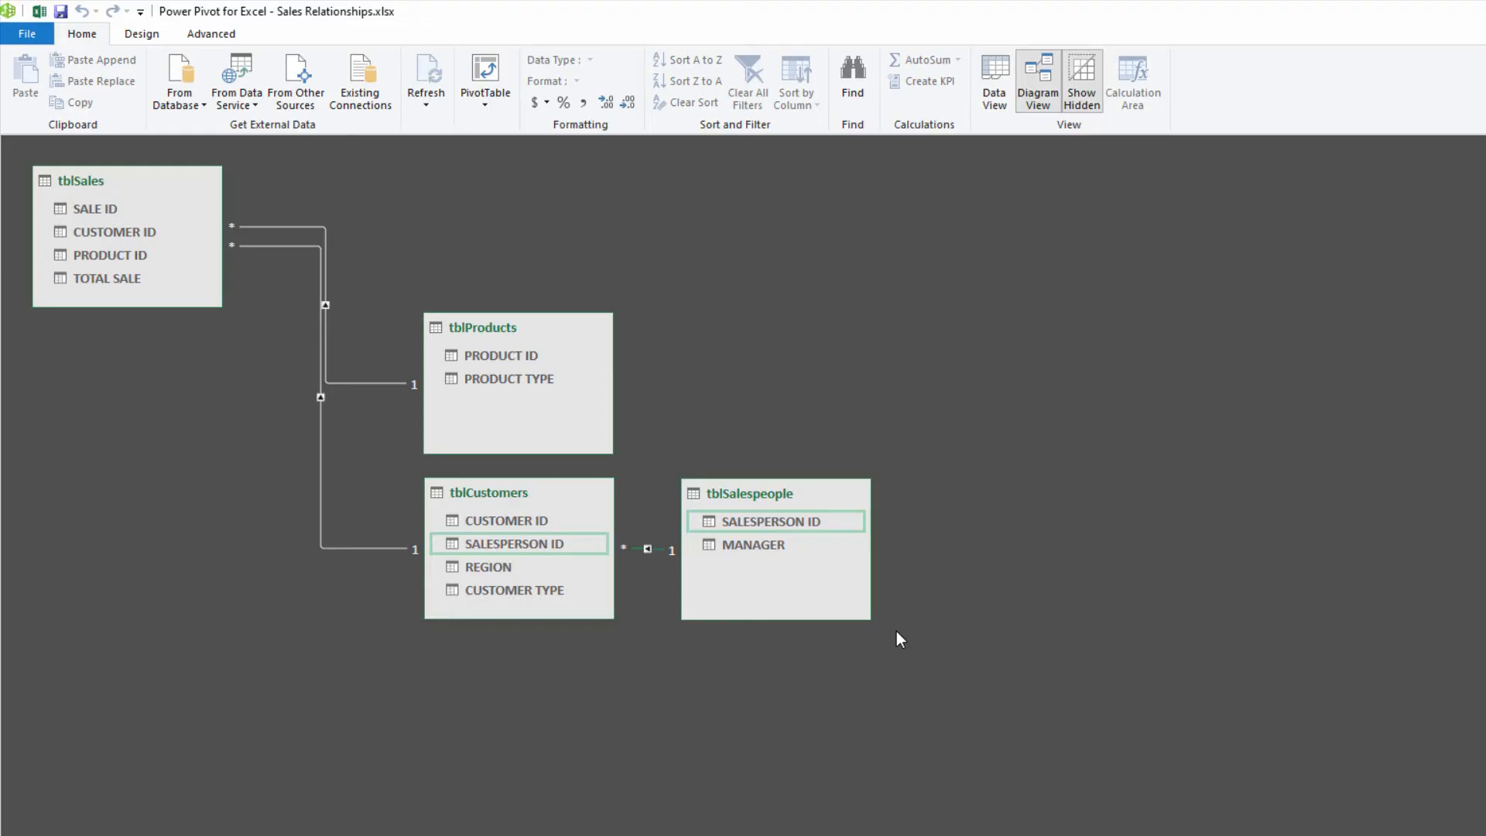
mouse_move(1183, 404)
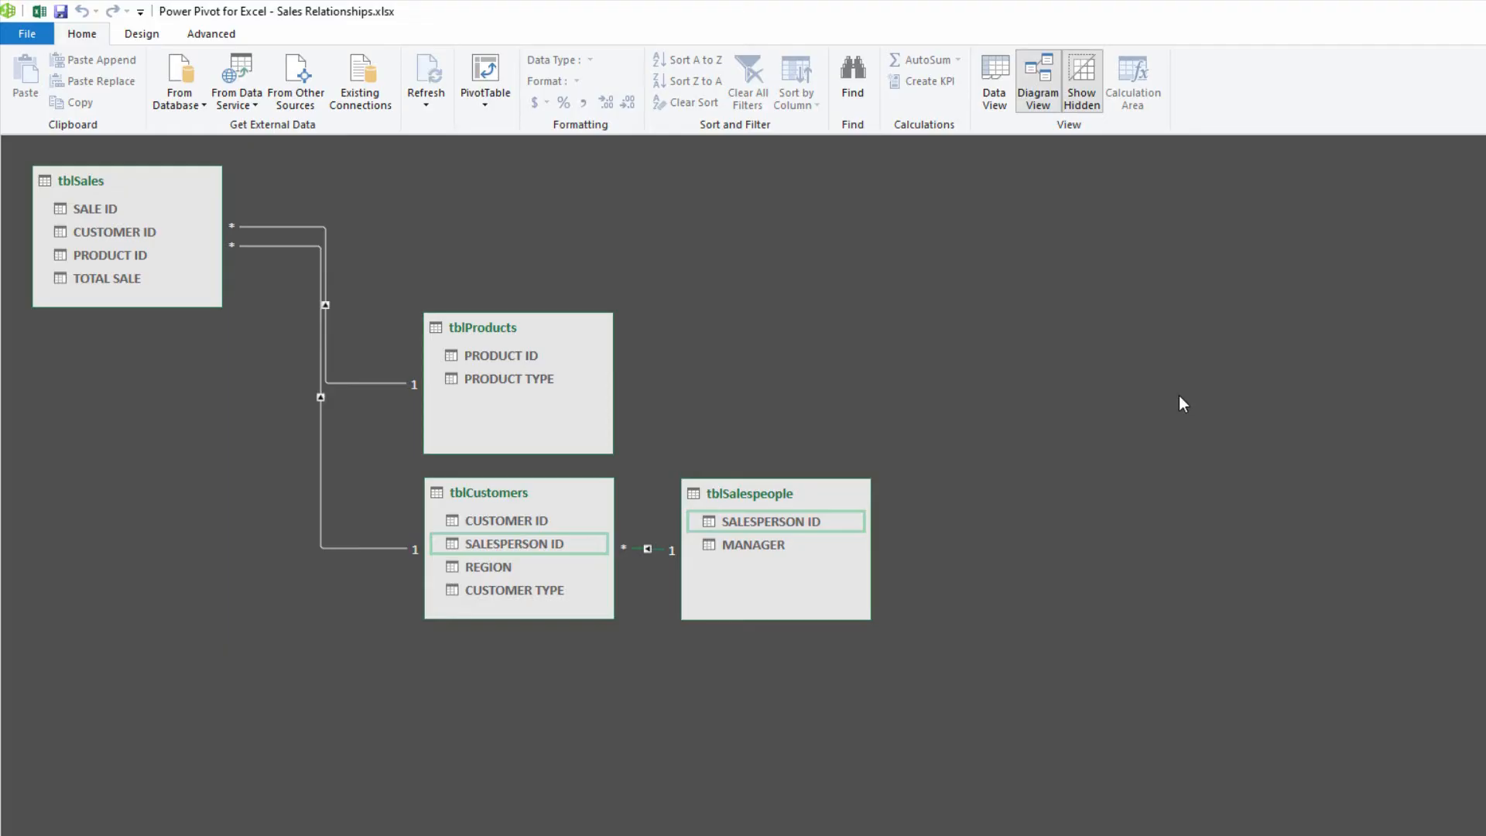
mouse_move(181, 203)
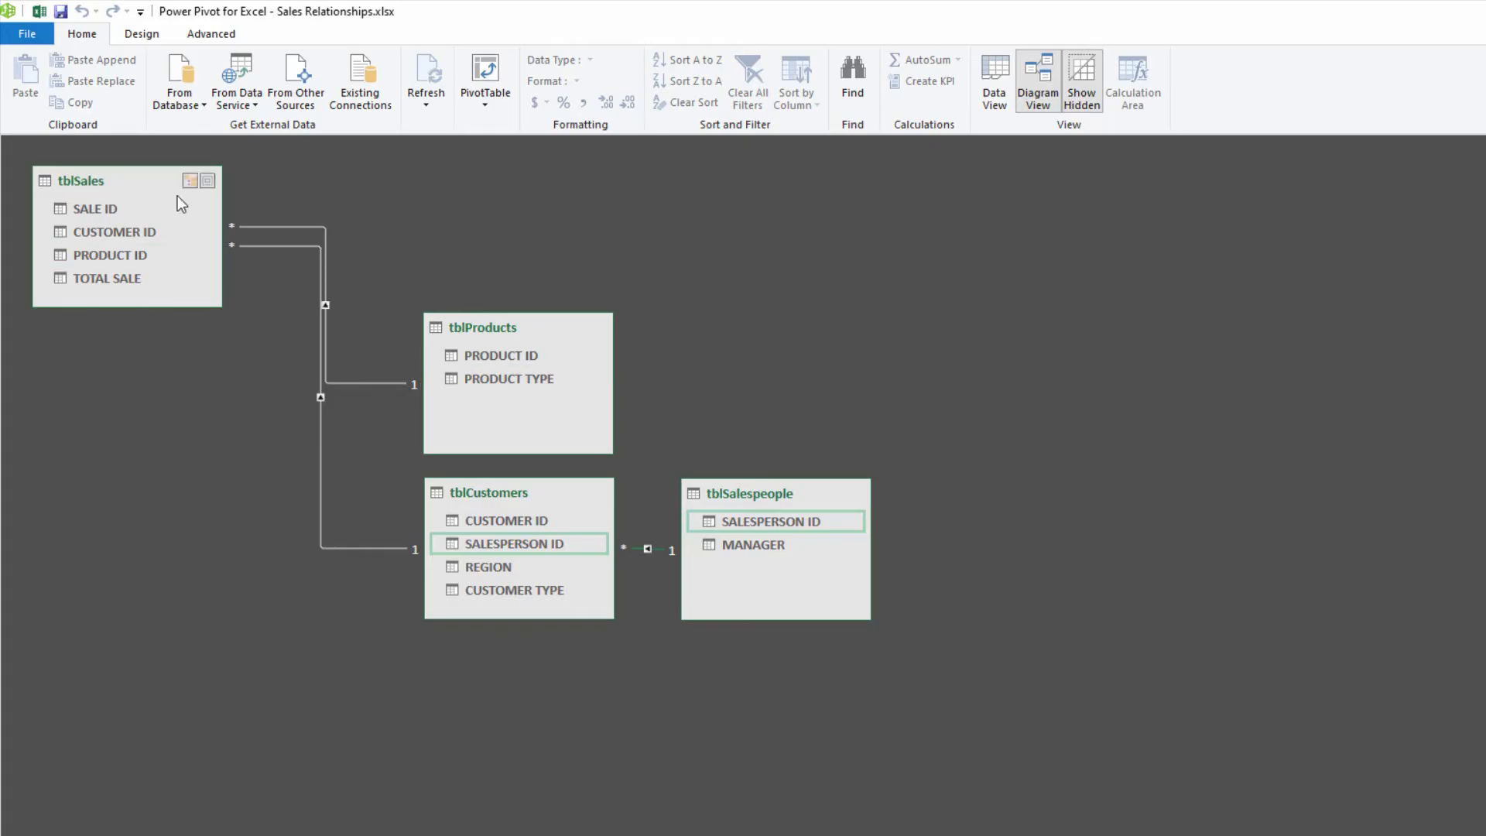
Insert a plain PivotTable from the data model onto a new worksheet
left_click(484, 80)
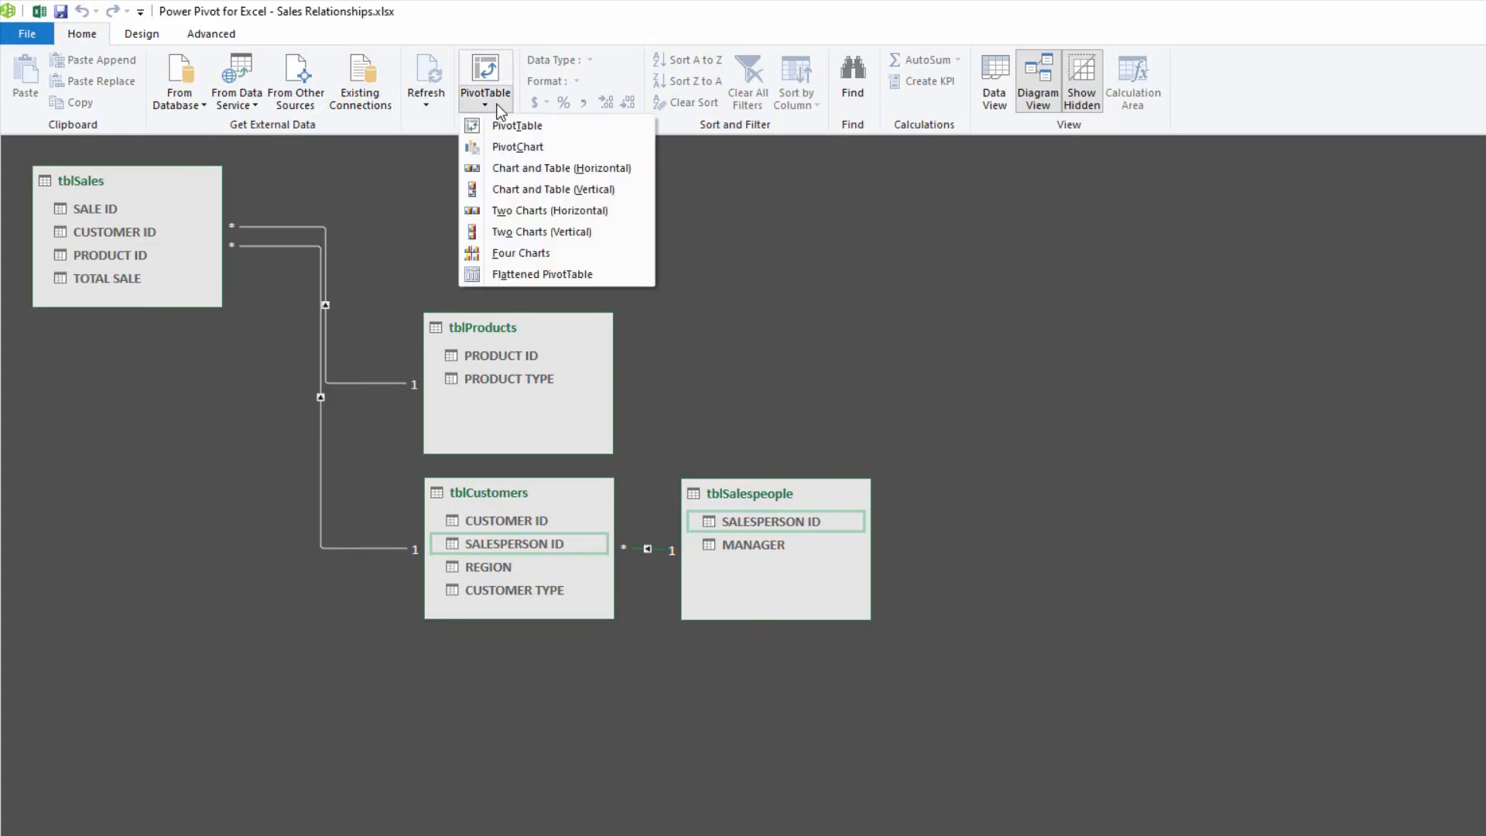
mouse_move(534, 127)
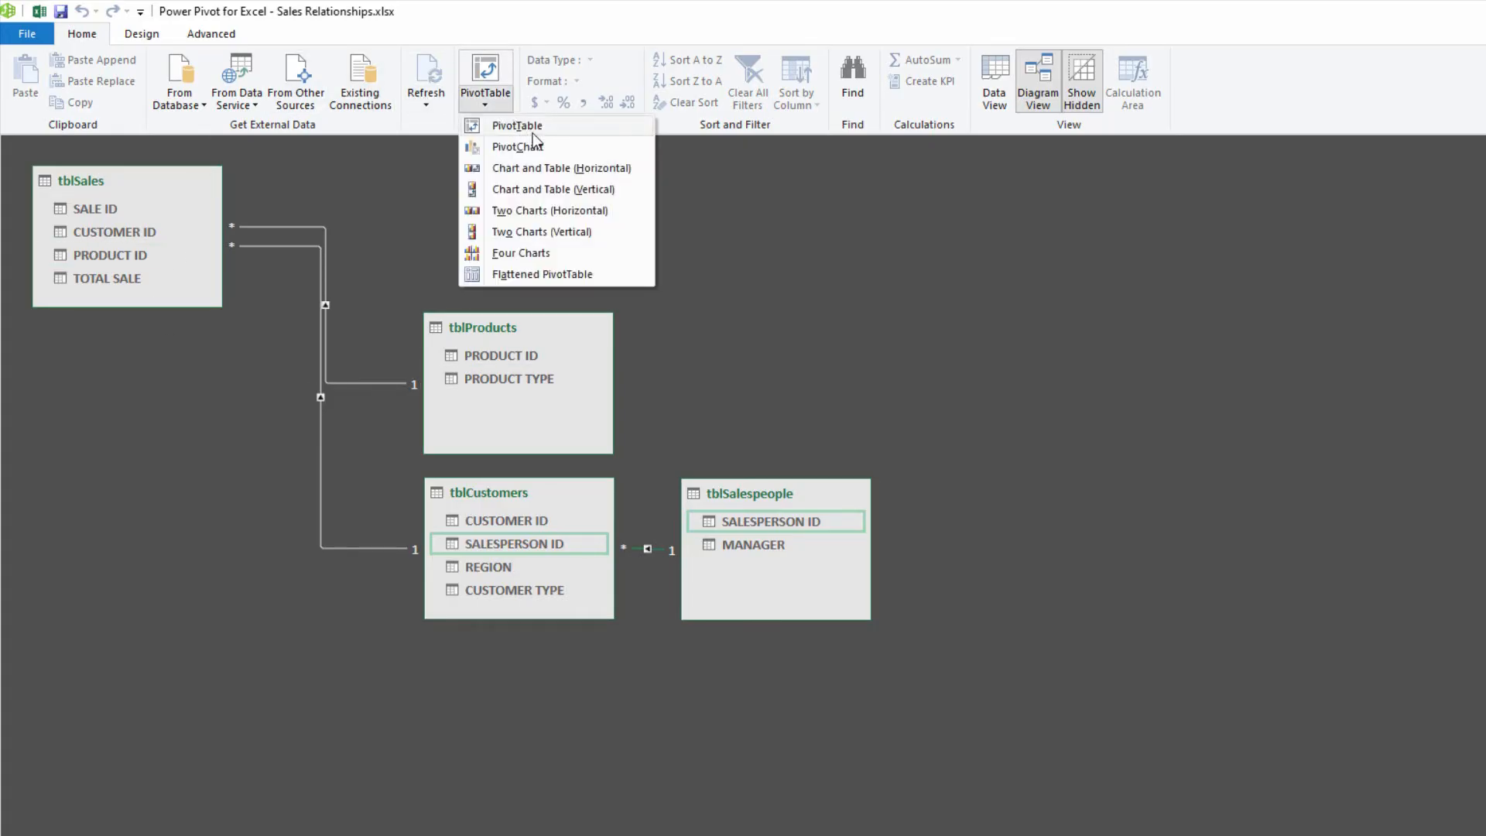
mouse_move(529, 147)
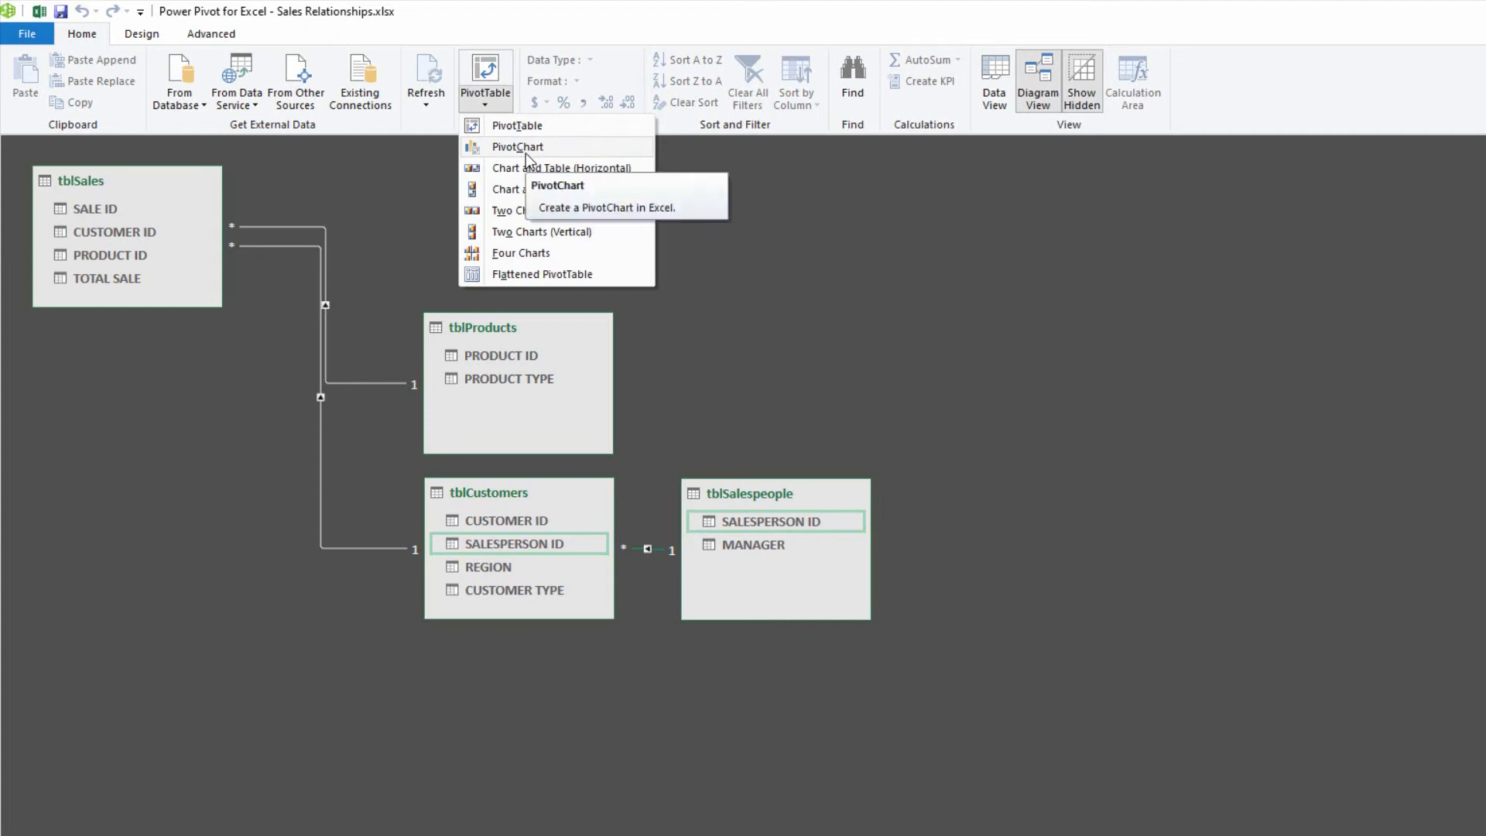
mouse_move(522, 151)
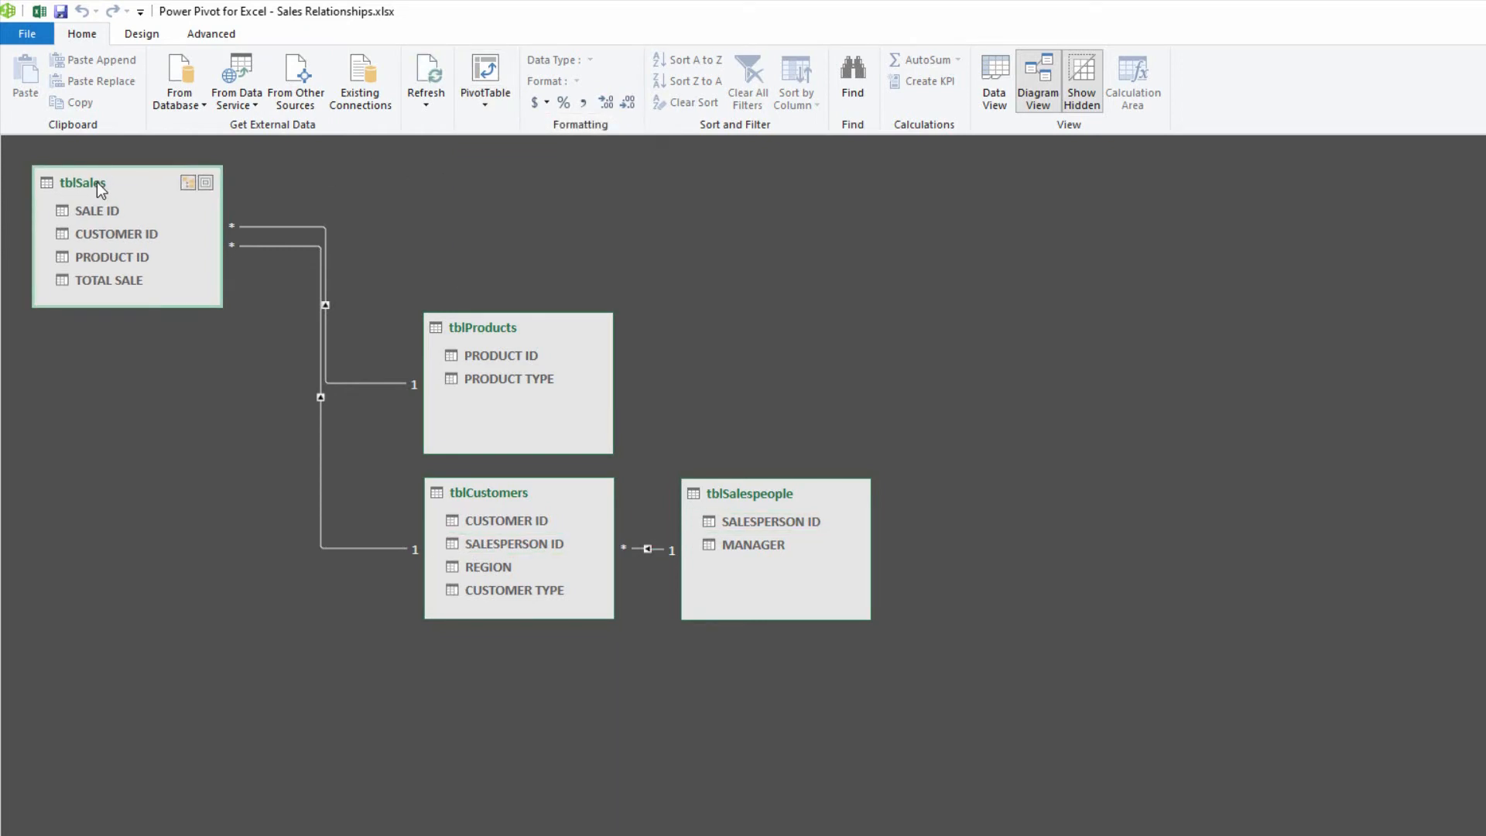
left_click(484, 79)
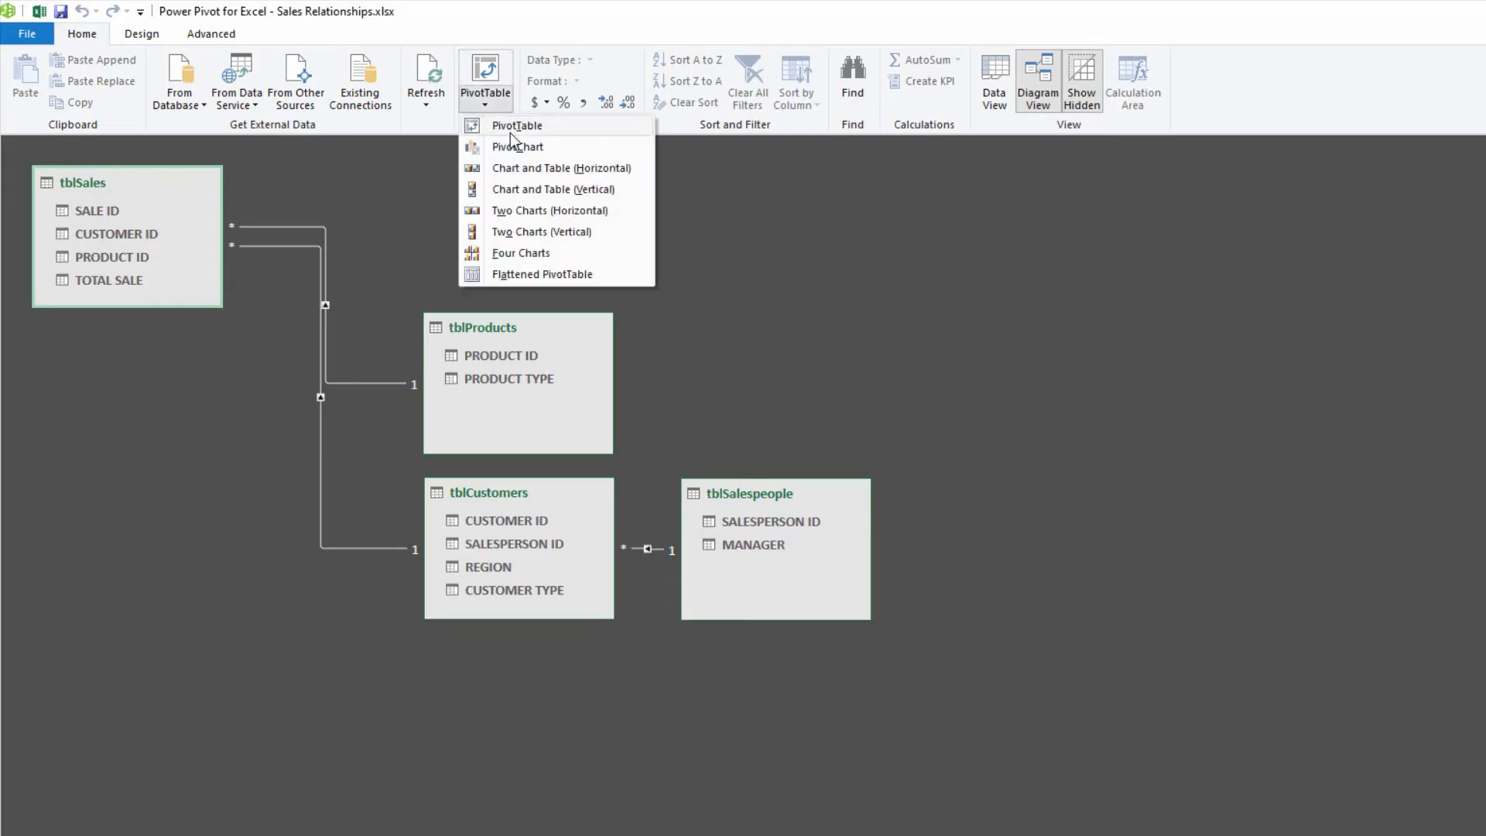
left_click(517, 124)
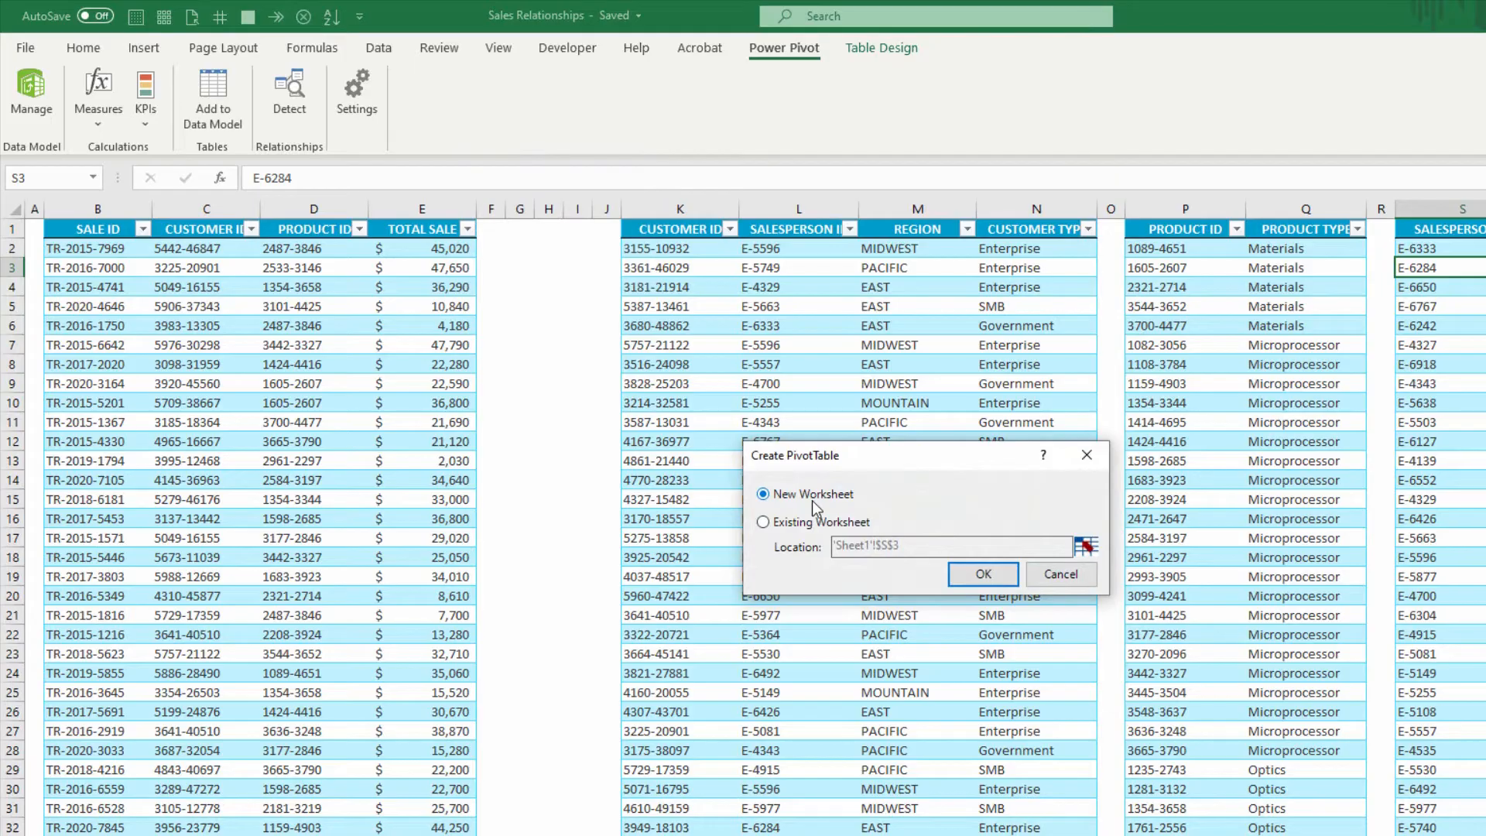
left_click(981, 574)
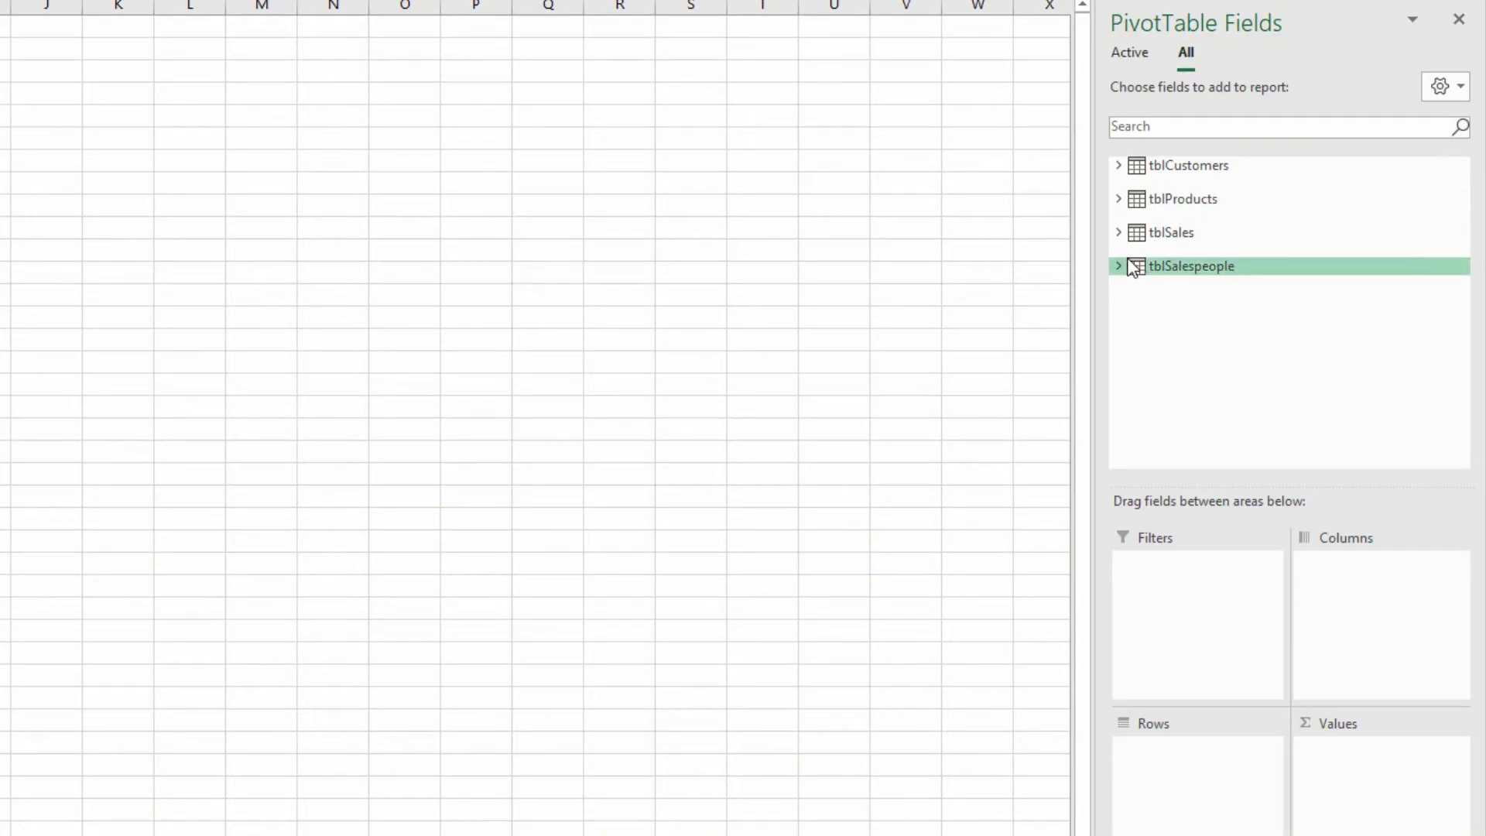
Add TOTAL SALE from tblSales to values and rename it 'Total Sales' in Value Field Settings
left_click(1119, 232)
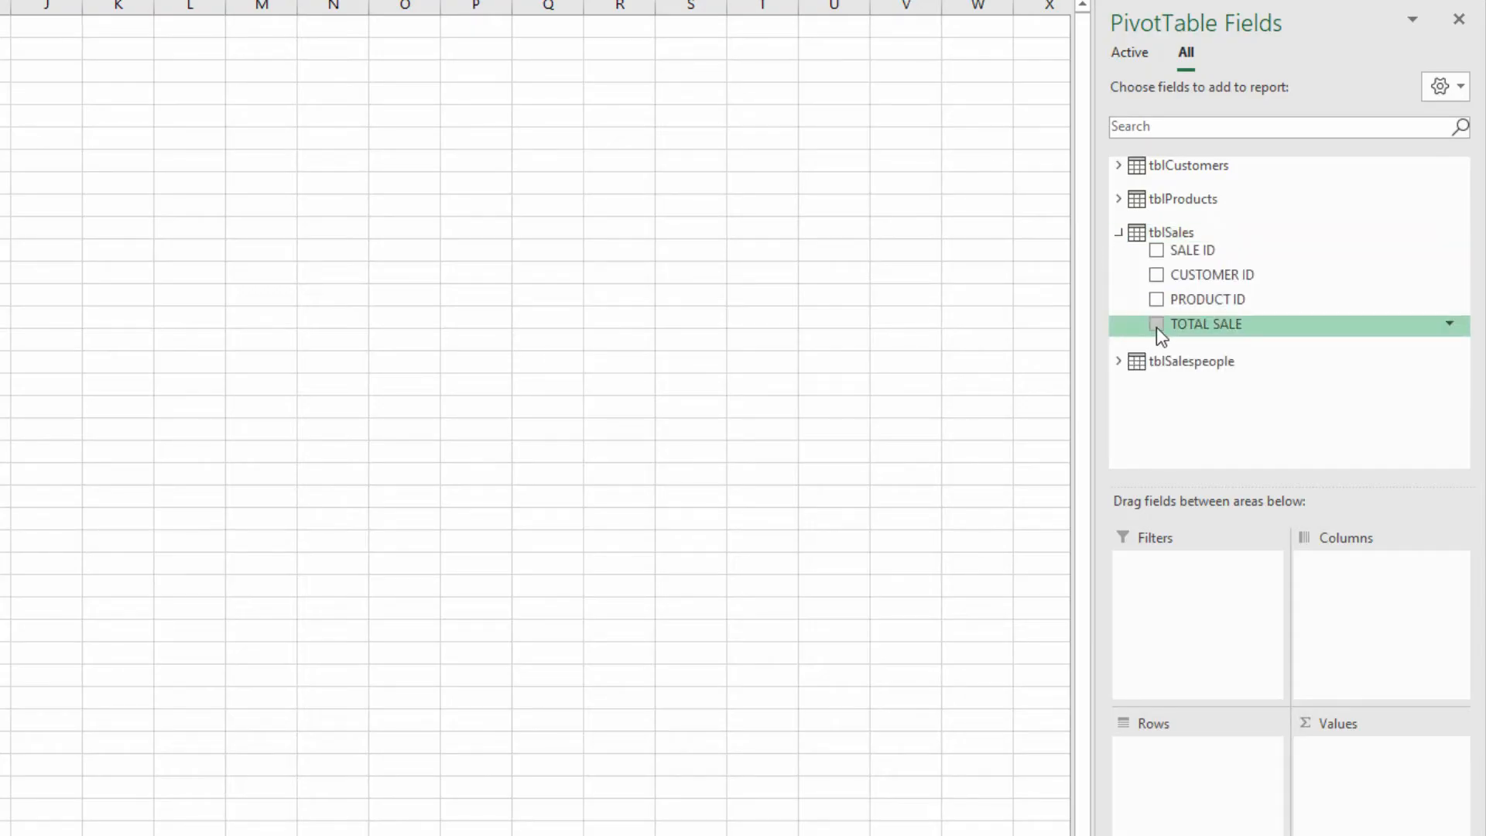
left_click(1154, 324)
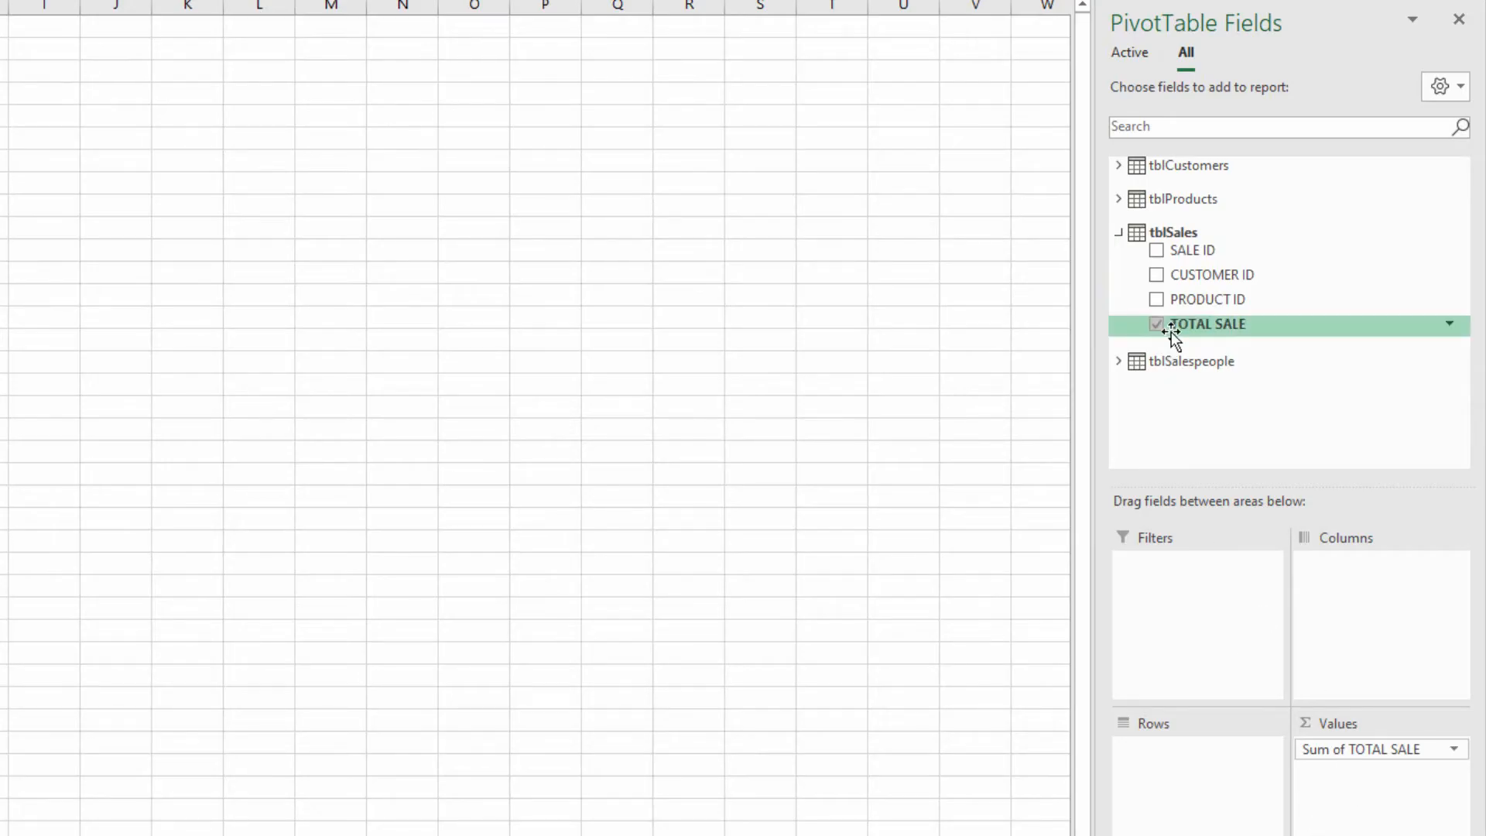
mouse_move(1171, 232)
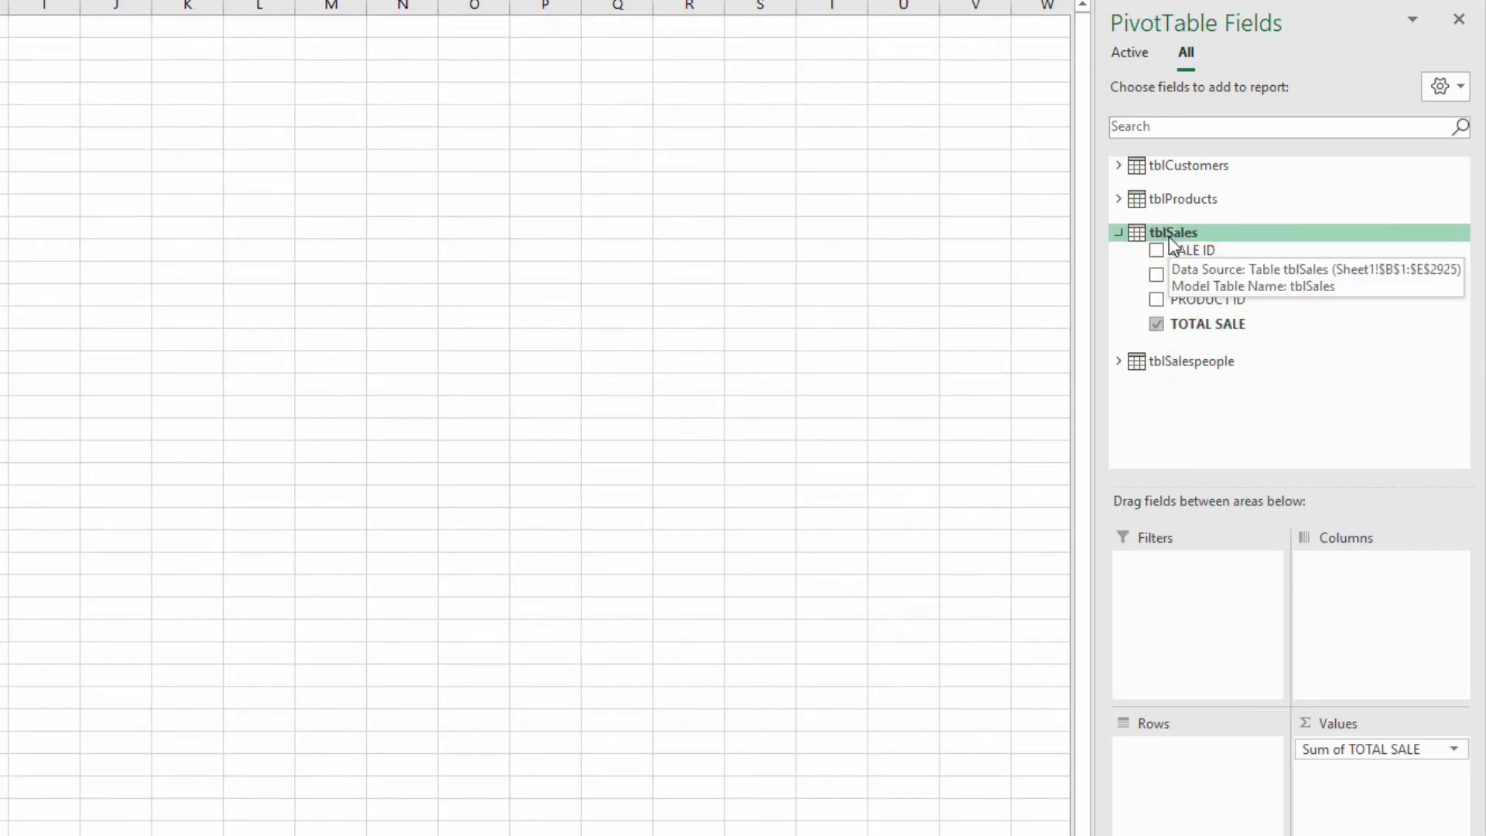
left_click(1456, 749)
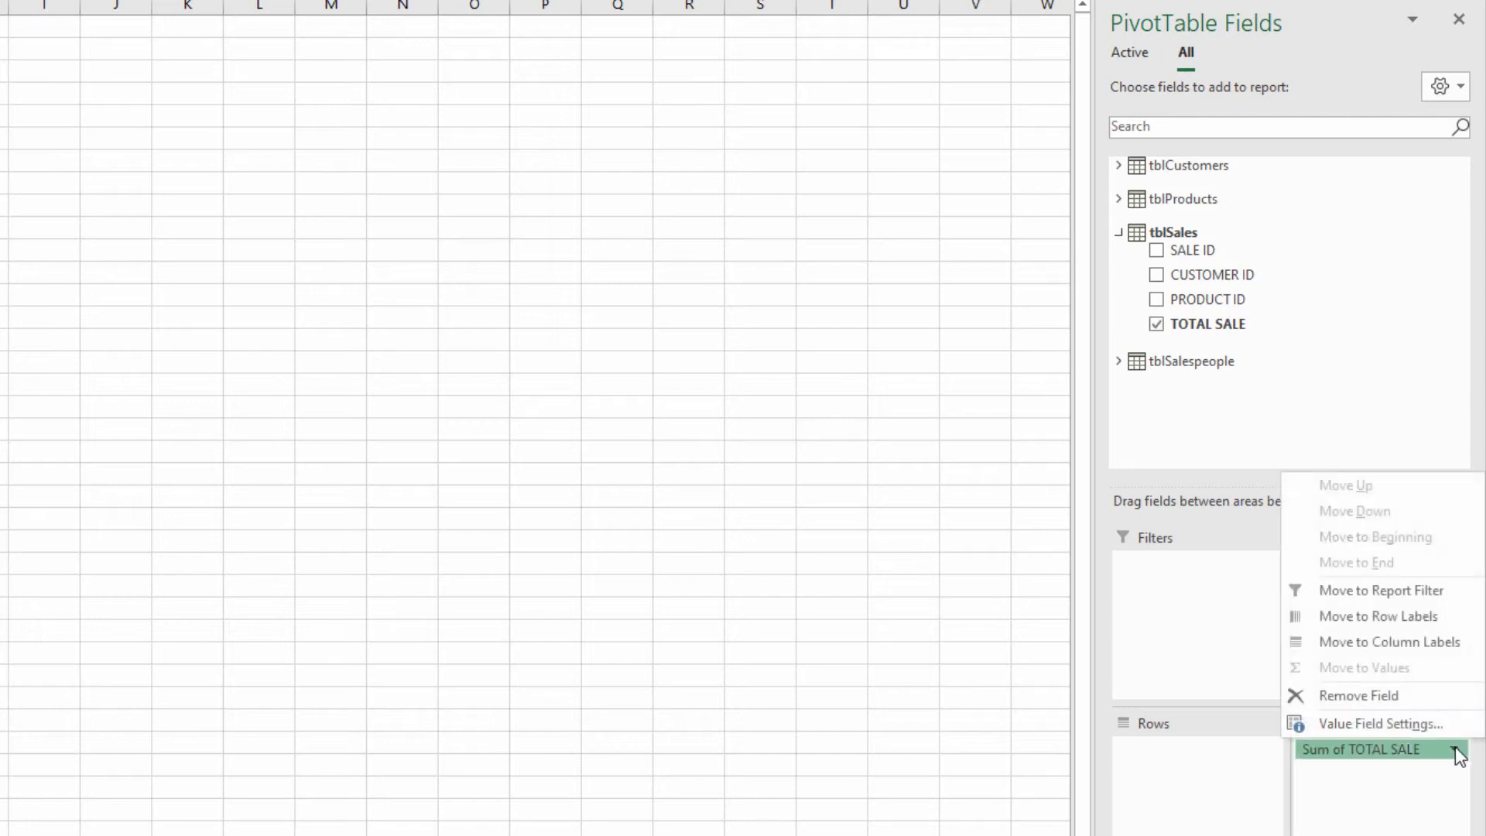
left_click(1379, 722)
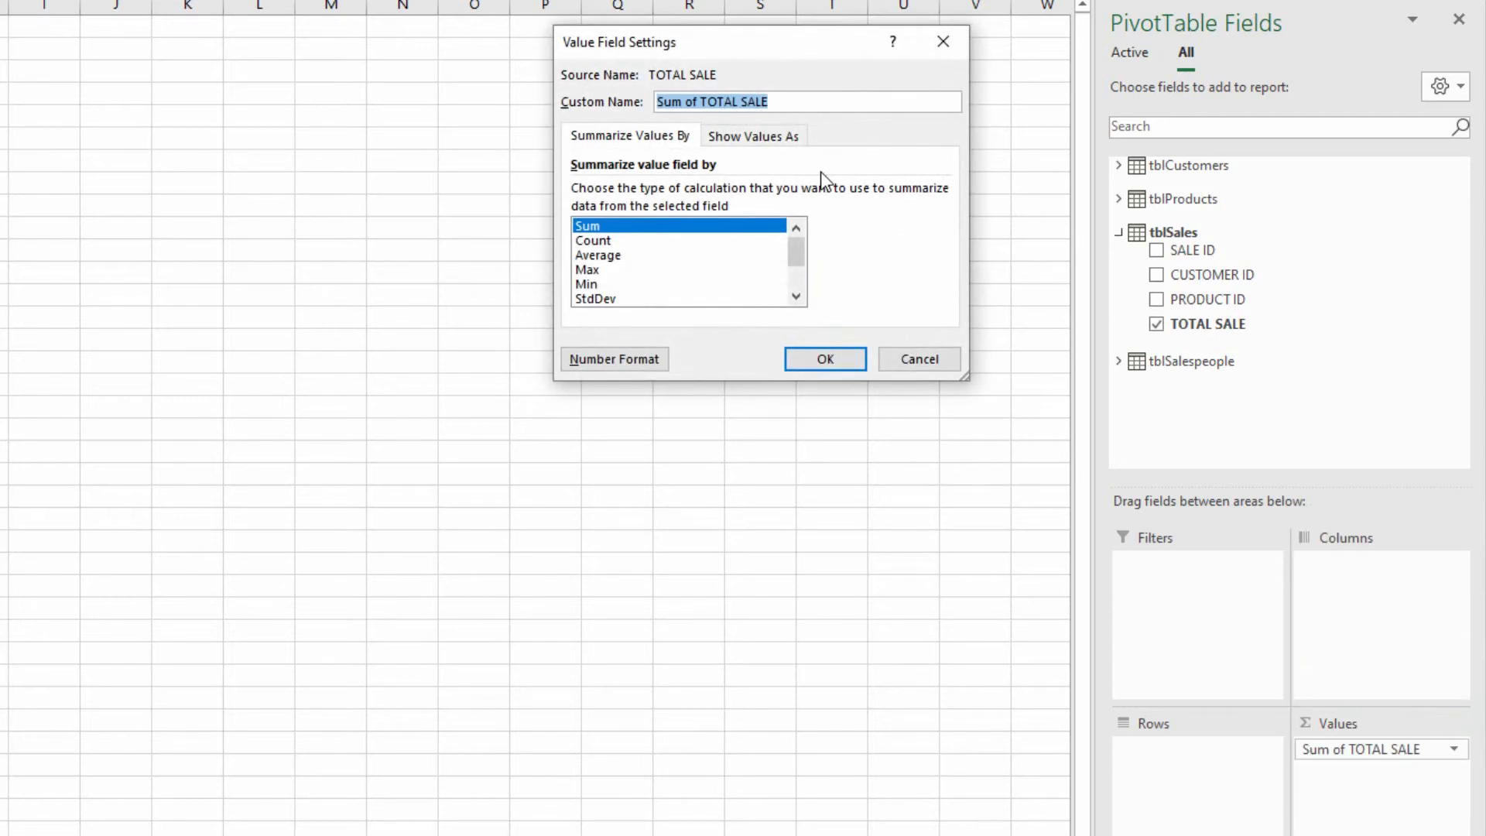
type("Total Sales")
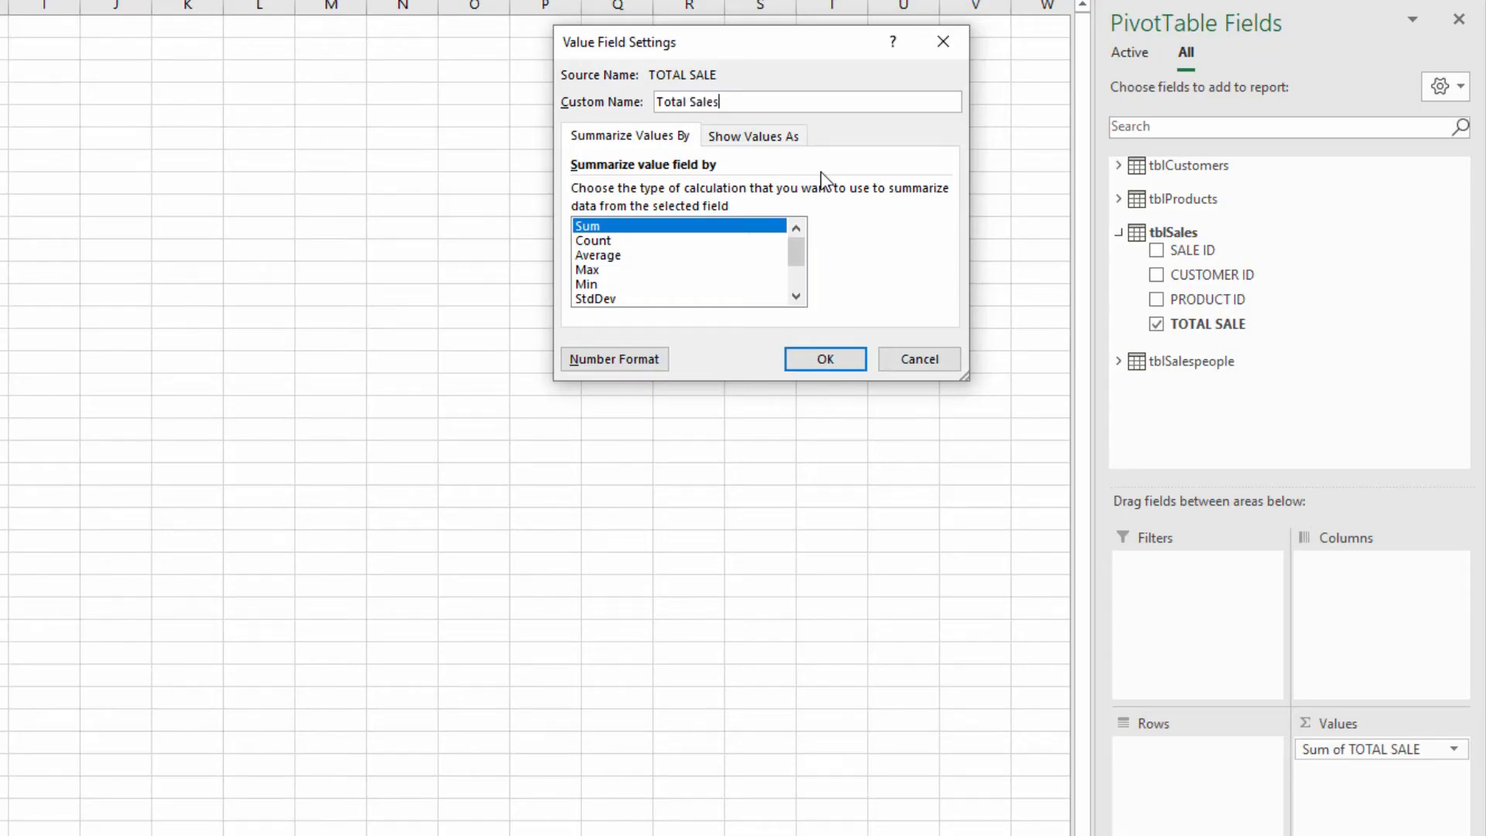
Format Total Sales as Accounting with no decimals, giving $75,883,980
left_click(613, 358)
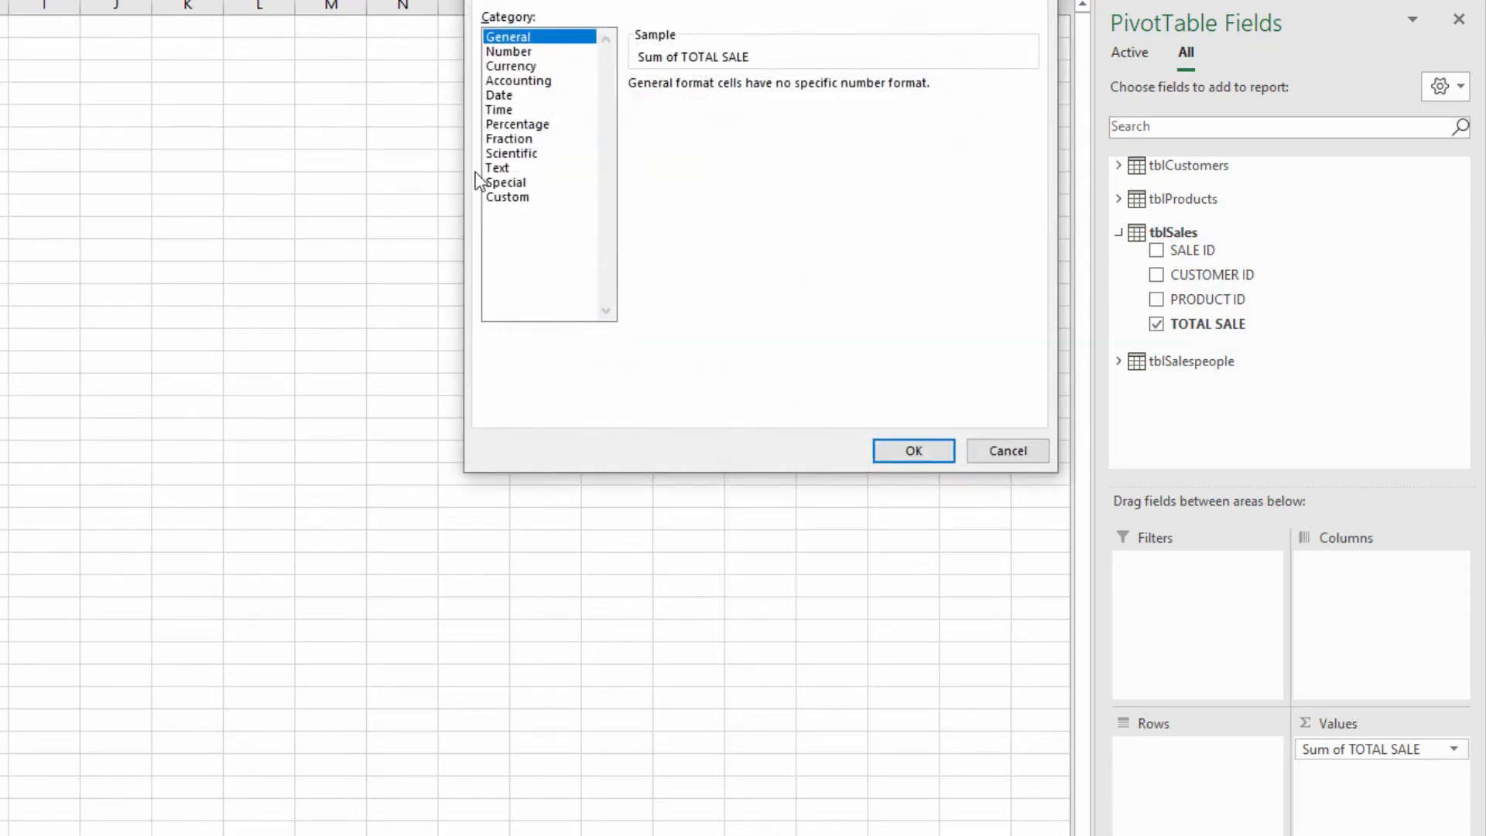
left_click(519, 79)
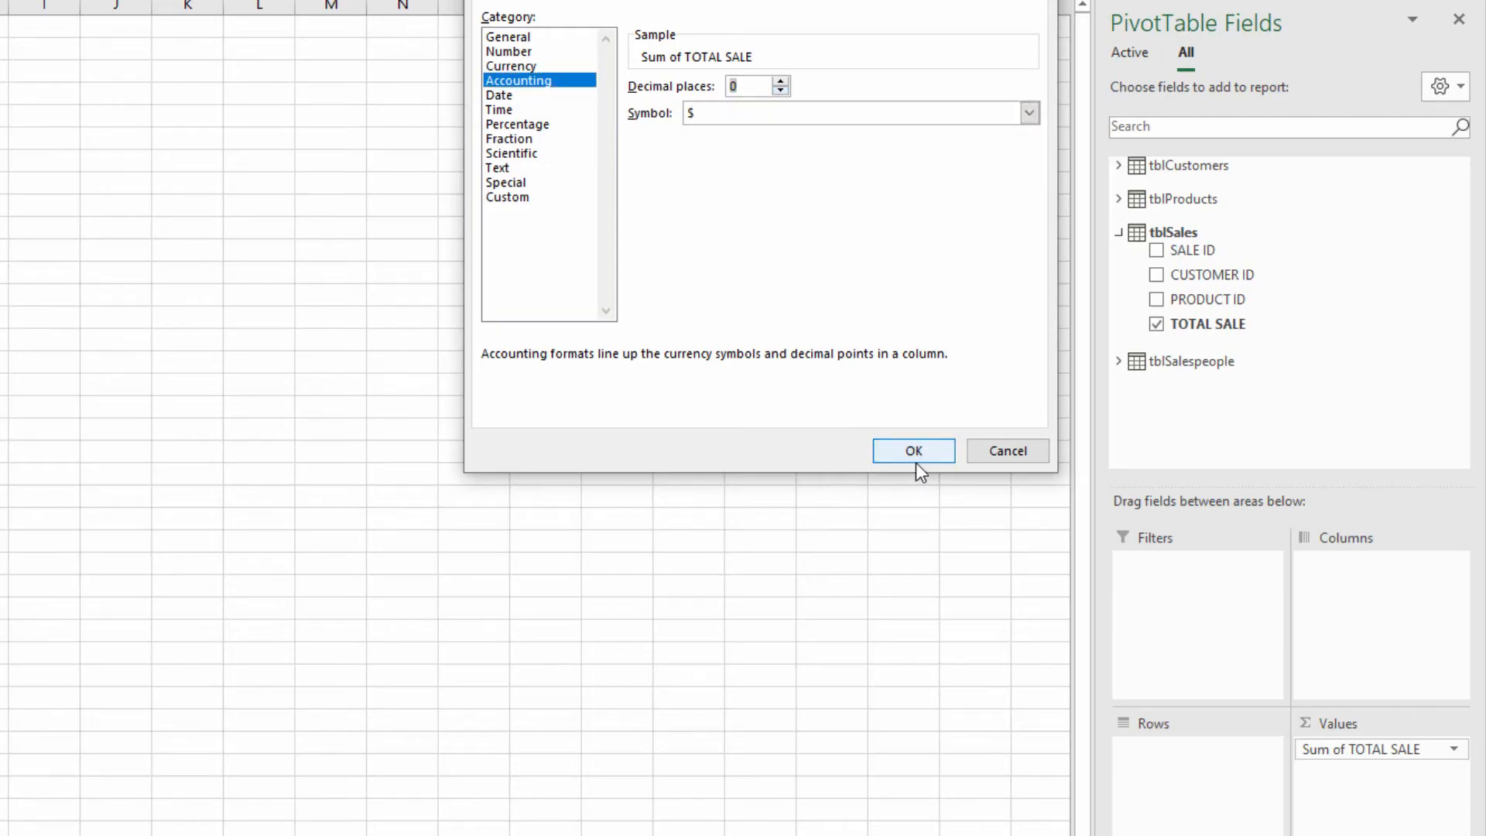
left_click(911, 450)
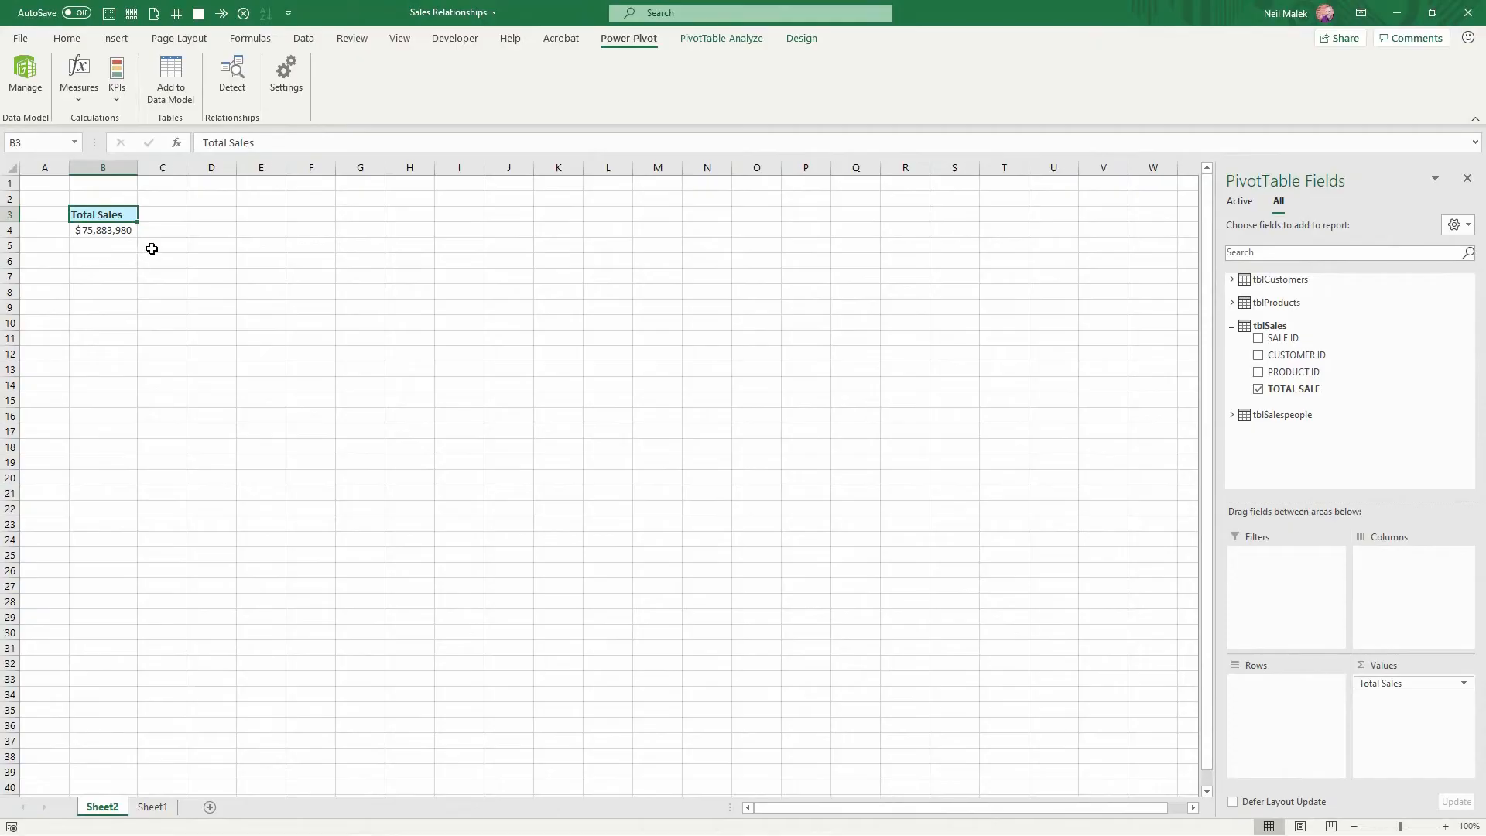
Turn off worksheet gridlines from the View ribbon and return to the PivotTable
left_click(399, 37)
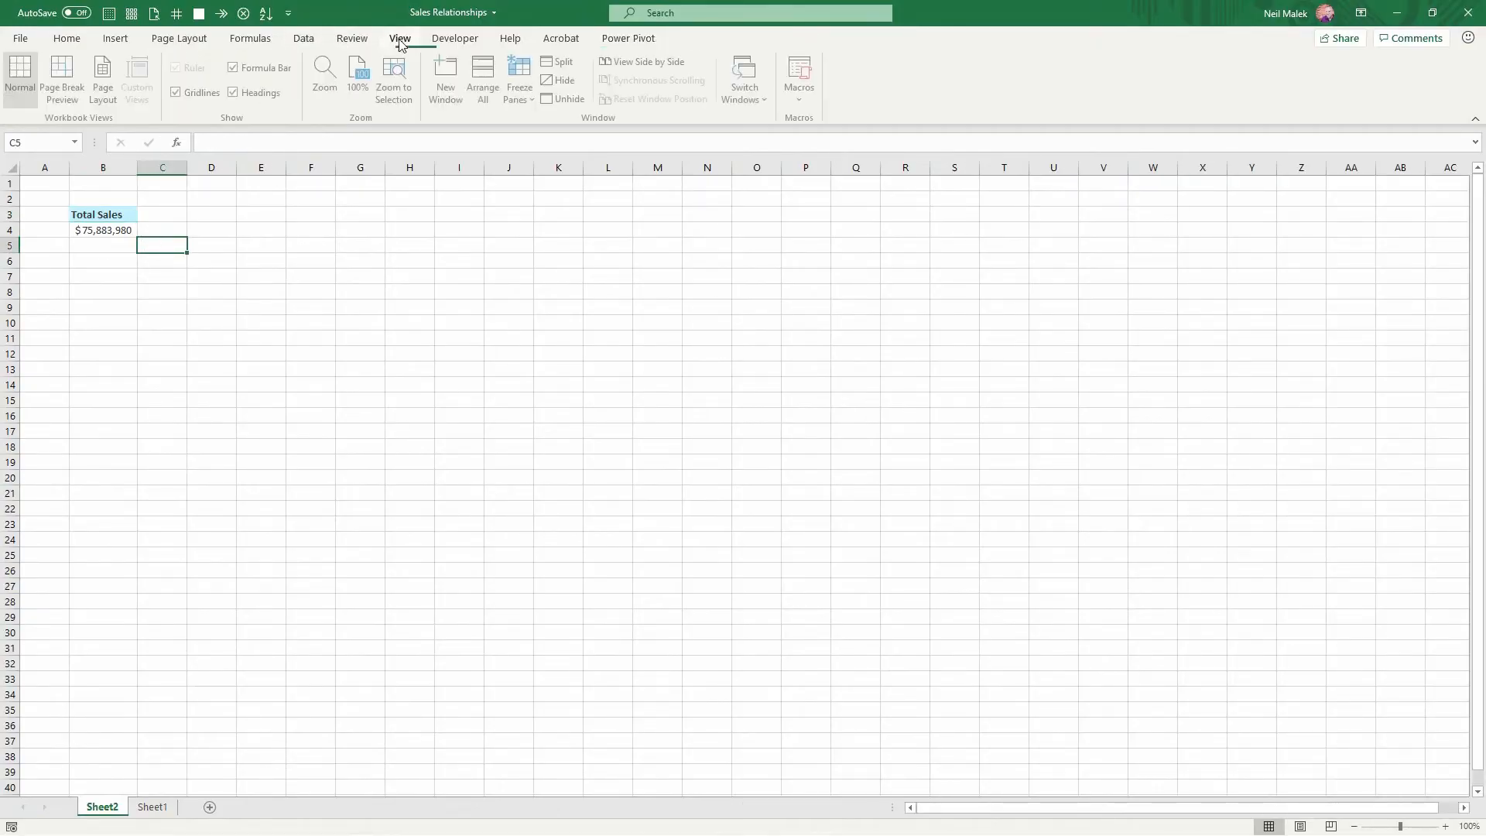
left_click(104, 229)
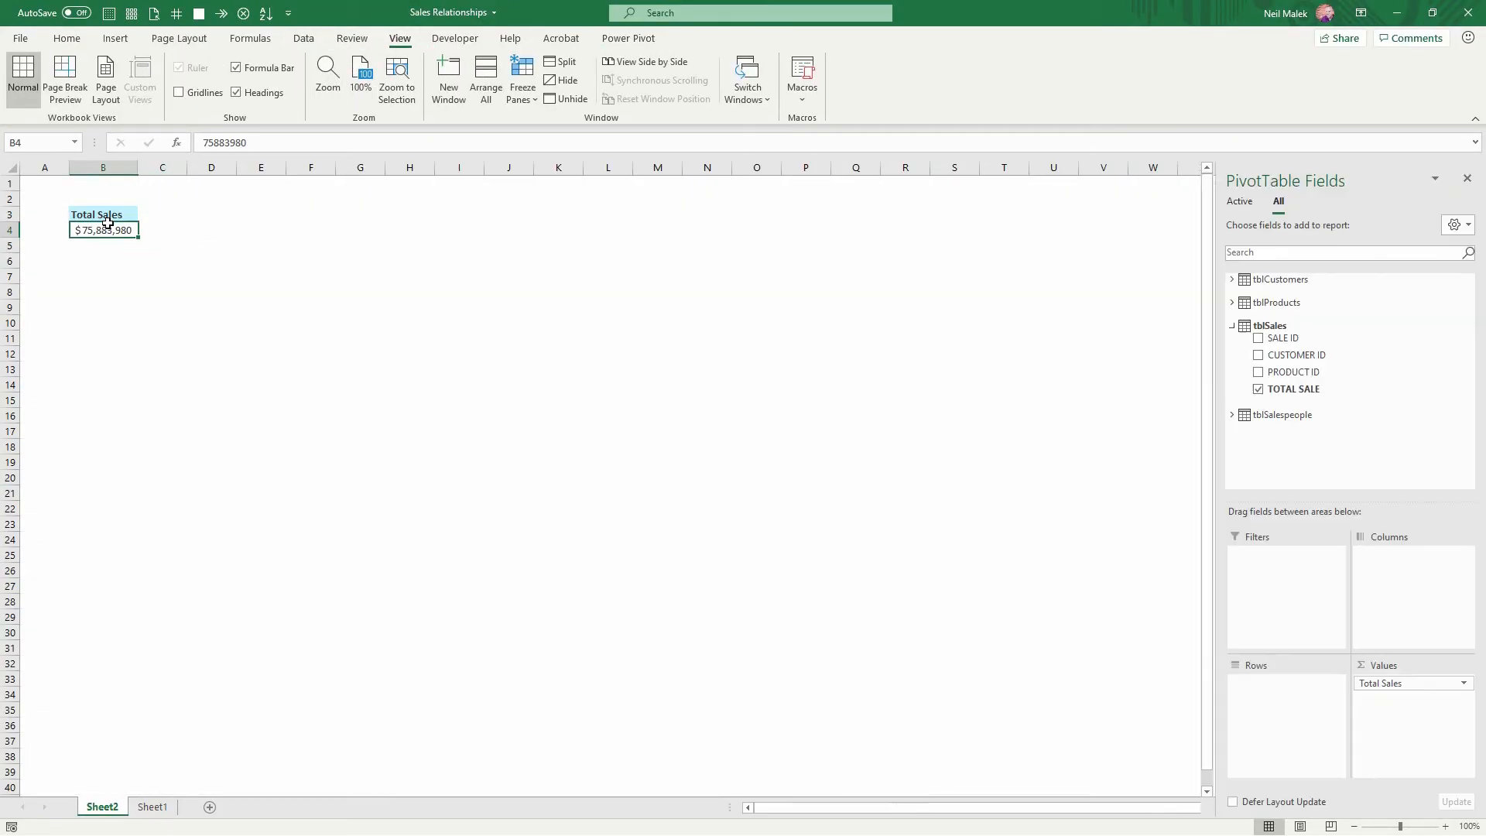
left_click(104, 230)
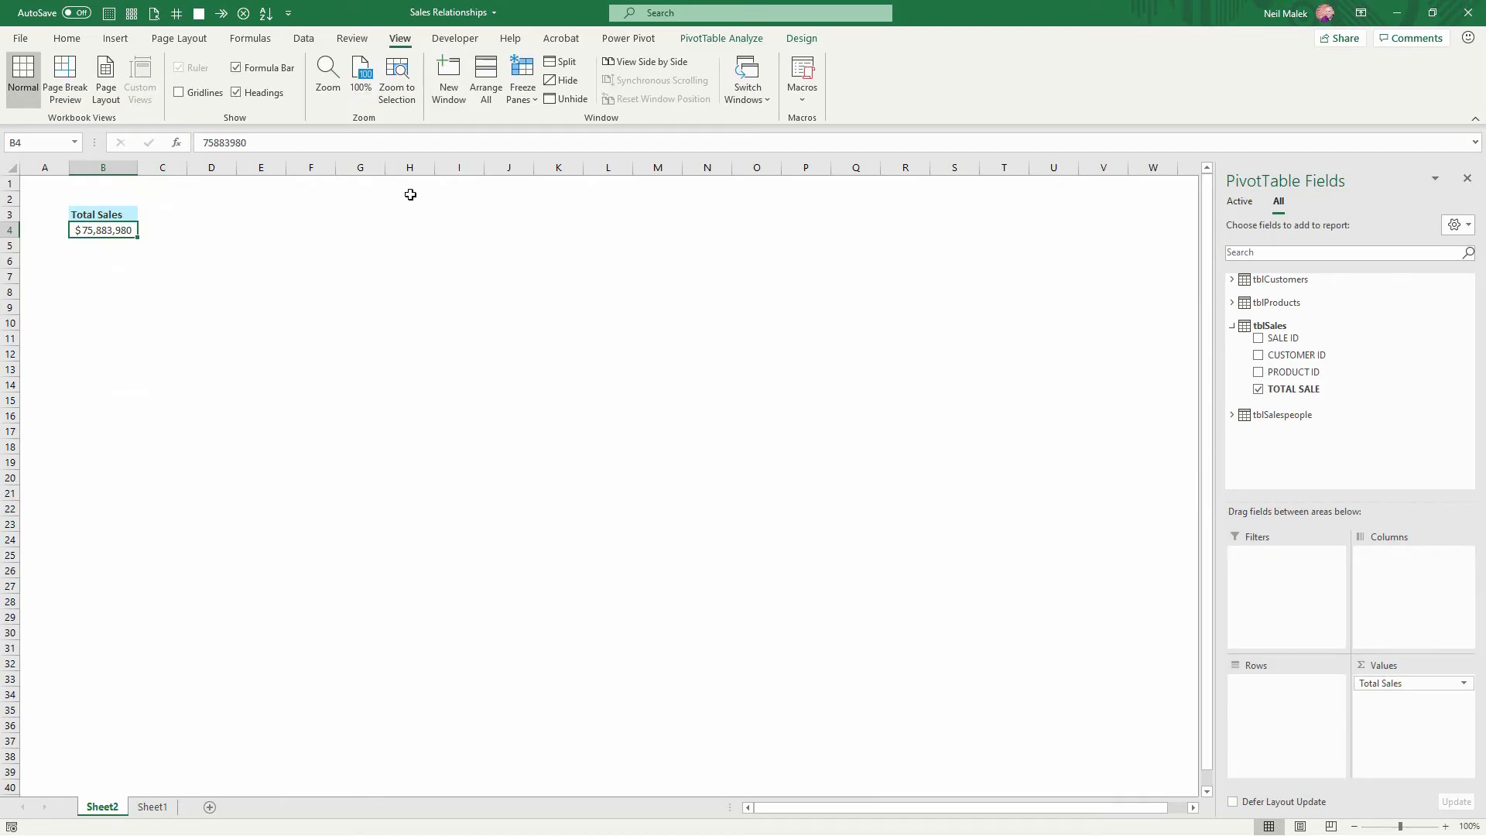
mouse_move(694, 282)
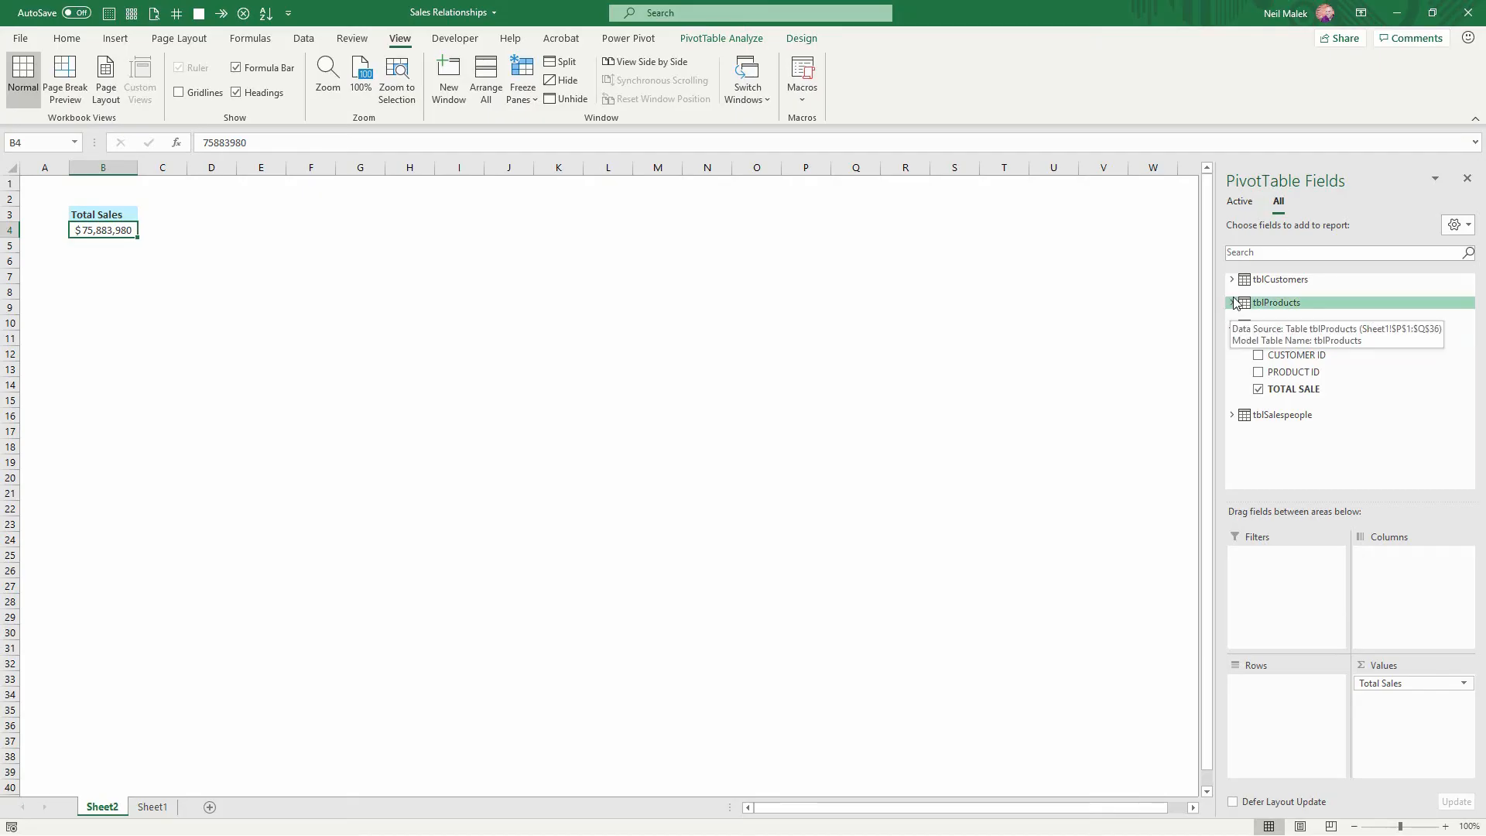
Add tblProducts PRODUCT TYPE to Rows, giving Materials, Microprocessor and Optics sales rows
left_click(1234, 302)
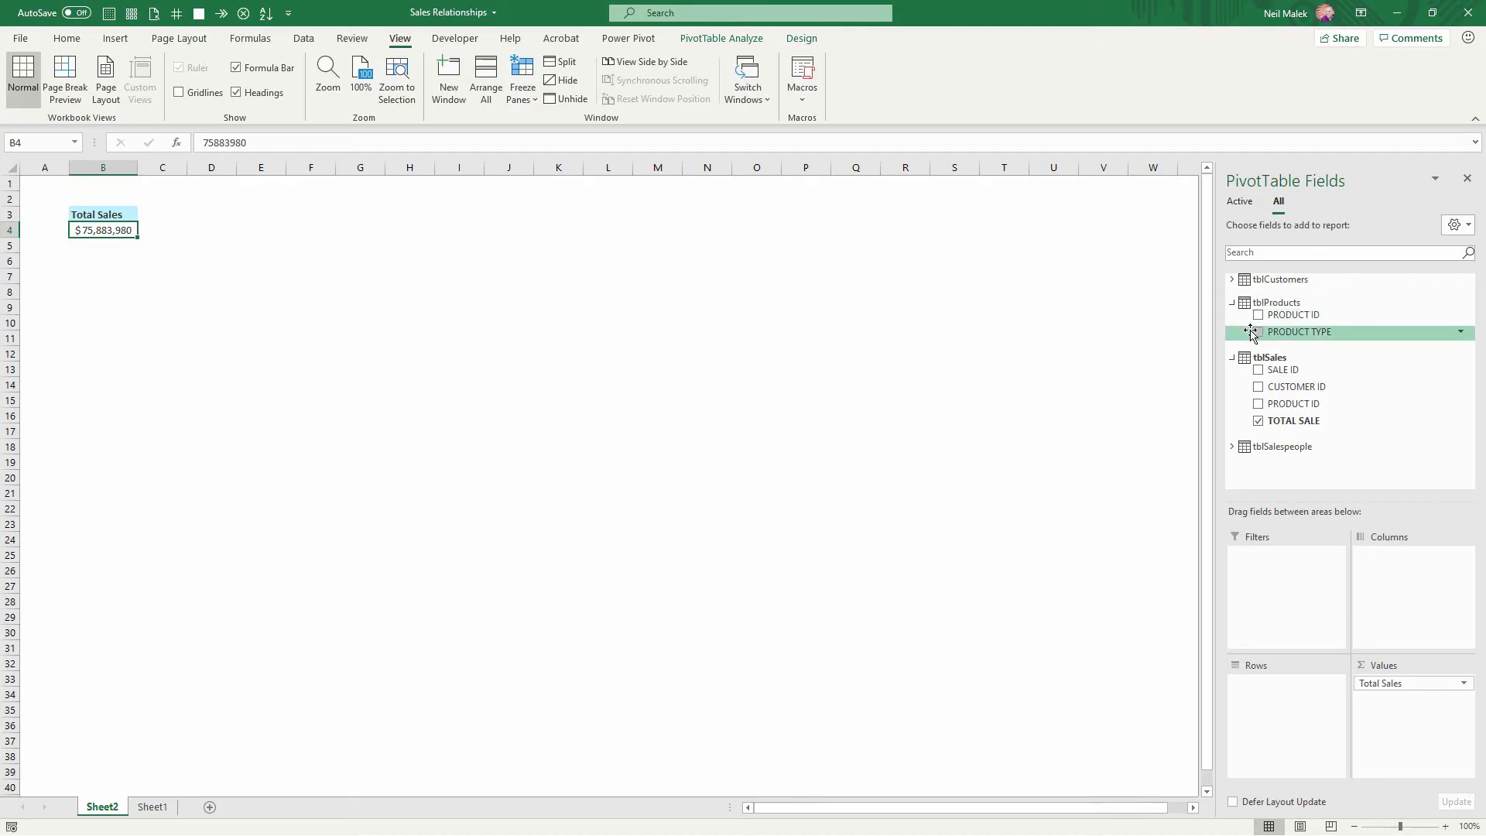
left_click(1258, 331)
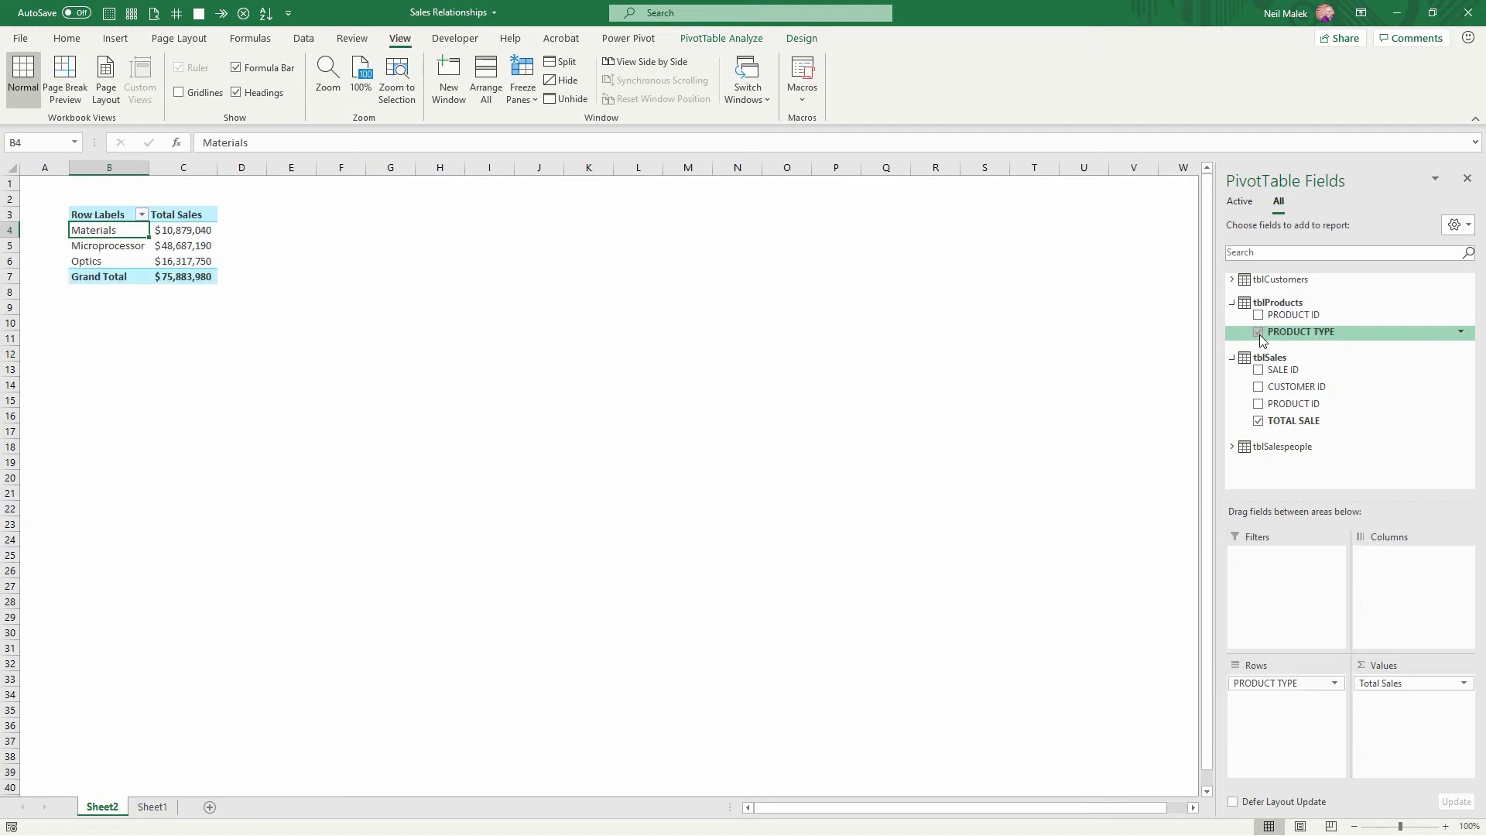
mouse_move(1290, 314)
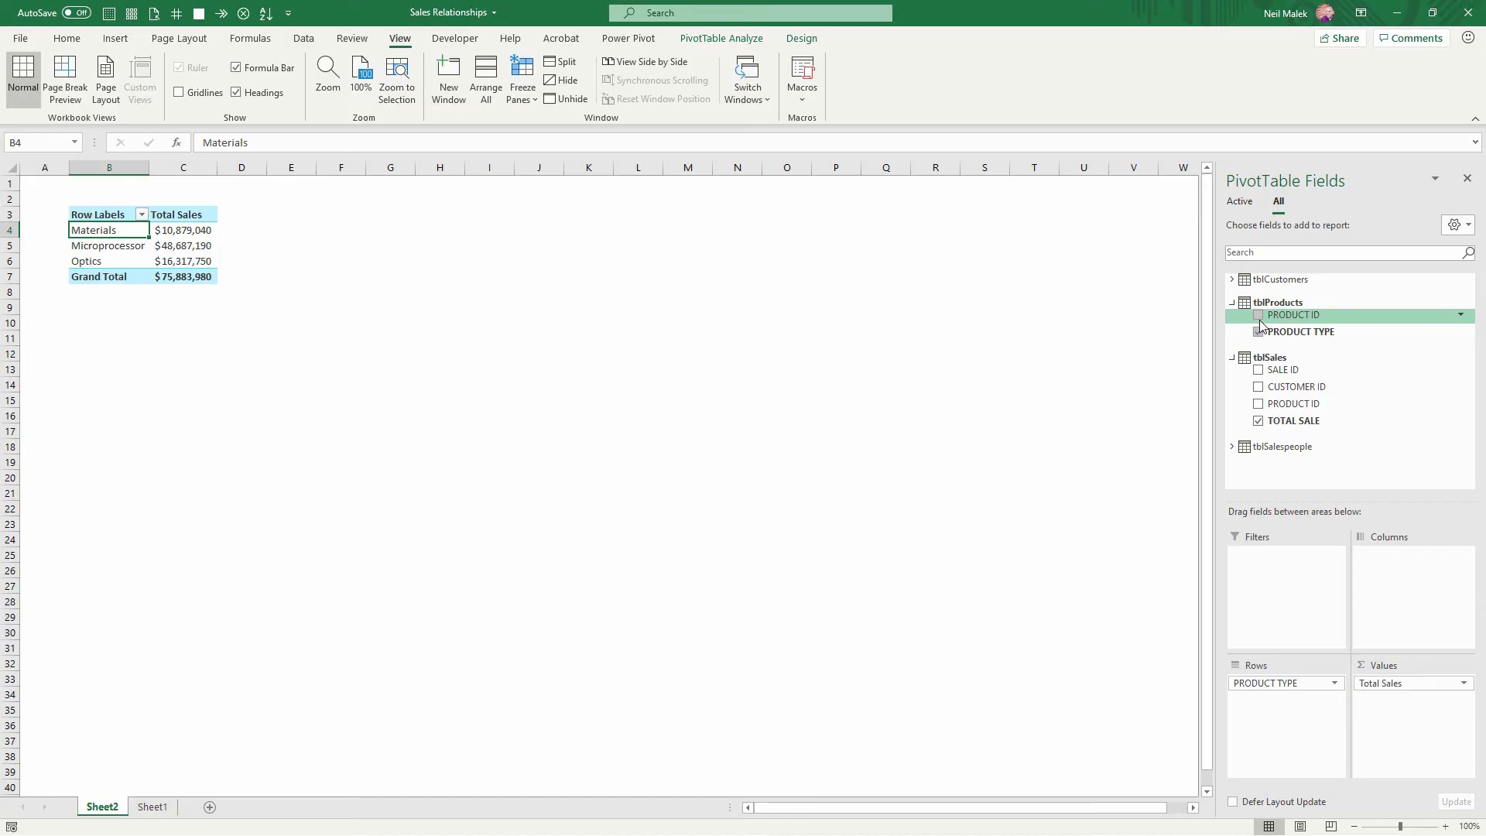
mouse_move(205, 240)
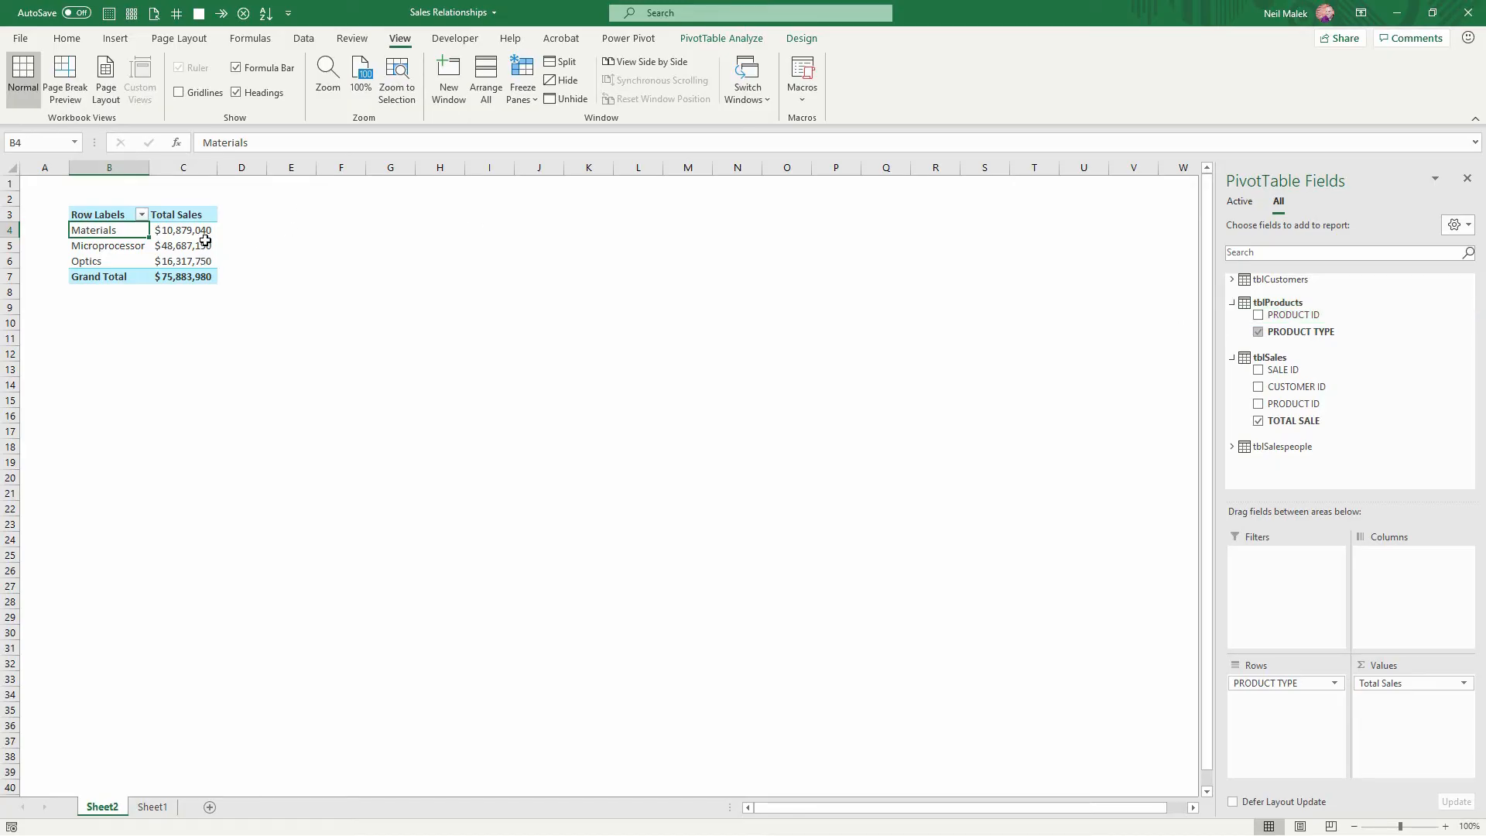
Sort the product types by Total Sales largest to smallest, Microprocessor first
right_click(183, 246)
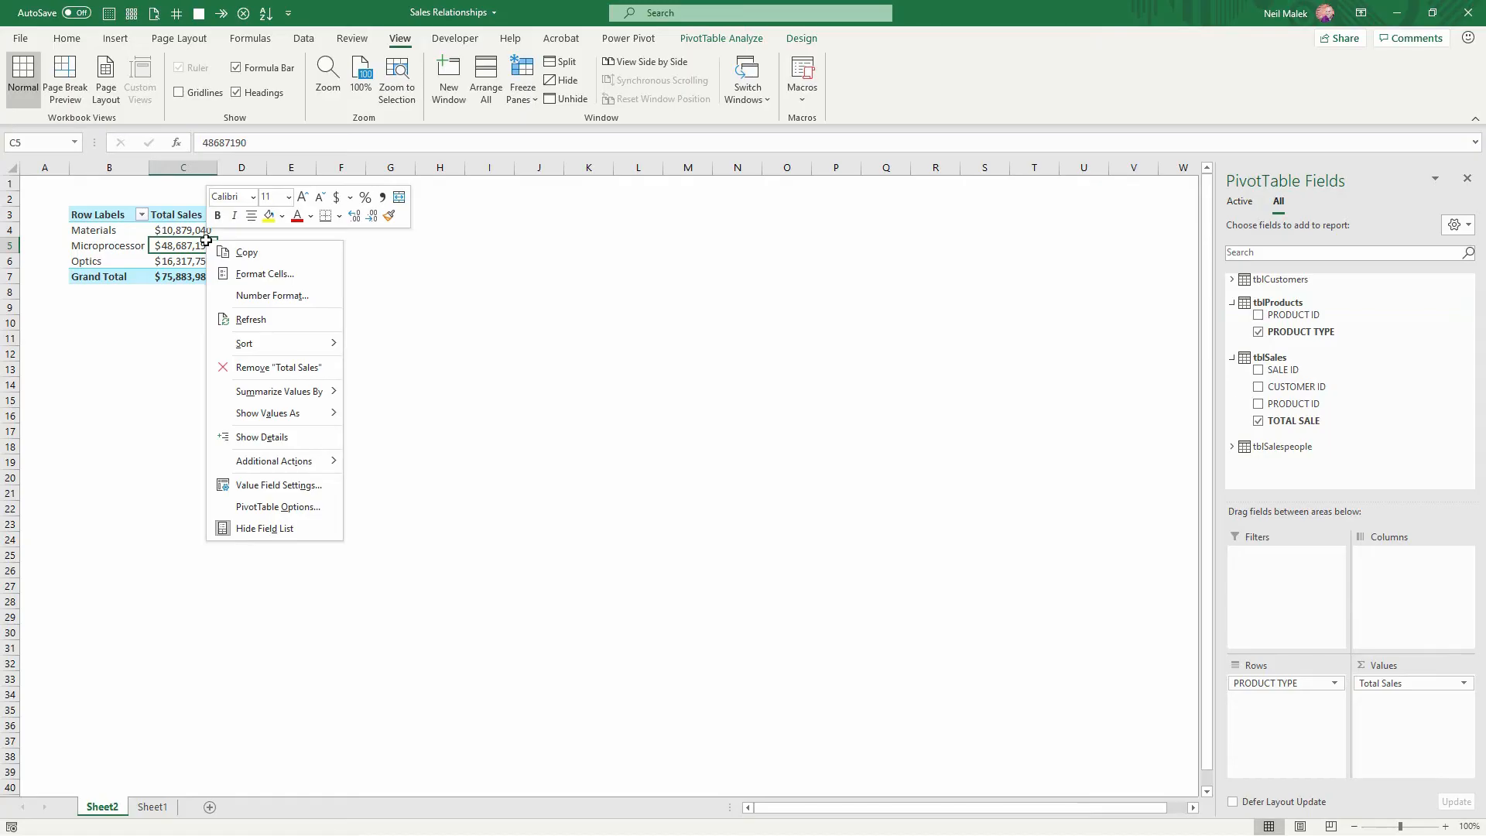
mouse_move(245, 344)
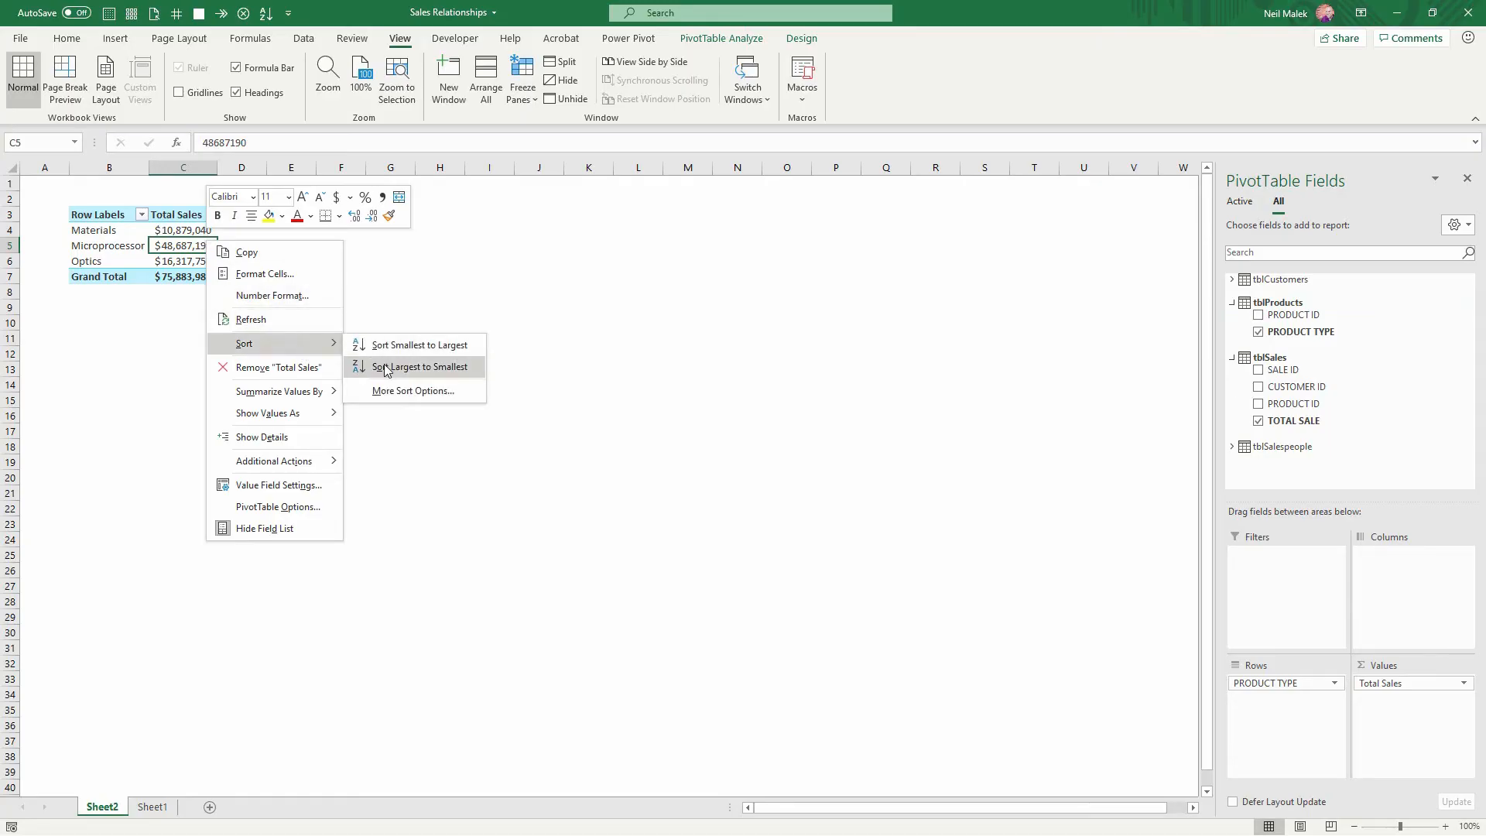
left_click(418, 366)
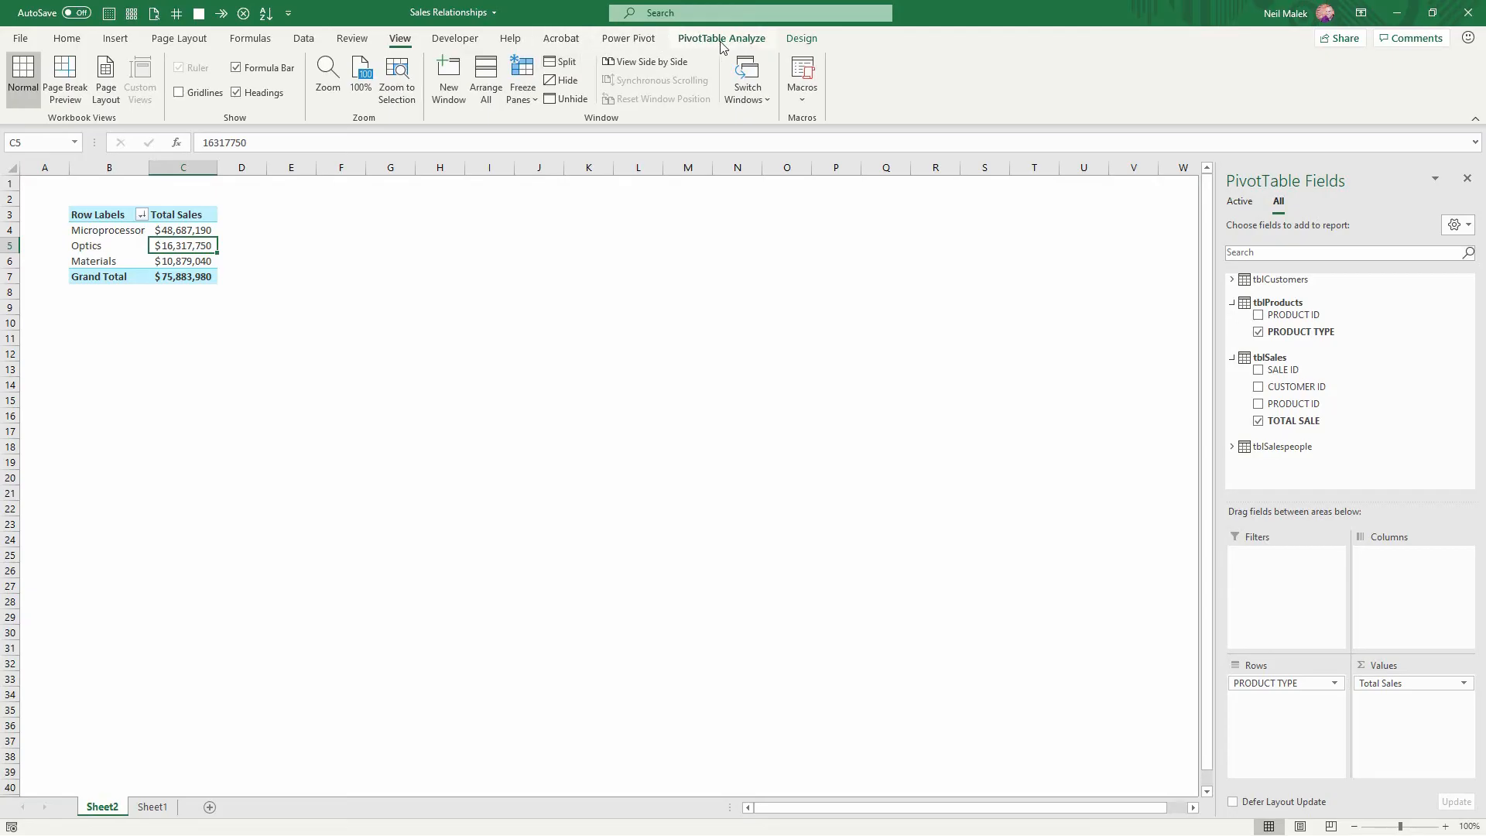
Insert a clustered bar PivotChart of Total Sales by product type beside the PivotTable
left_click(722, 37)
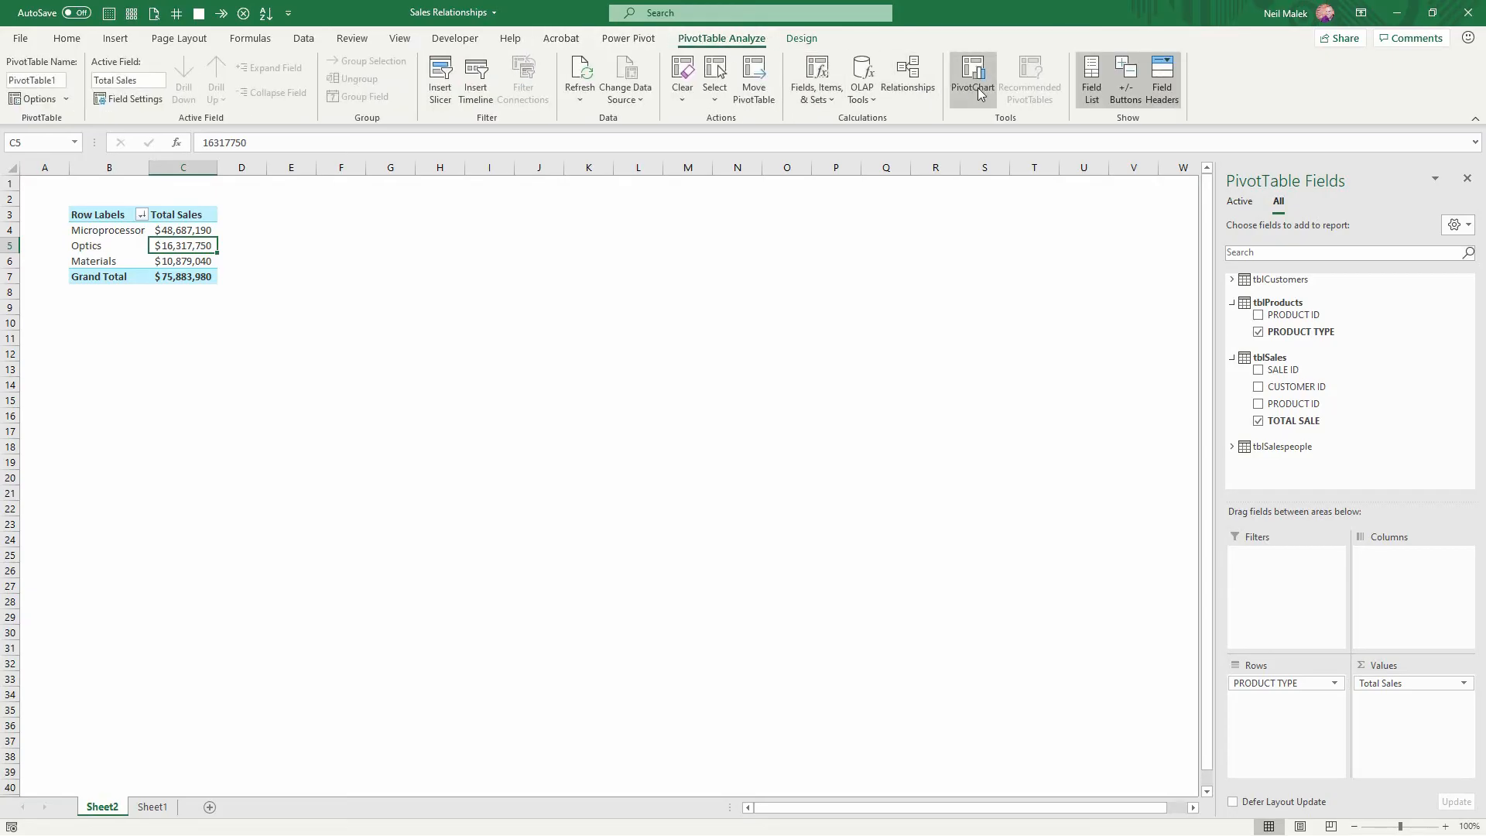
left_click(972, 74)
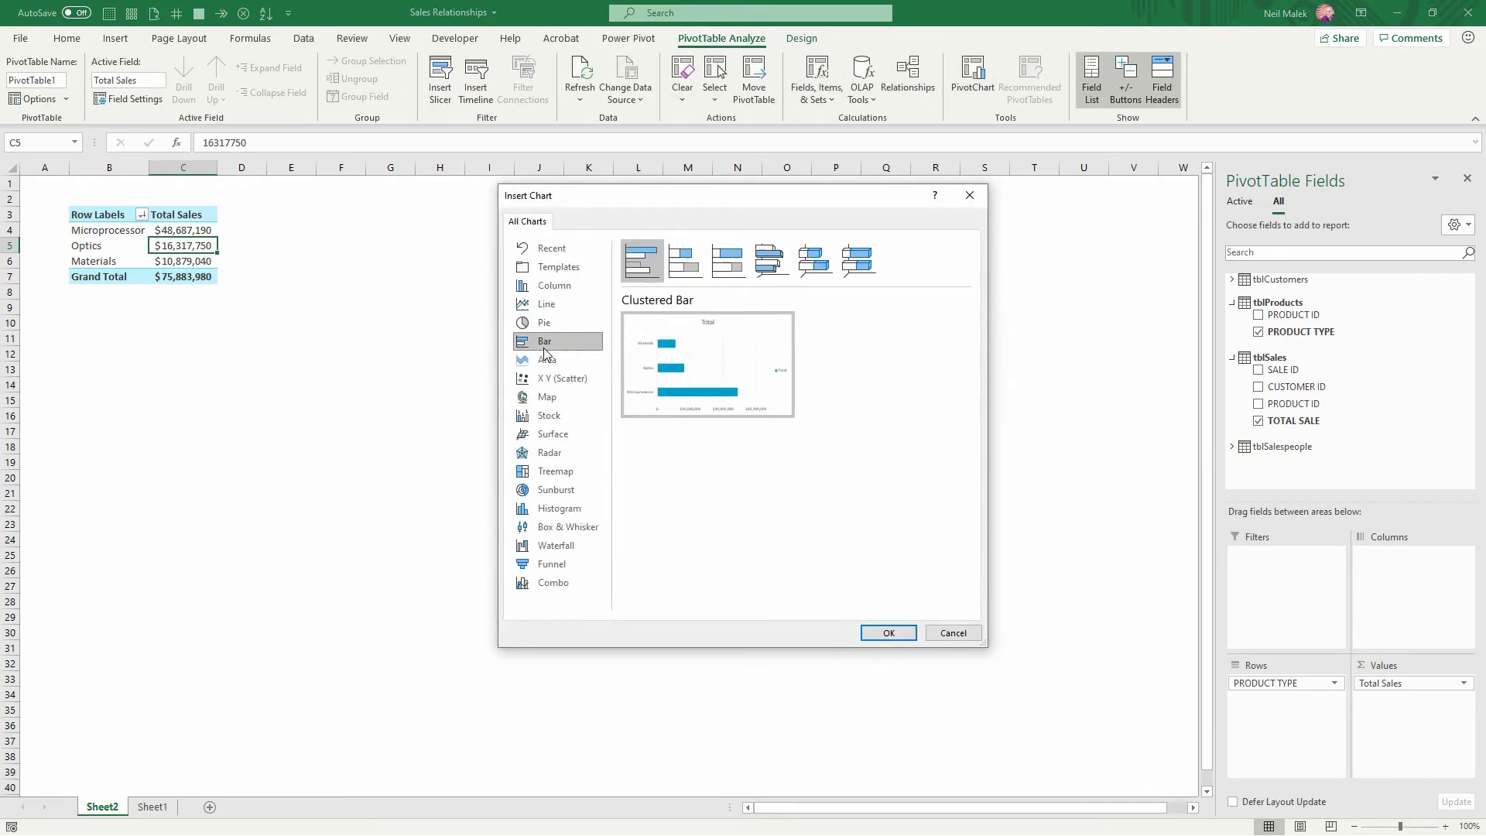
left_click(887, 631)
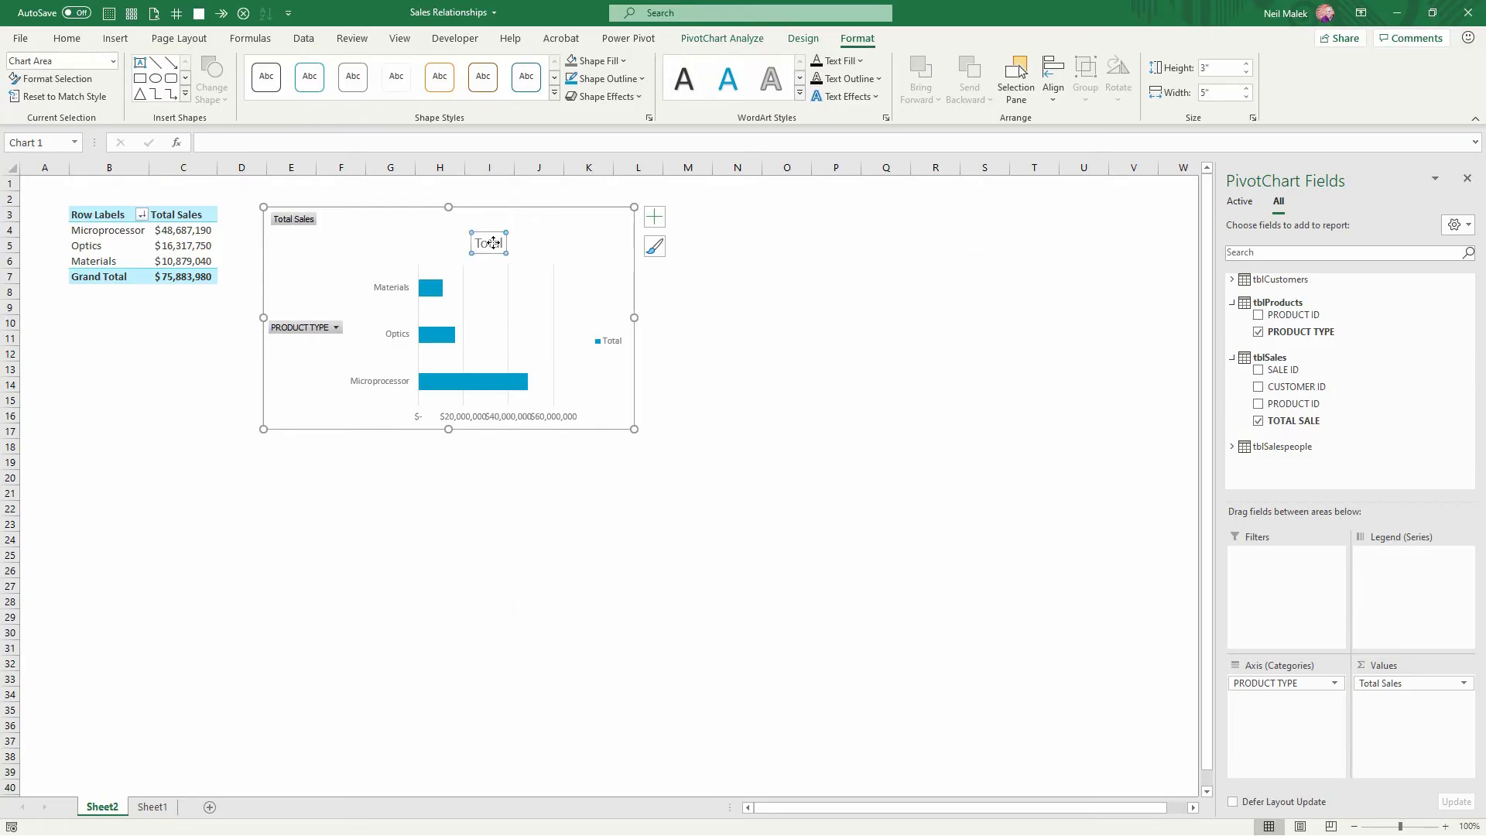
Remove the chart legend and hide its field buttons, leaving bare bars with product labels
left_click(607, 340)
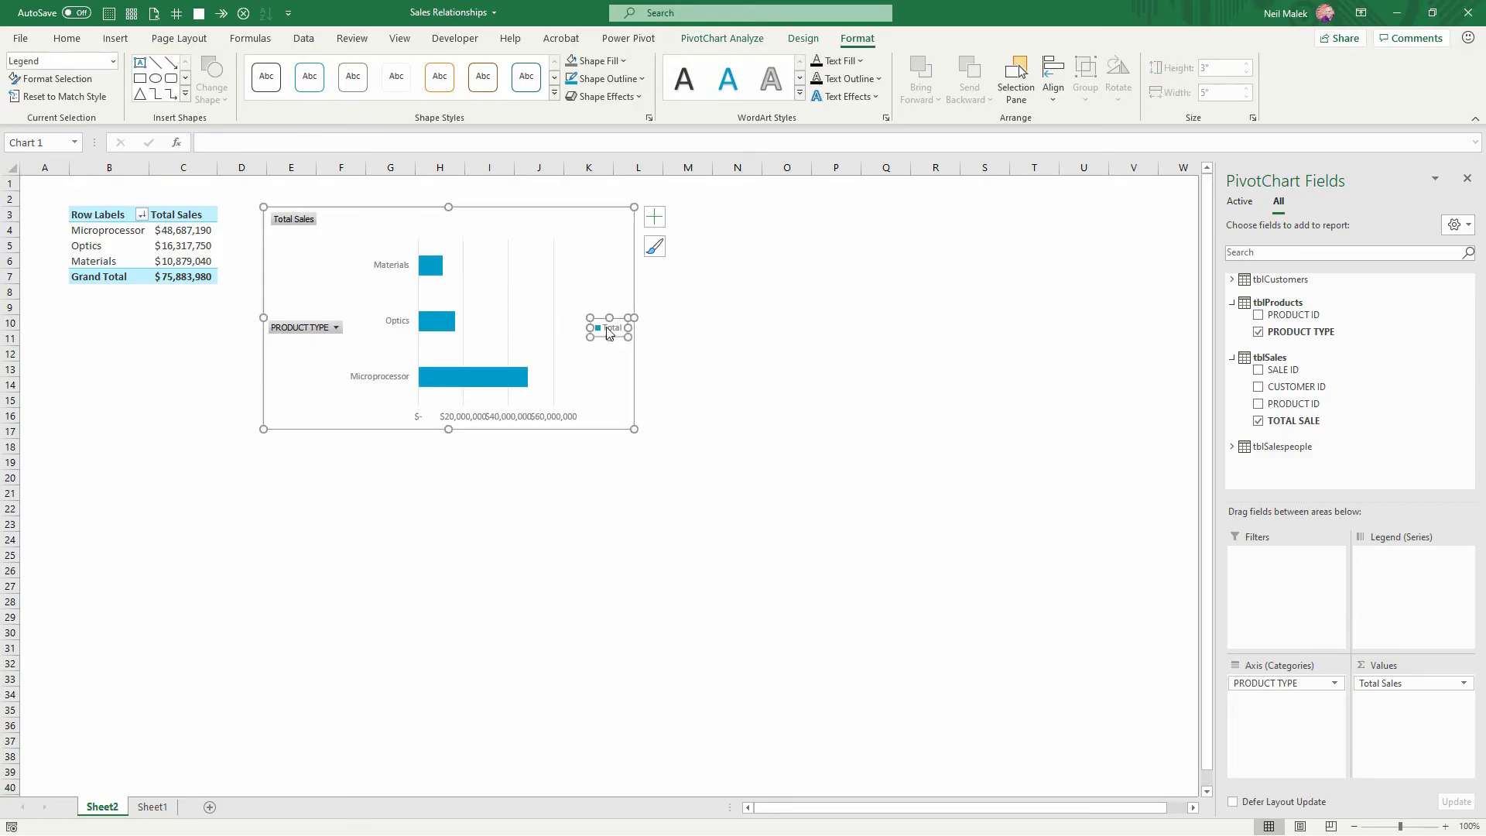
left_click(508, 415)
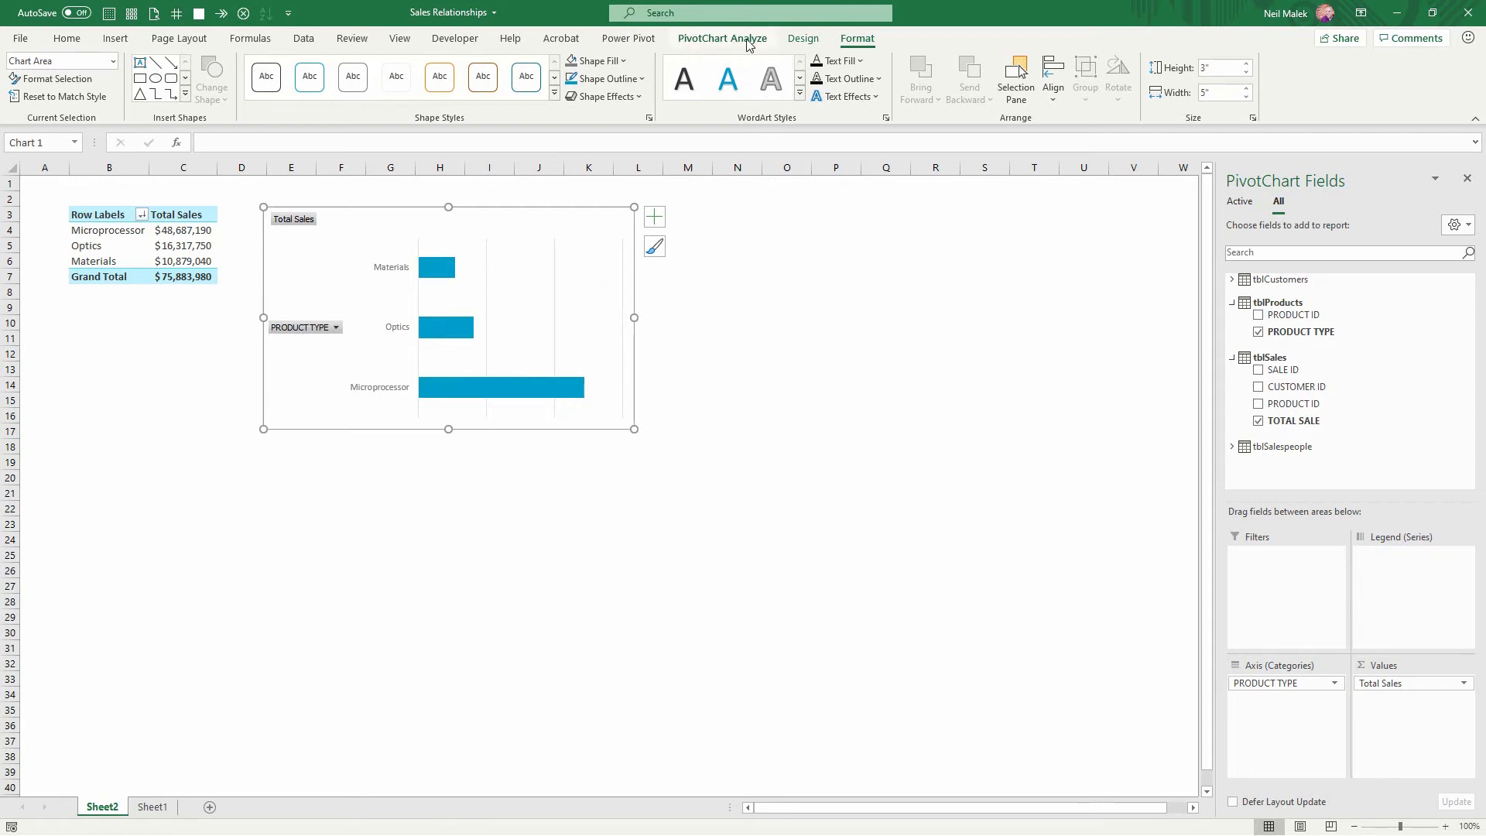
left_click(723, 37)
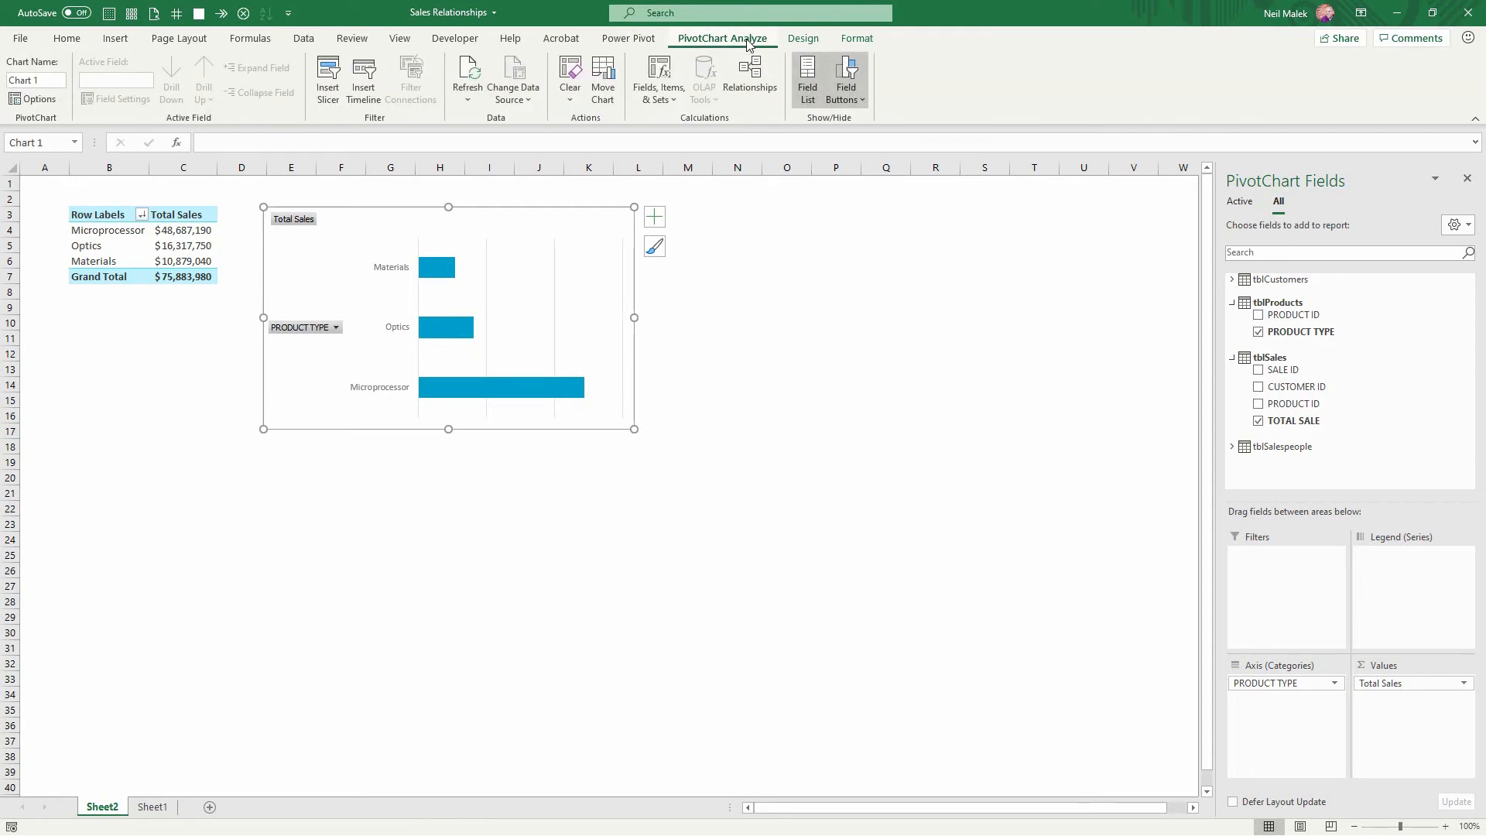
left_click(844, 78)
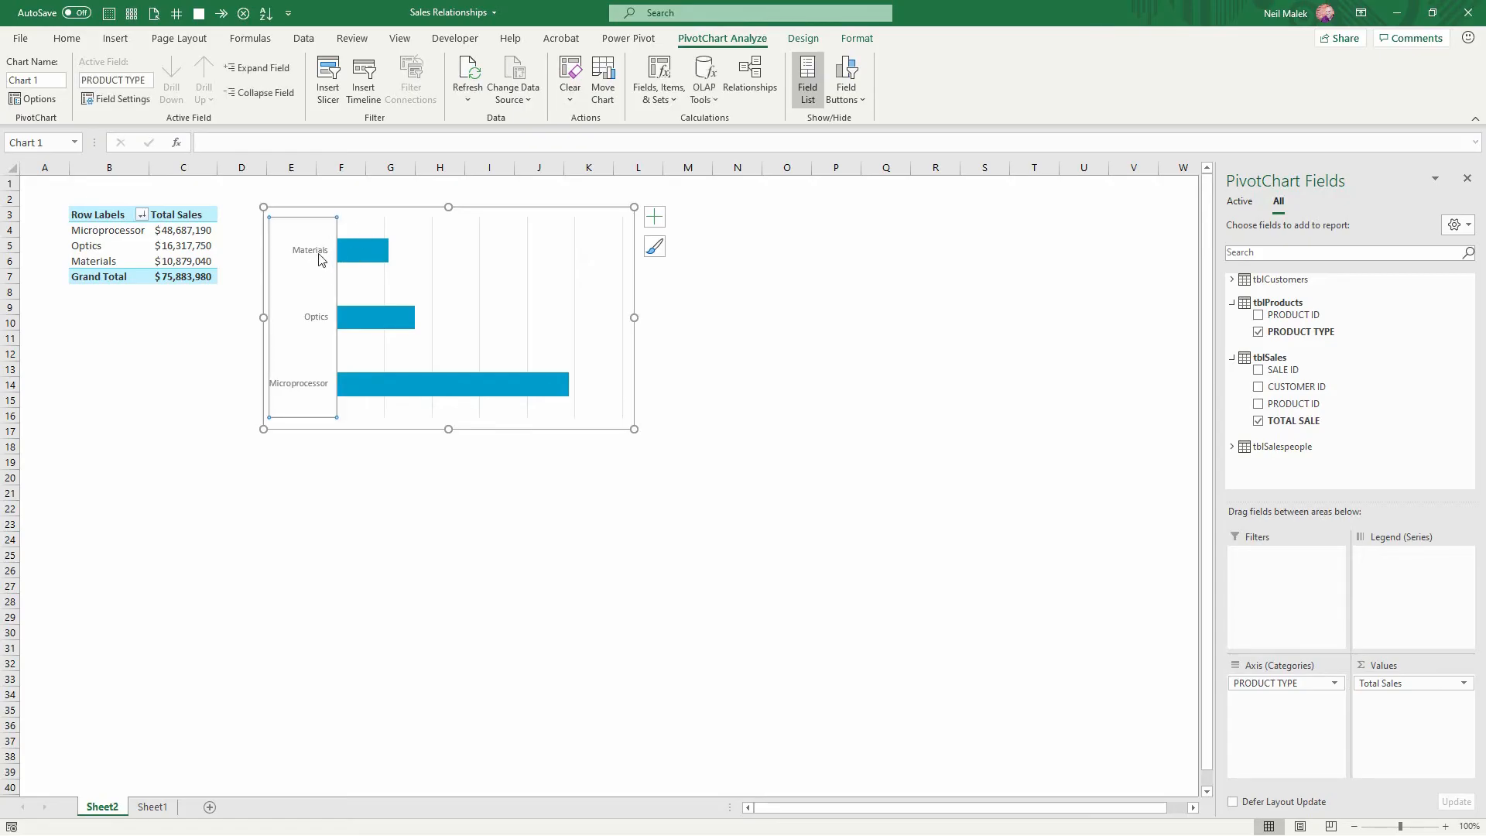
mouse_move(322, 388)
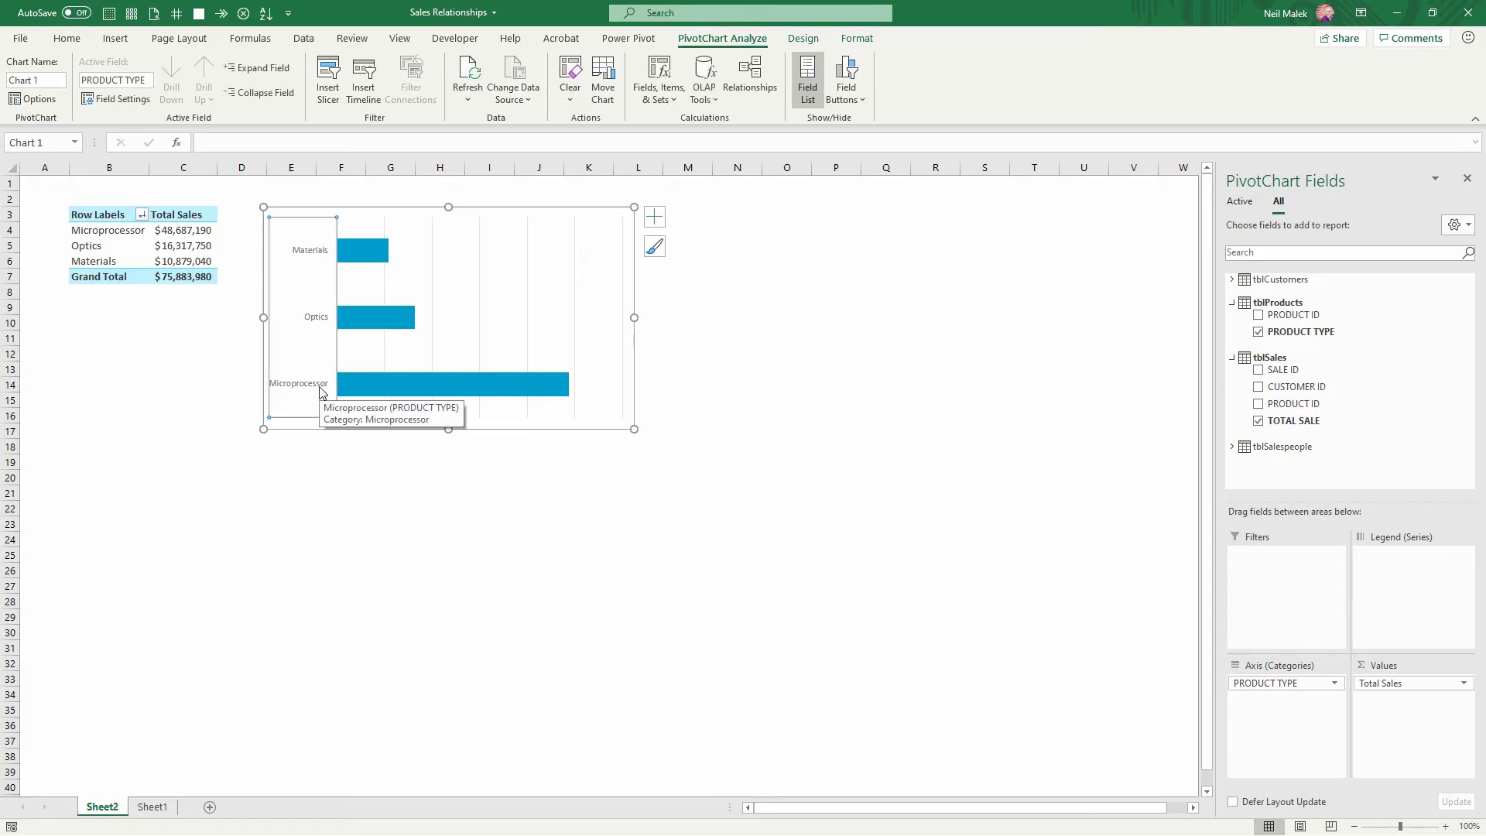
mouse_move(126, 232)
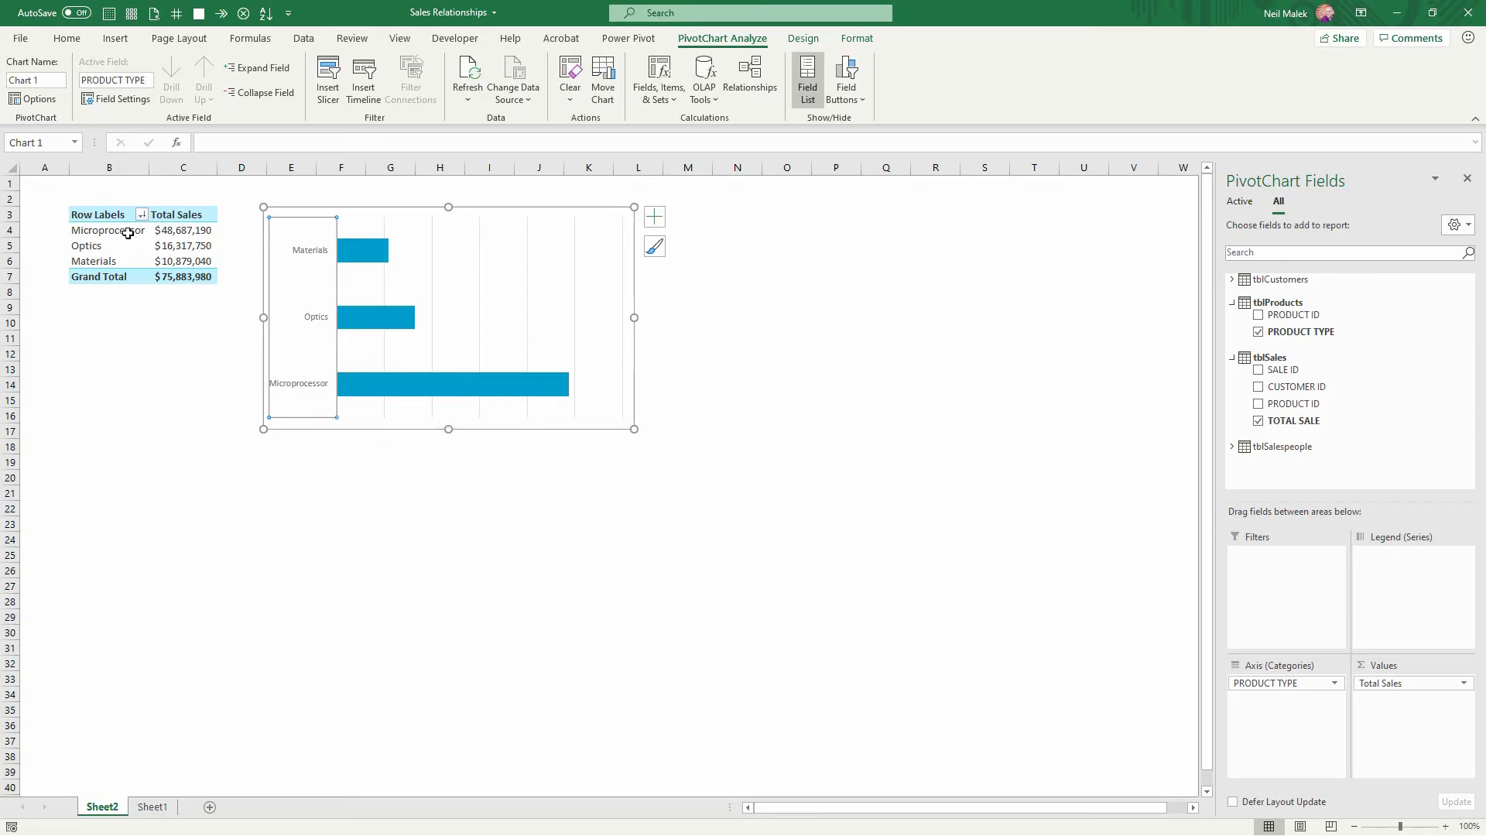
mouse_move(92, 262)
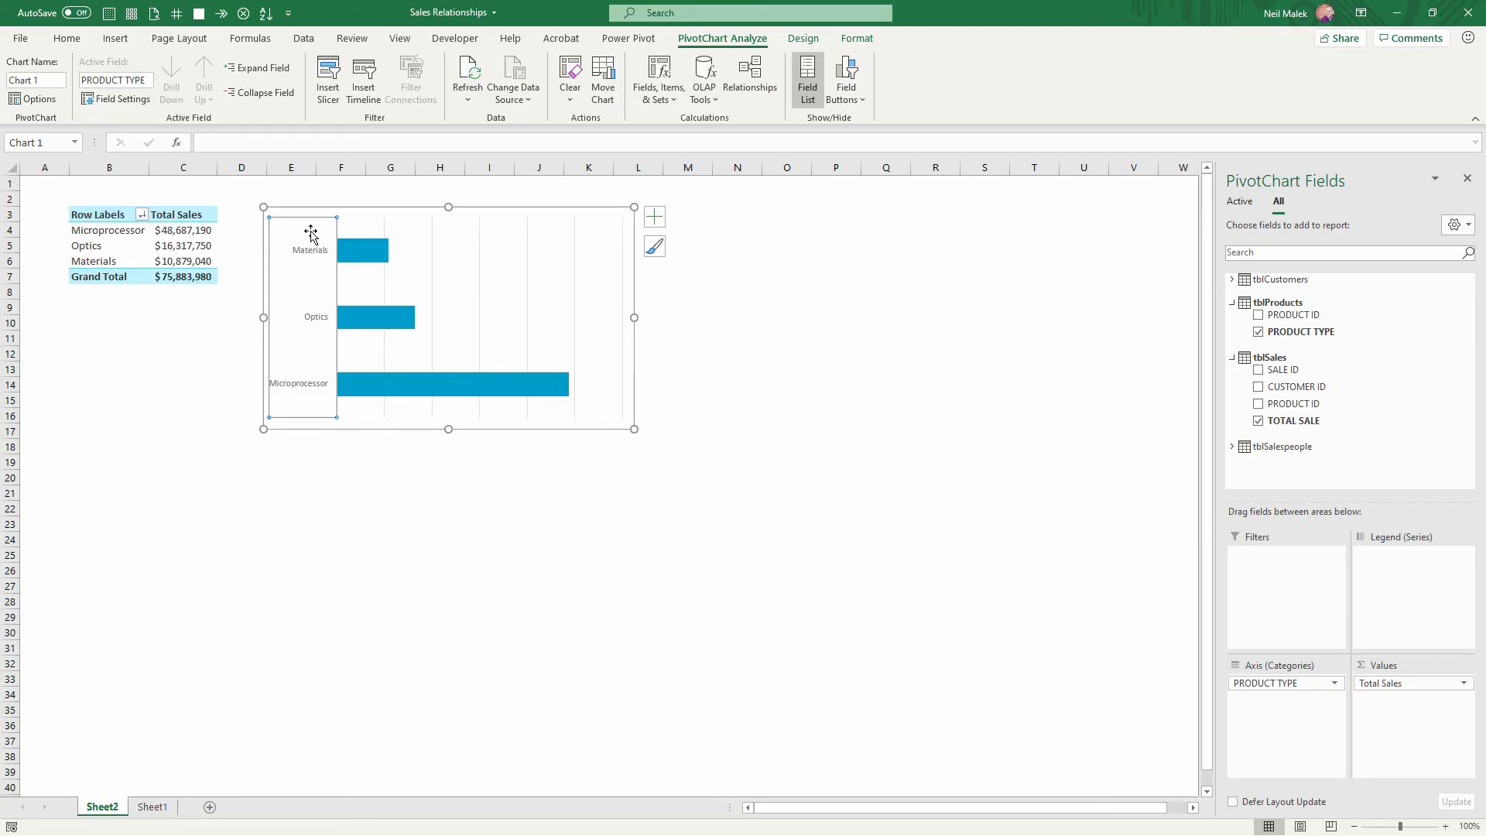
mouse_move(302, 387)
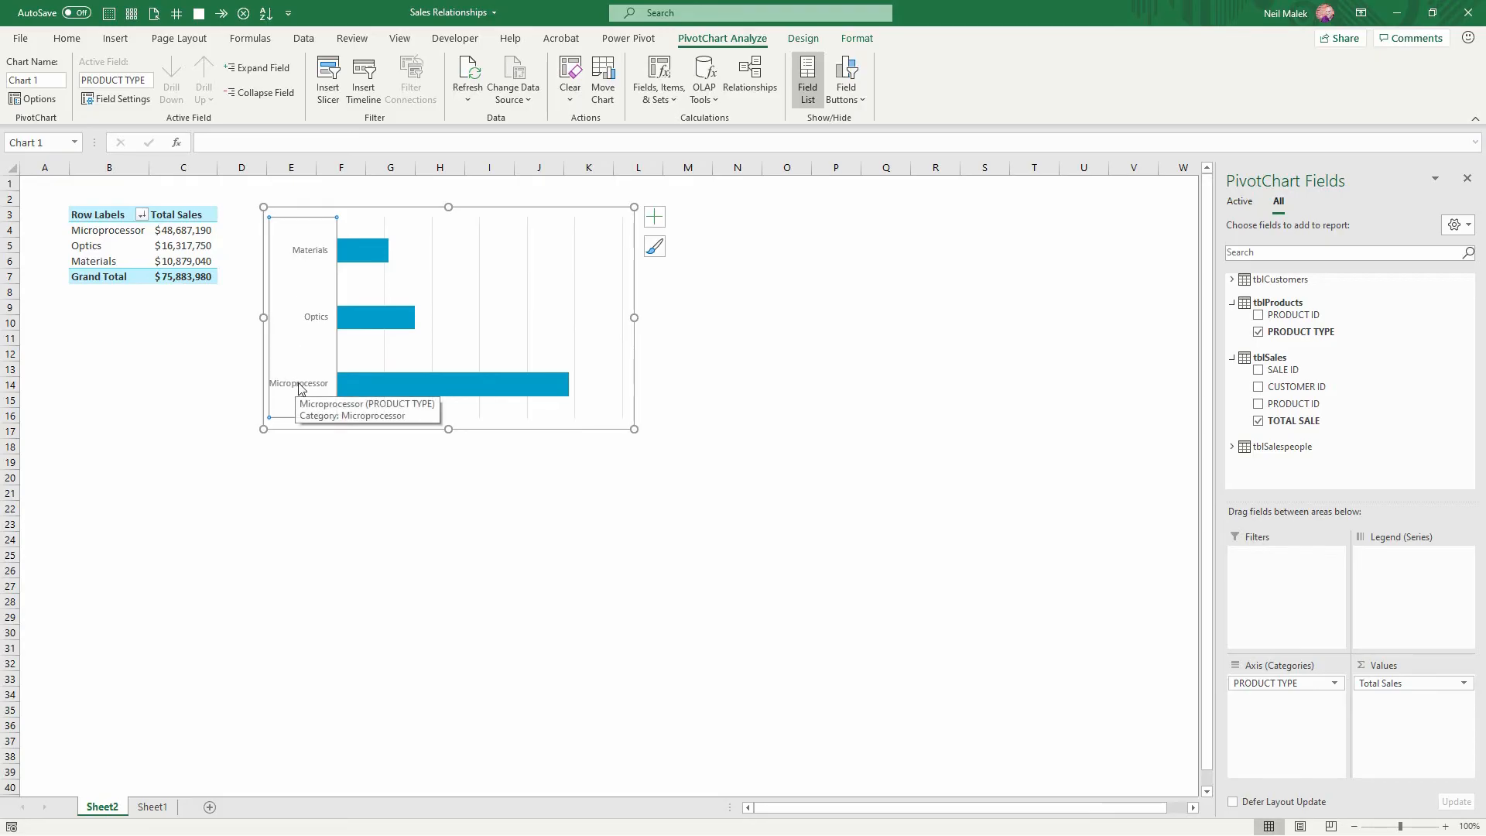
Set the category axis to reverse order so the Microprocessor bar sits on top
double_click(308, 382)
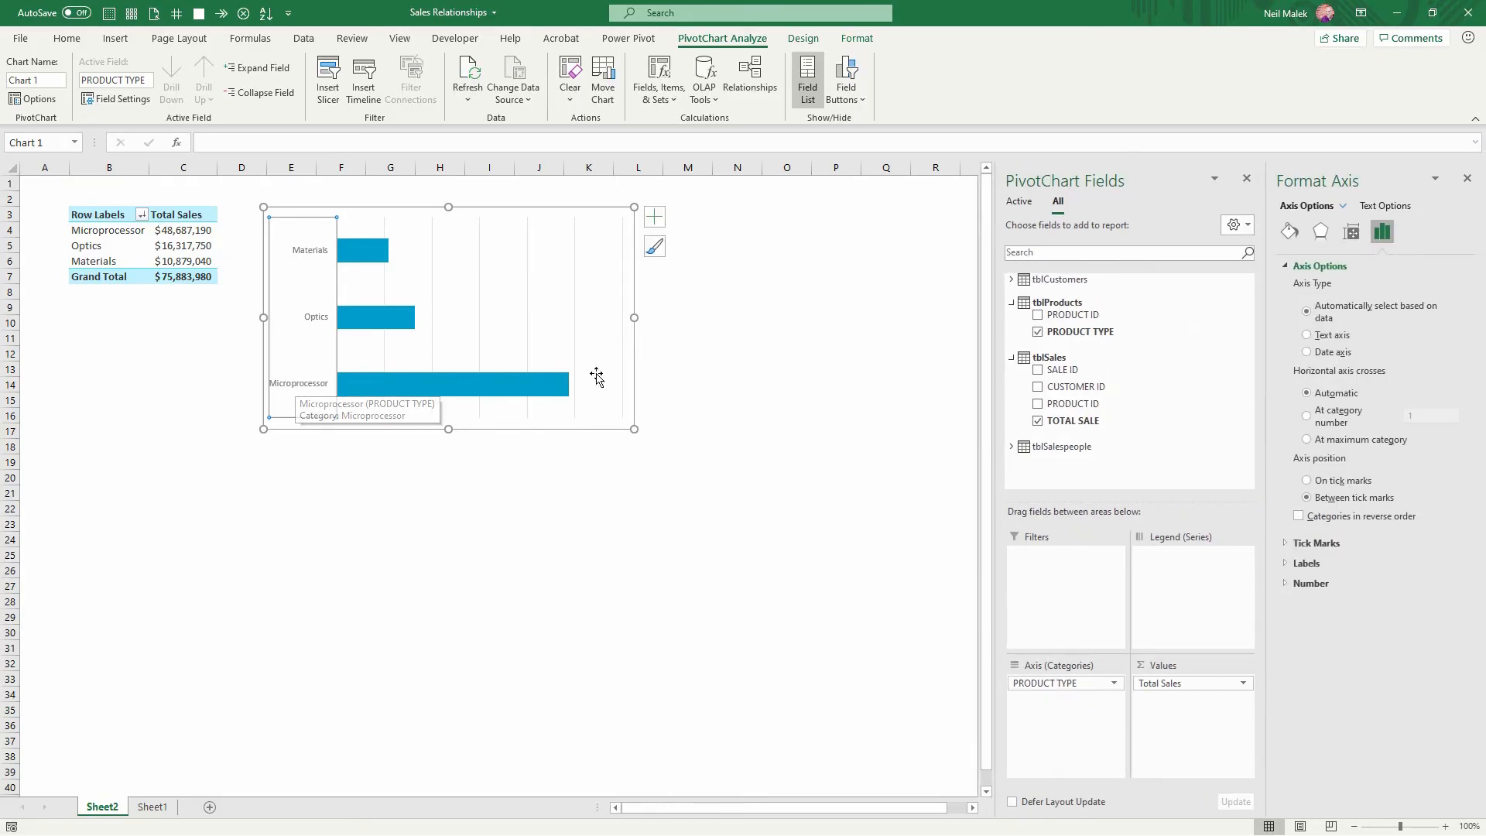
left_click(1298, 516)
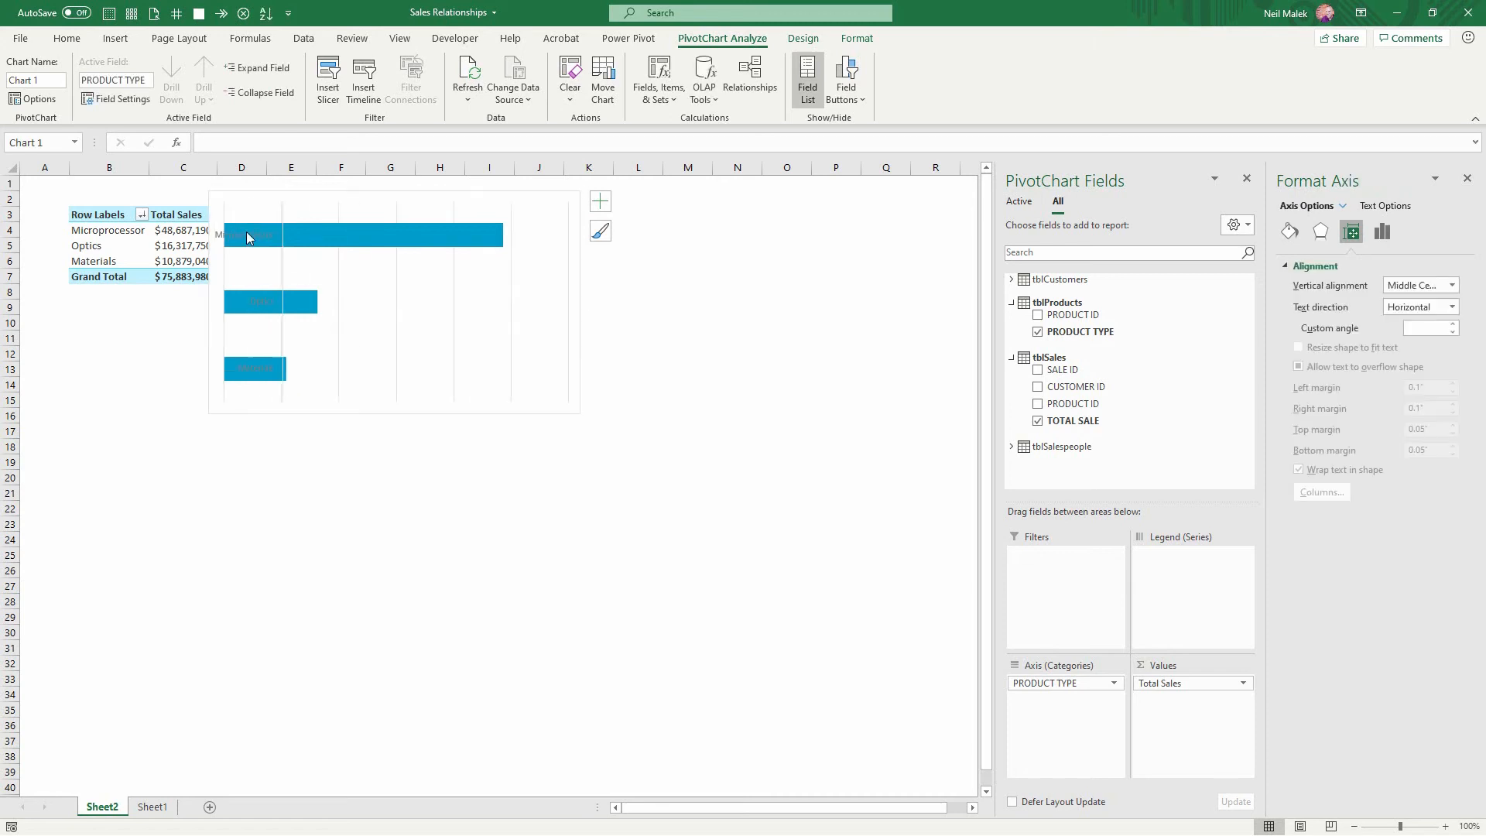
Give the chart area no fill and no border line, then select the bar series
left_click(341, 195)
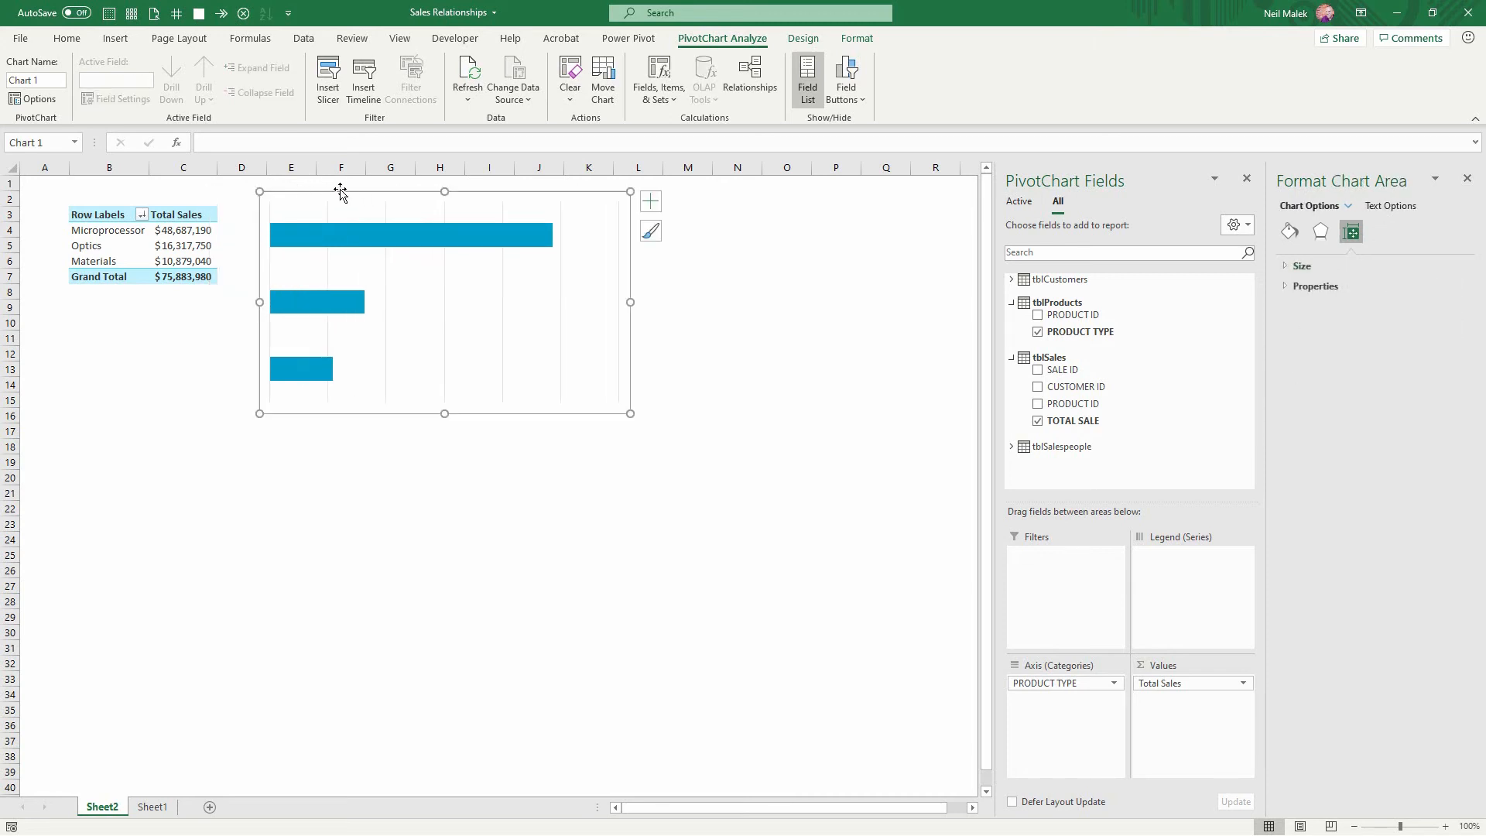
left_click(1289, 230)
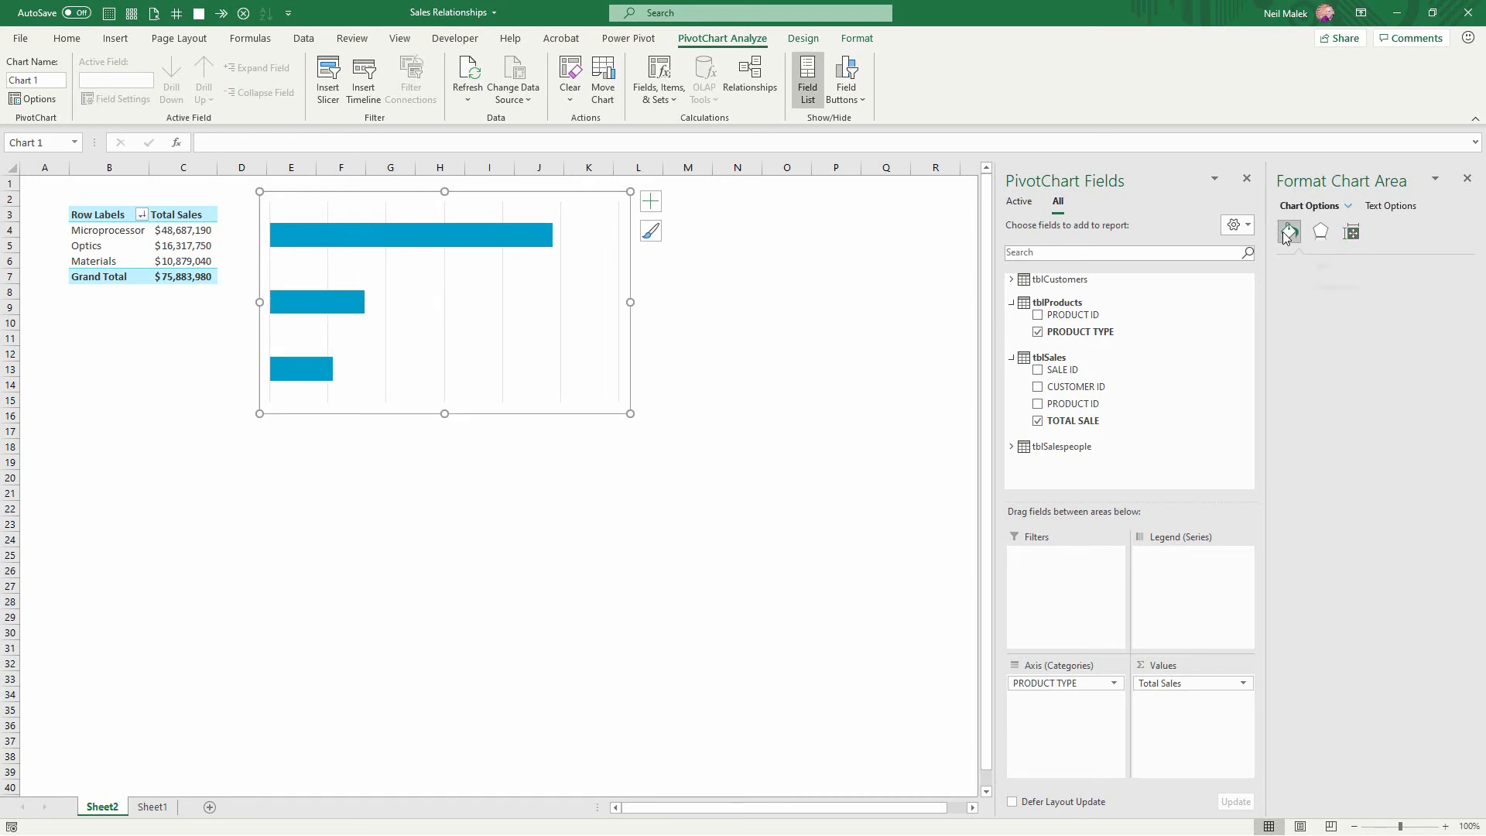
left_click(1289, 231)
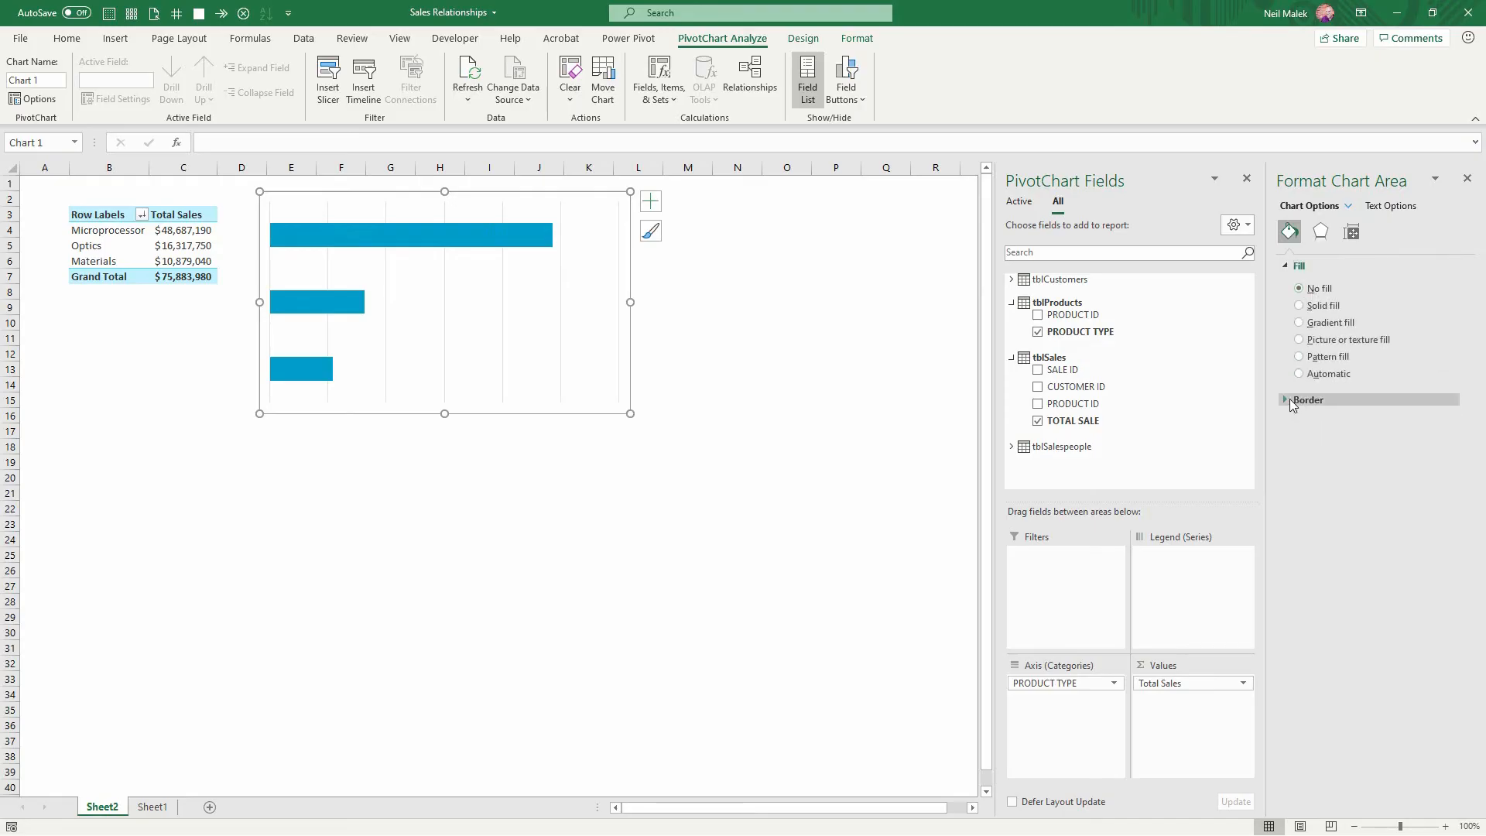
left_click(1308, 399)
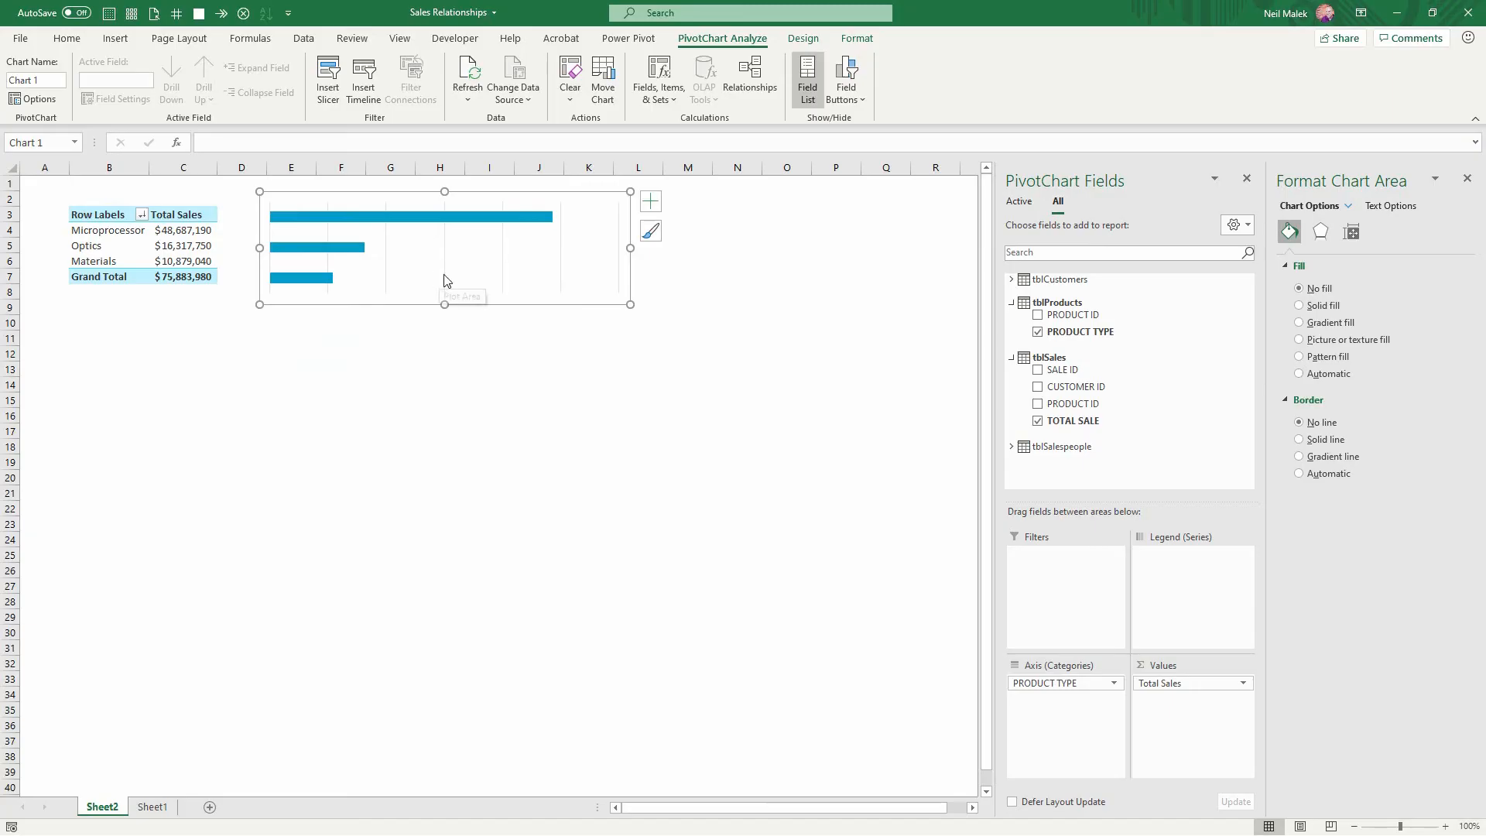
left_click(331, 215)
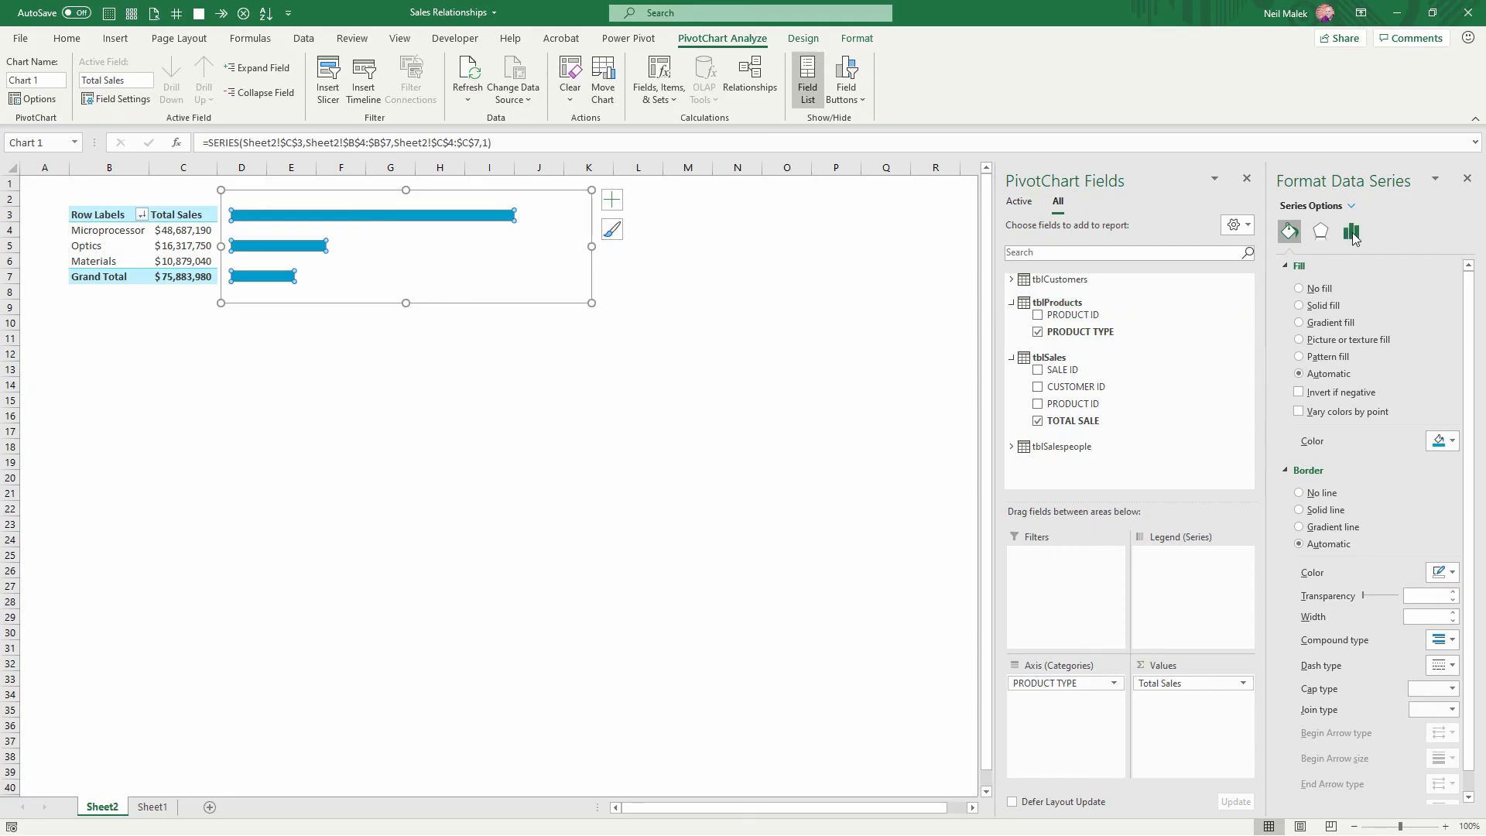
Narrow the chart into a compact strip of three bars aligned with the PivotTable rows
left_click(1351, 230)
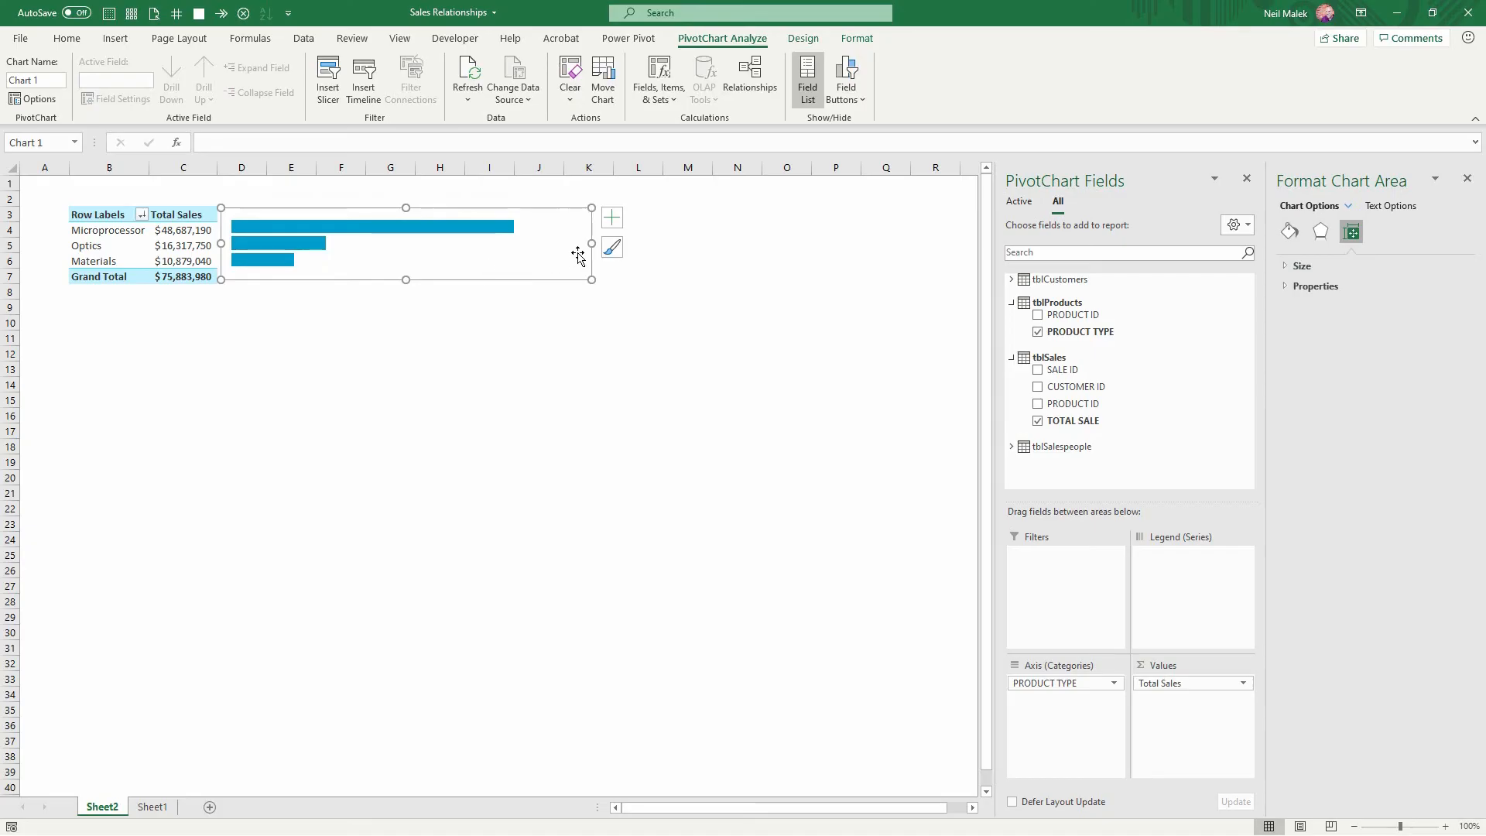
left_click_drag(590, 243, 362, 243)
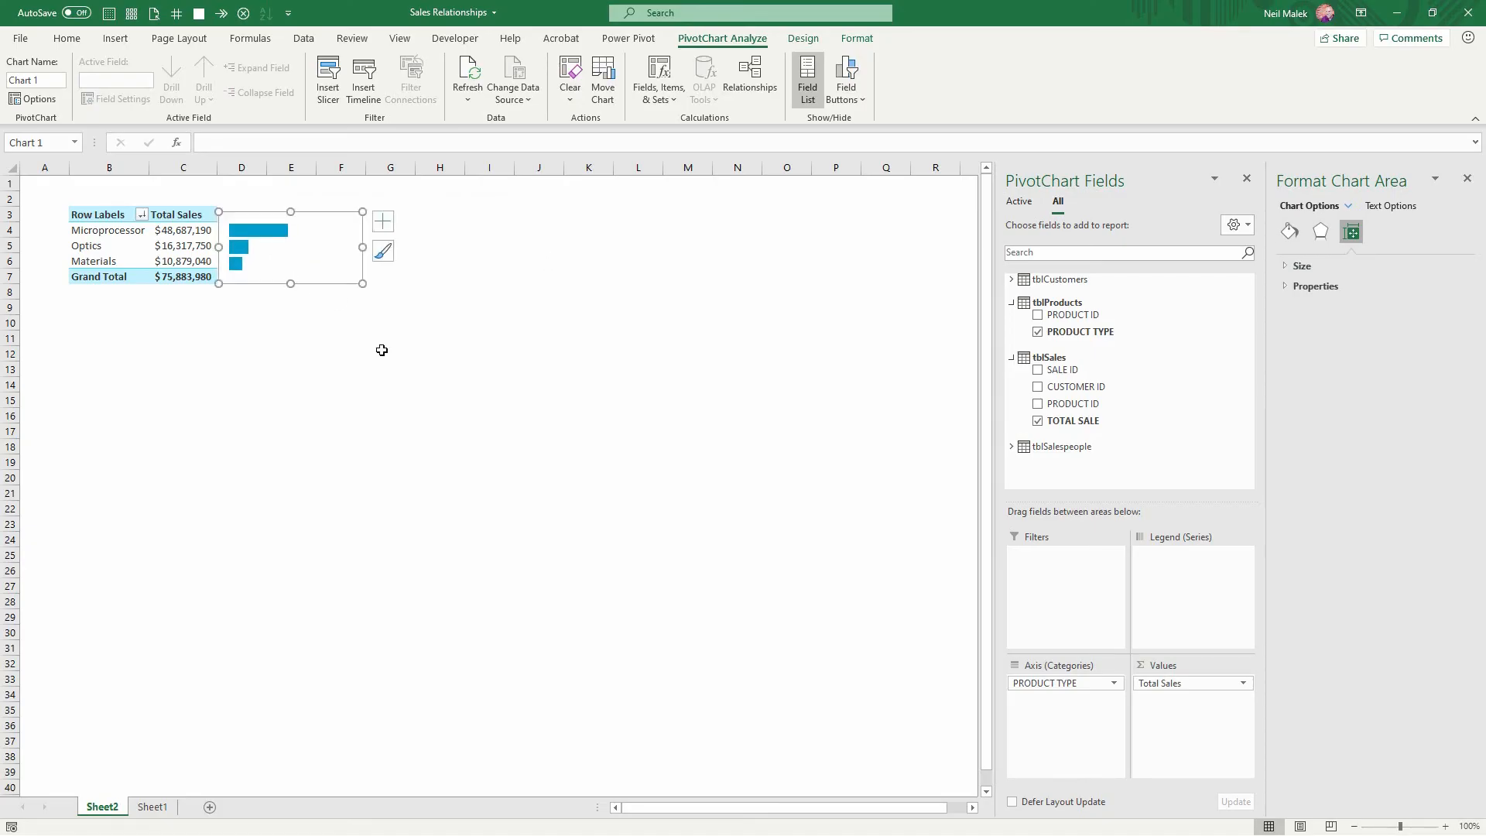
left_click(183, 246)
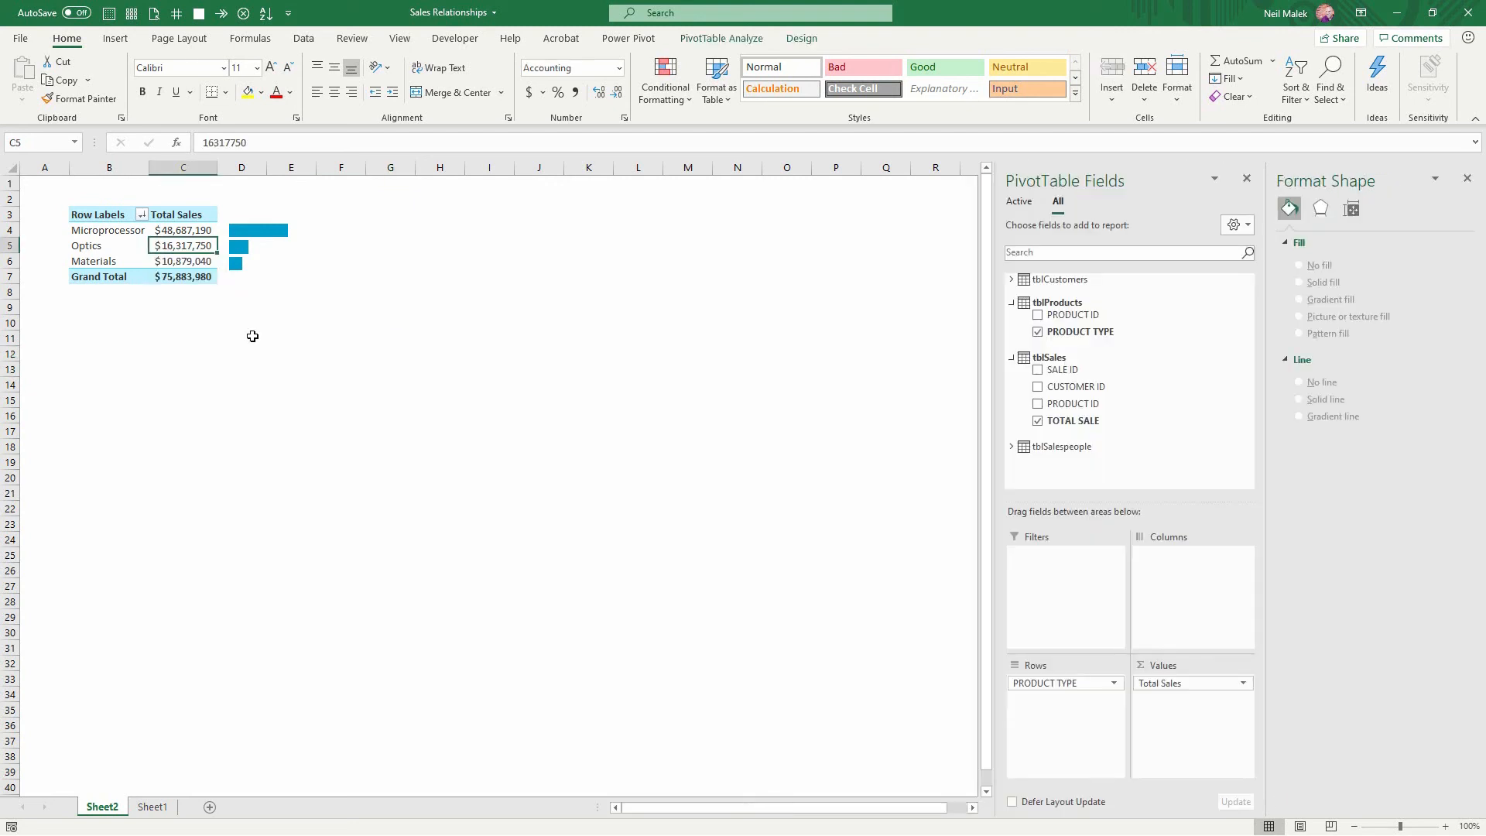
mouse_move(562, 472)
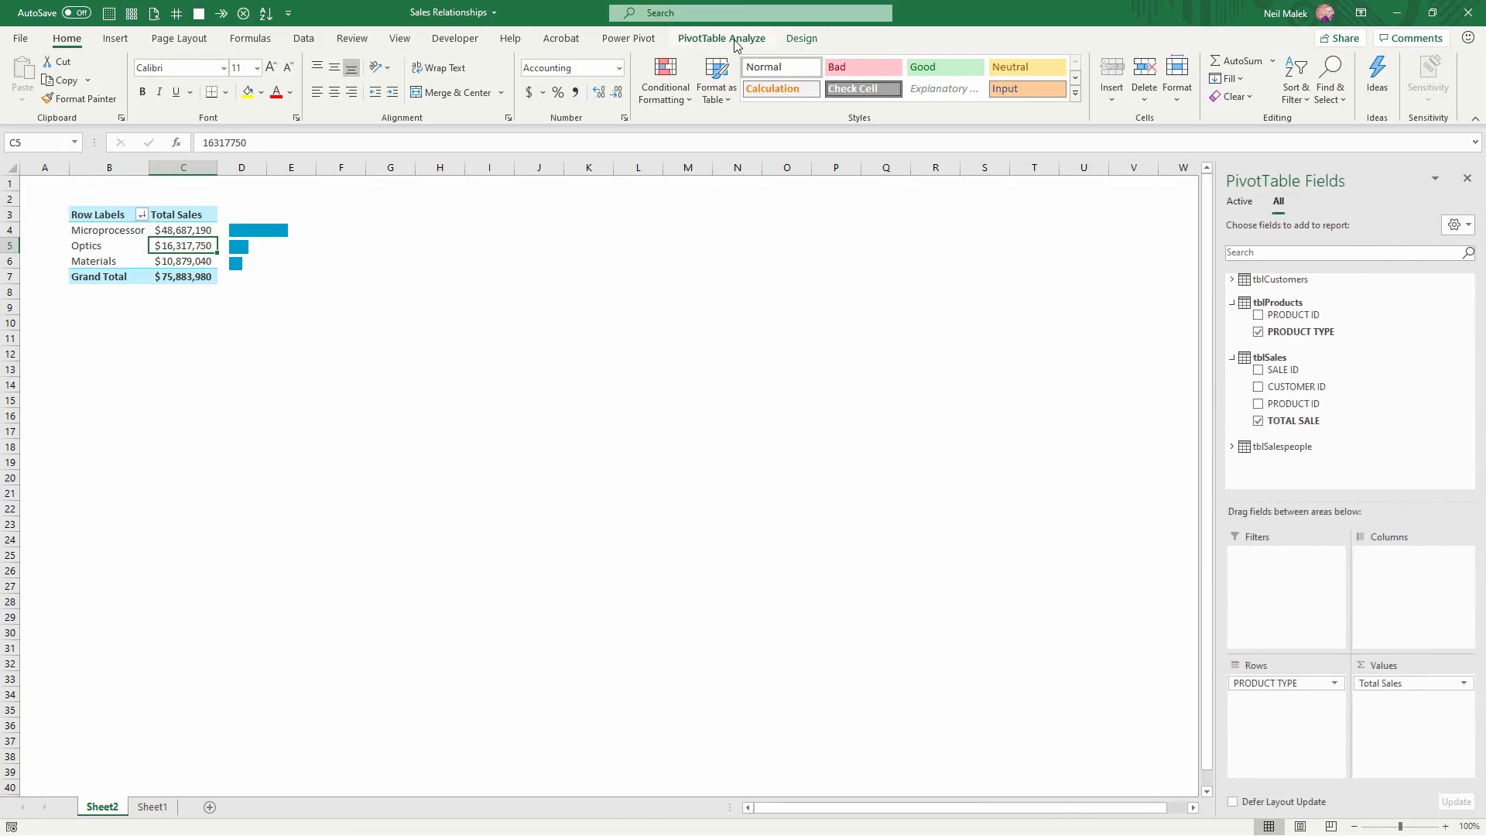
Dismiss chart formatting and return to the PivotTable analysis commands
left_click(721, 37)
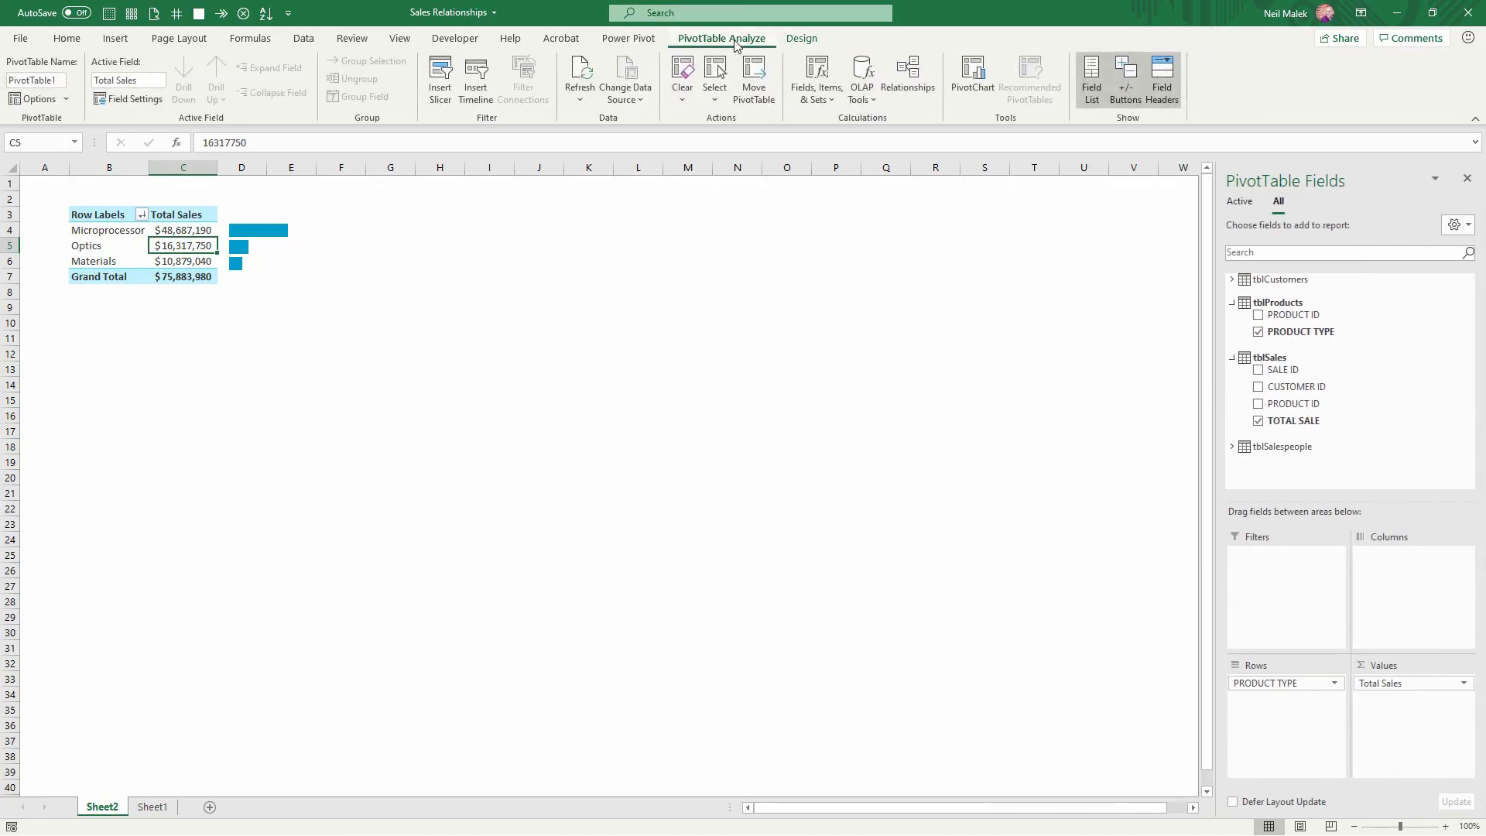
Insert REGION and CUSTOMER TYPE slicers from tblCustomers for the PivotTable
left_click(439, 77)
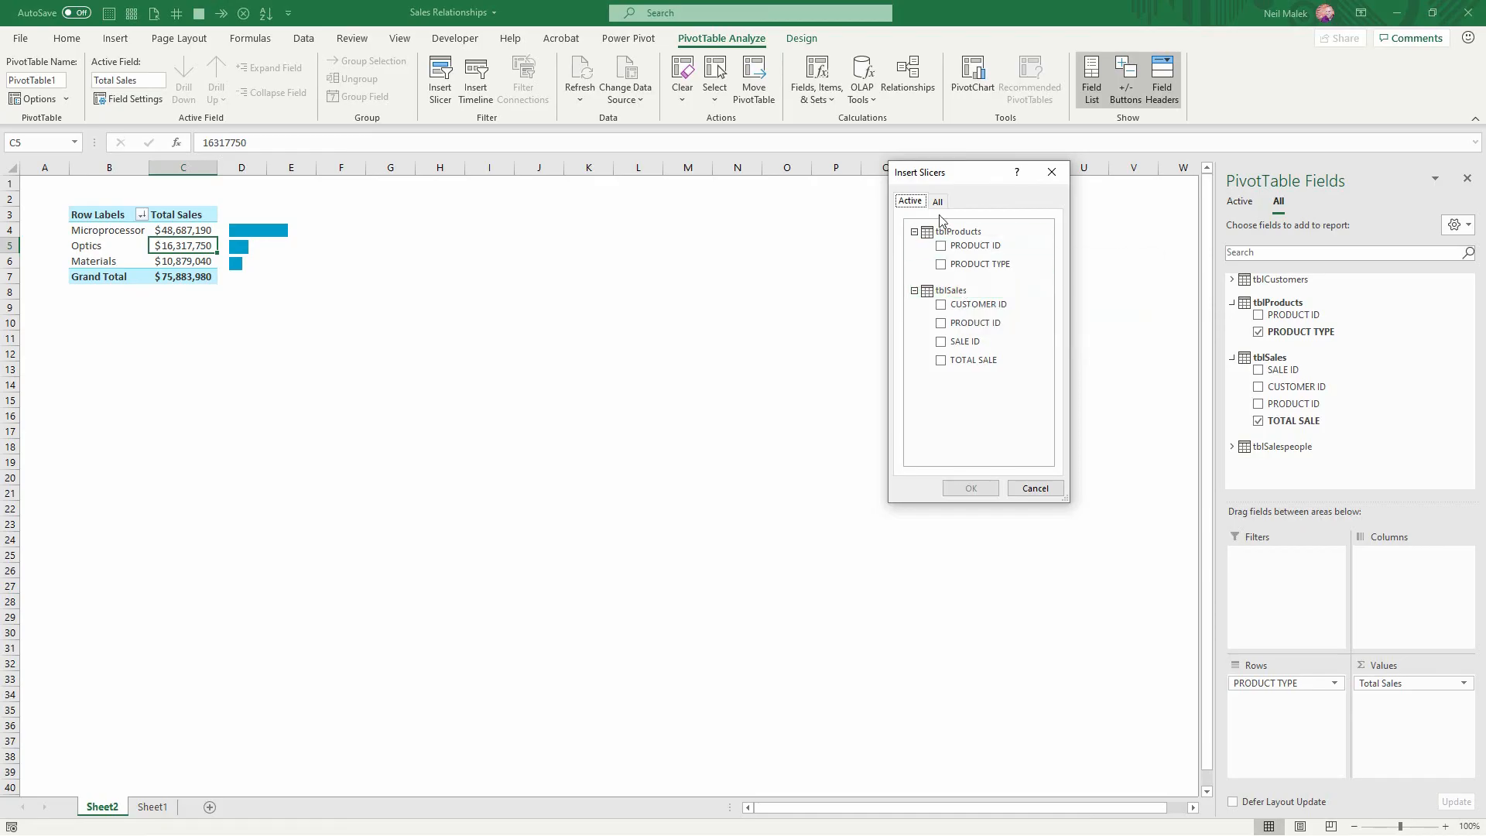
left_click(936, 202)
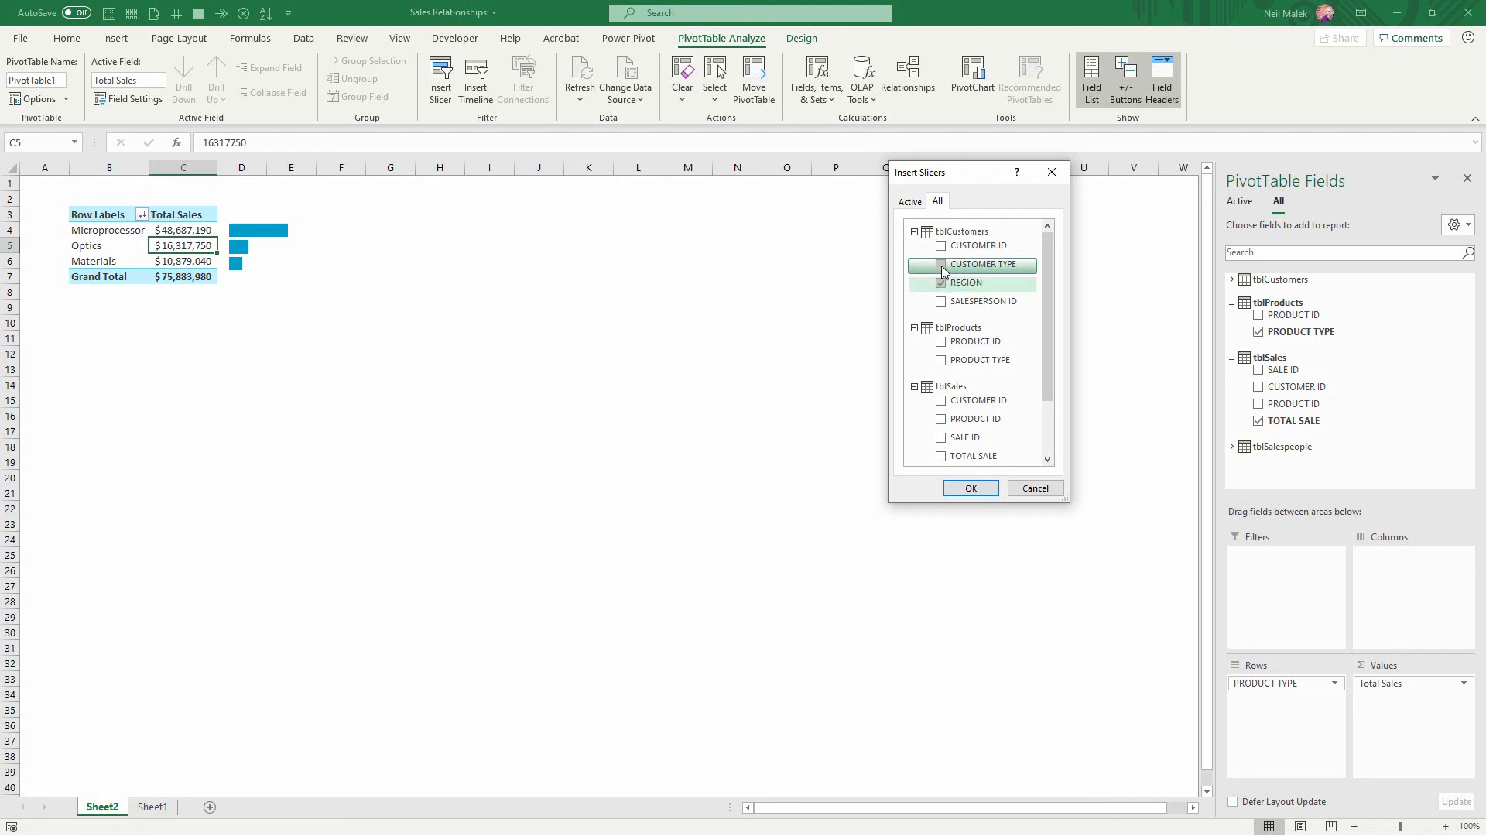
left_click(966, 302)
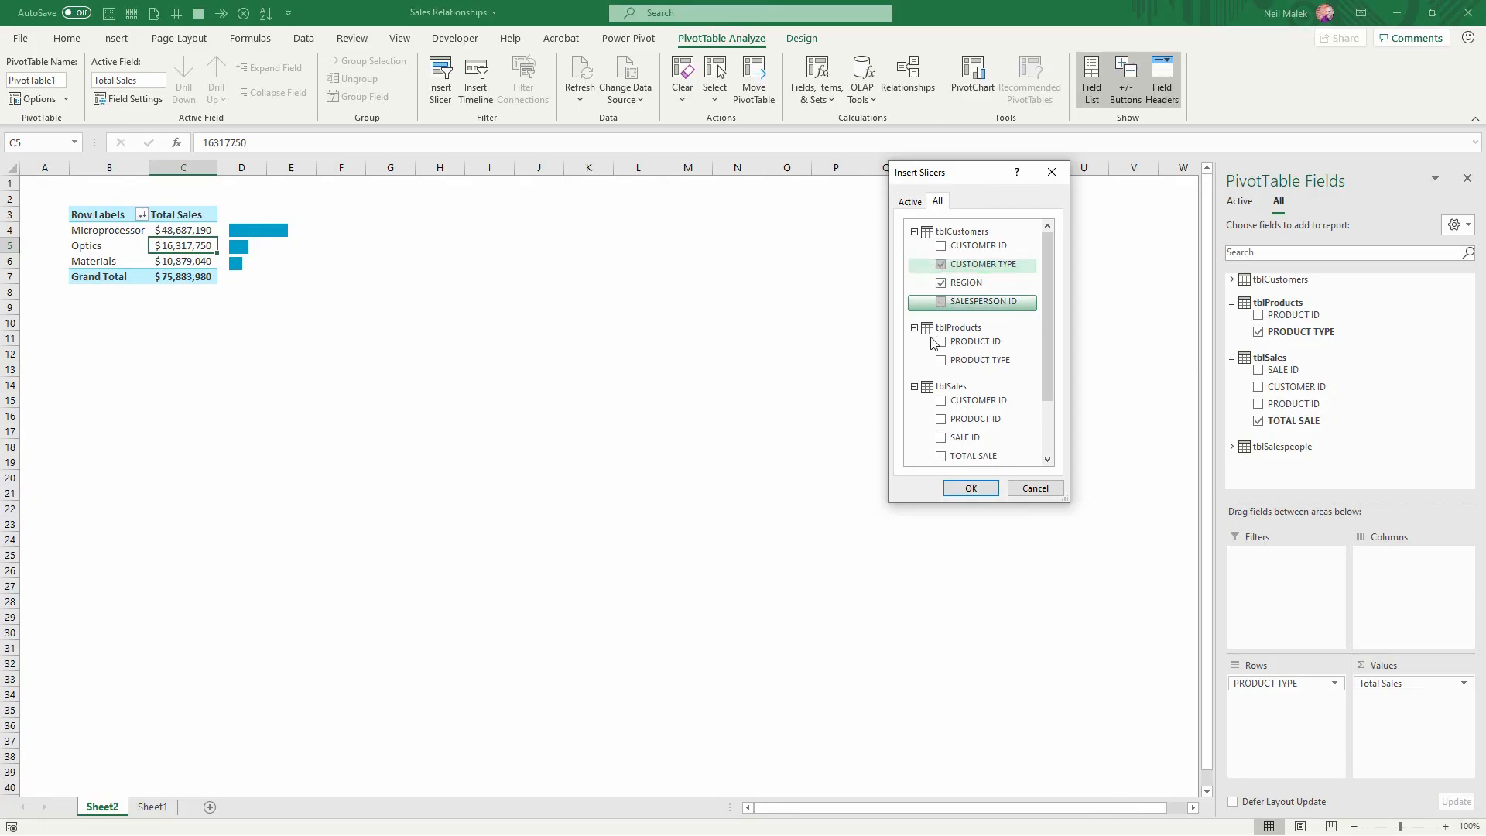
left_click(969, 487)
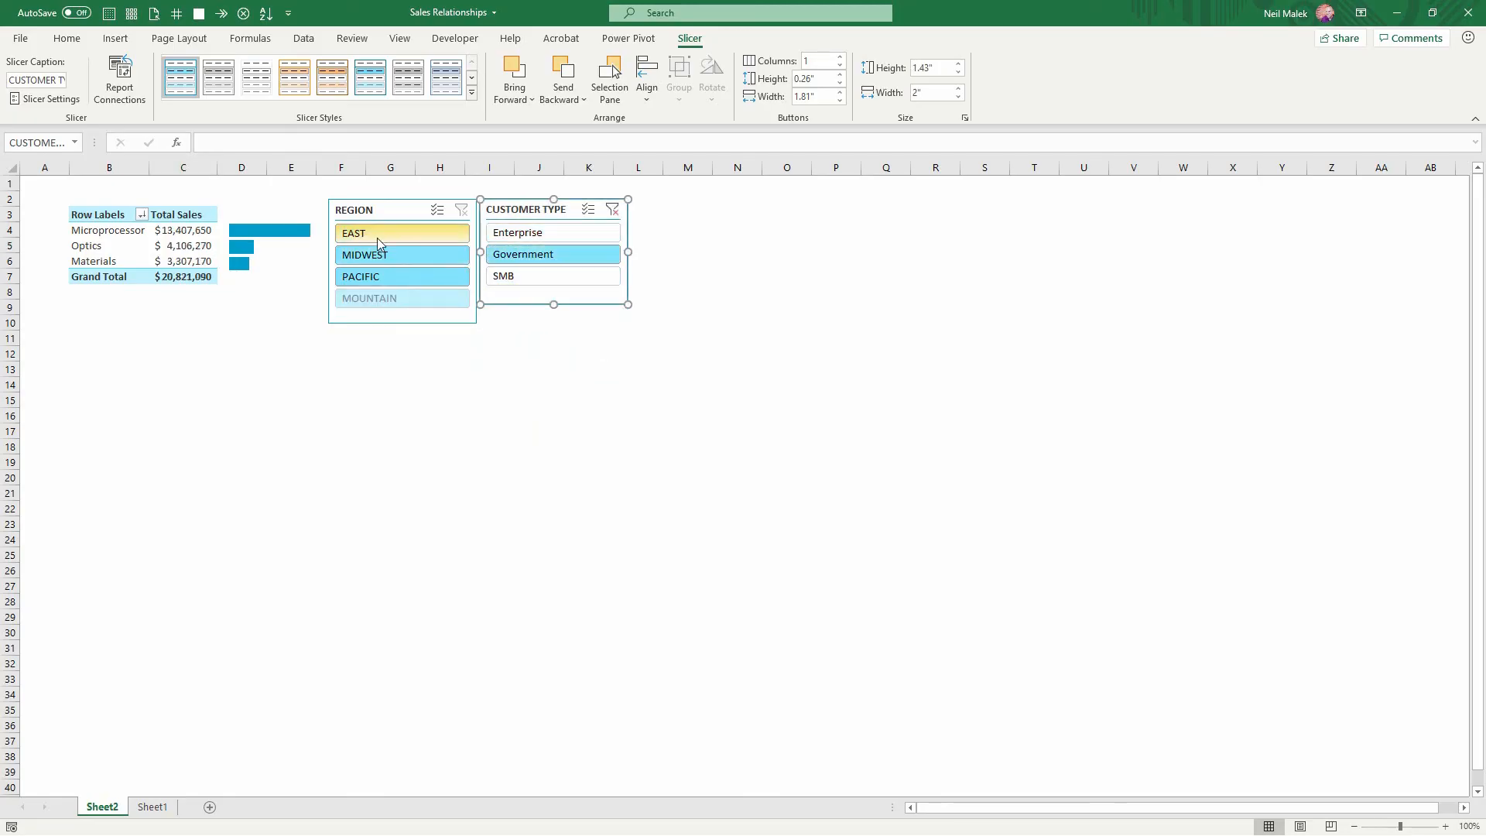
Place the Customer Type slicer beside Region and test MIDWEST and SMB filters
left_click(395, 254)
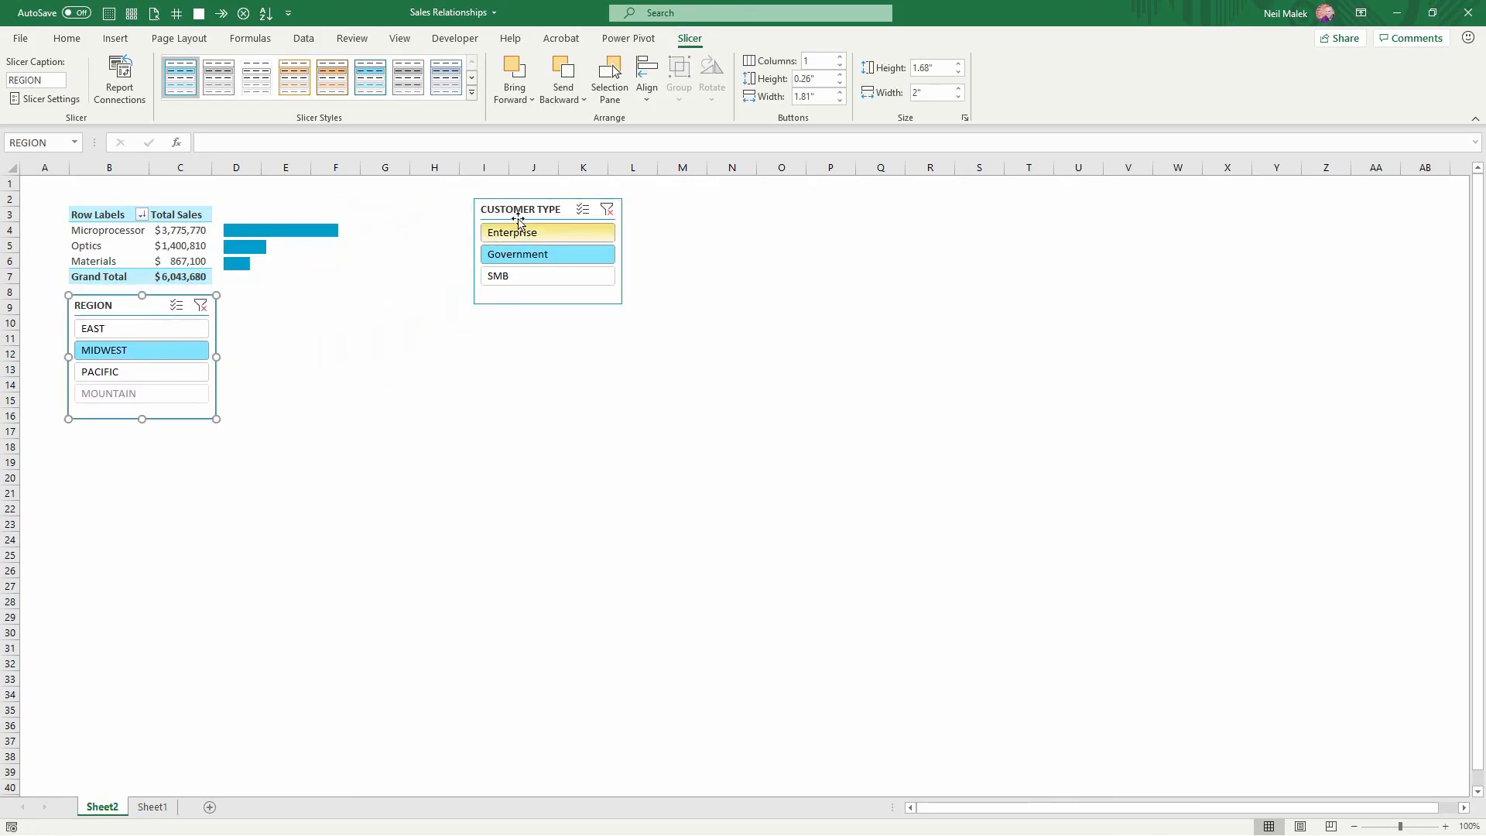
left_click_drag(548, 209, 292, 305)
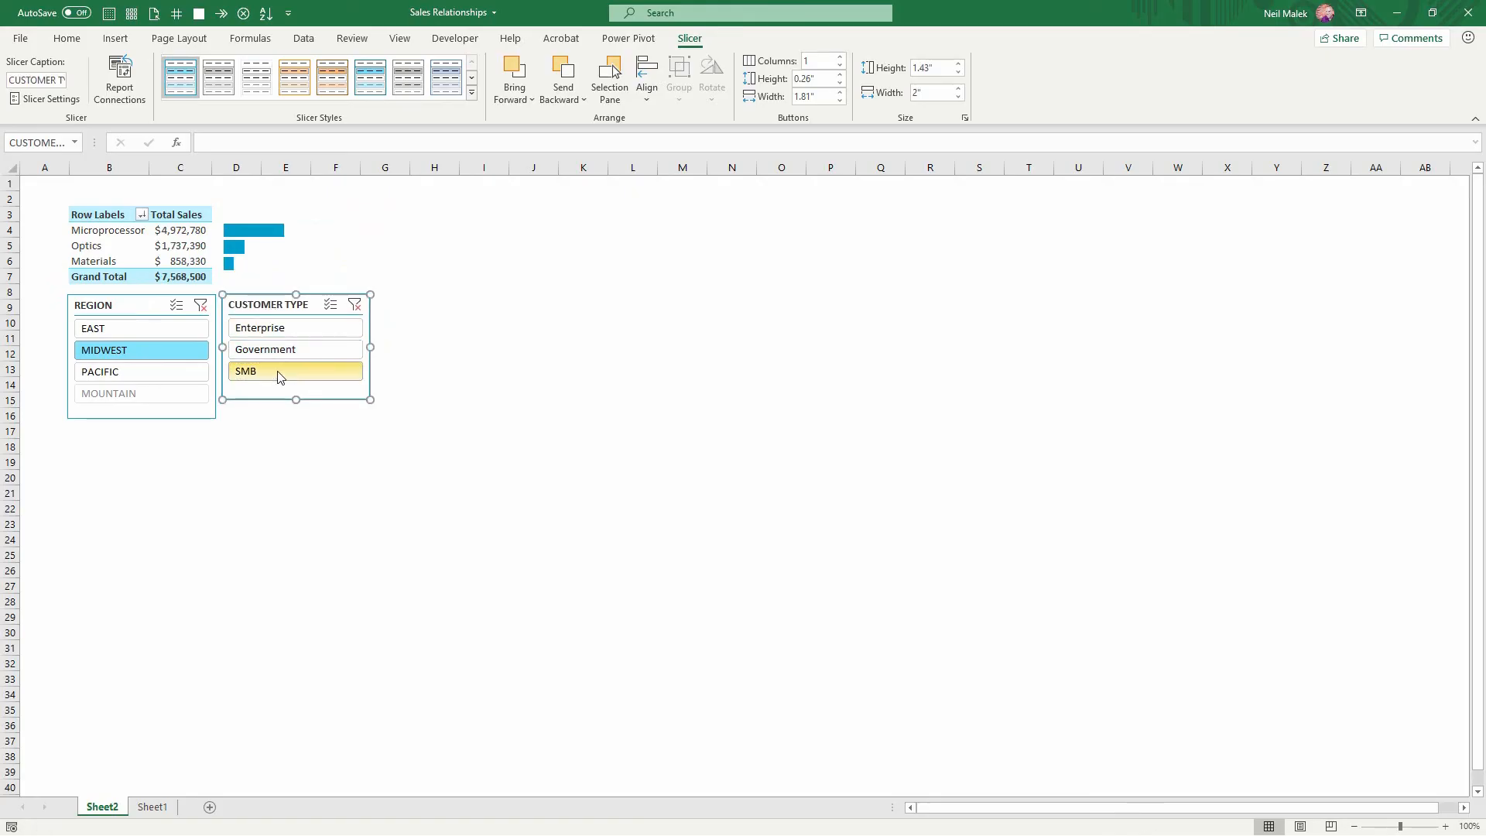
left_click(141, 369)
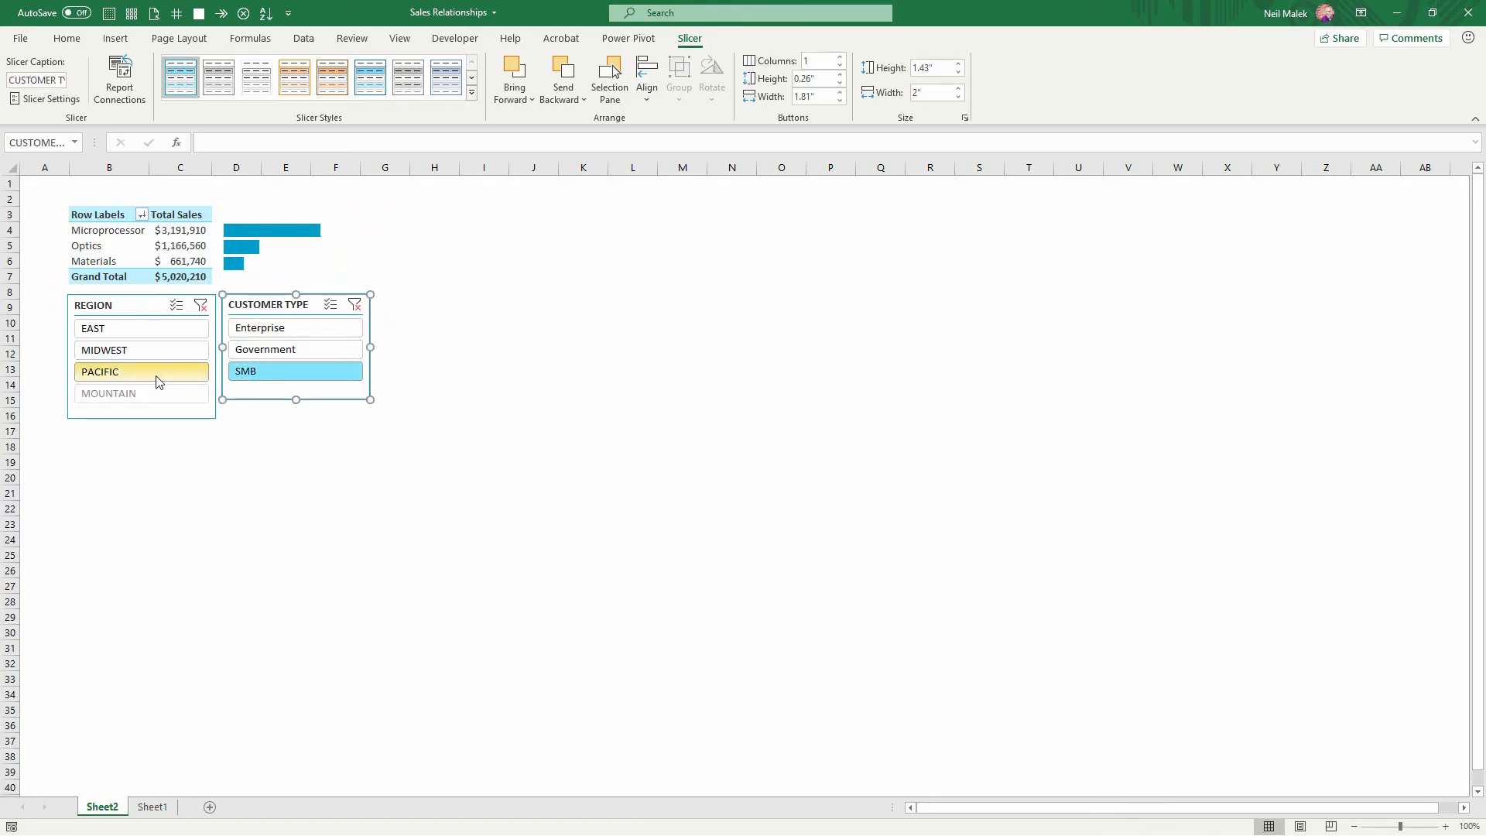
Clear both slicer filters, restoring Total Sales to $75,883,980
left_click(201, 305)
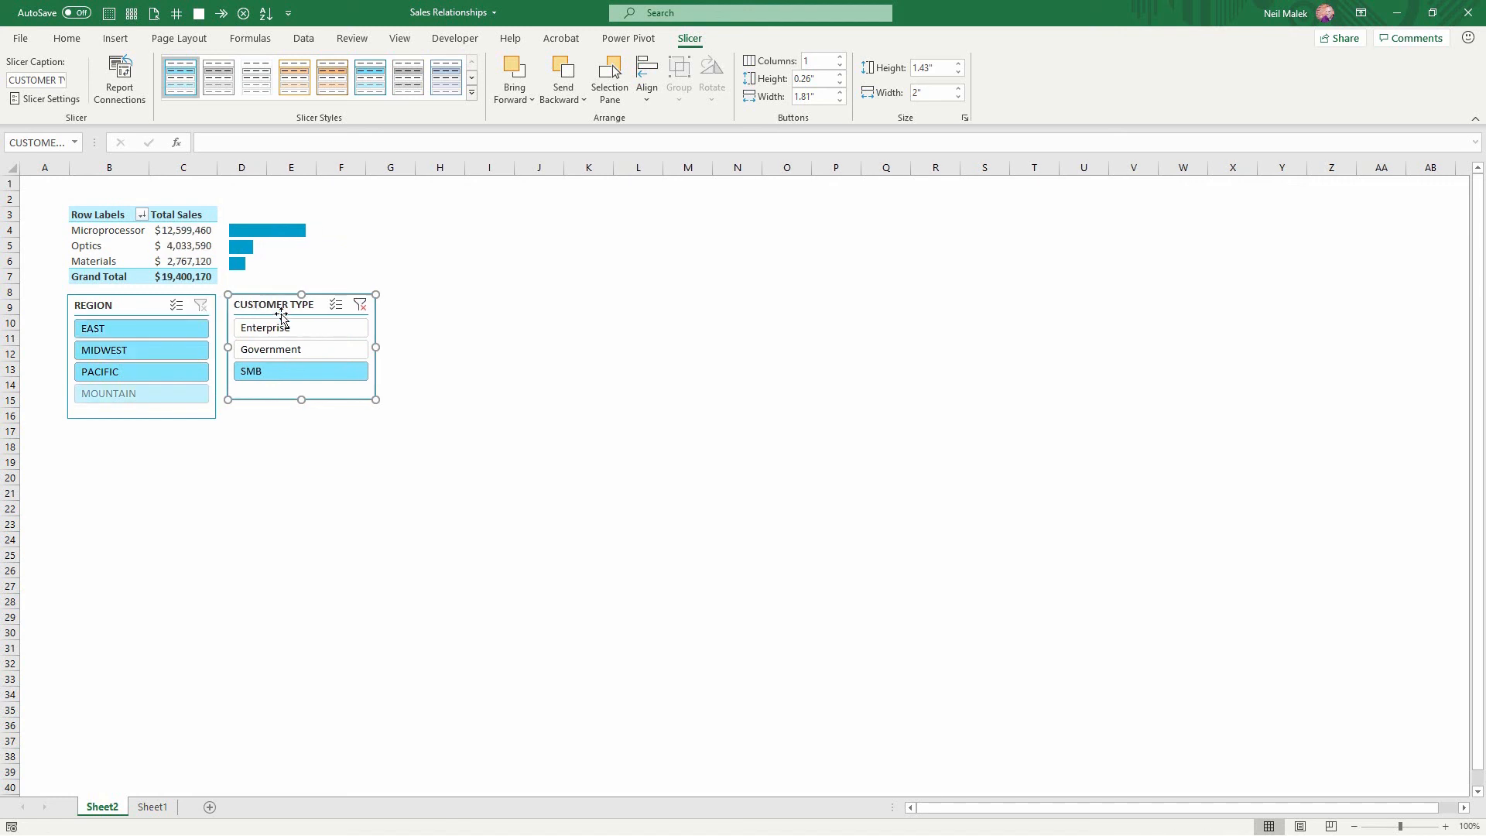
left_click(359, 305)
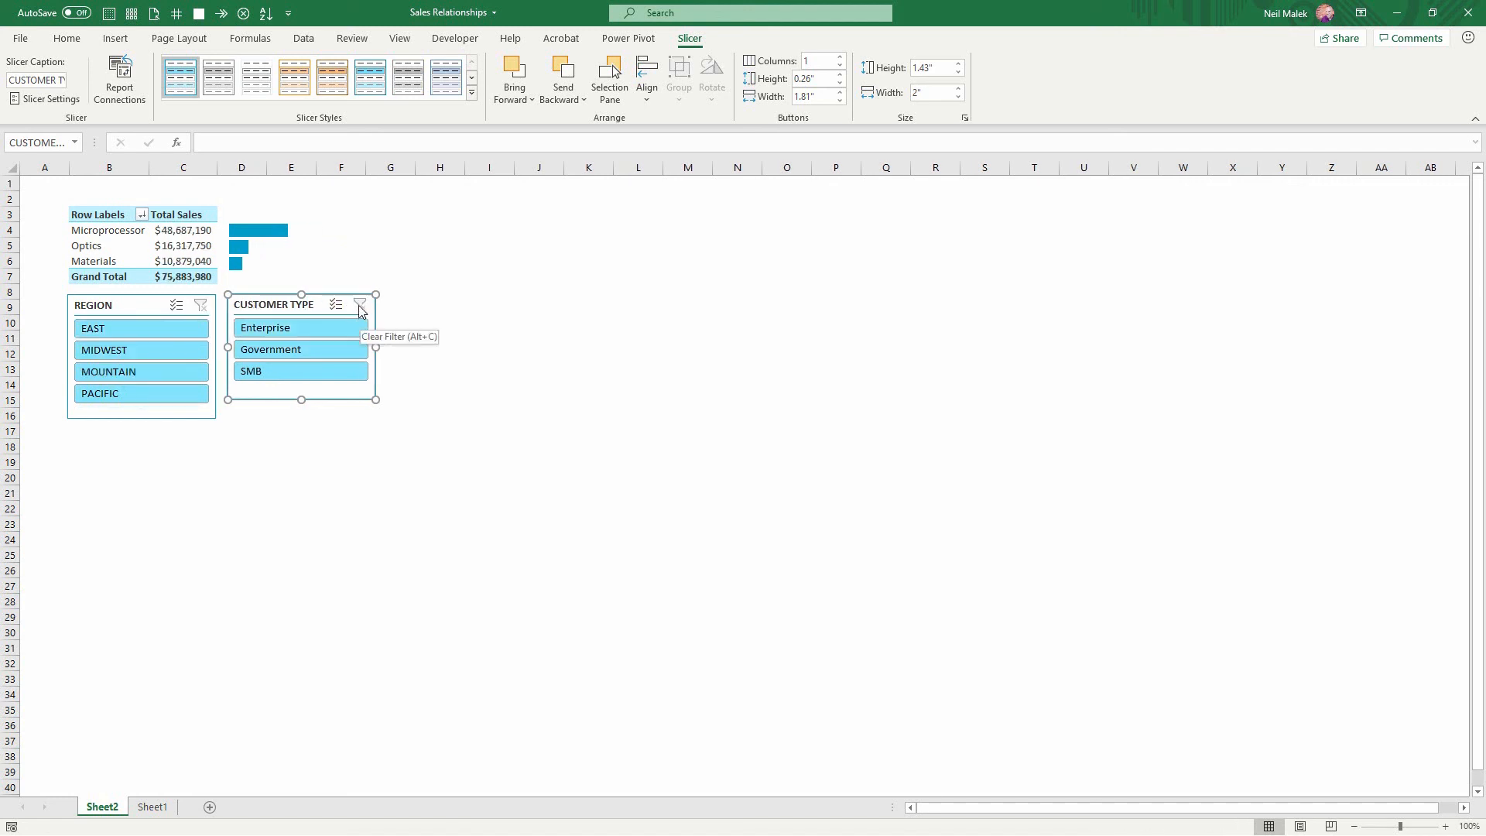
mouse_move(436, 326)
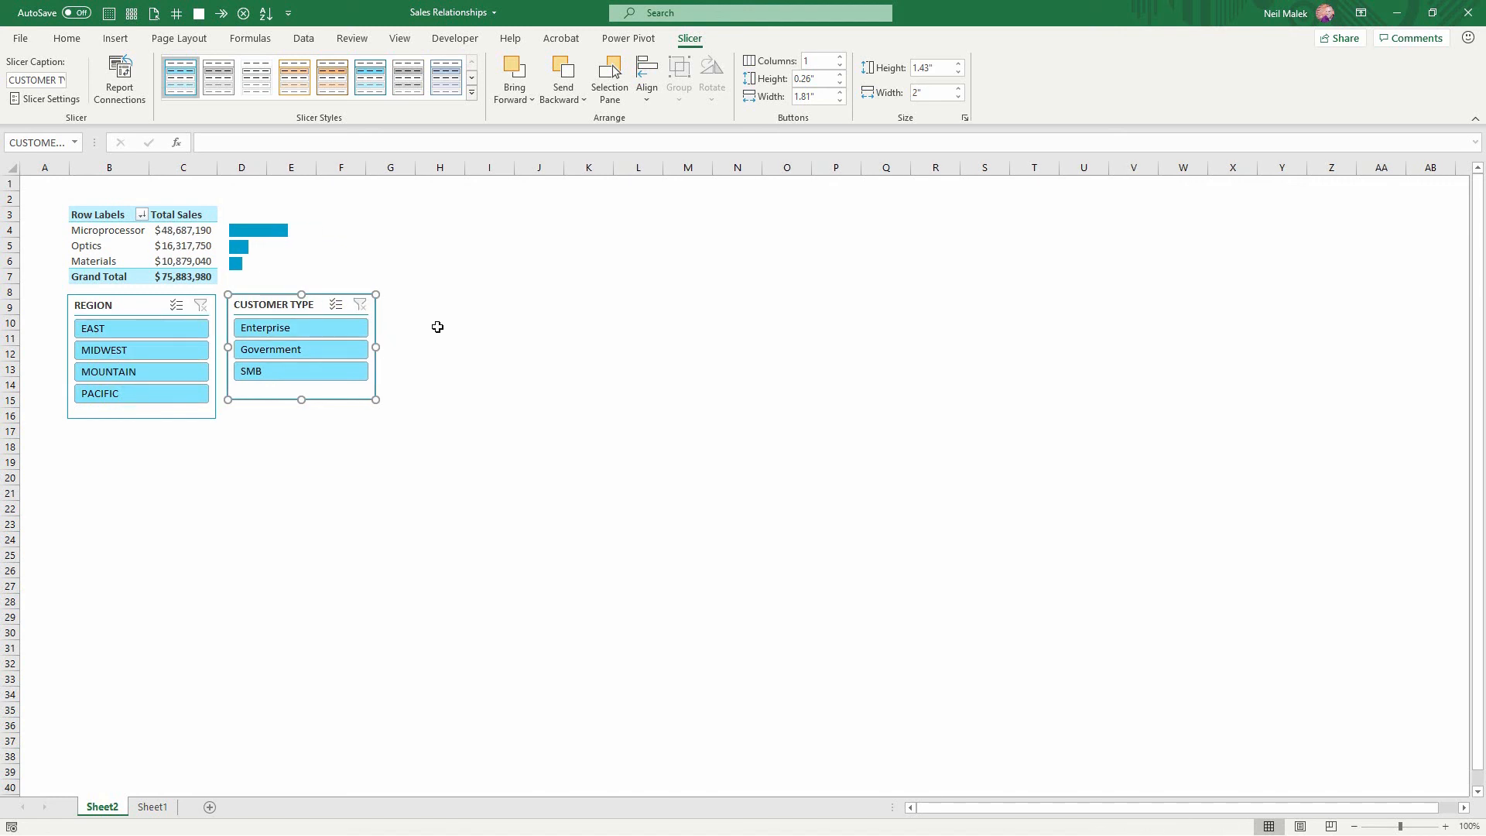